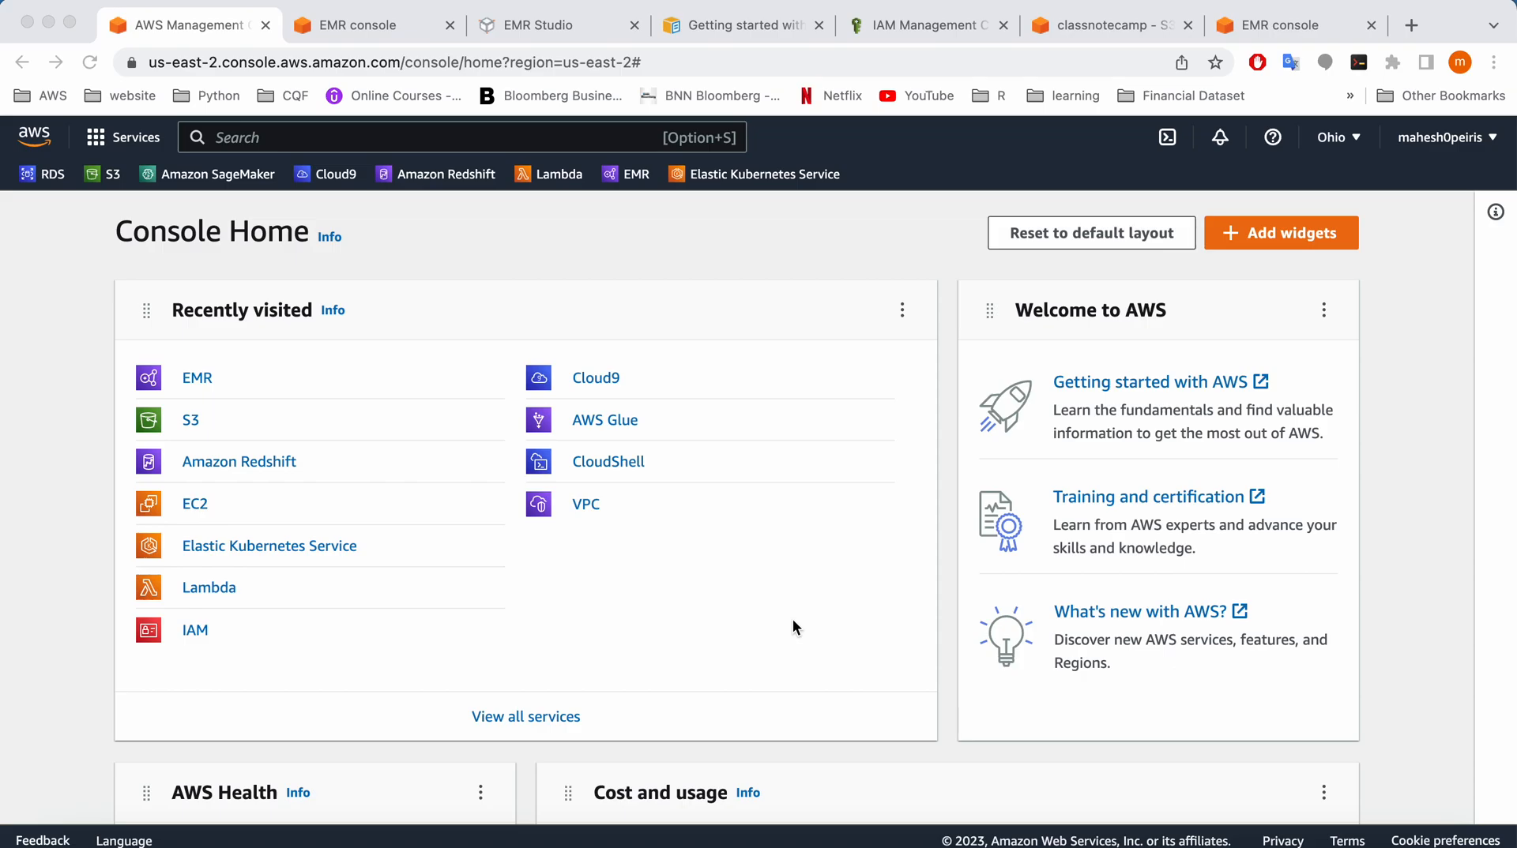
mouse_move(311, 431)
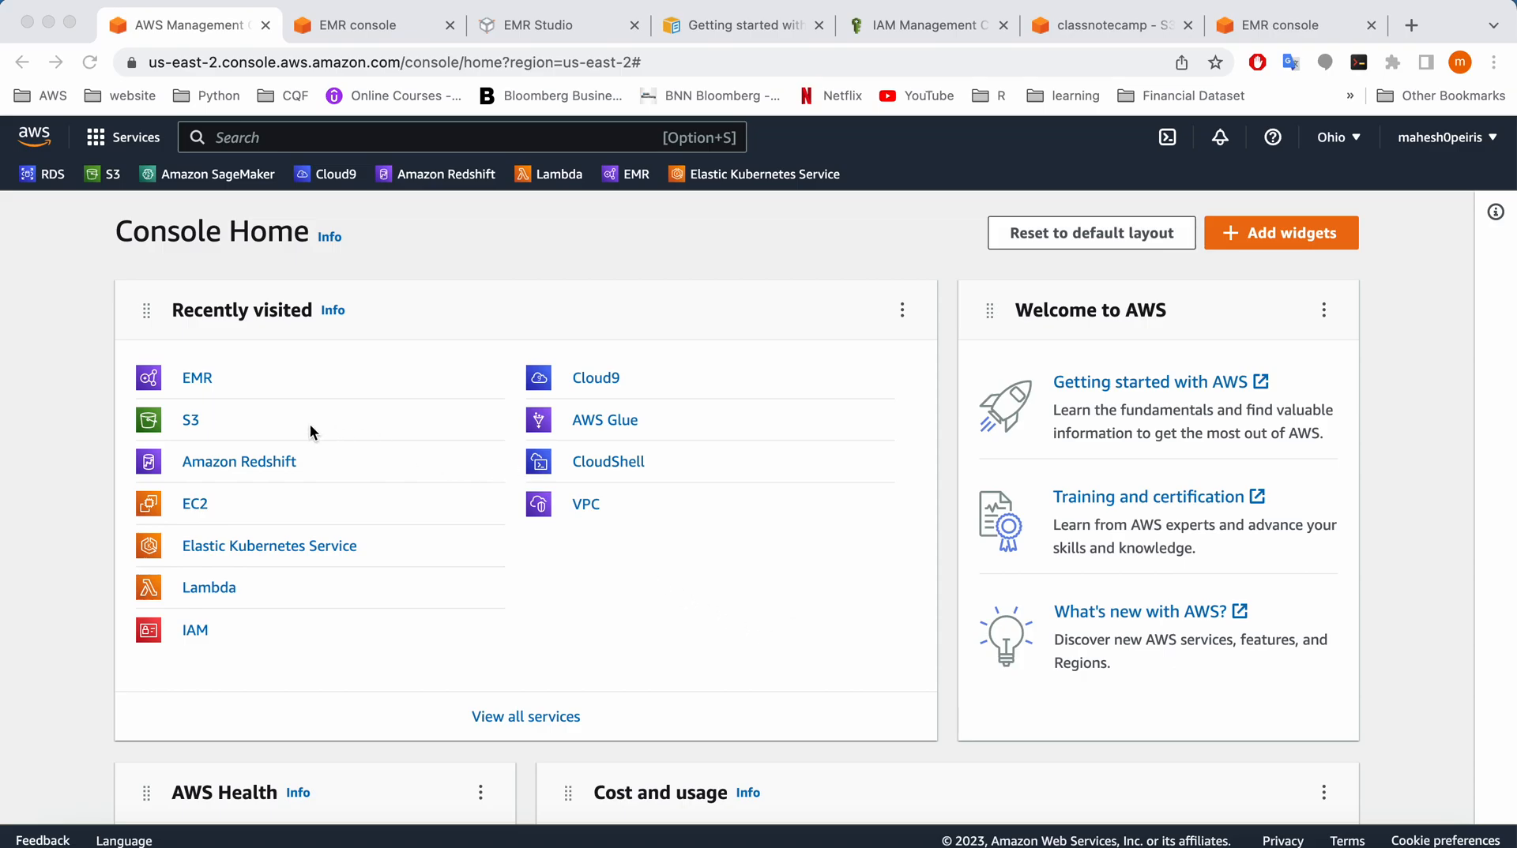
mouse_move(328, 411)
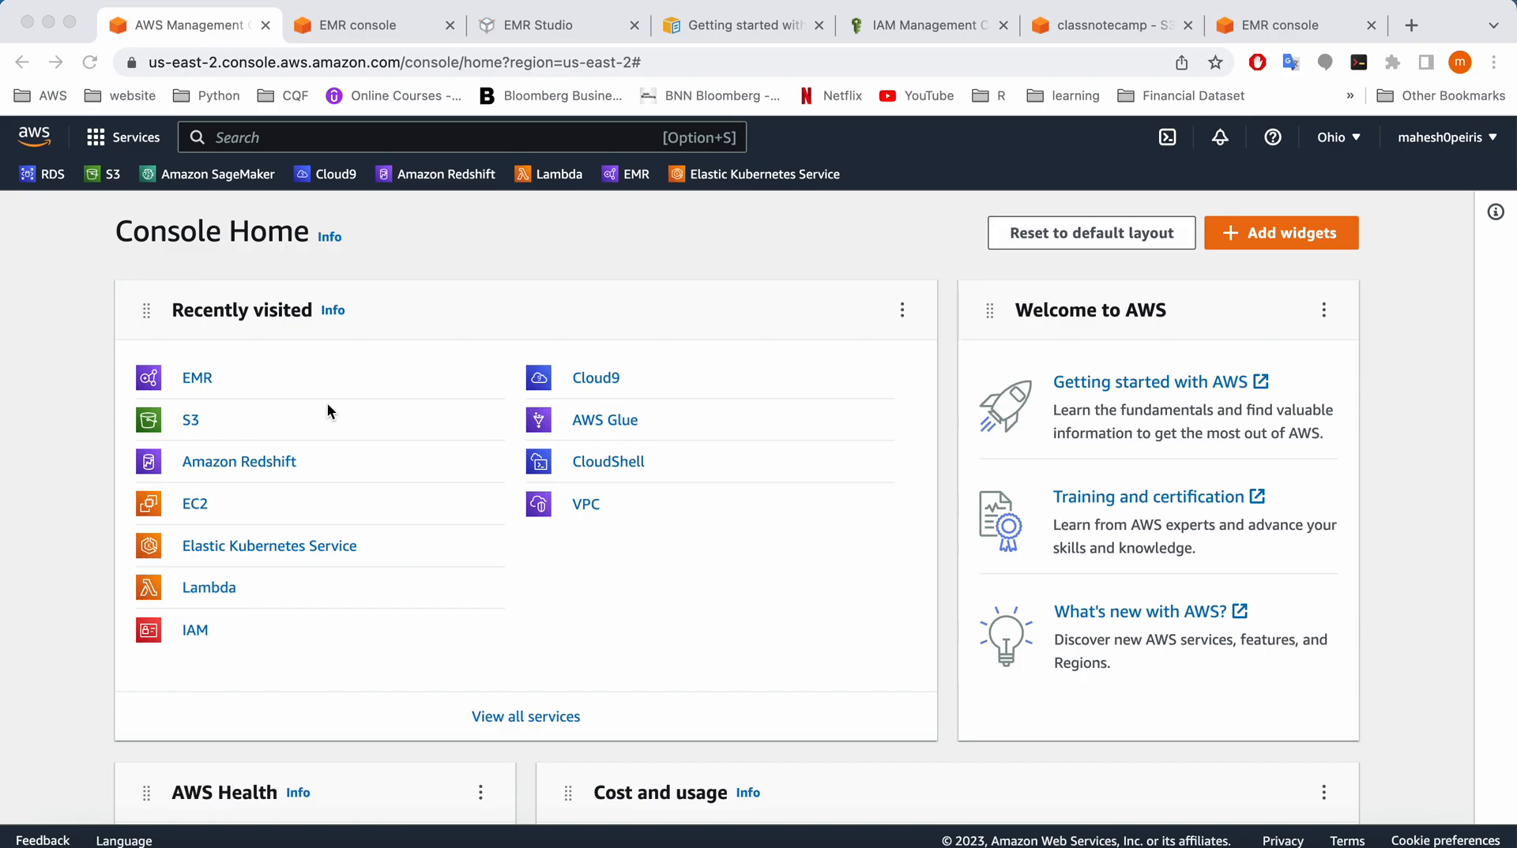
mouse_move(200, 397)
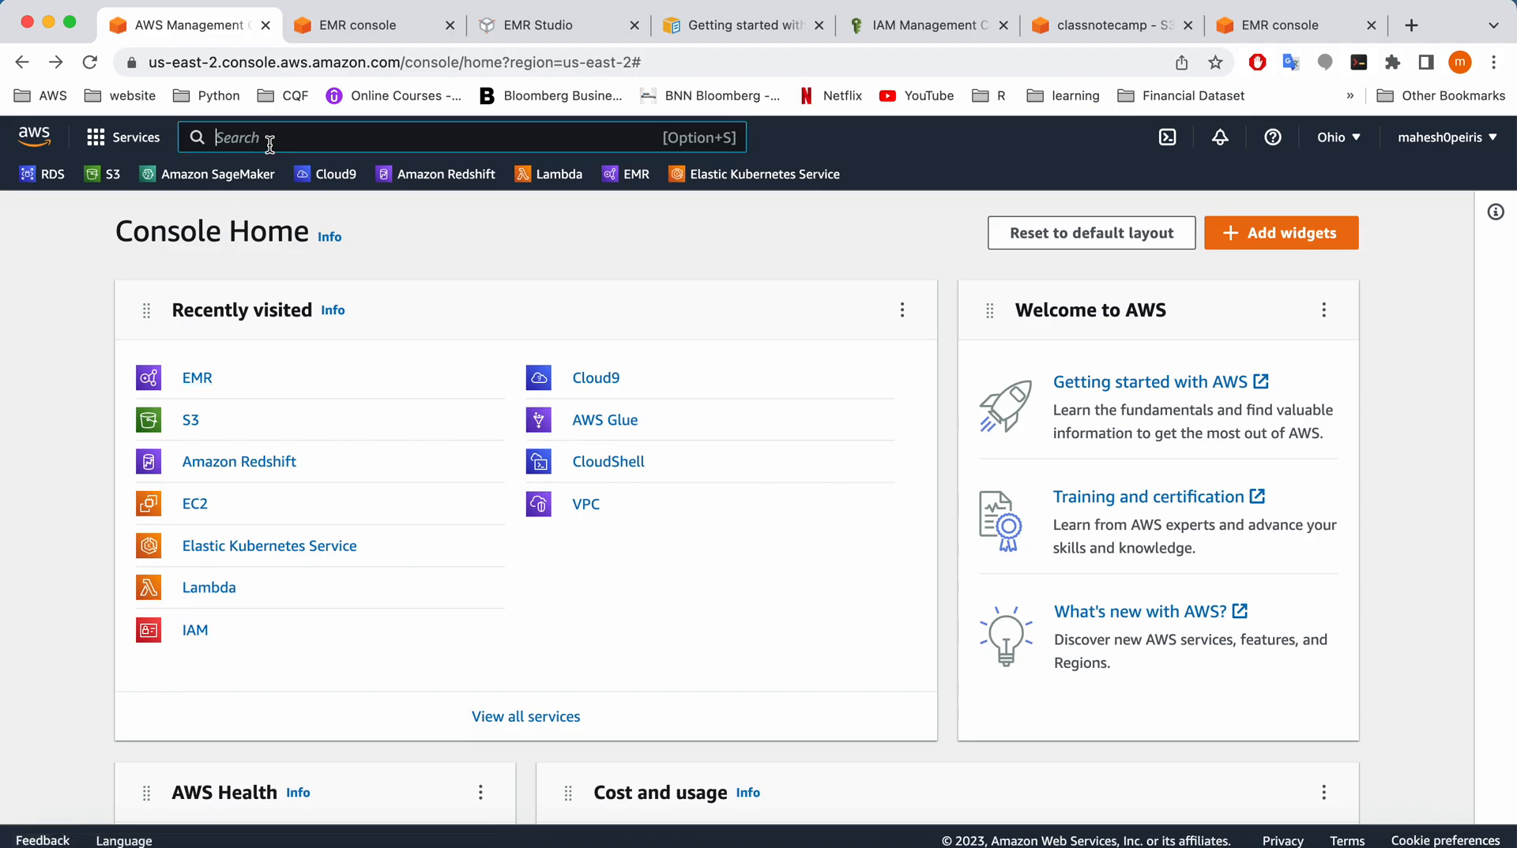
Search the console for 'emr' and open the EMR service
text(emr)
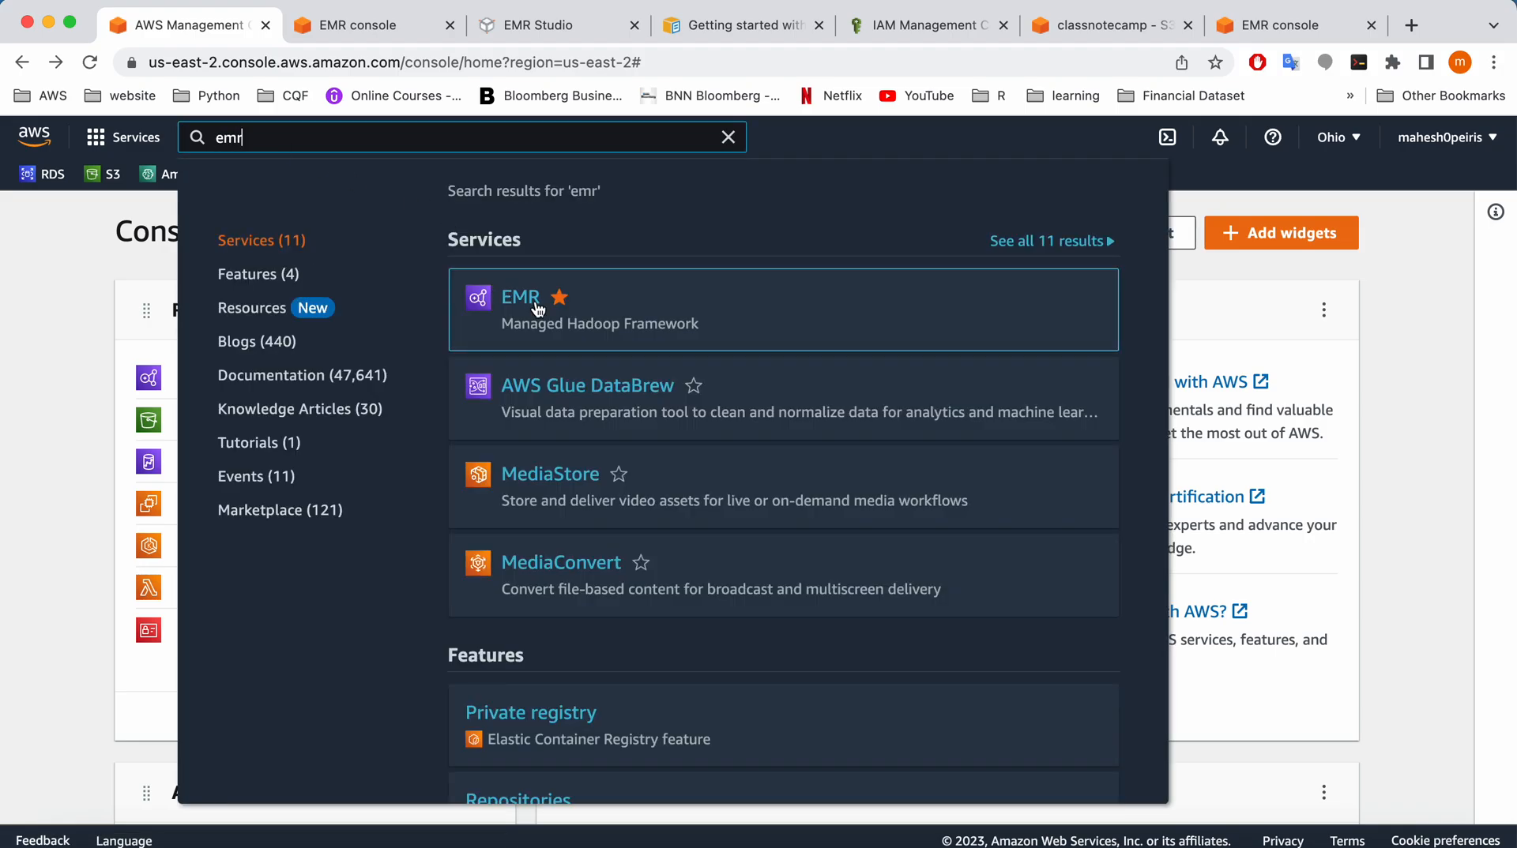
click(519, 297)
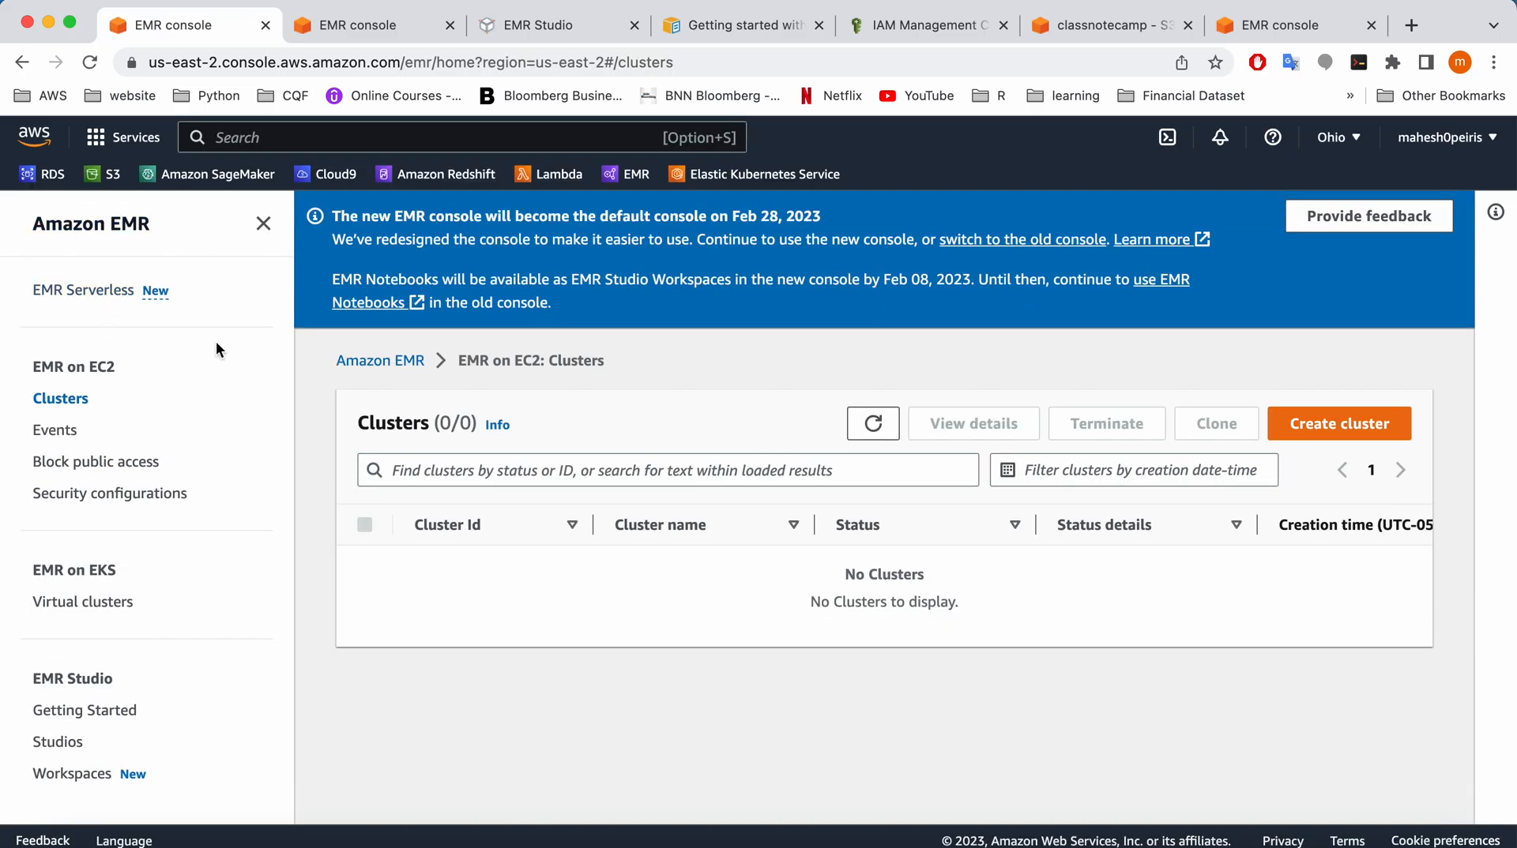
mouse_move(83, 290)
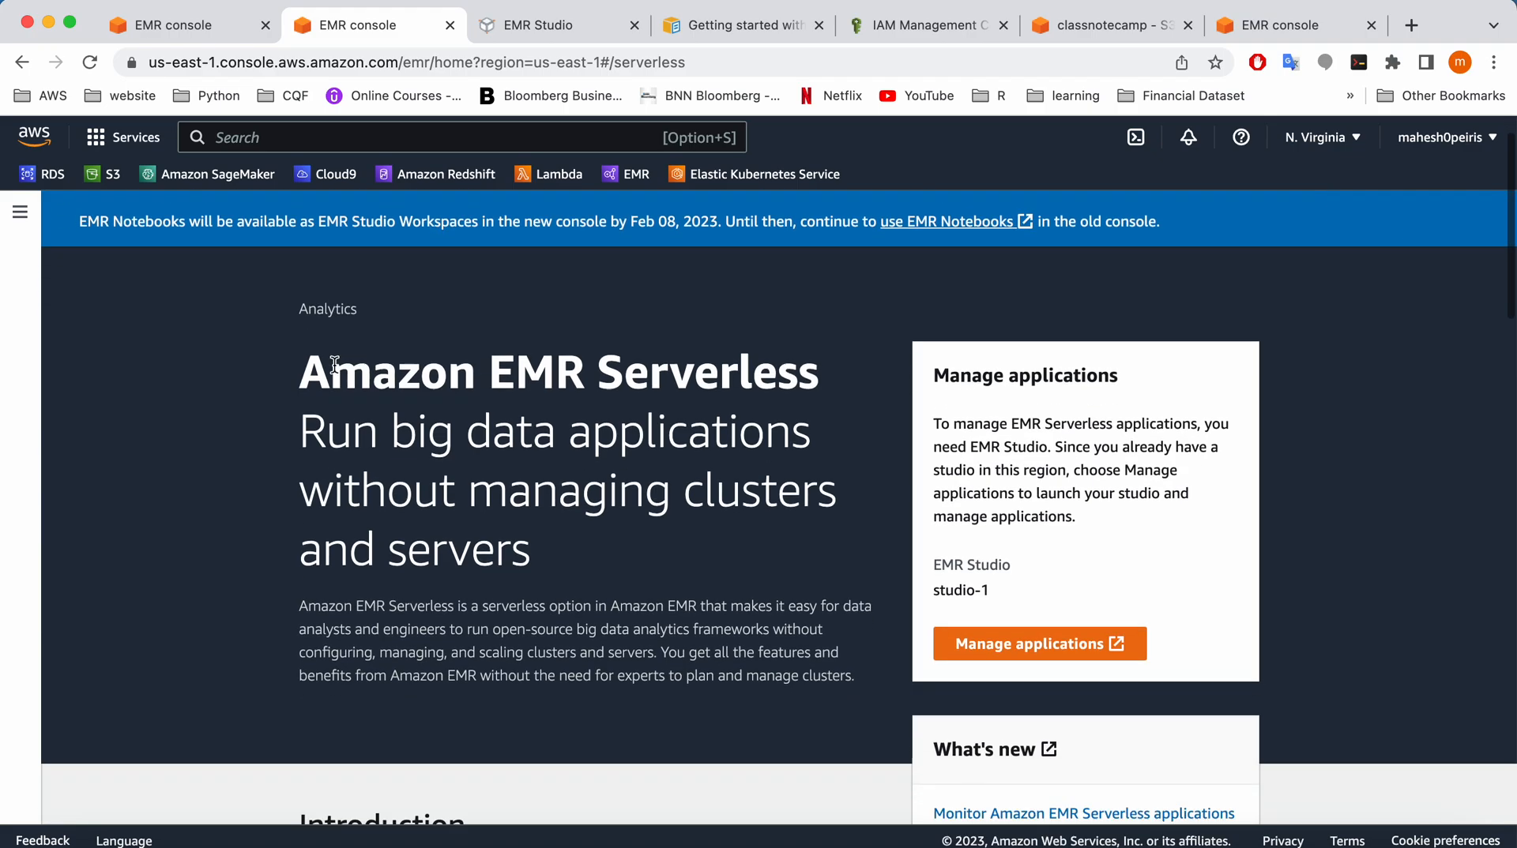
Launch EMR Studio from EMR Serverless and begin creating a new application
scroll(down, 3)
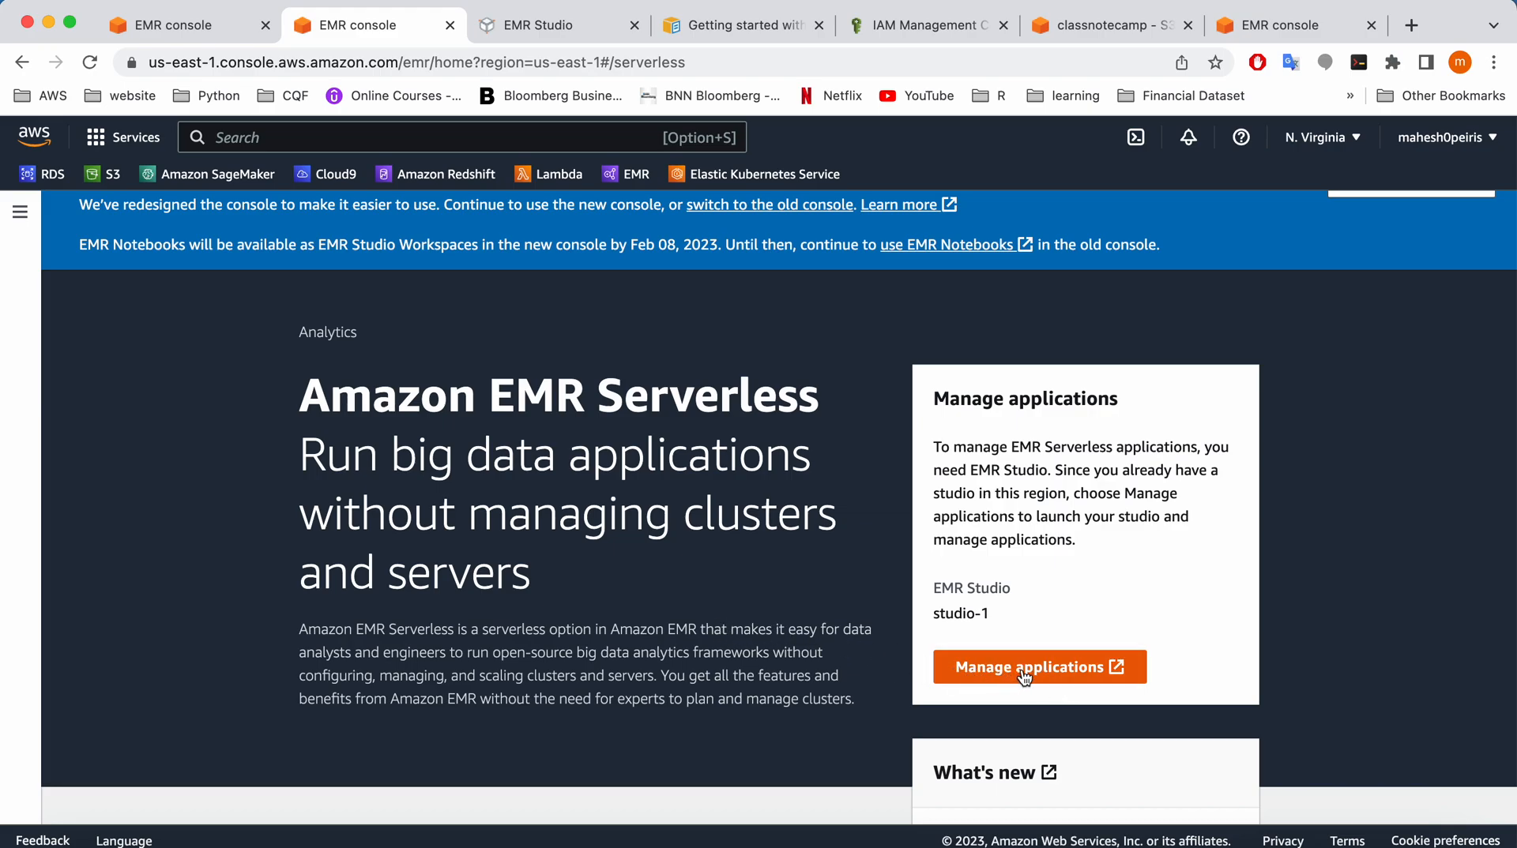
click(1038, 667)
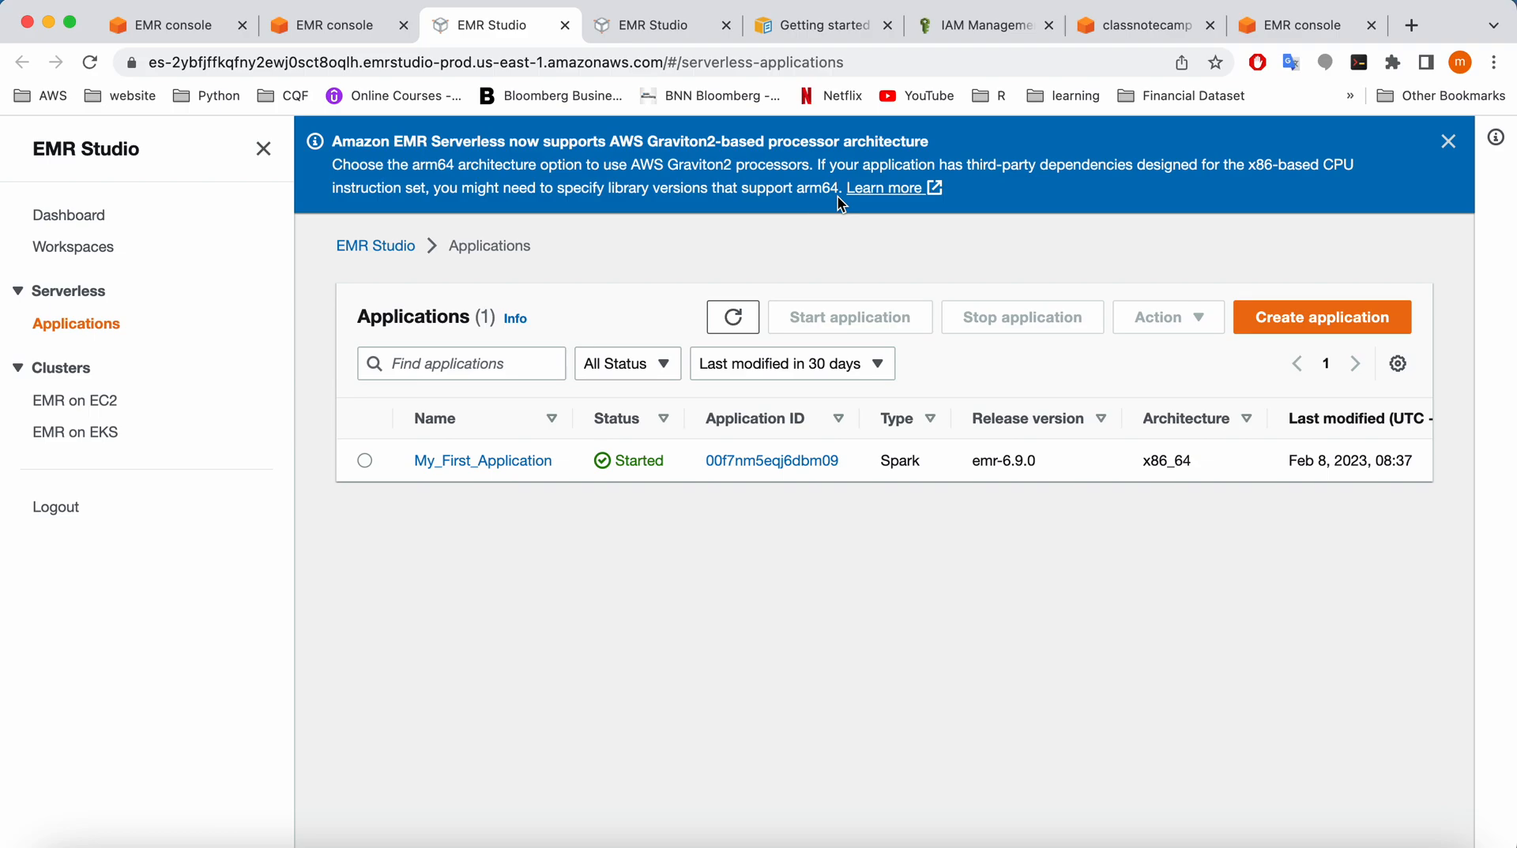
mouse_move(1382, 271)
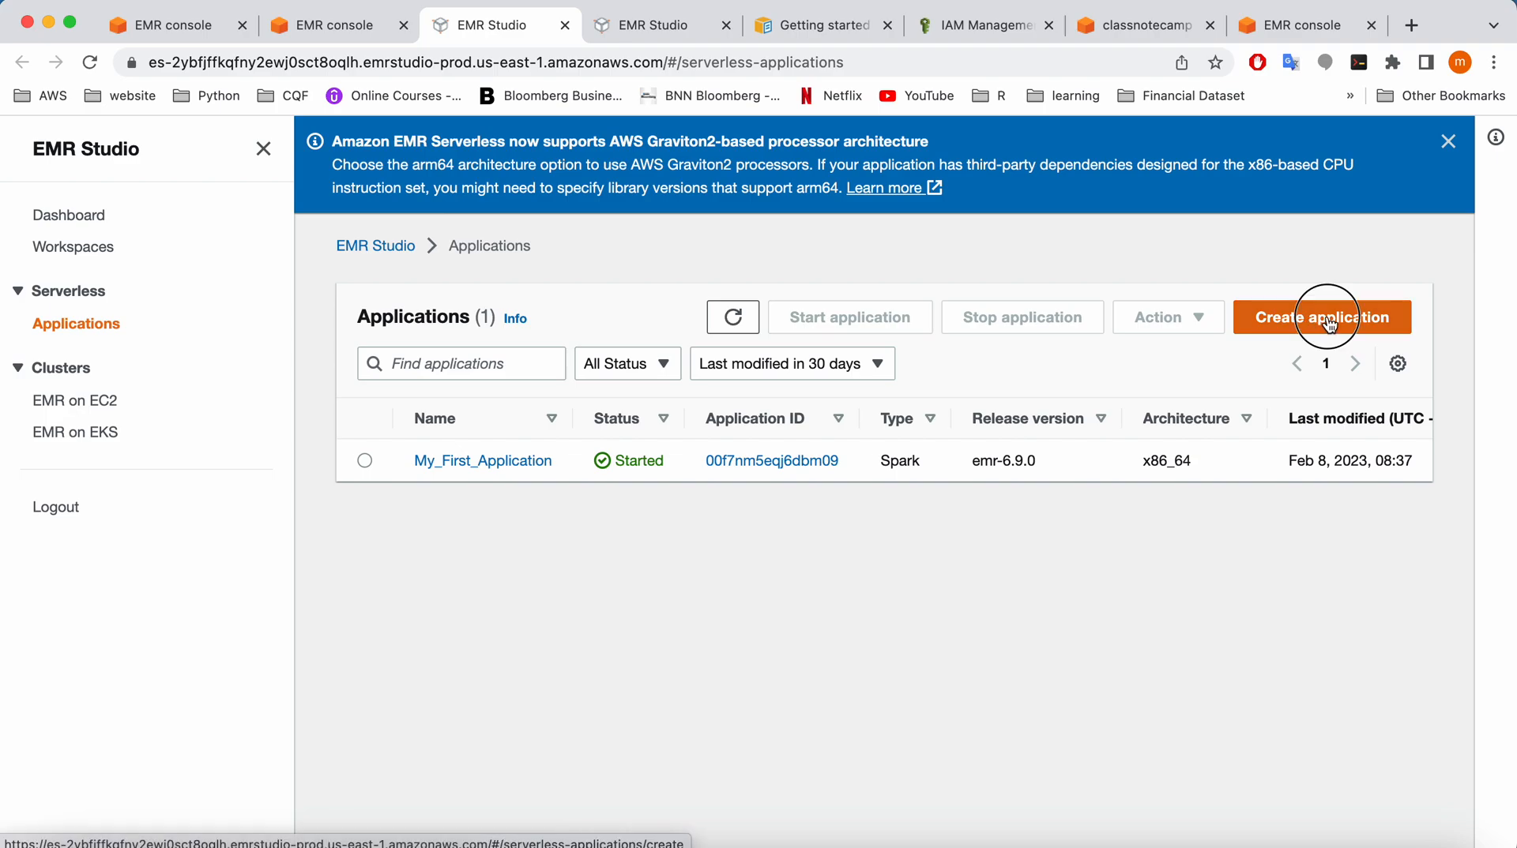
click(1322, 316)
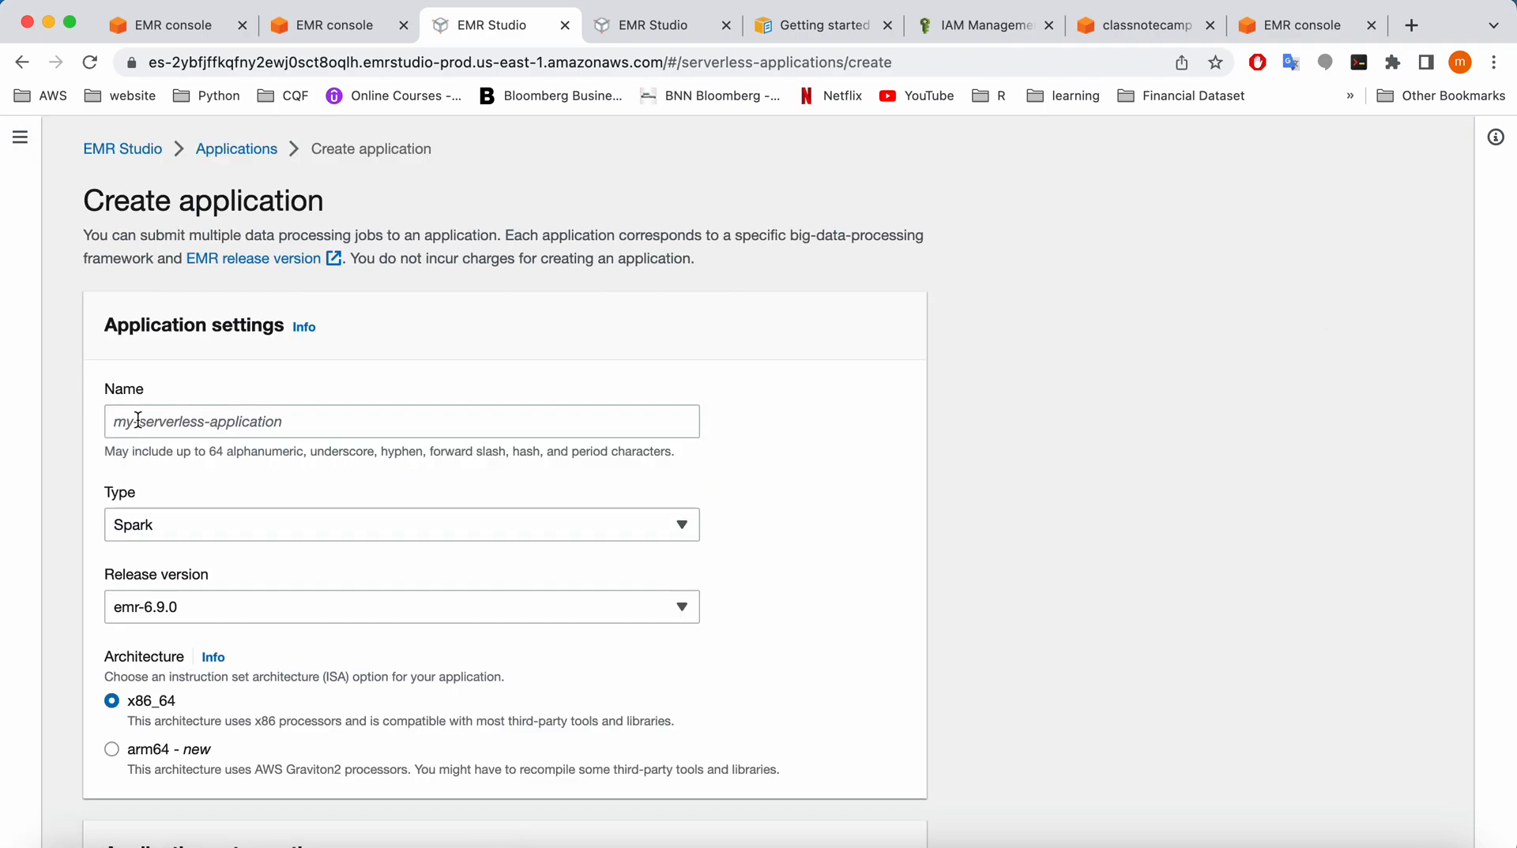
Create application test_1 with type Spark and default settings
text(test_1)
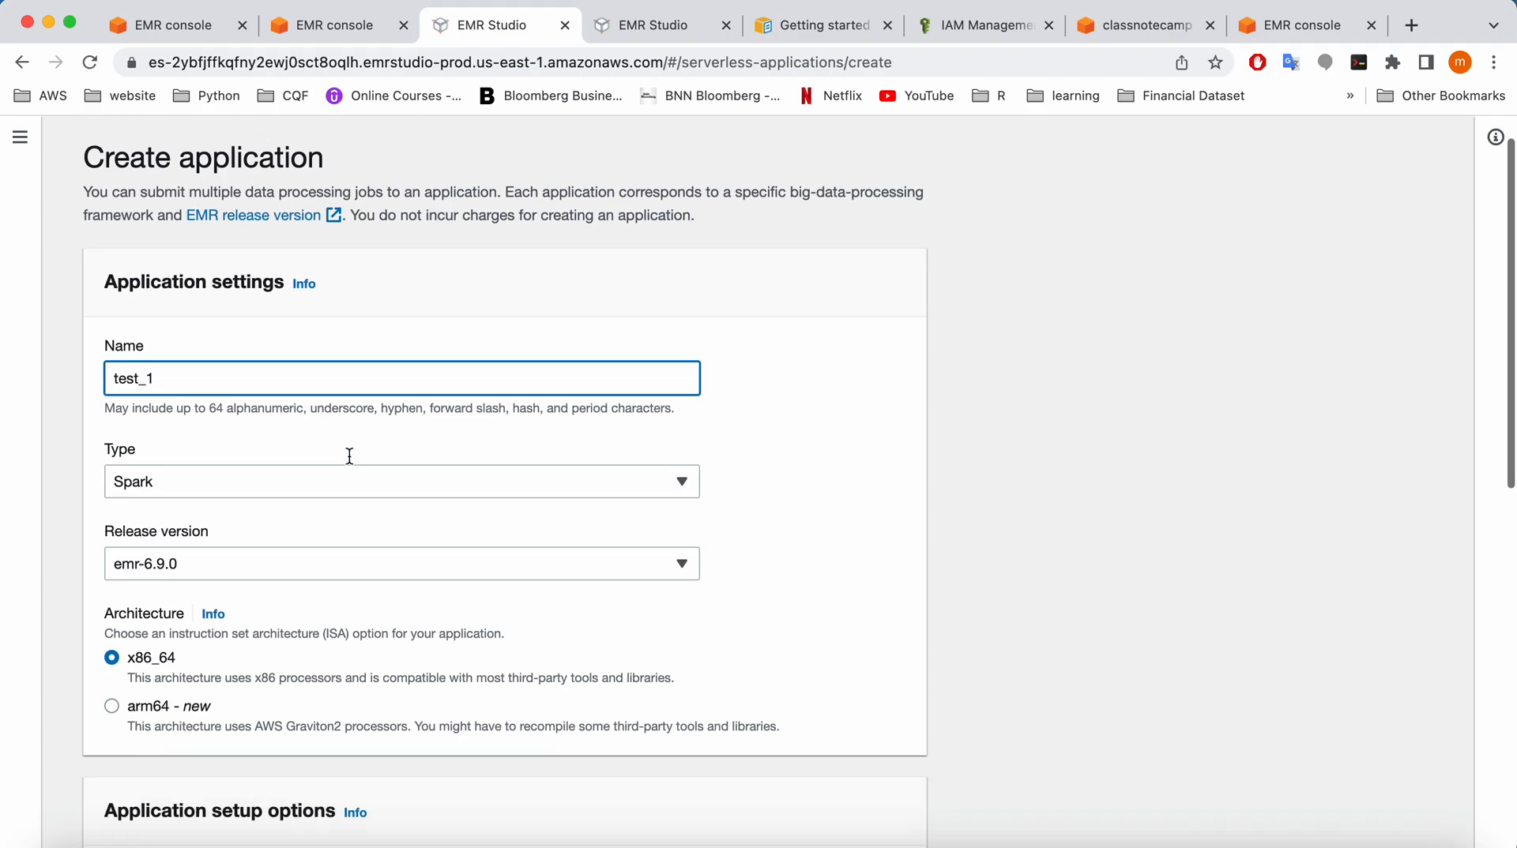
click(400, 482)
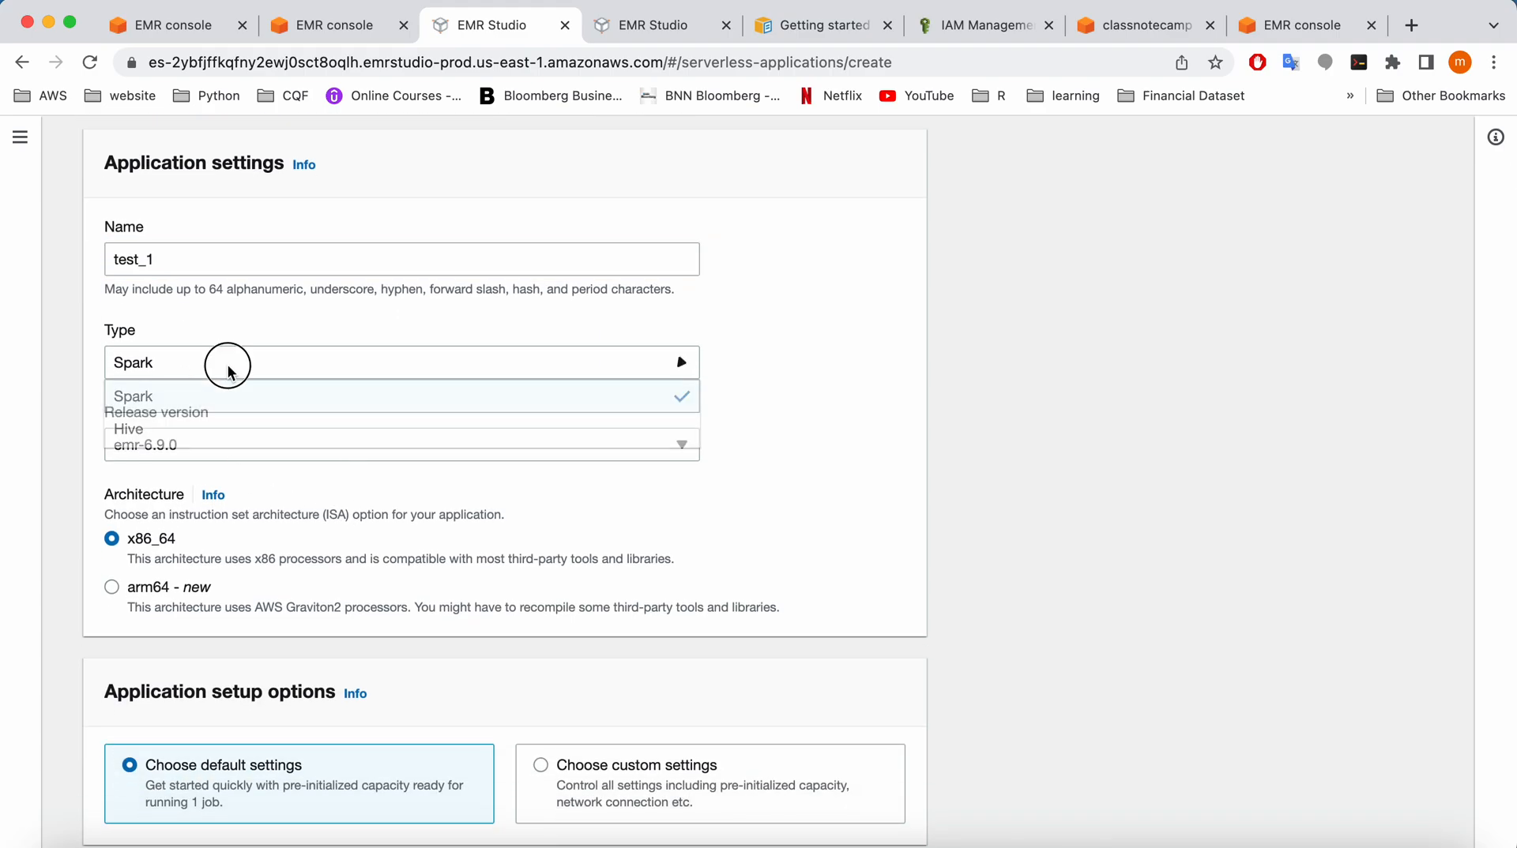
click(400, 362)
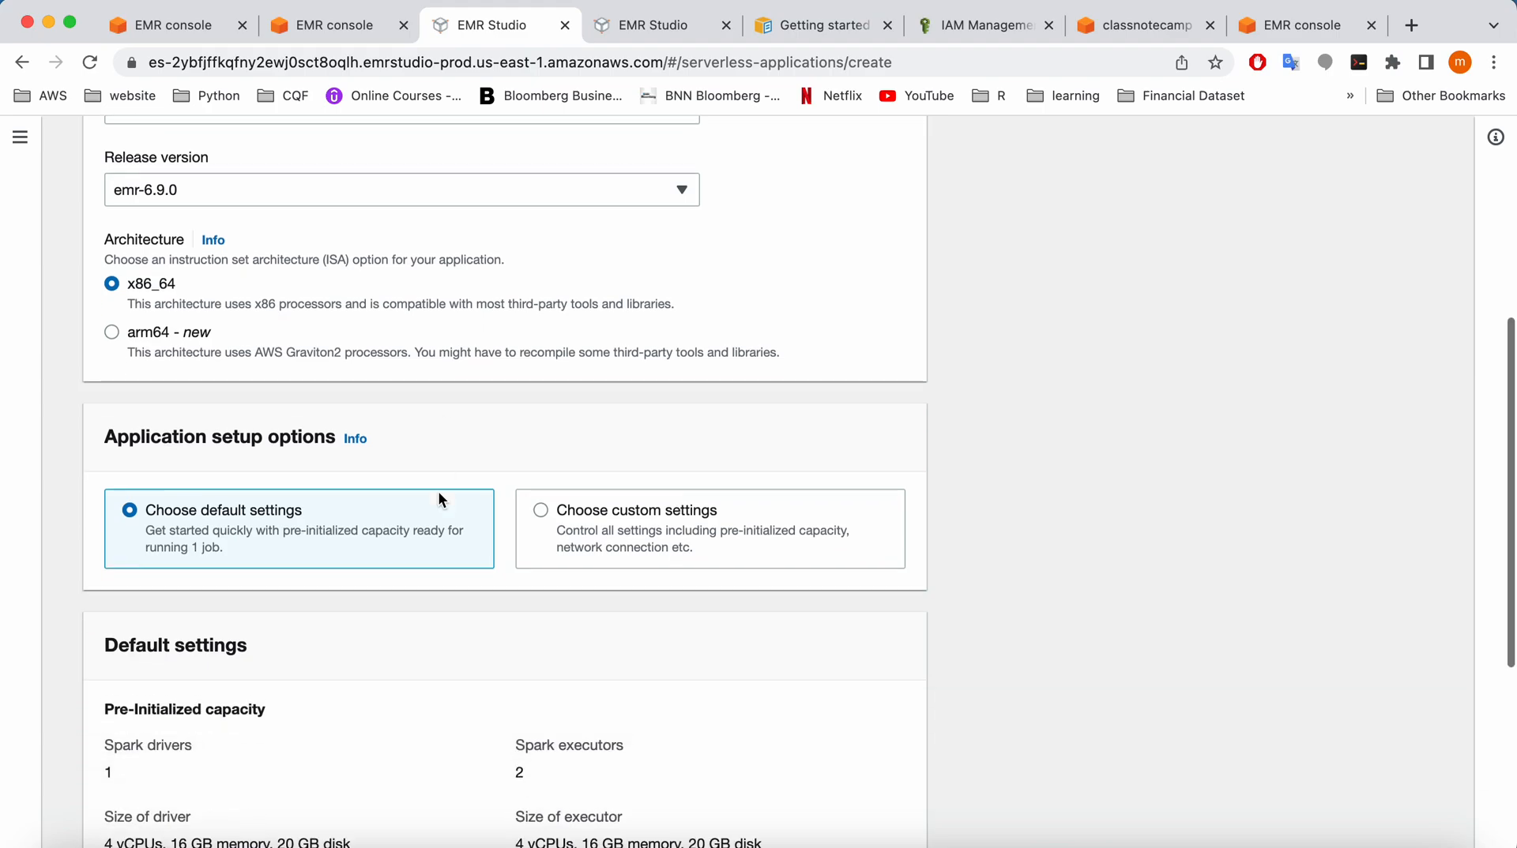
scroll(down, 3)
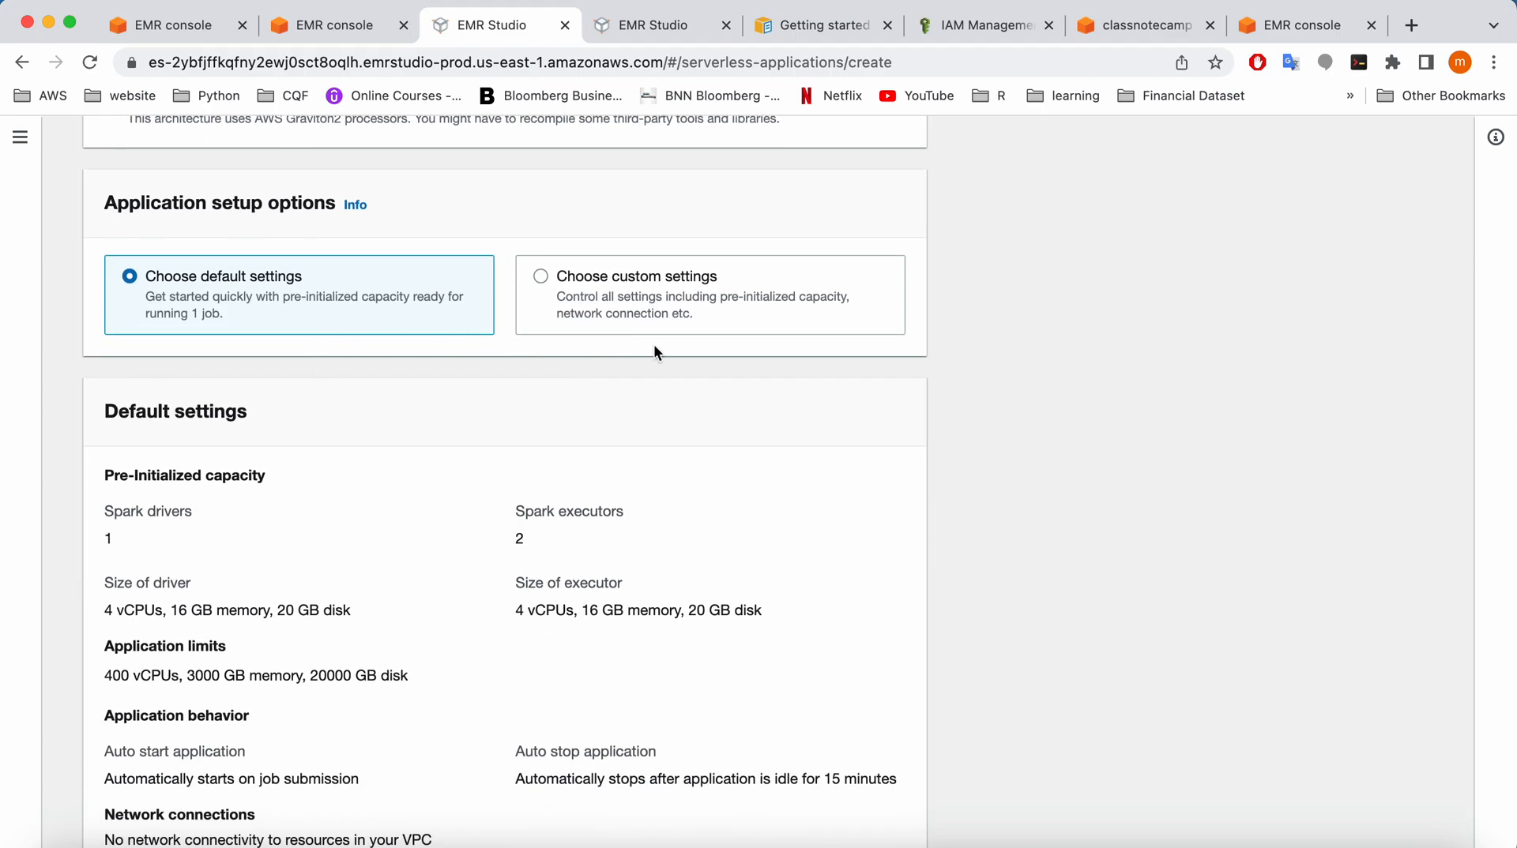
scroll(down, 3)
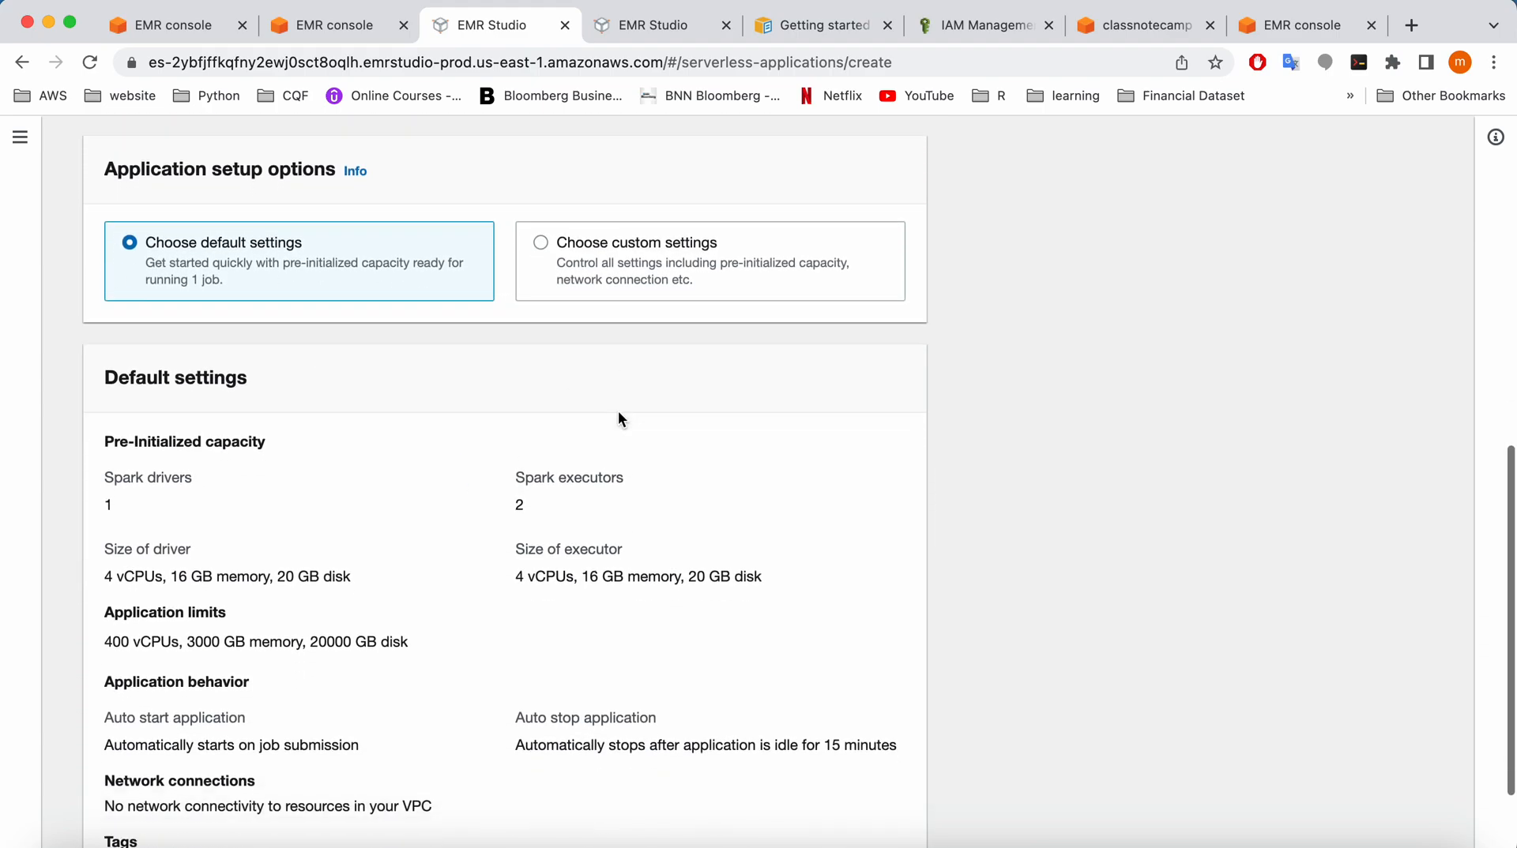
scroll(down, 3)
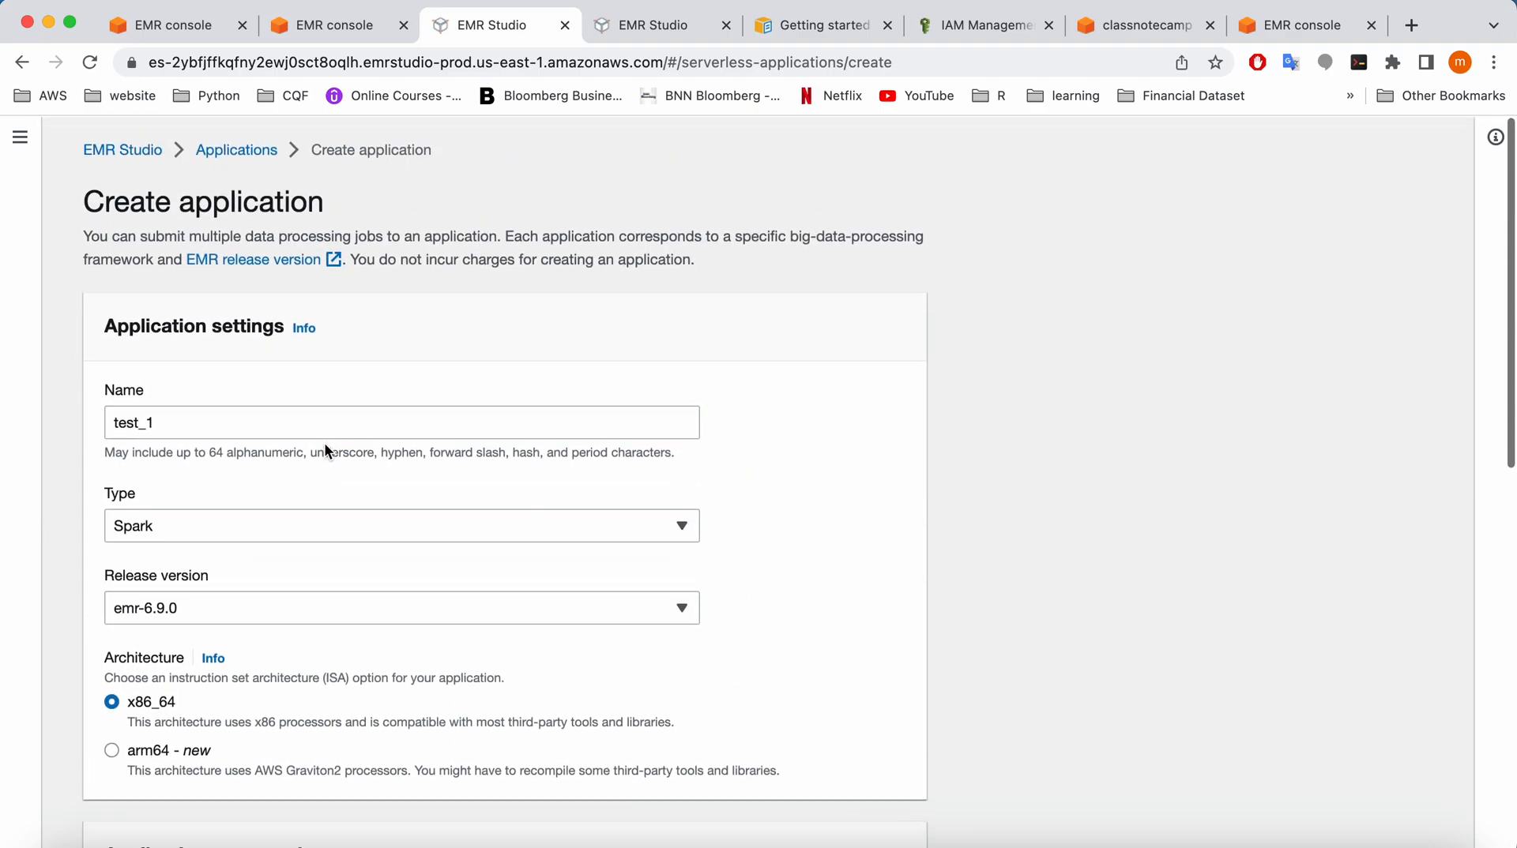
scroll(down, 3)
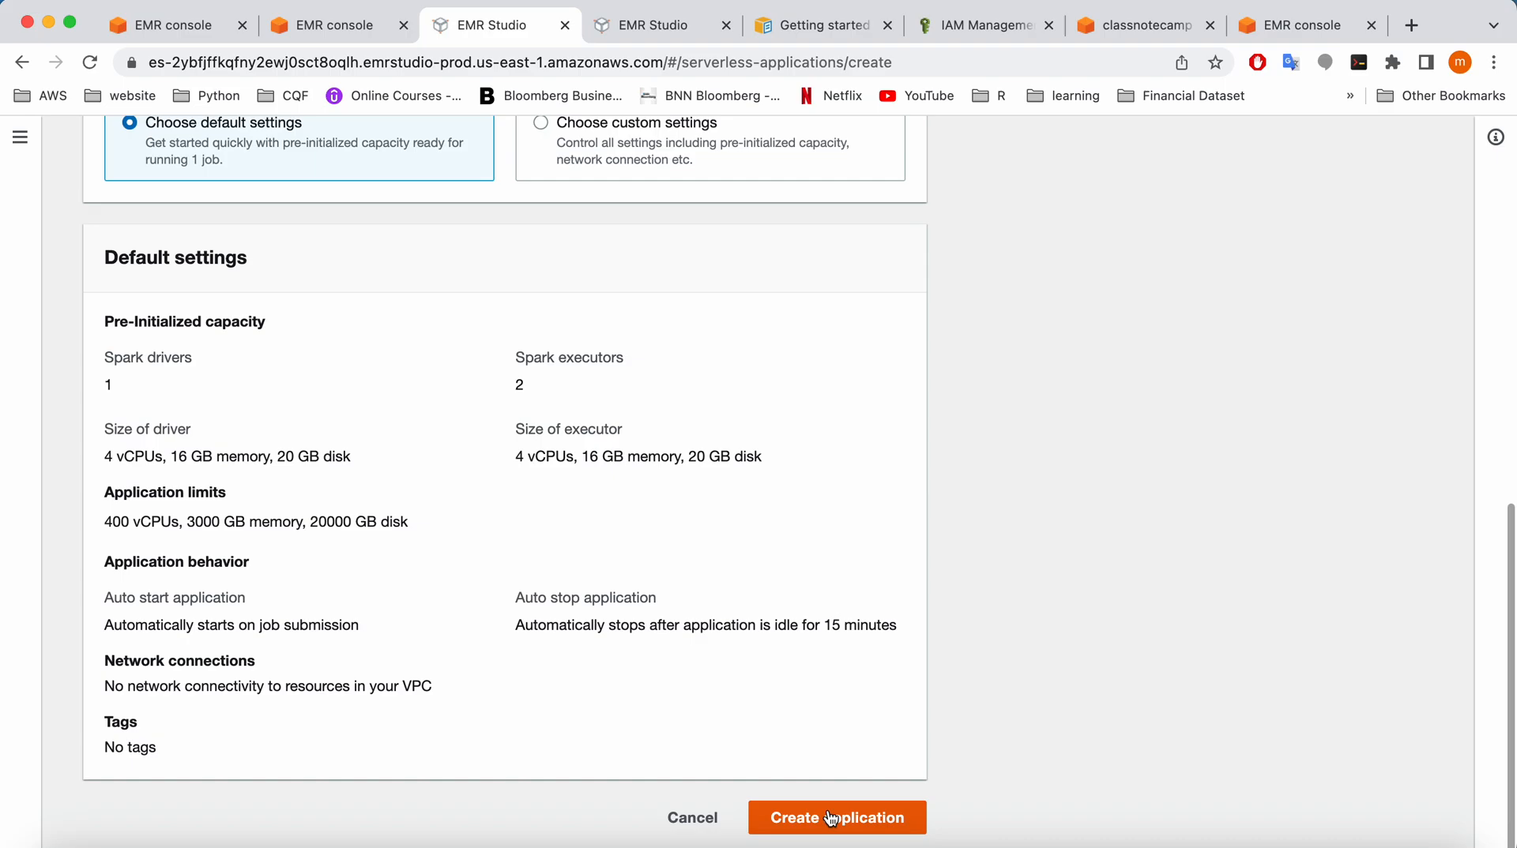
click(835, 818)
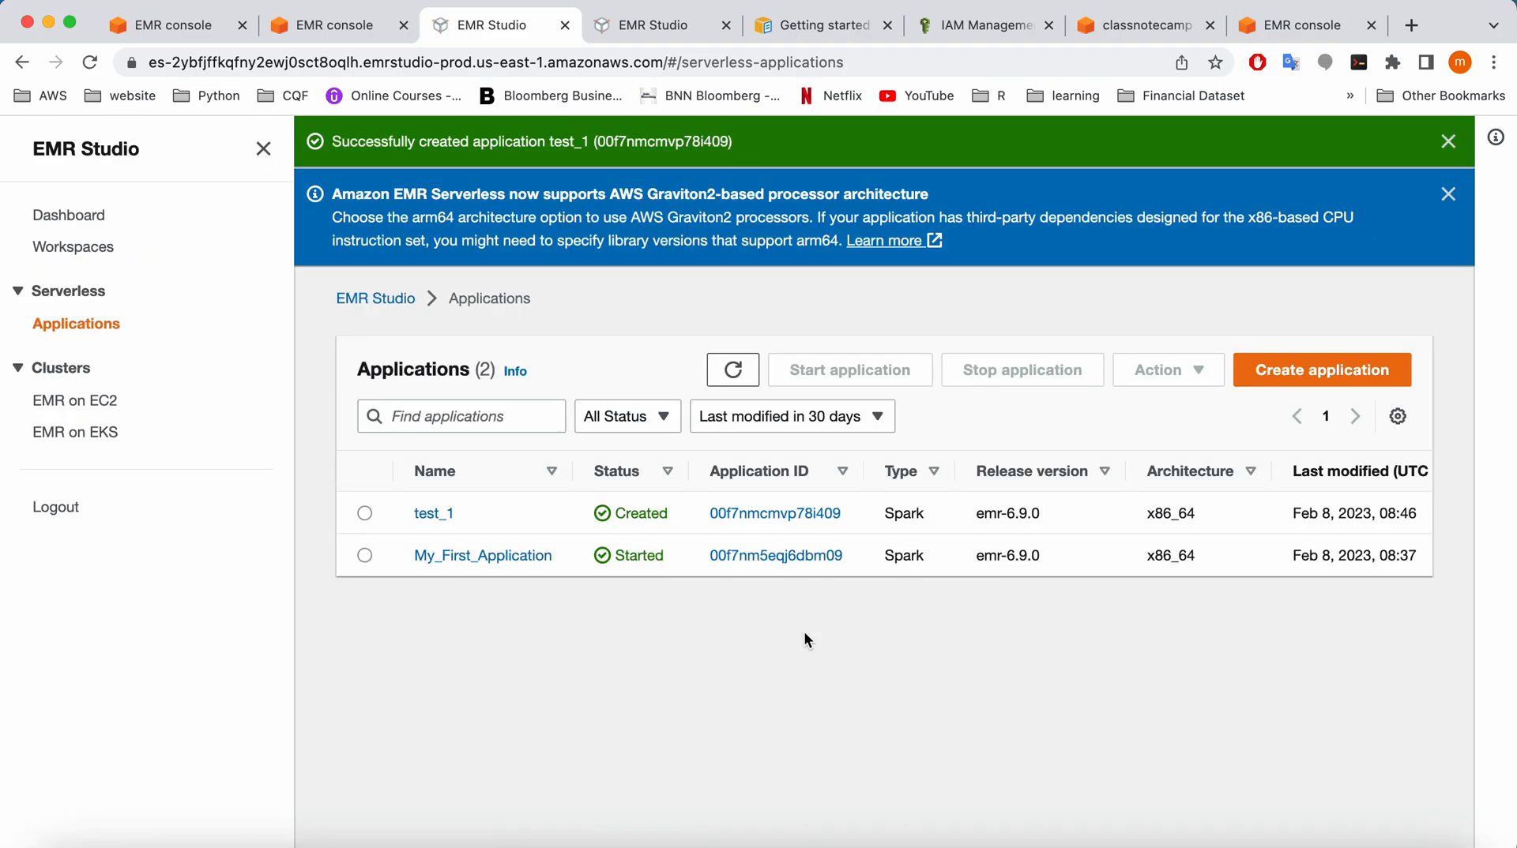
mouse_move(483, 522)
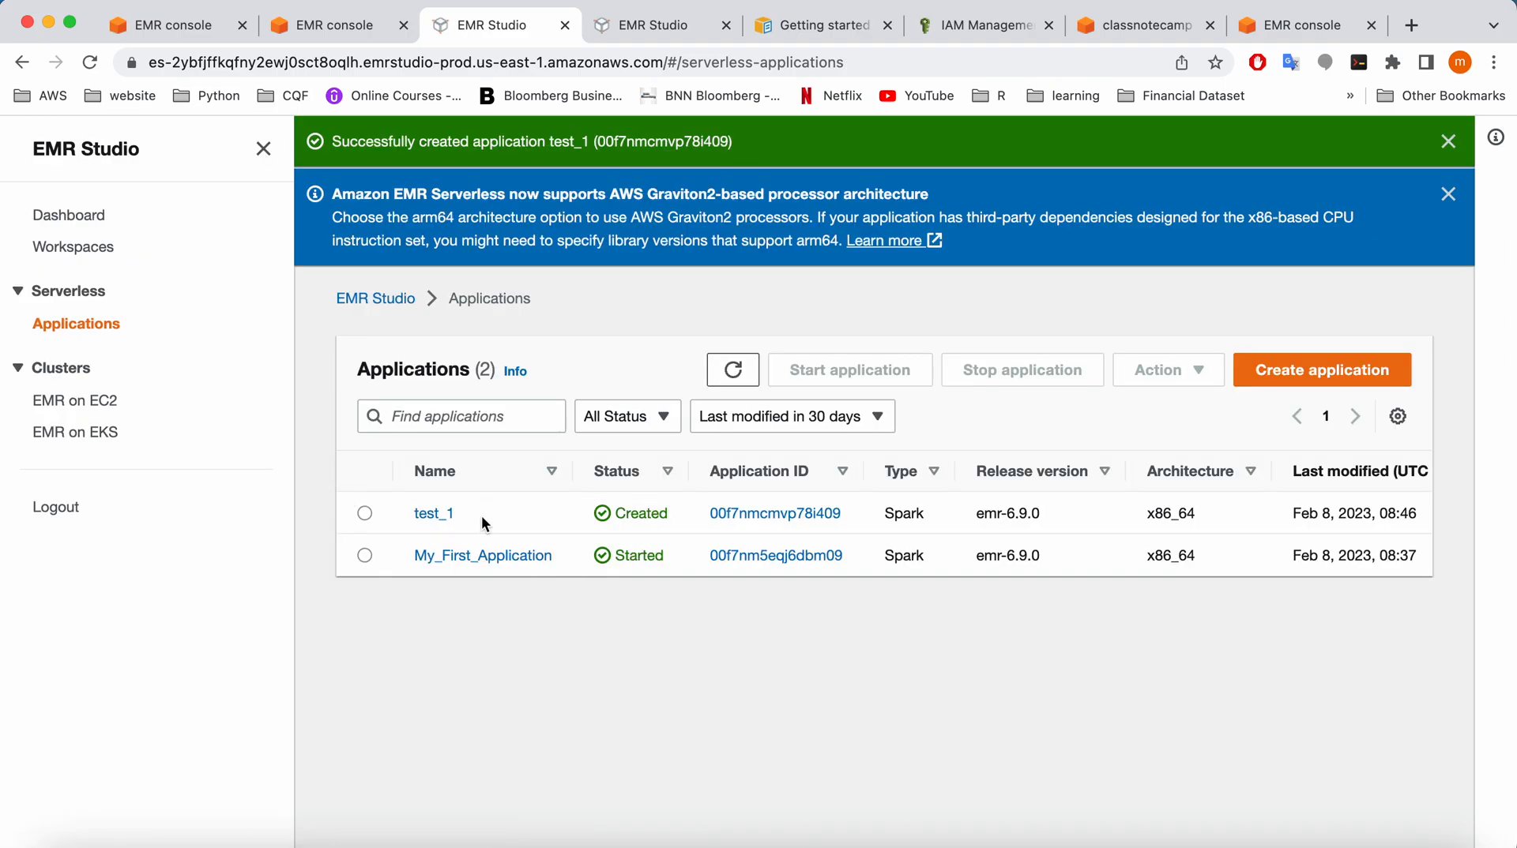
mouse_move(343, 521)
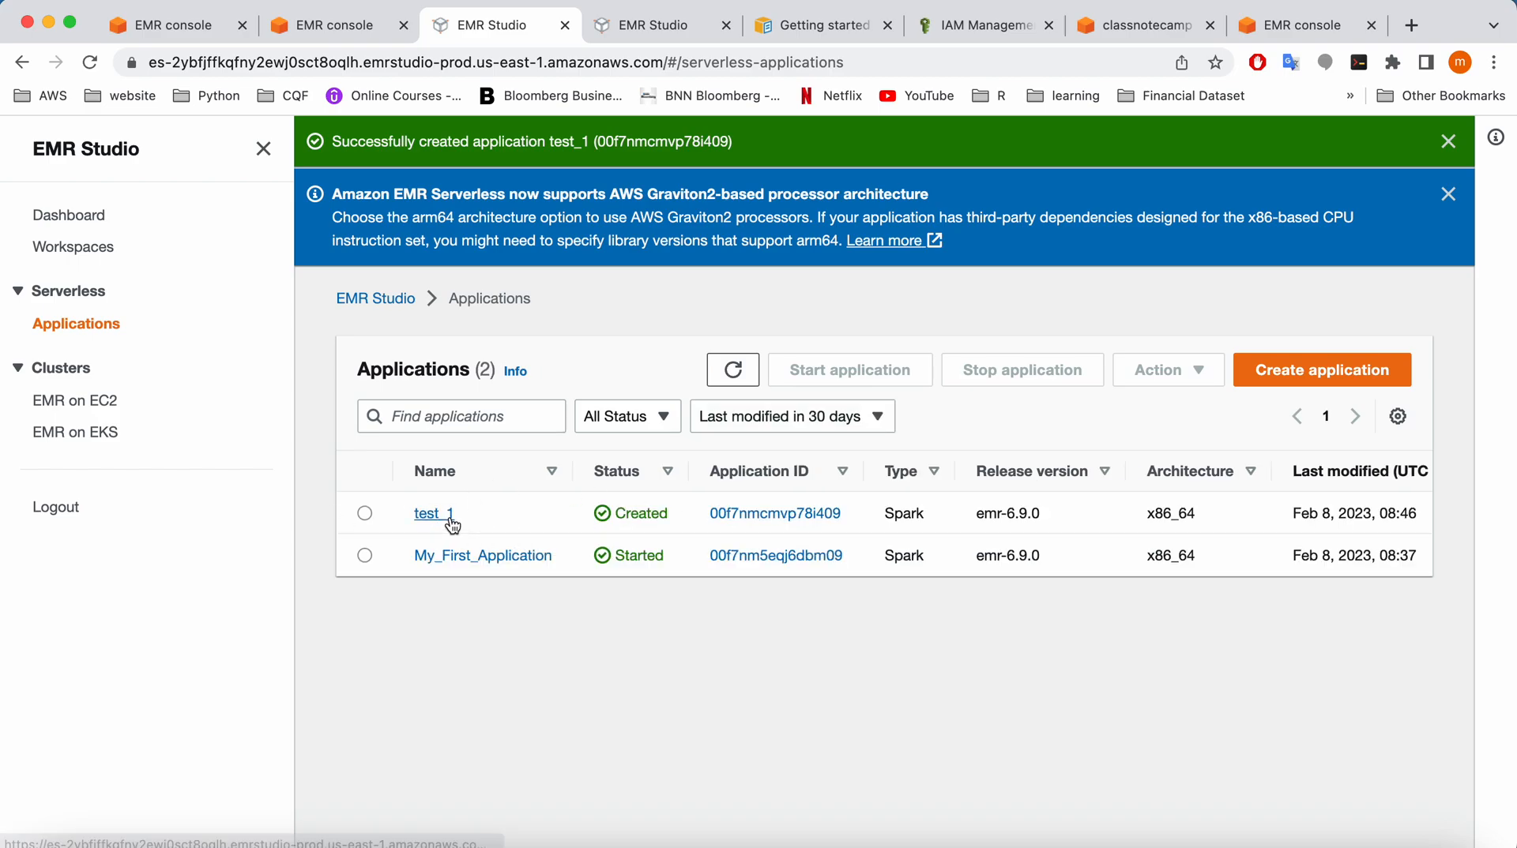
mouse_move(492, 515)
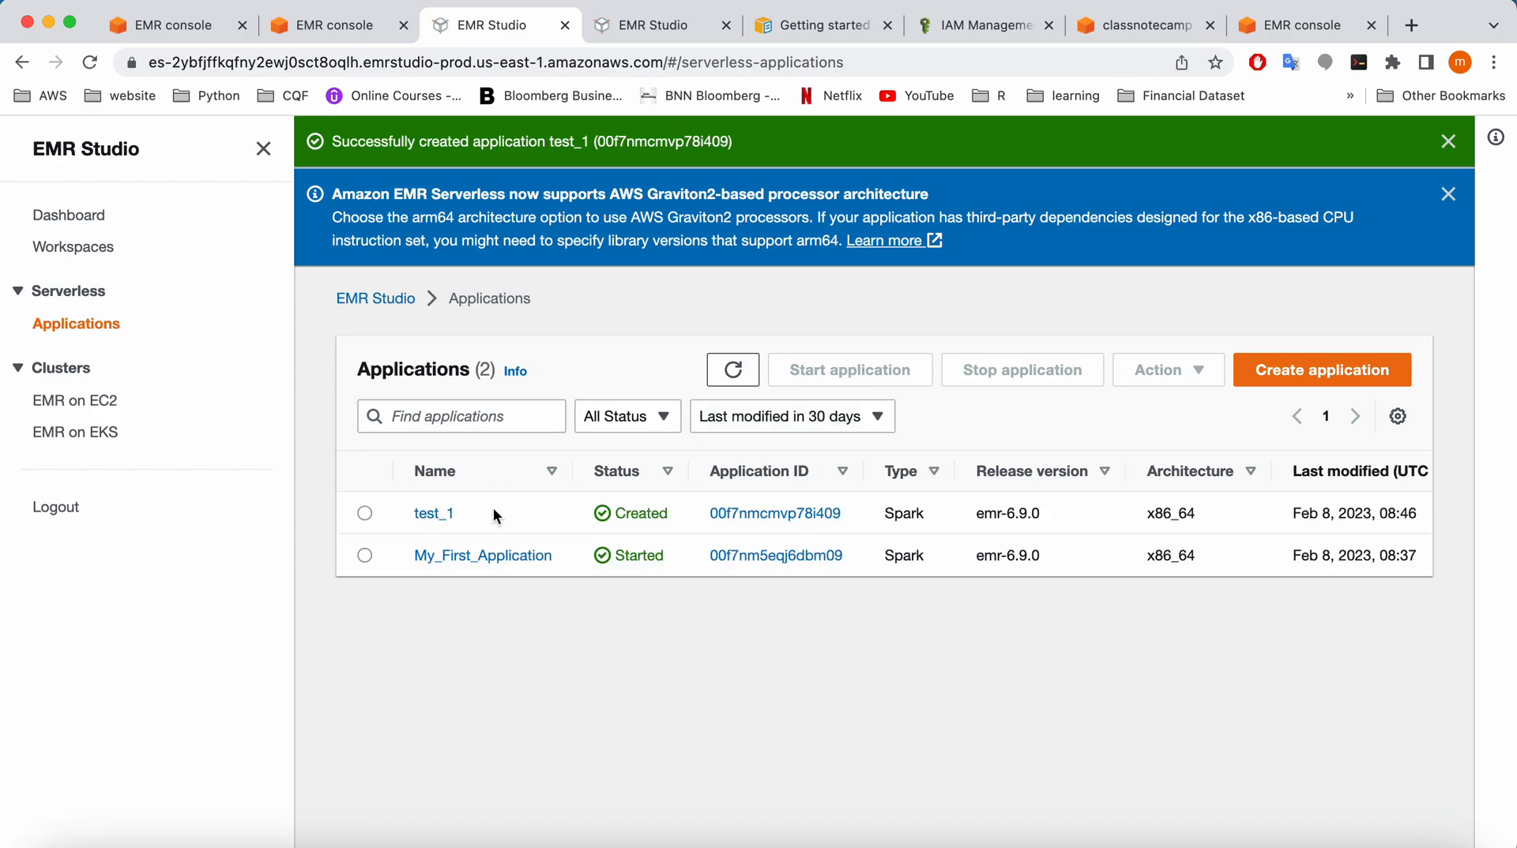
Open test_1's details page and start the application
click(433, 512)
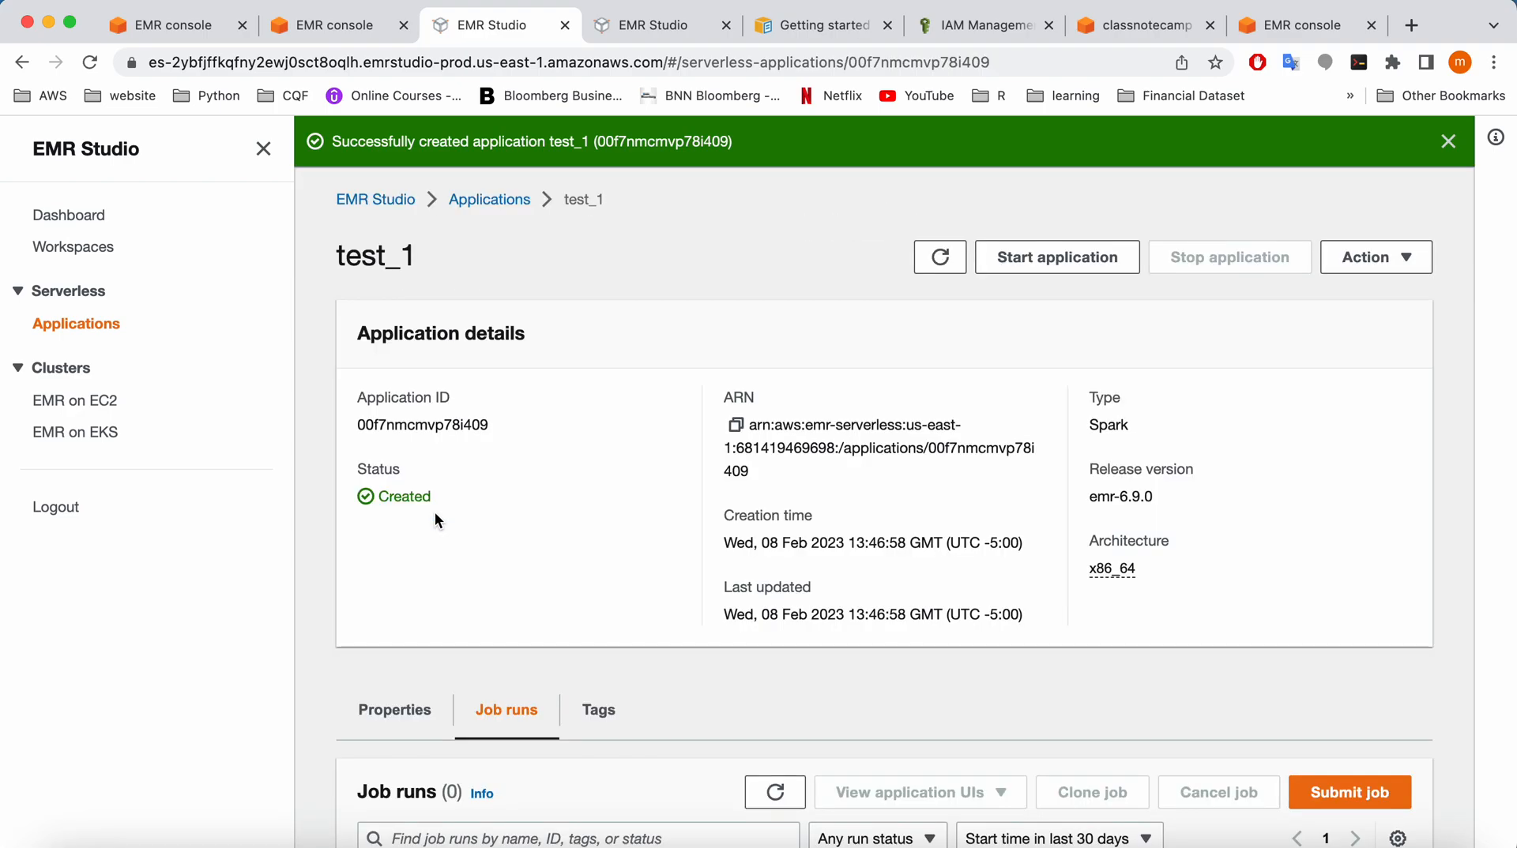
mouse_move(1056, 258)
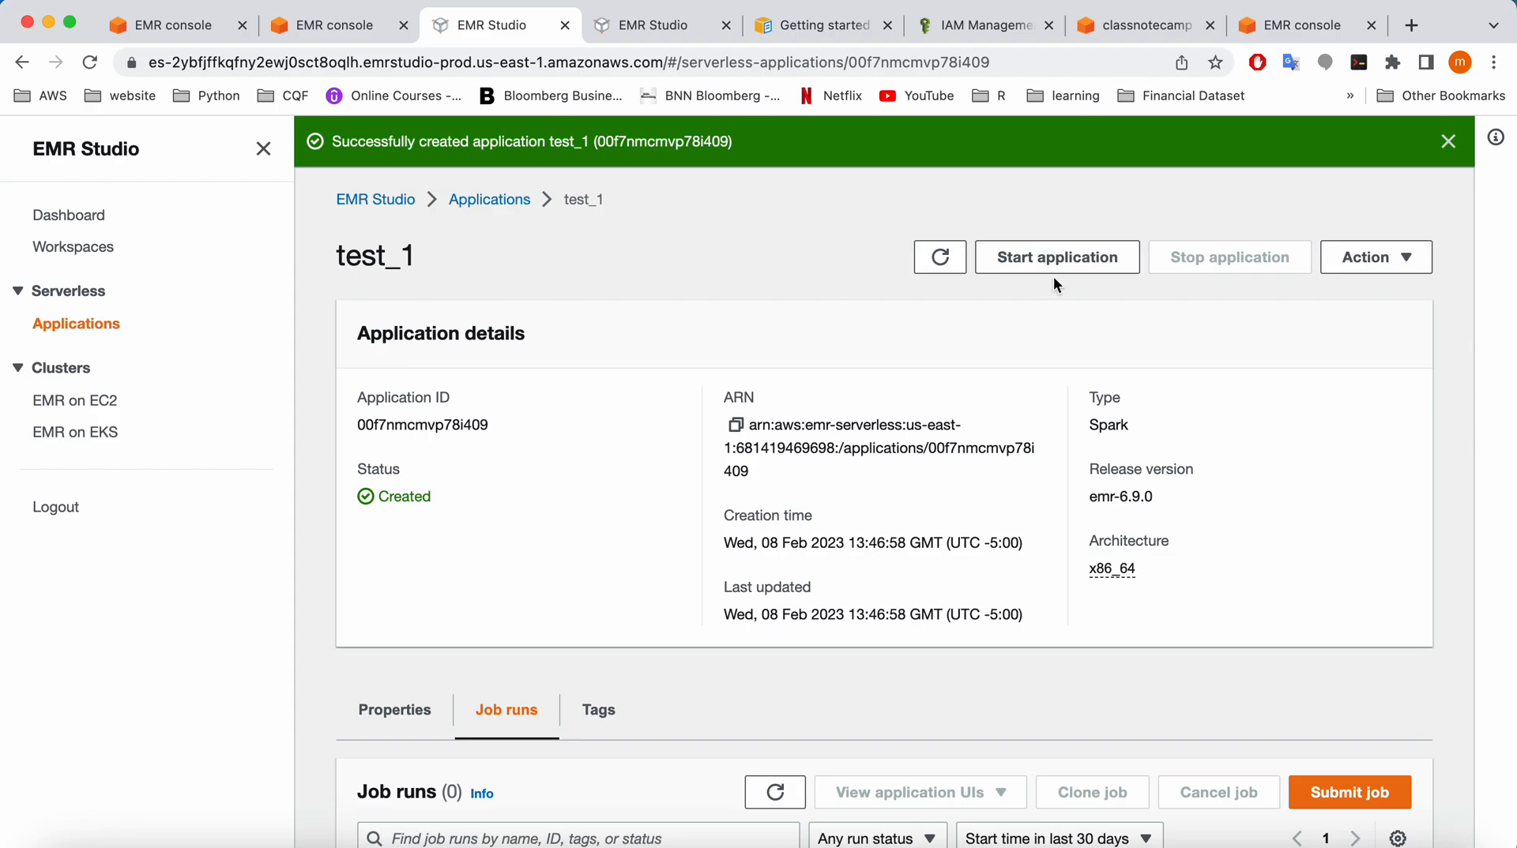
click(1055, 257)
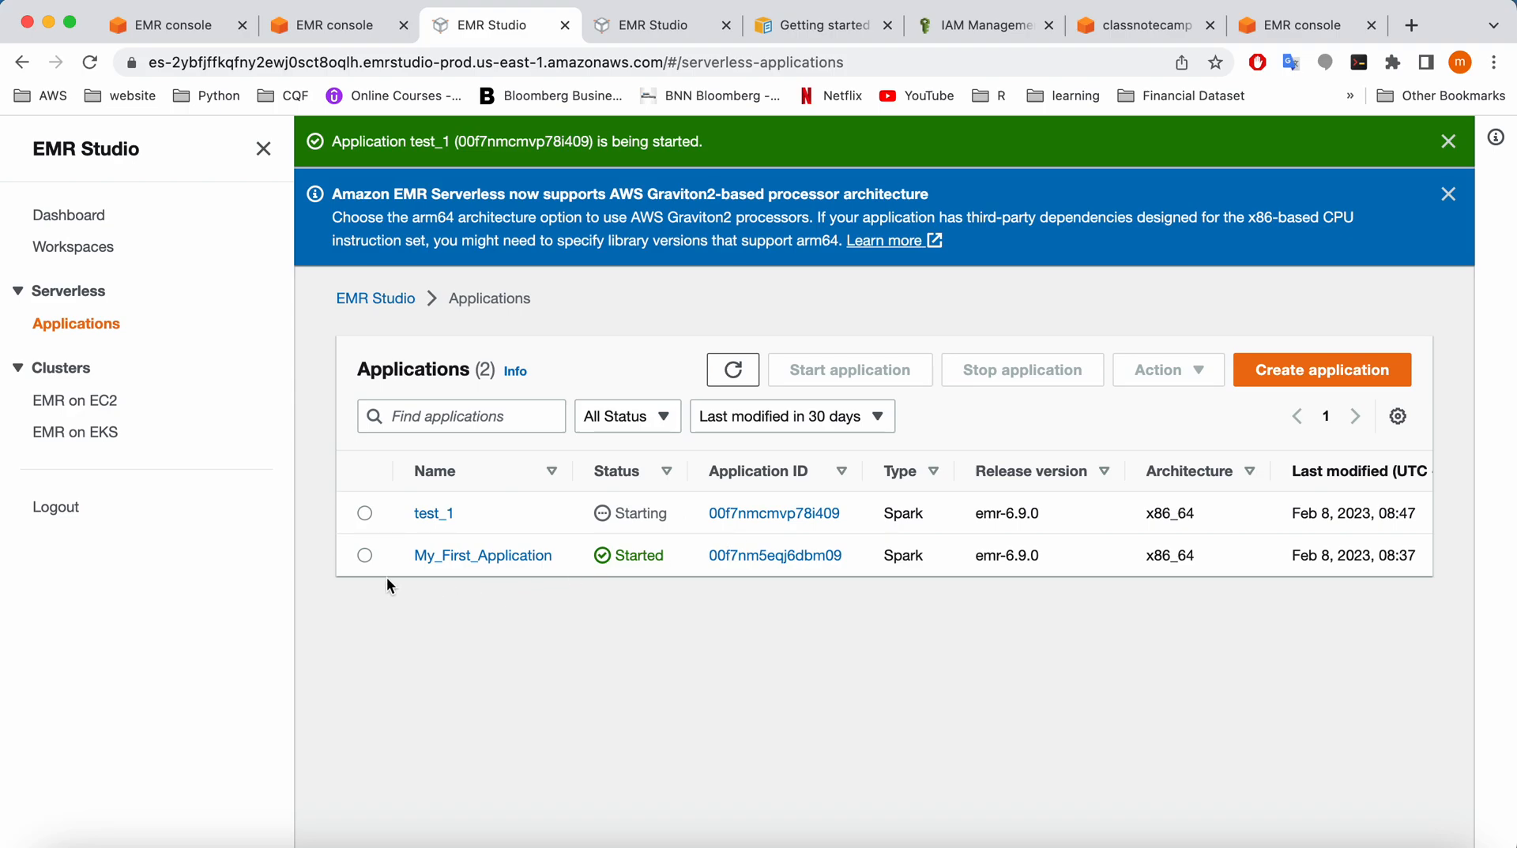
mouse_move(565, 619)
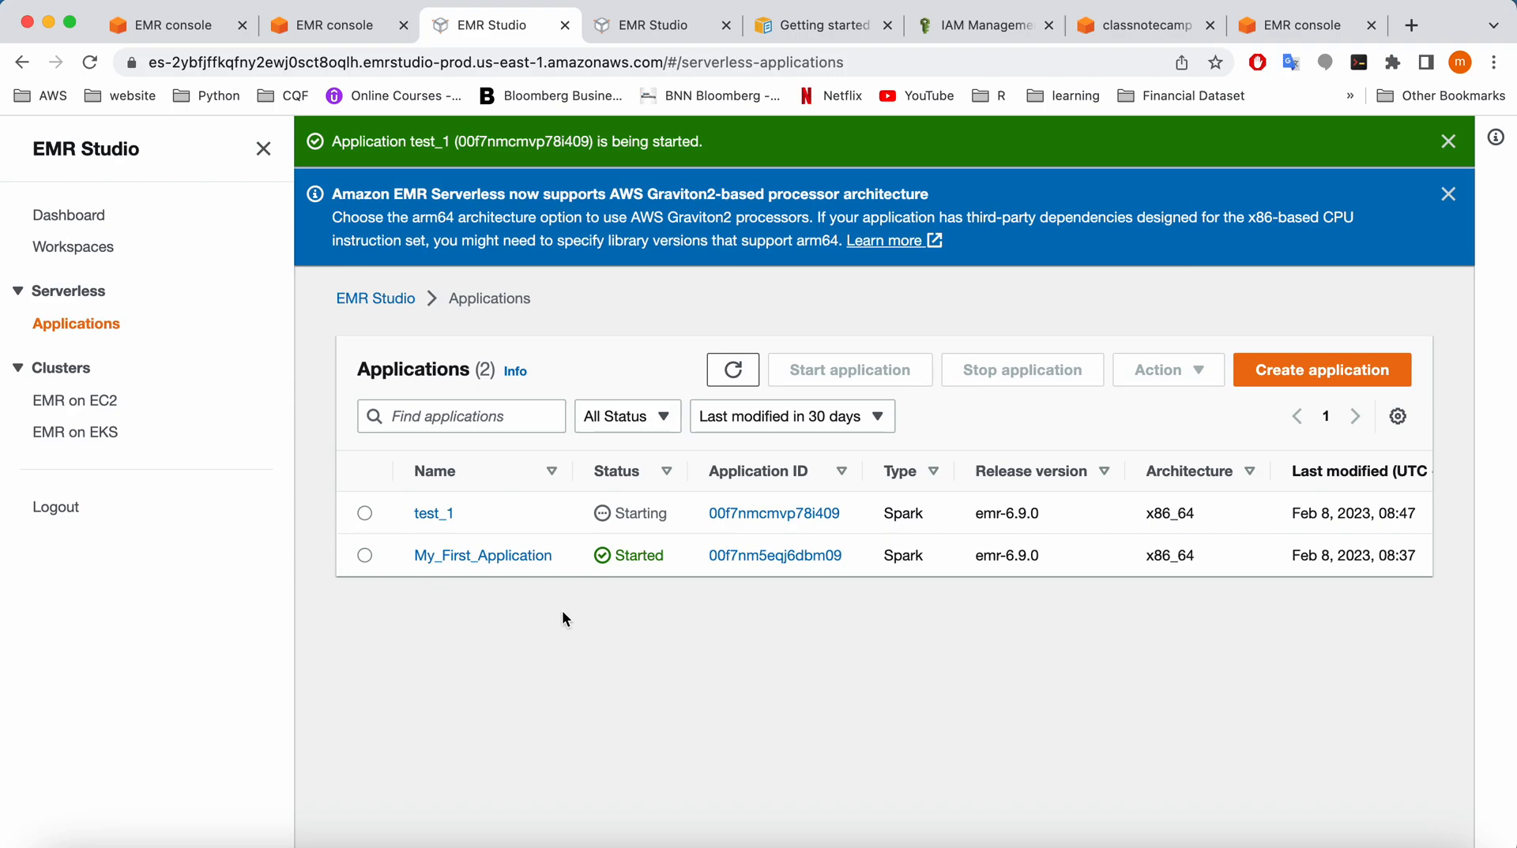
mouse_move(598, 645)
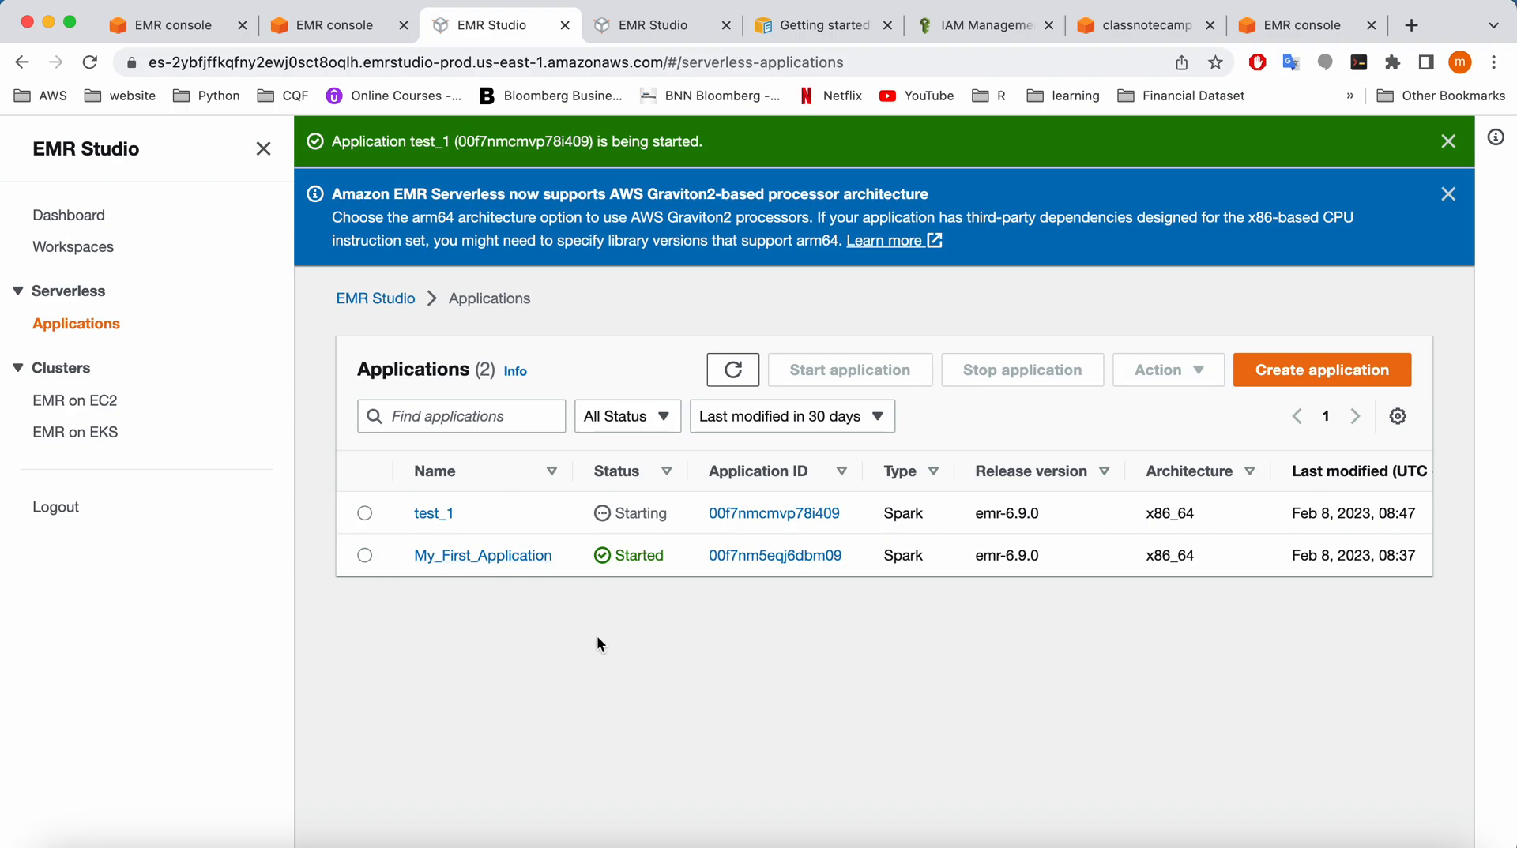
mouse_move(478, 612)
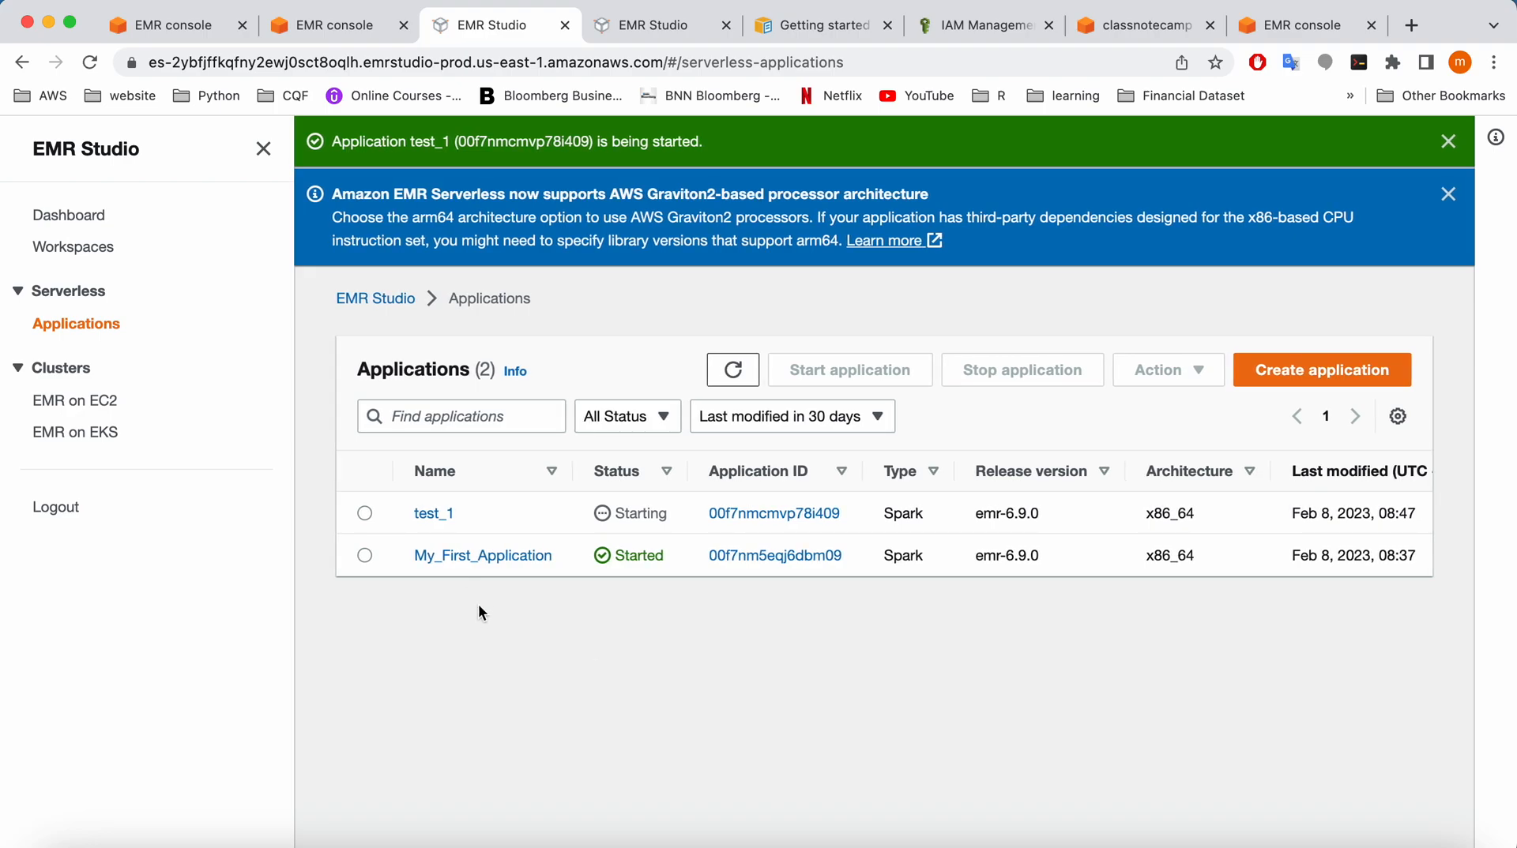
mouse_move(482, 555)
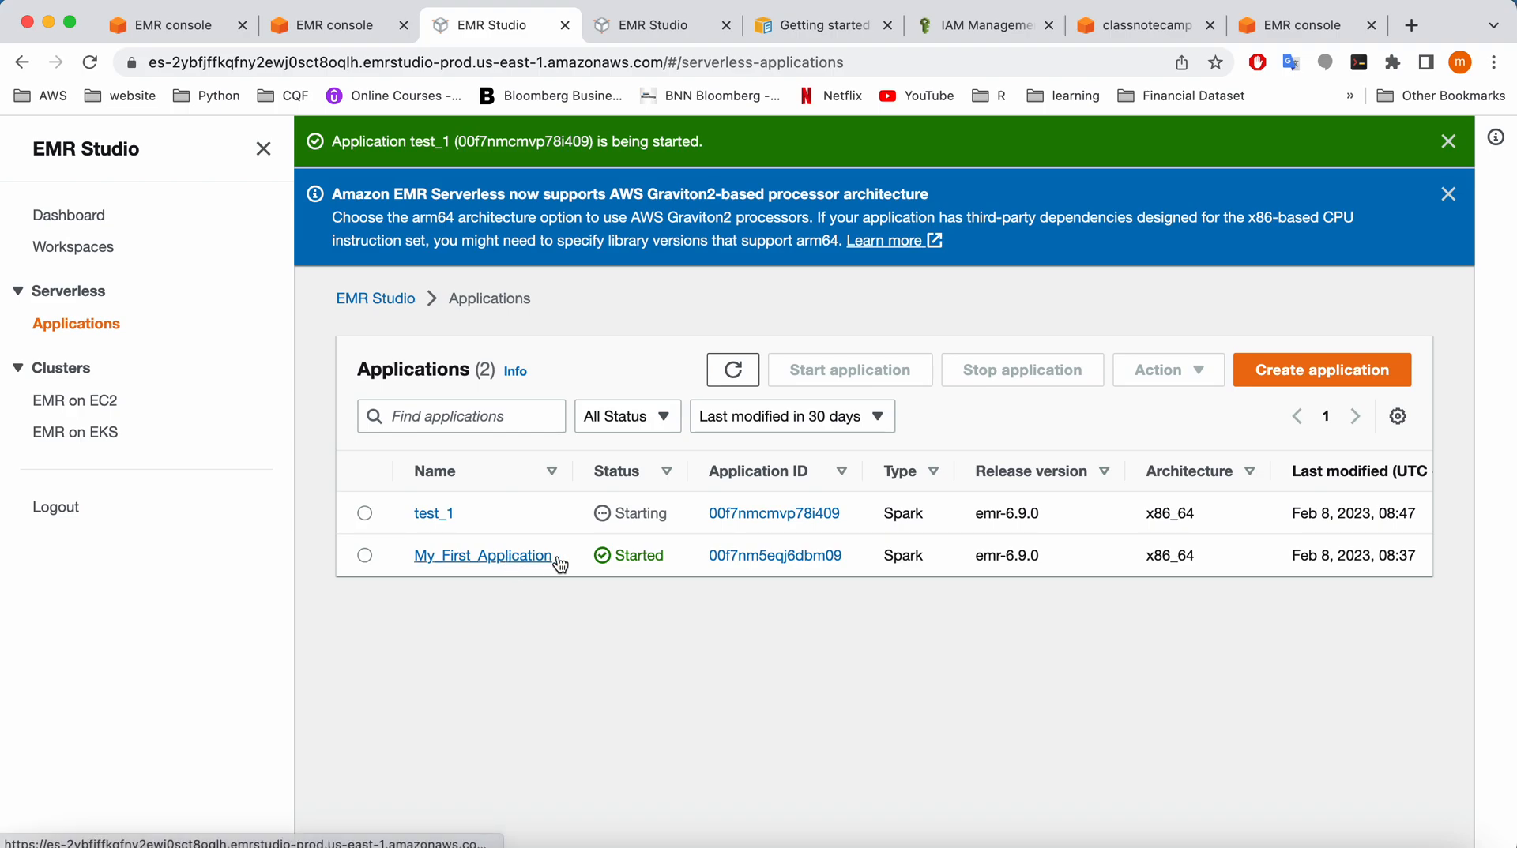
Open My_First_Application's details page from the Applications list
click(1448, 141)
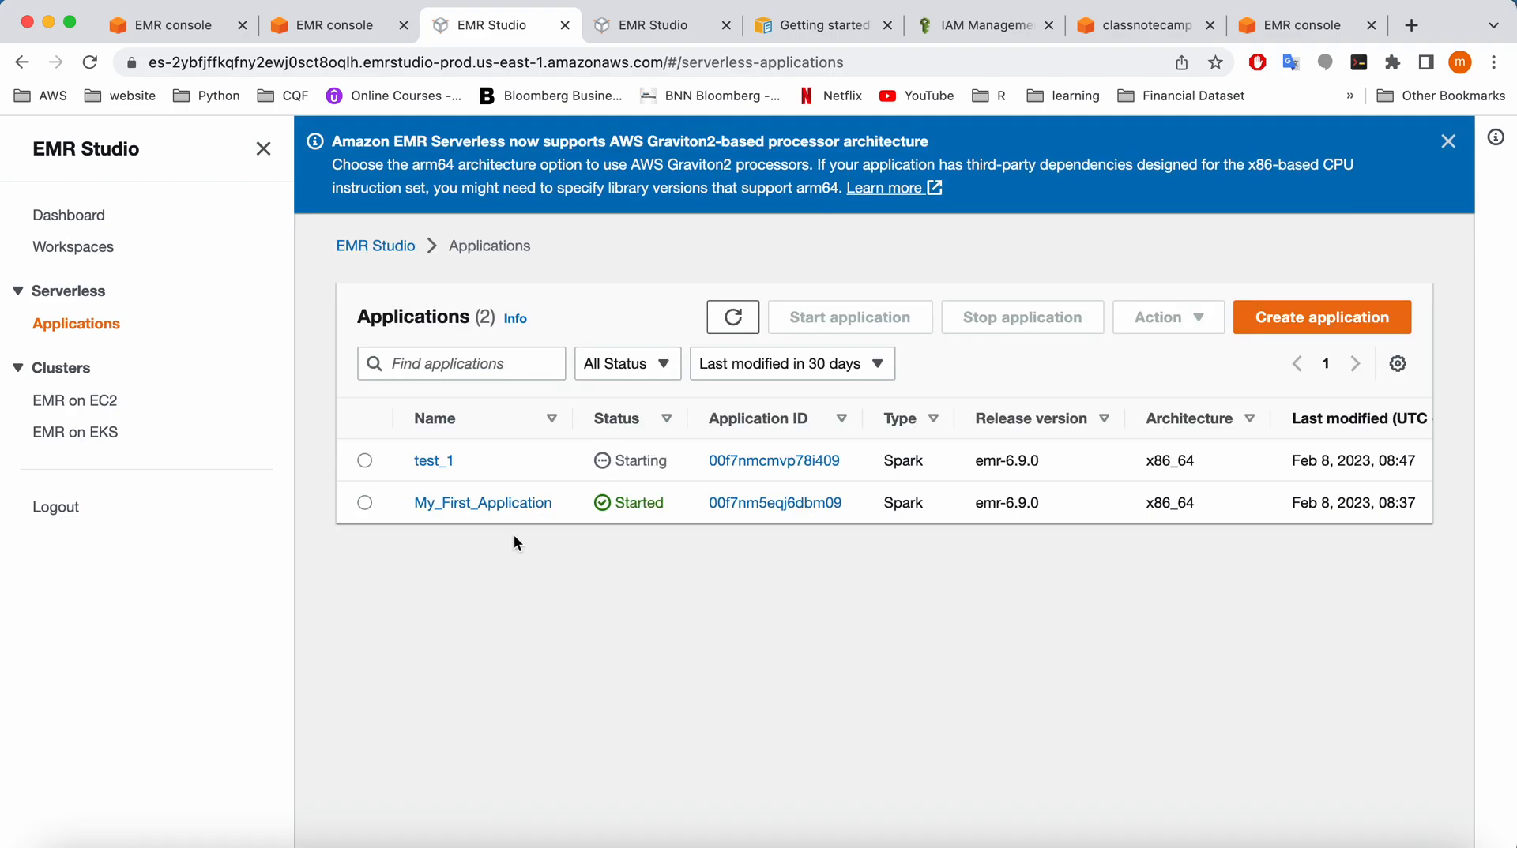
click(483, 502)
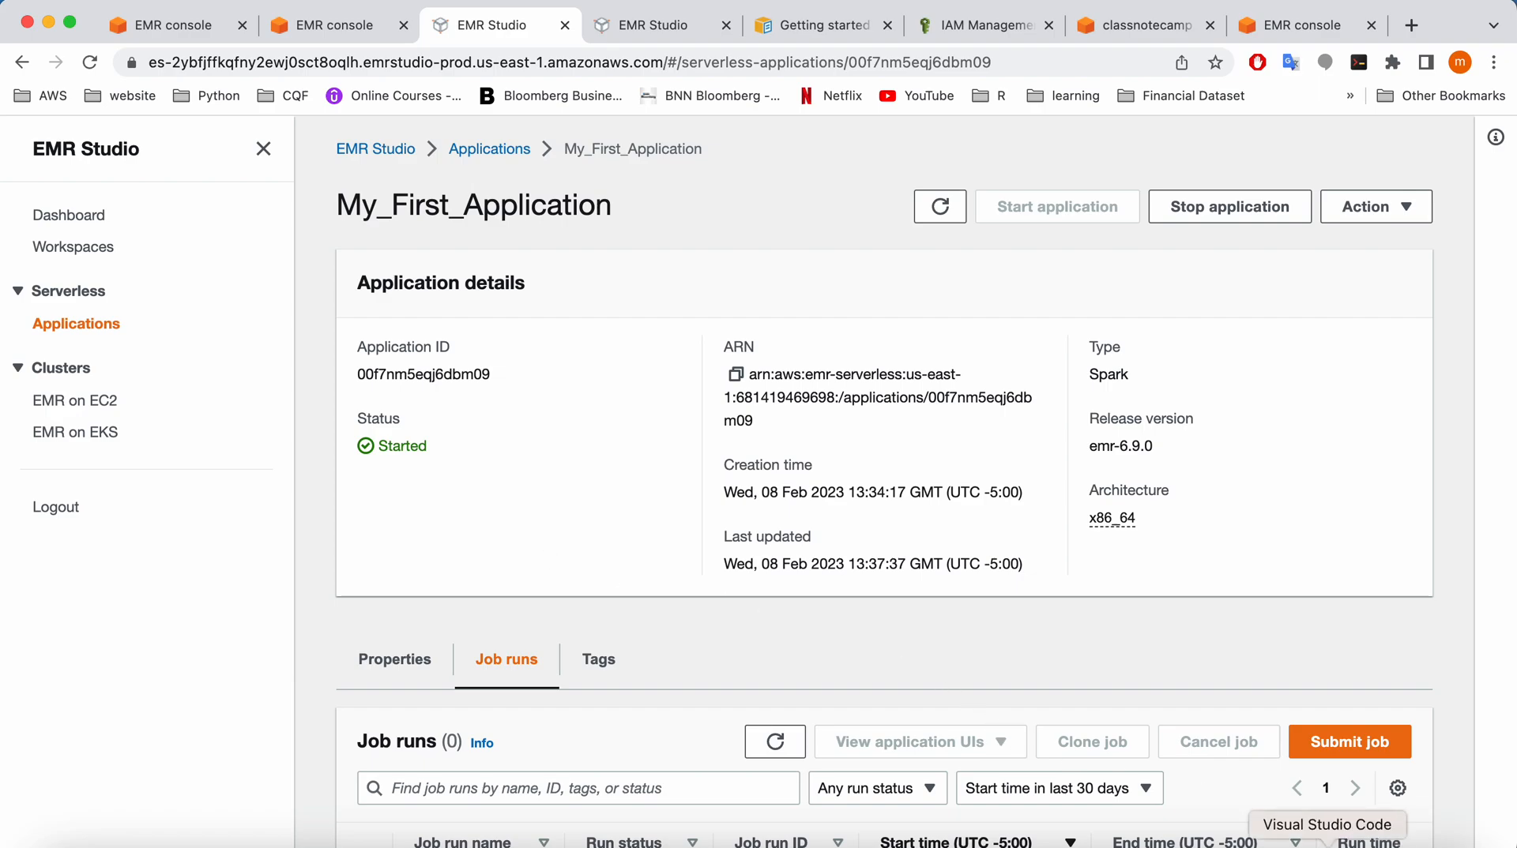
click(1327, 824)
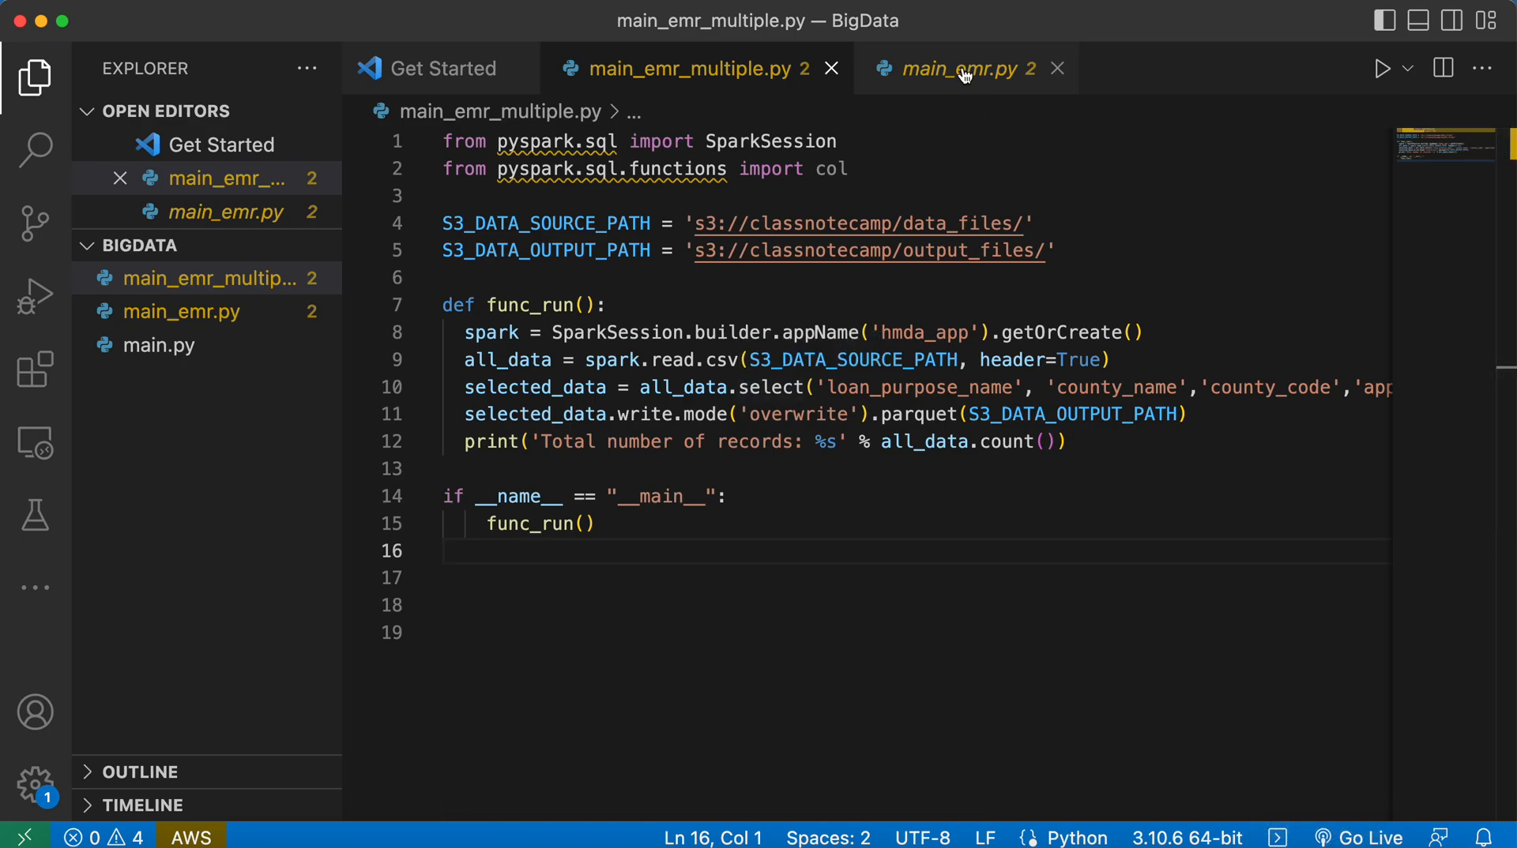
click(960, 69)
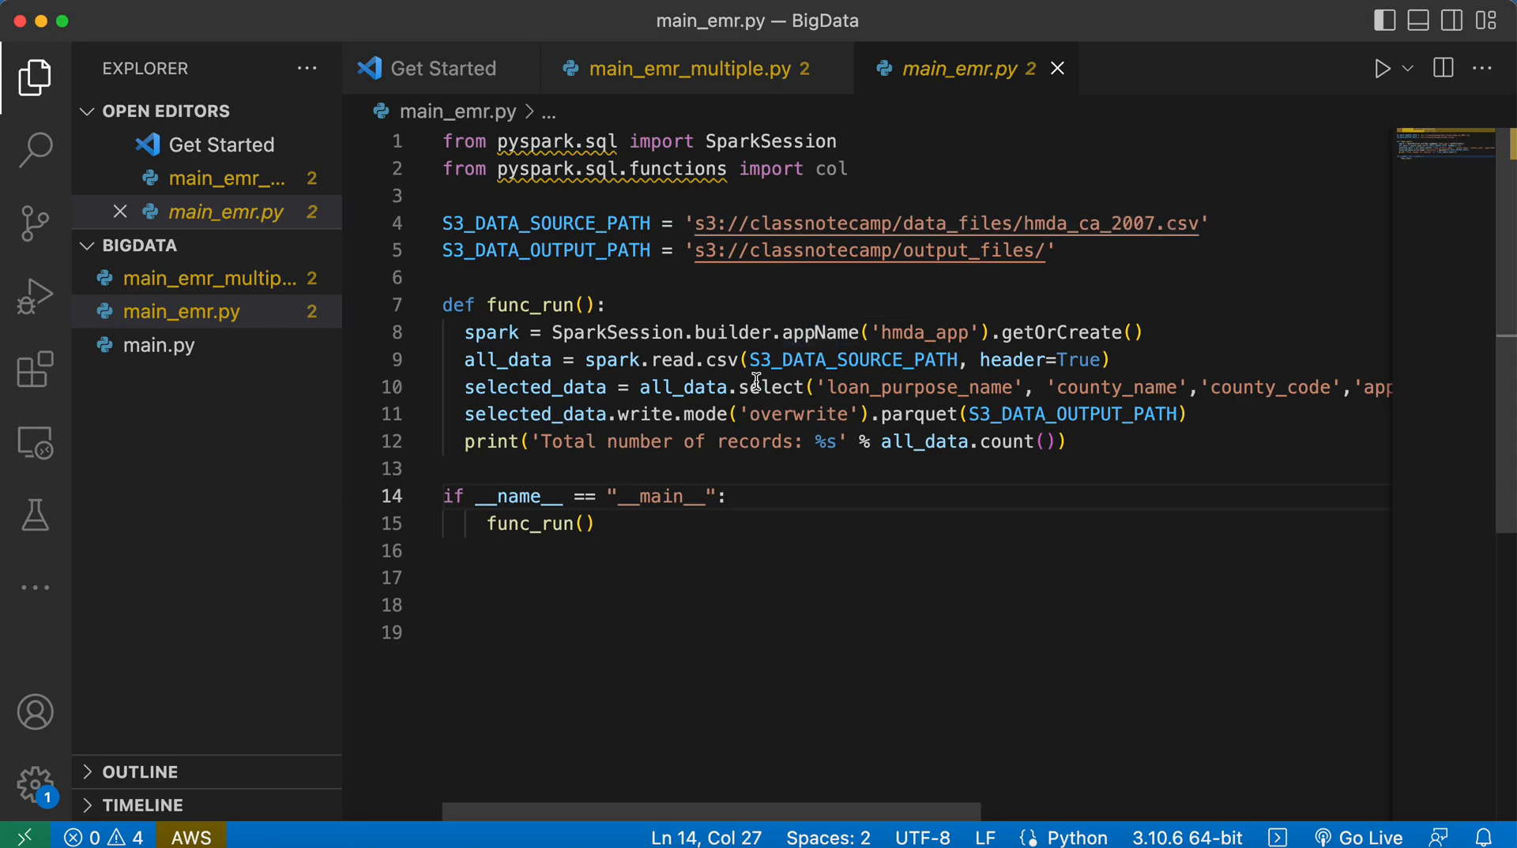
mouse_move(1129, 387)
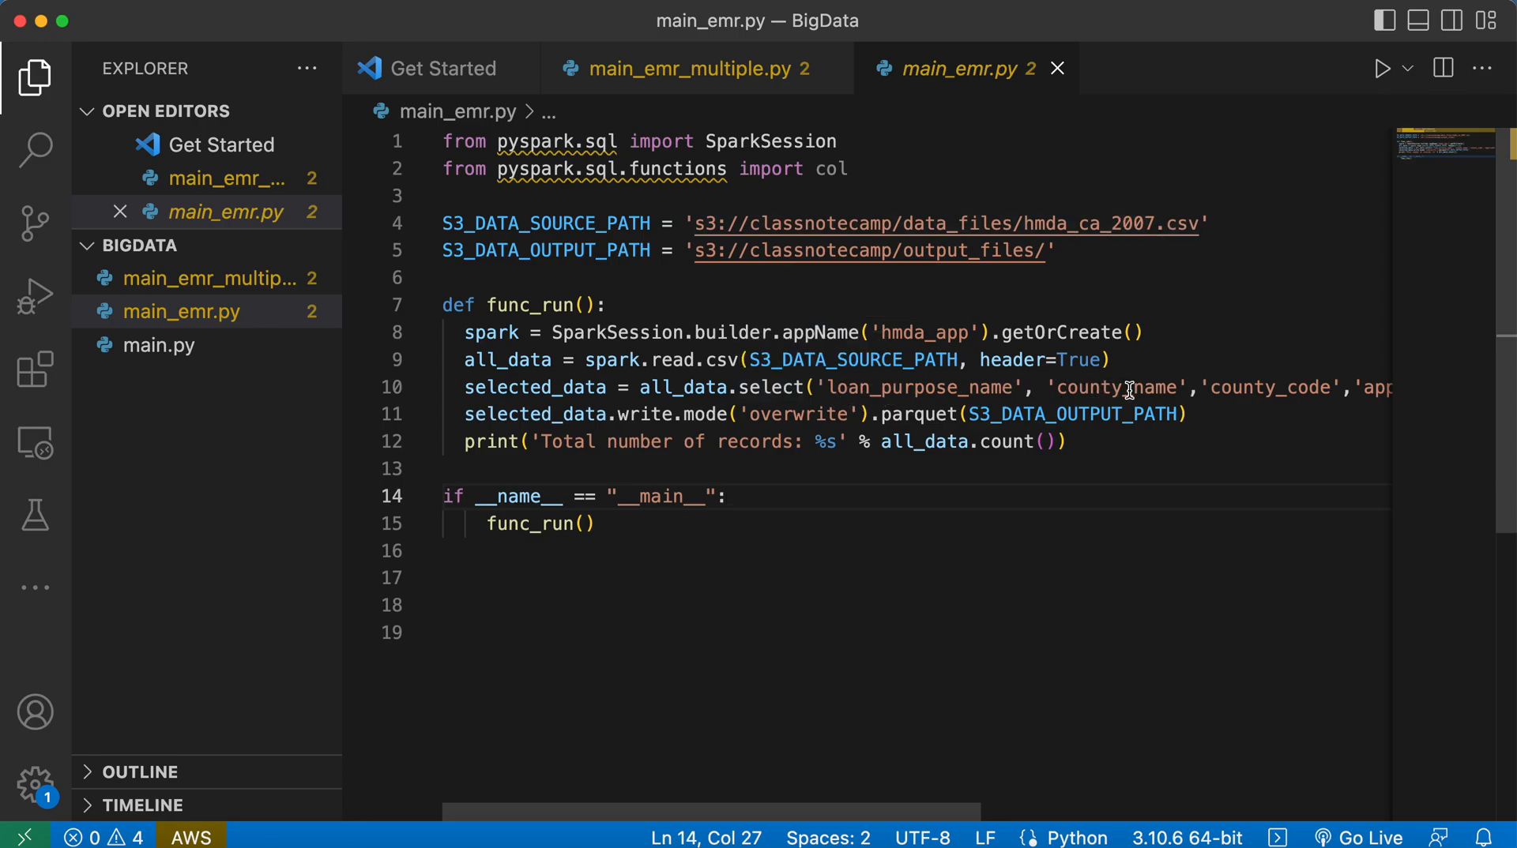
mouse_move(527, 422)
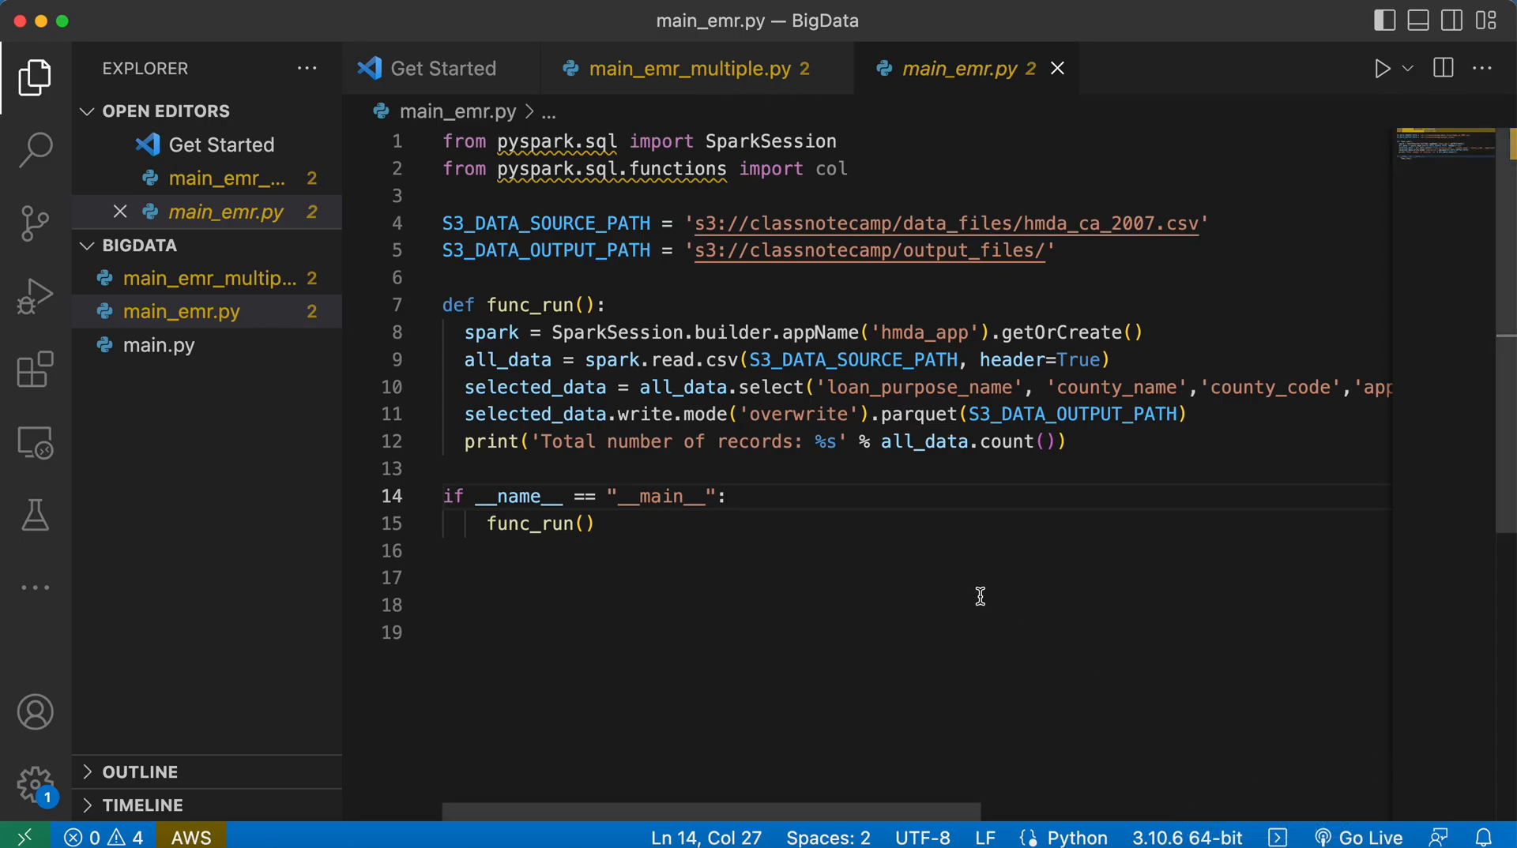
mouse_move(693, 414)
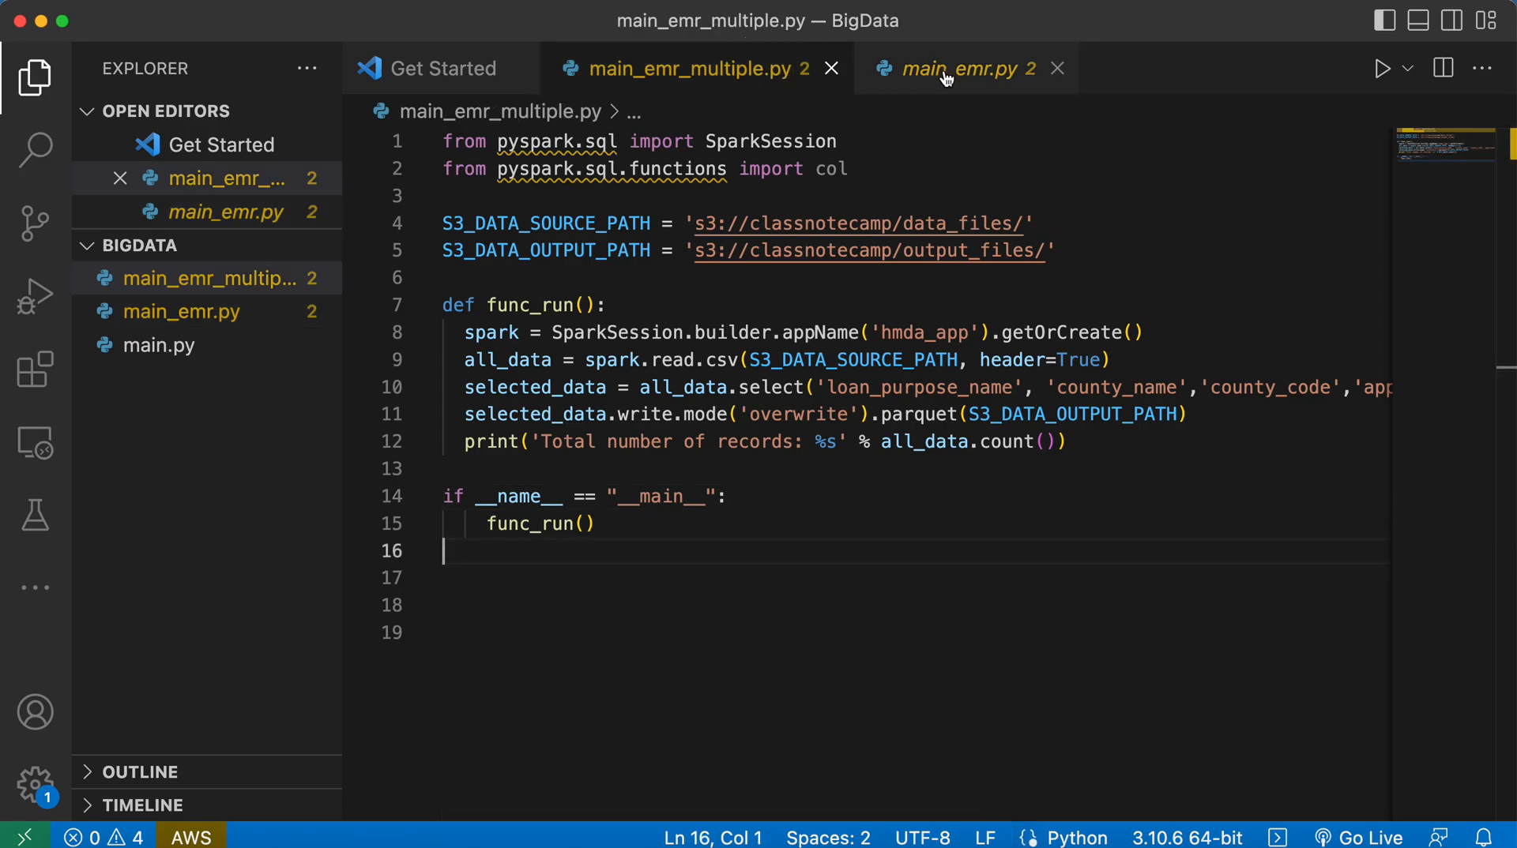
mouse_move(863, 223)
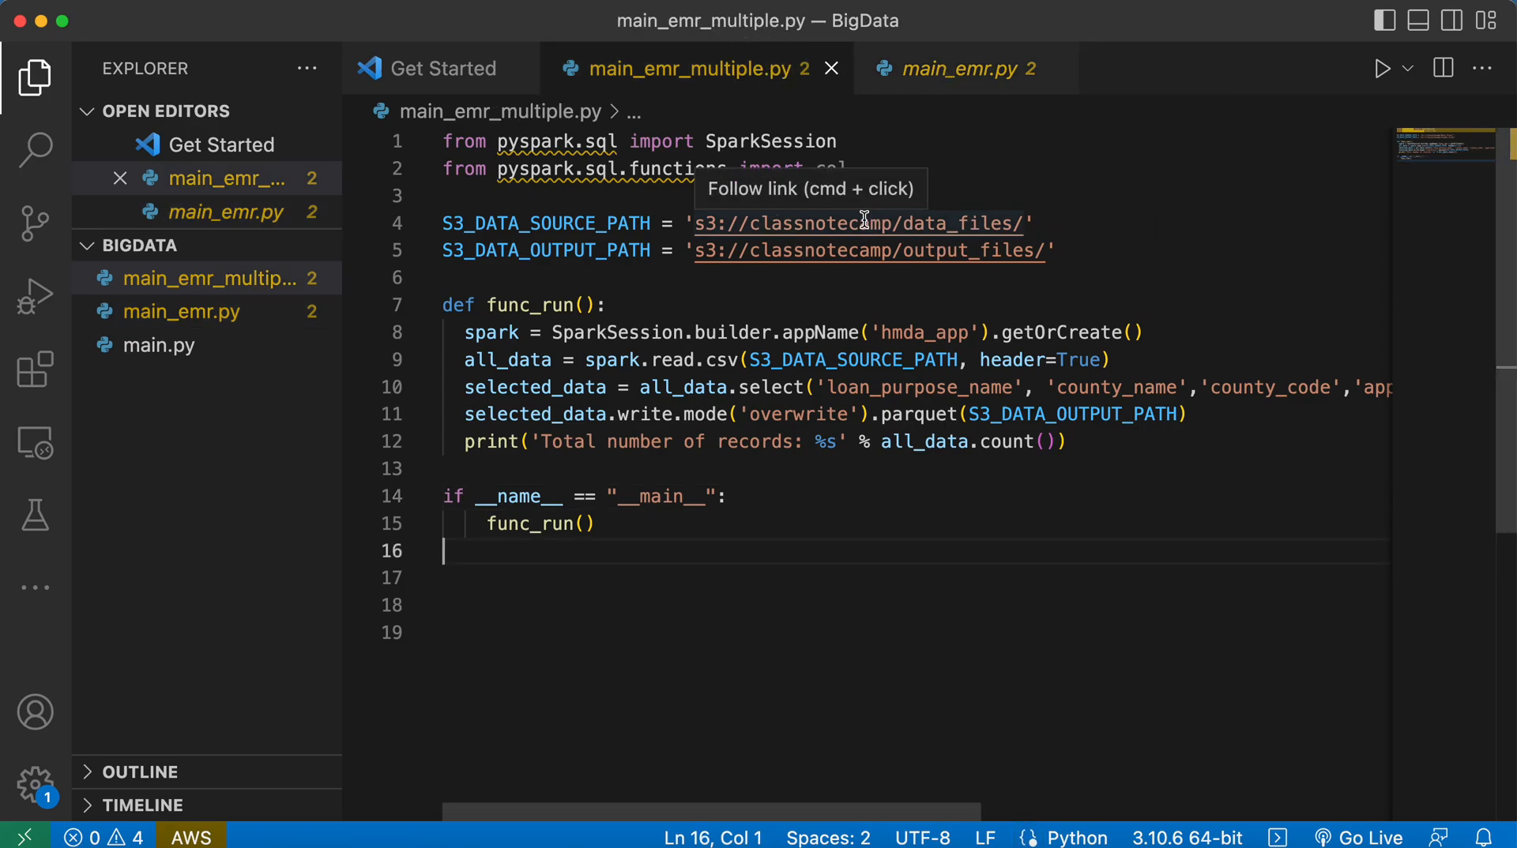
mouse_move(1024, 230)
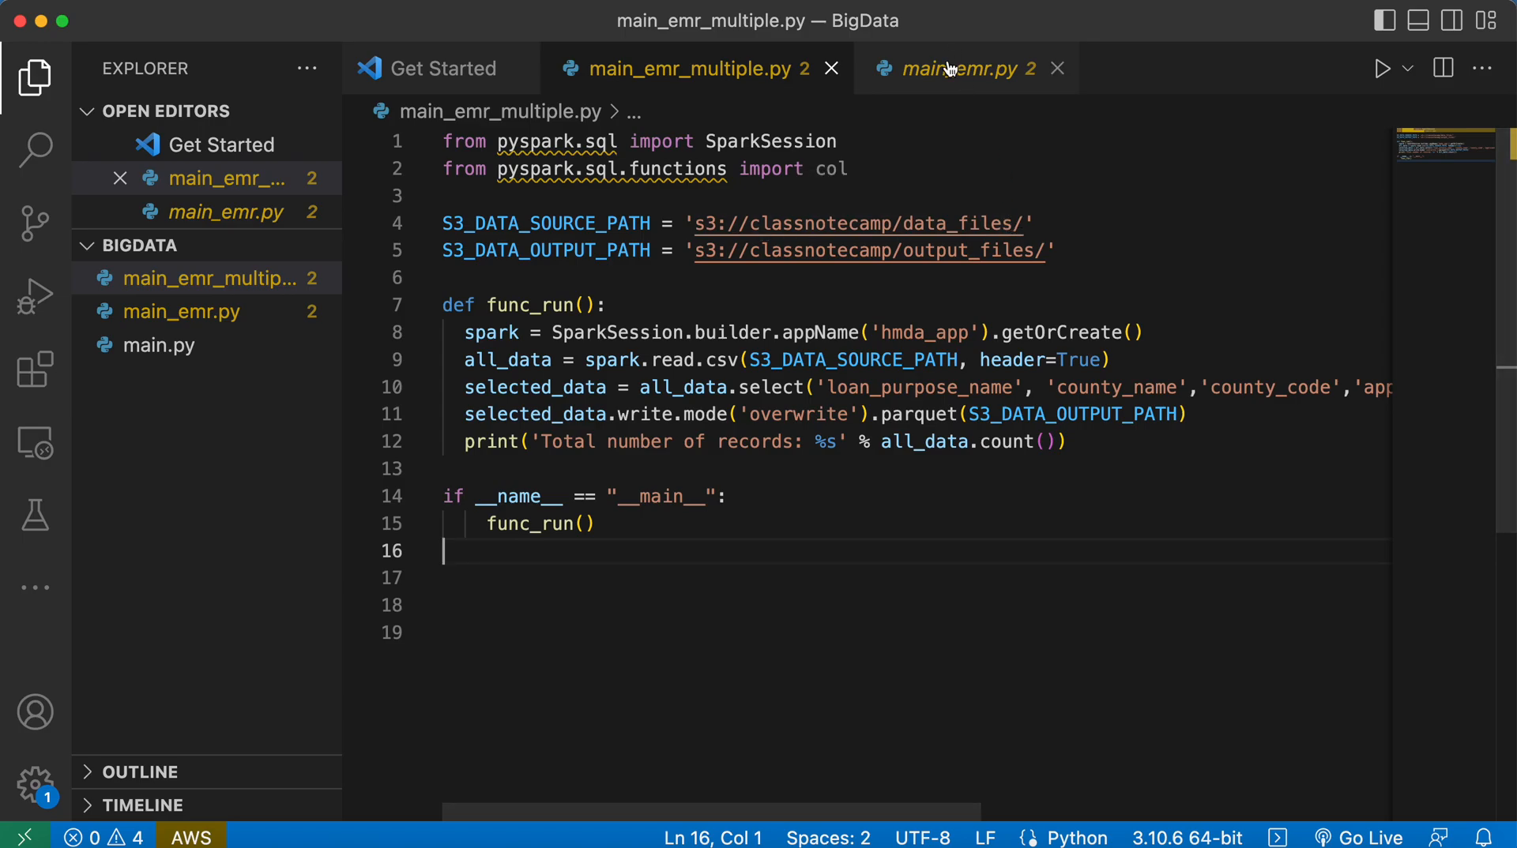
click(965, 69)
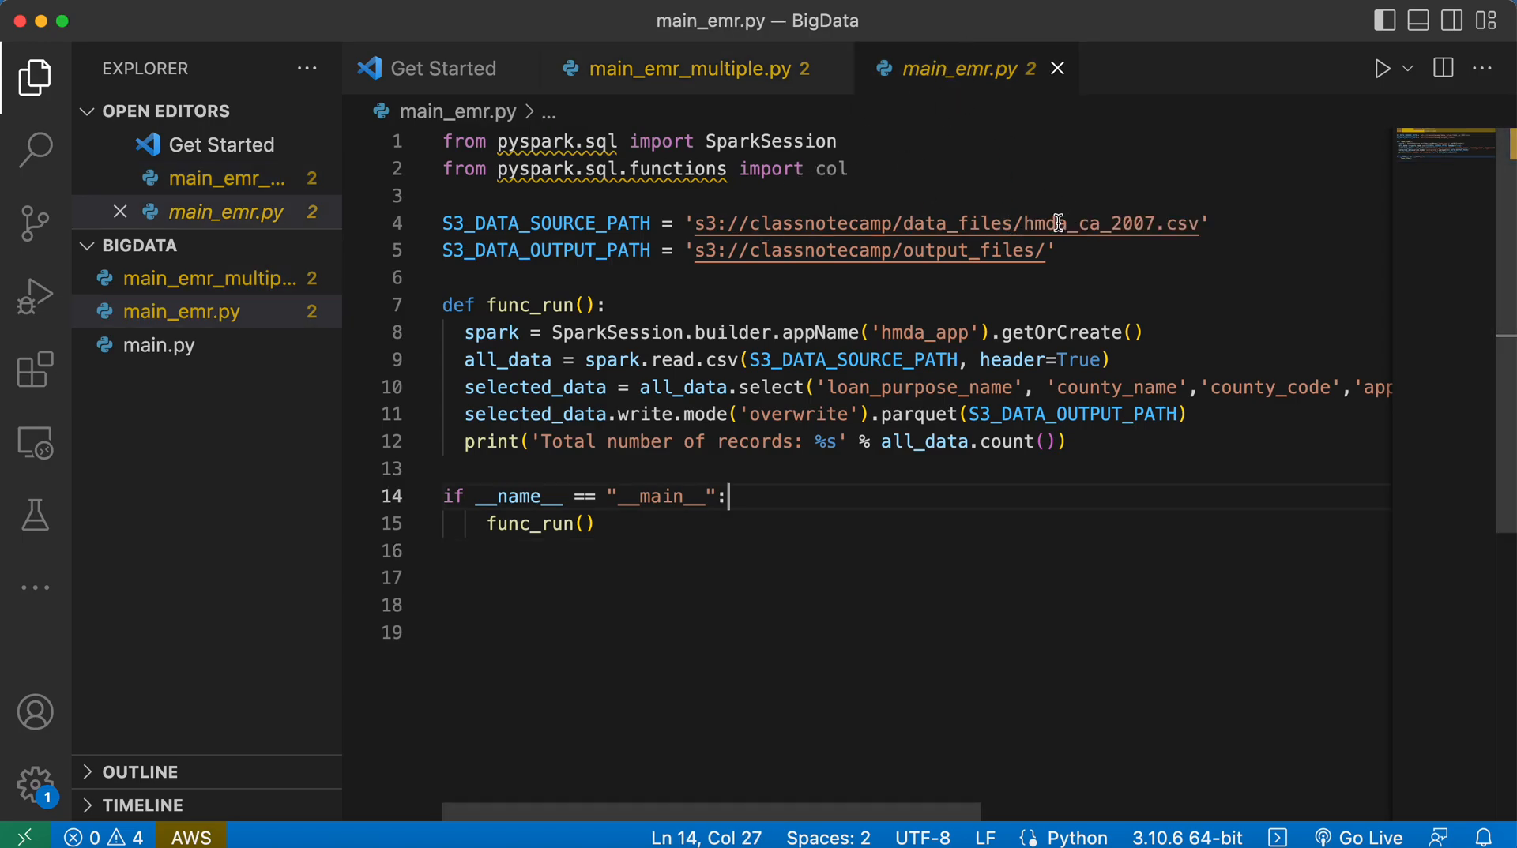
mouse_move(1270, 236)
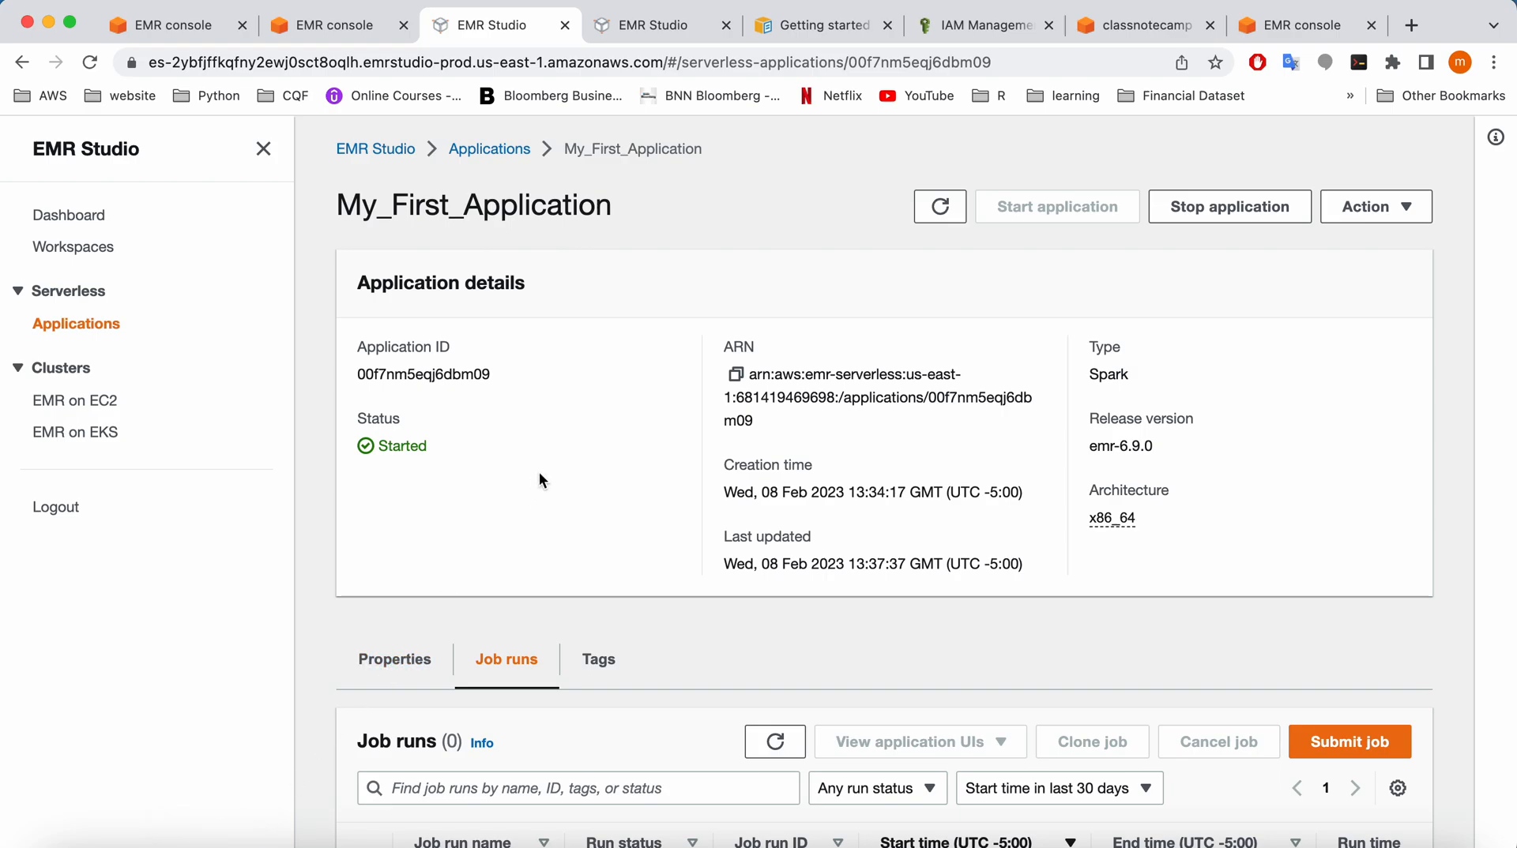
scroll(down, 3)
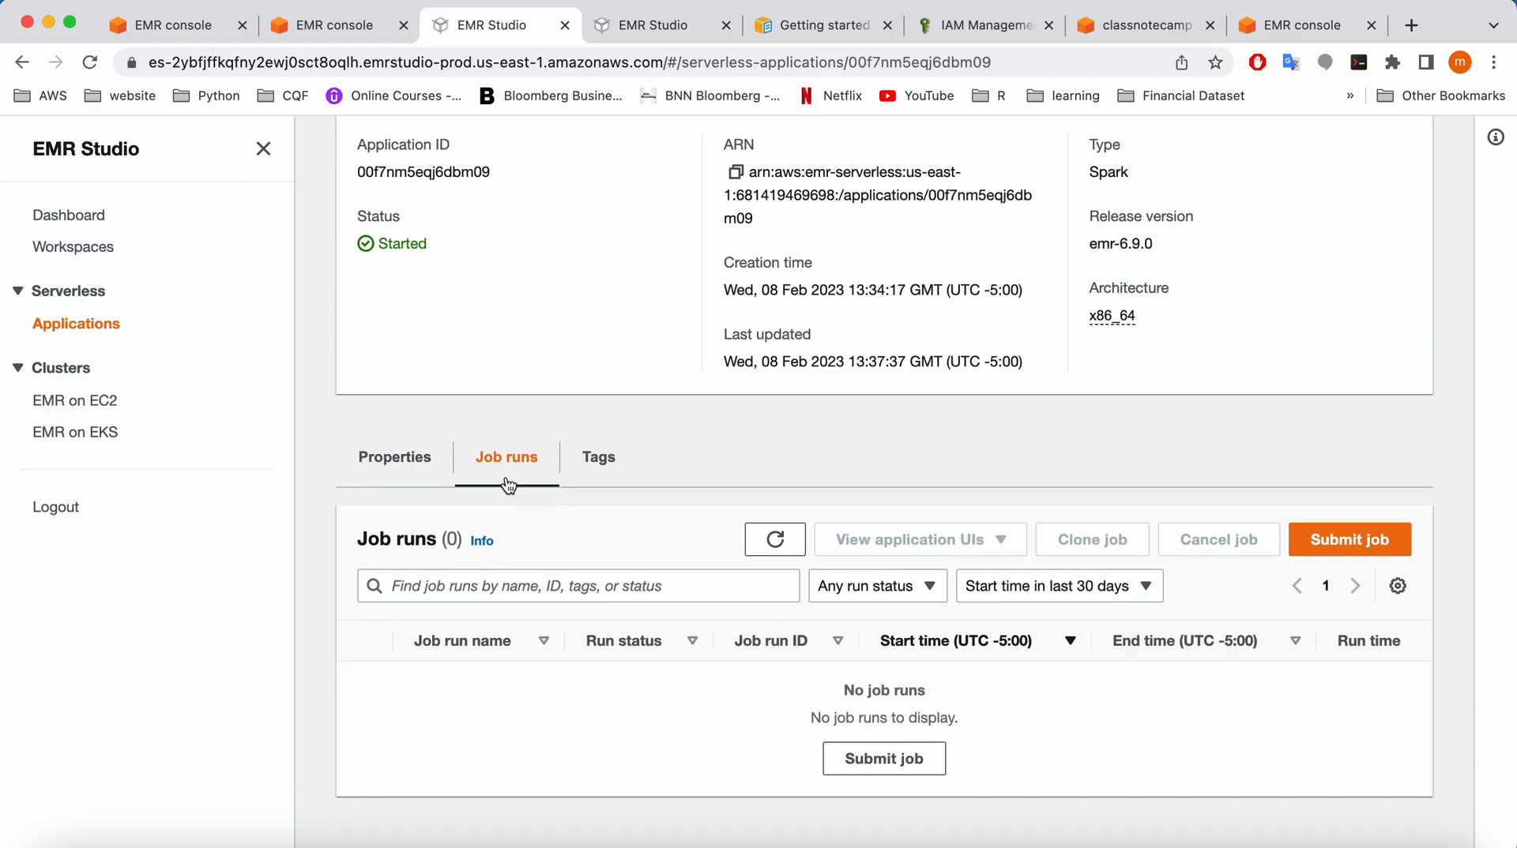
mouse_move(935, 333)
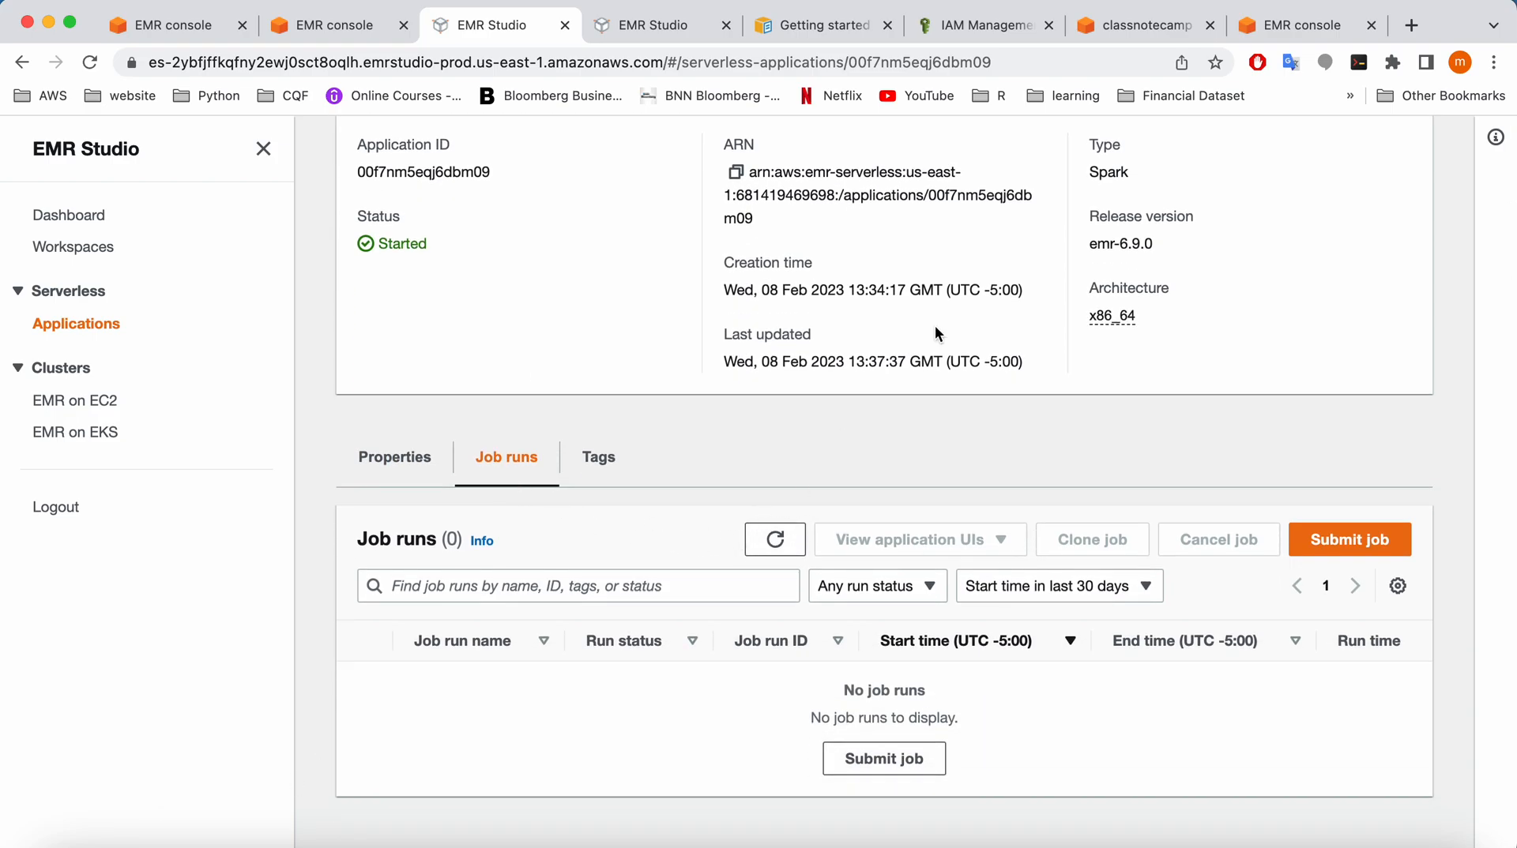
mouse_move(840, 96)
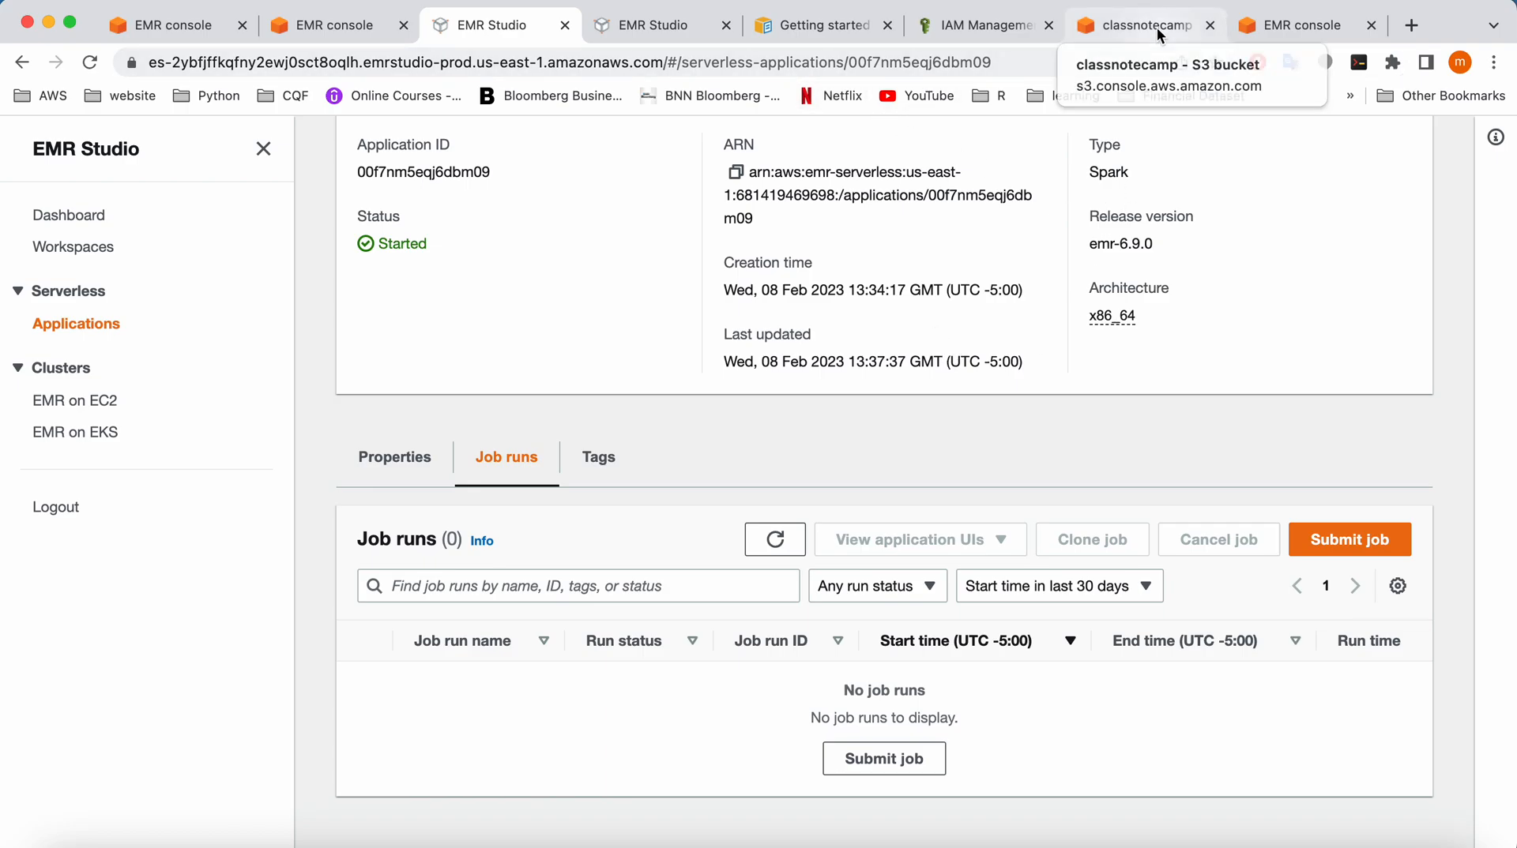
Sign back in on the classnotecamp bucket tab and open the python_code/ folder
click(1146, 24)
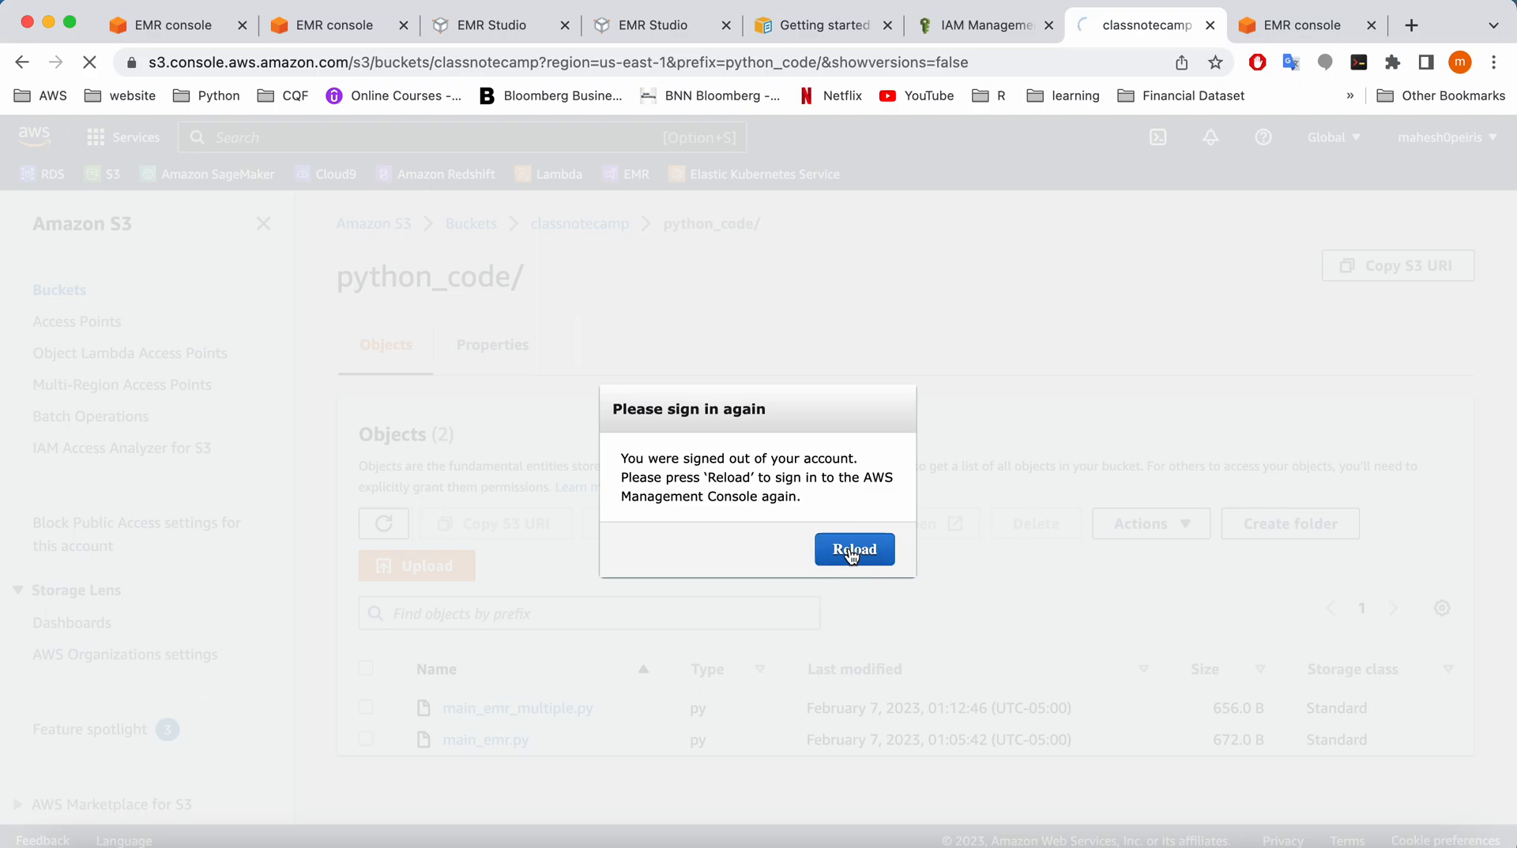
click(853, 550)
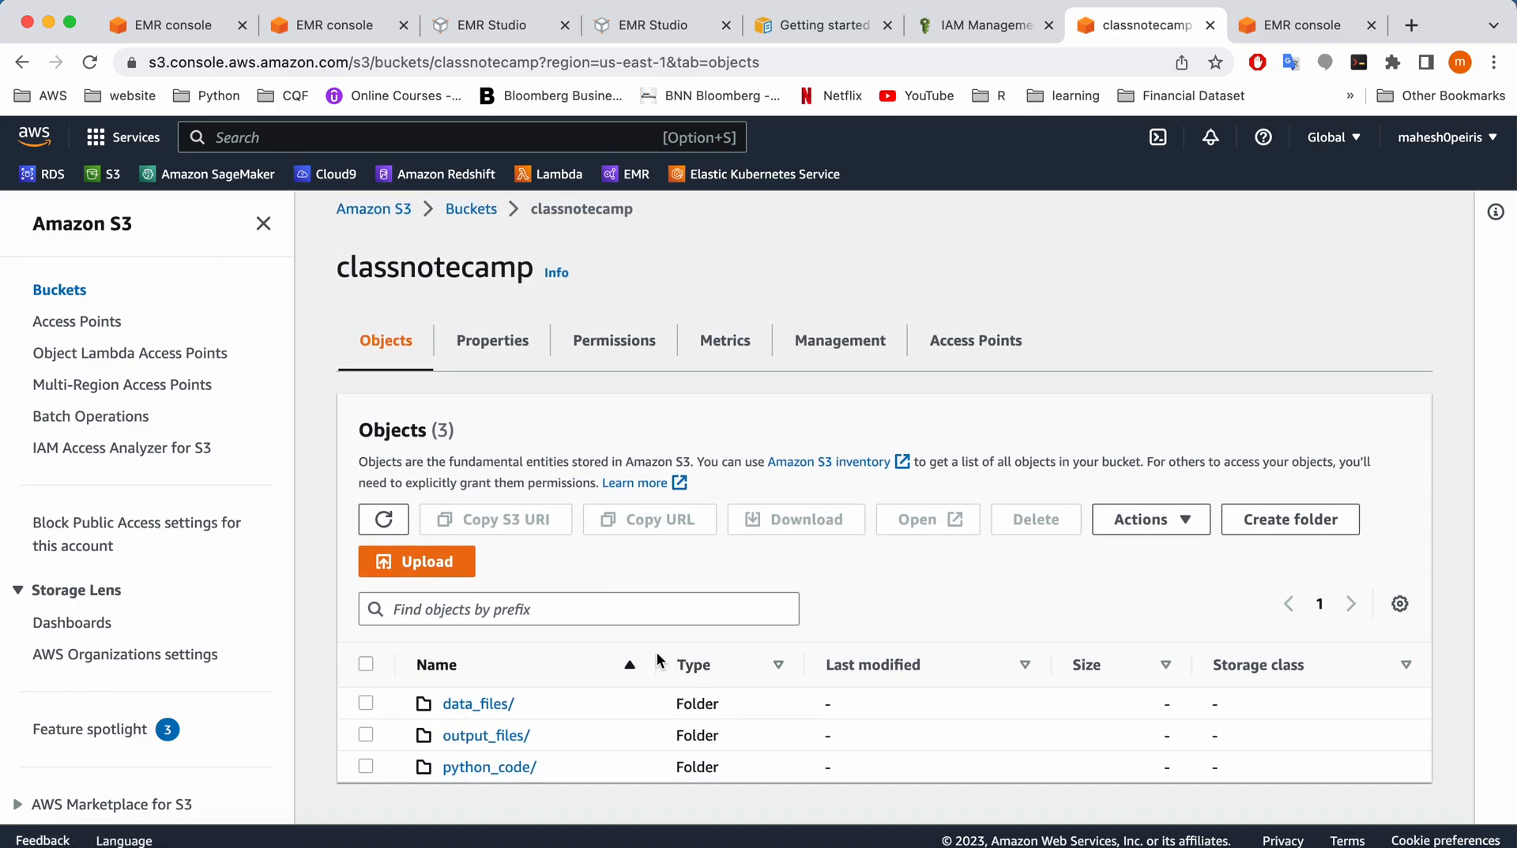
mouse_move(477, 703)
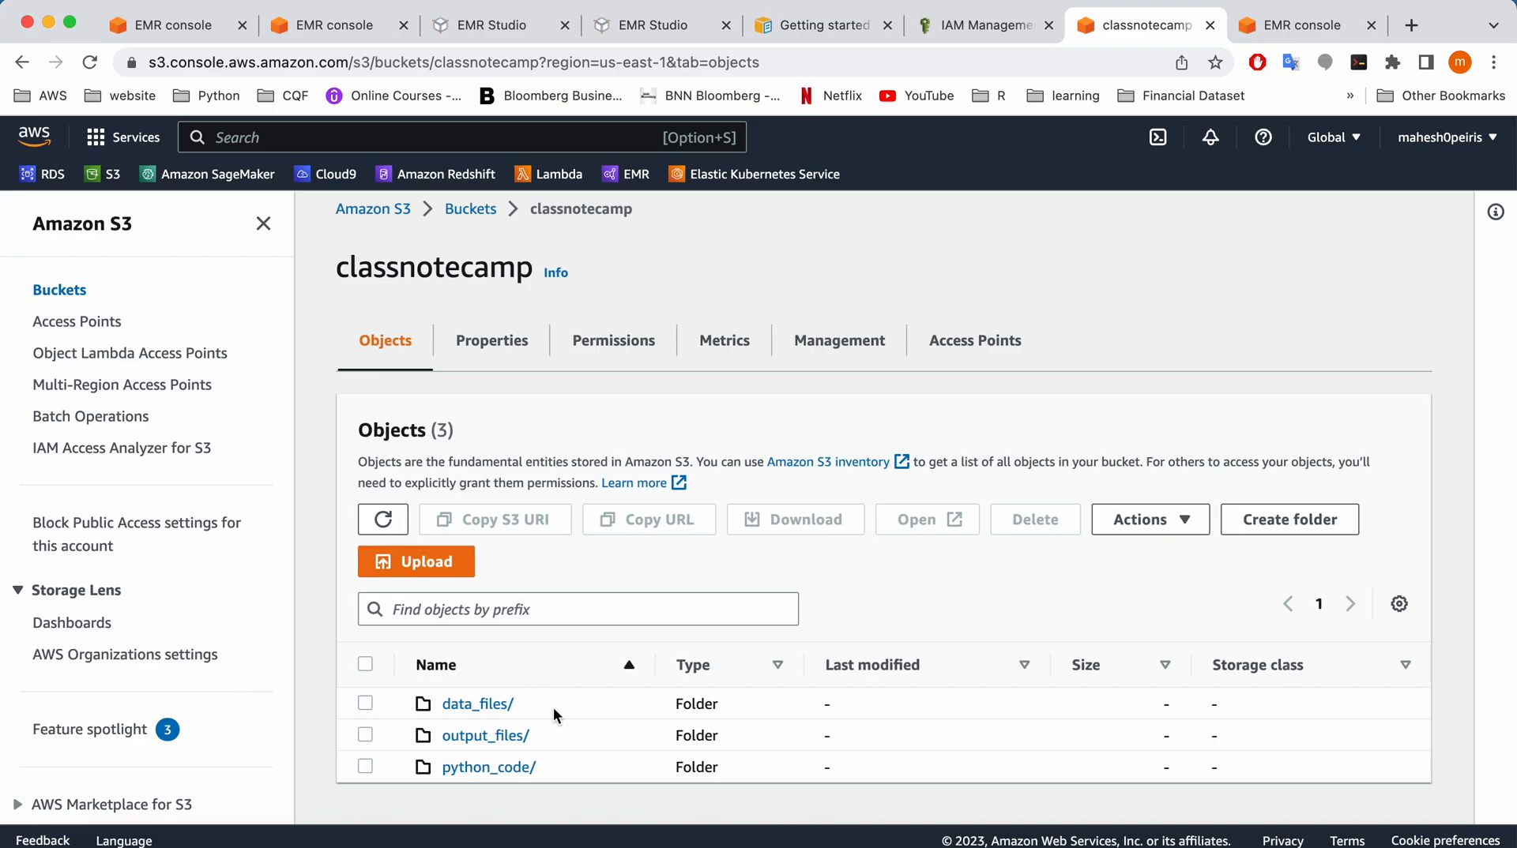
mouse_move(478, 703)
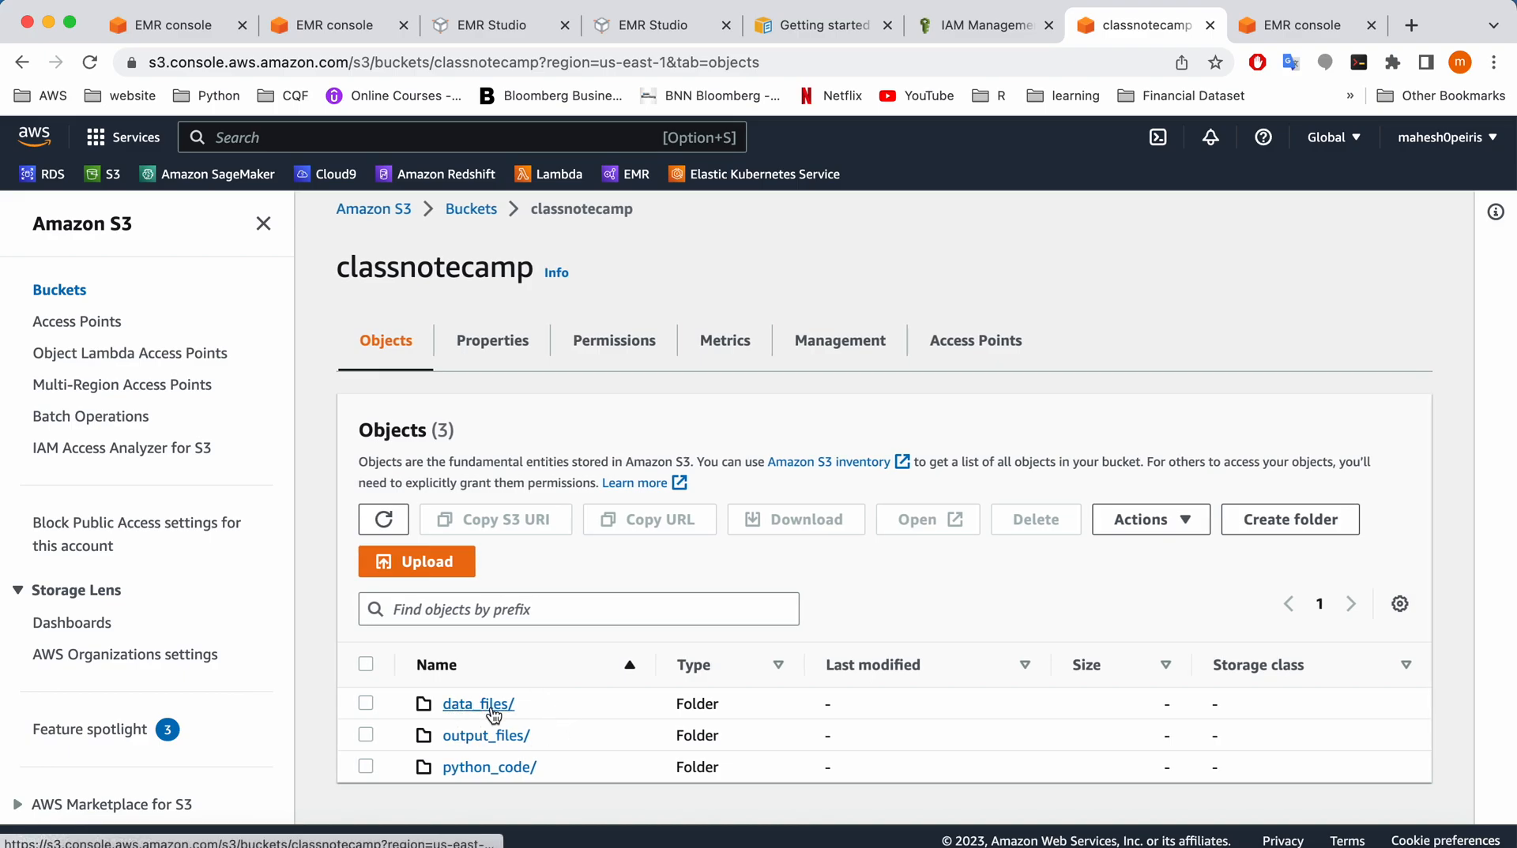
click(488, 767)
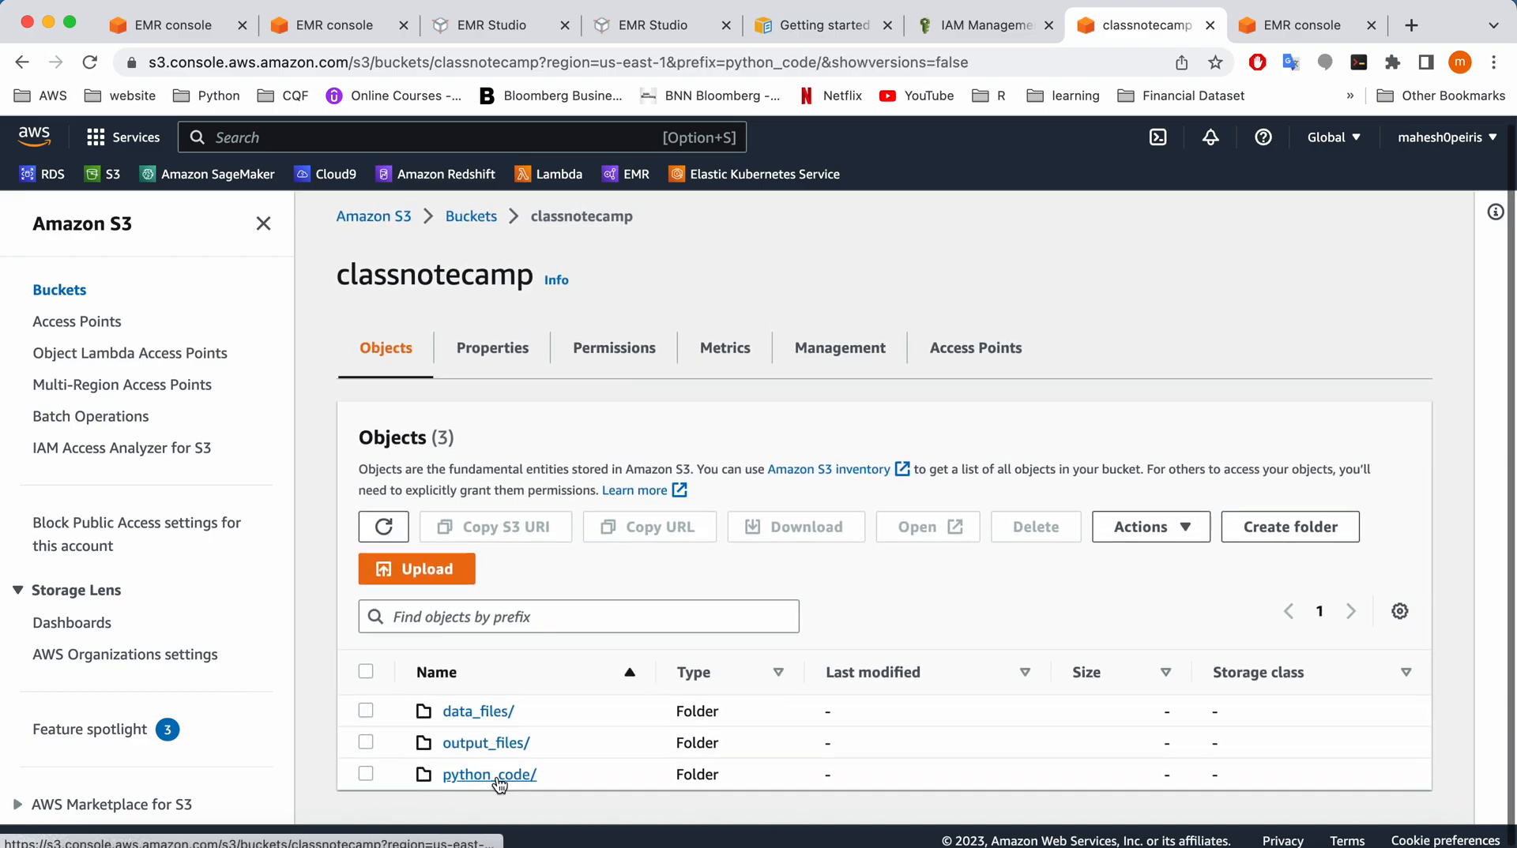
click(488, 774)
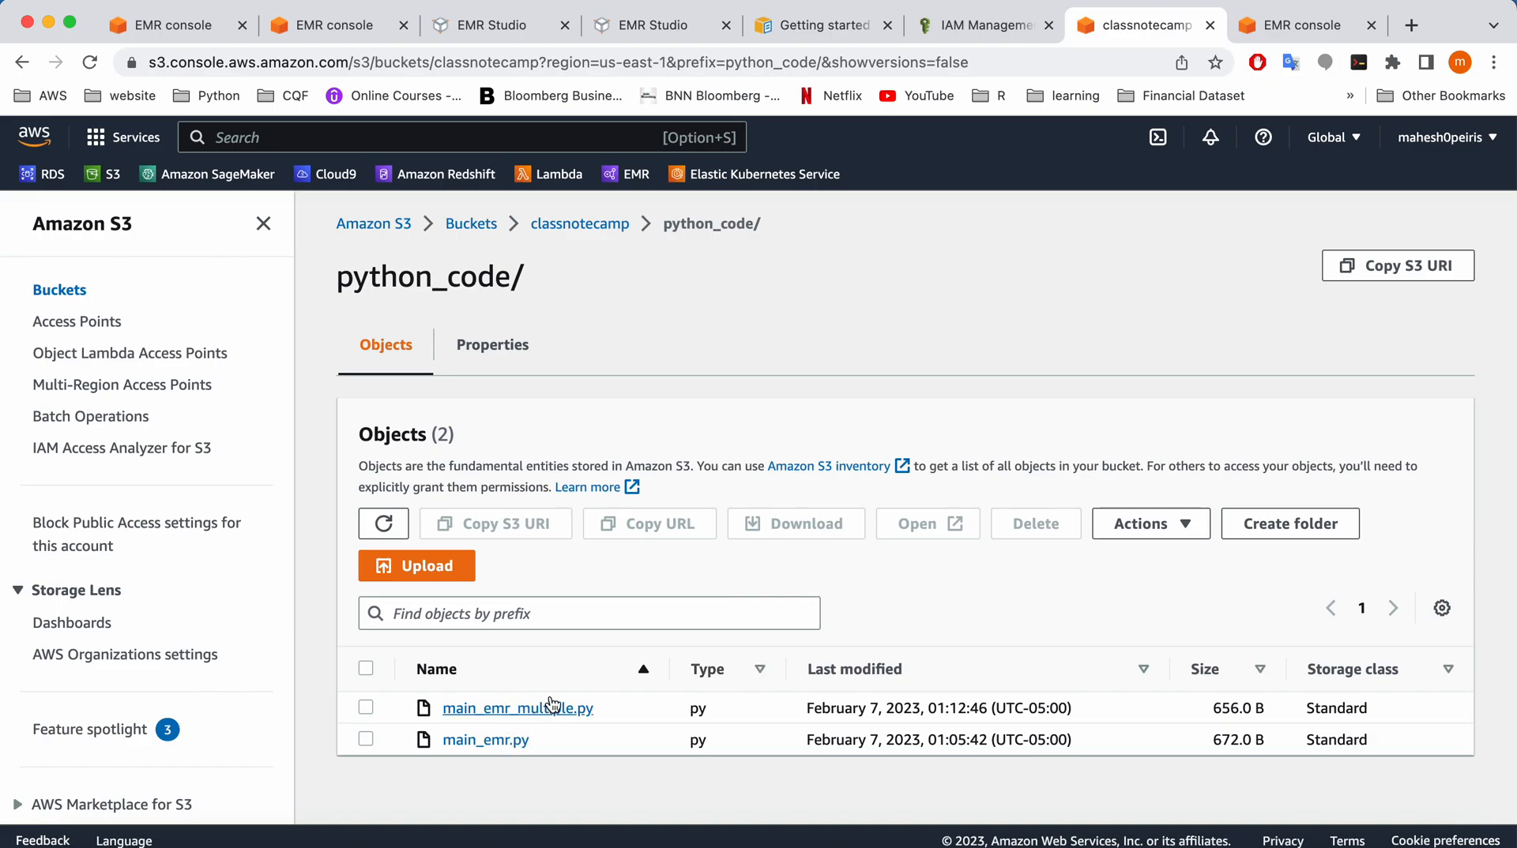
mouse_move(600, 684)
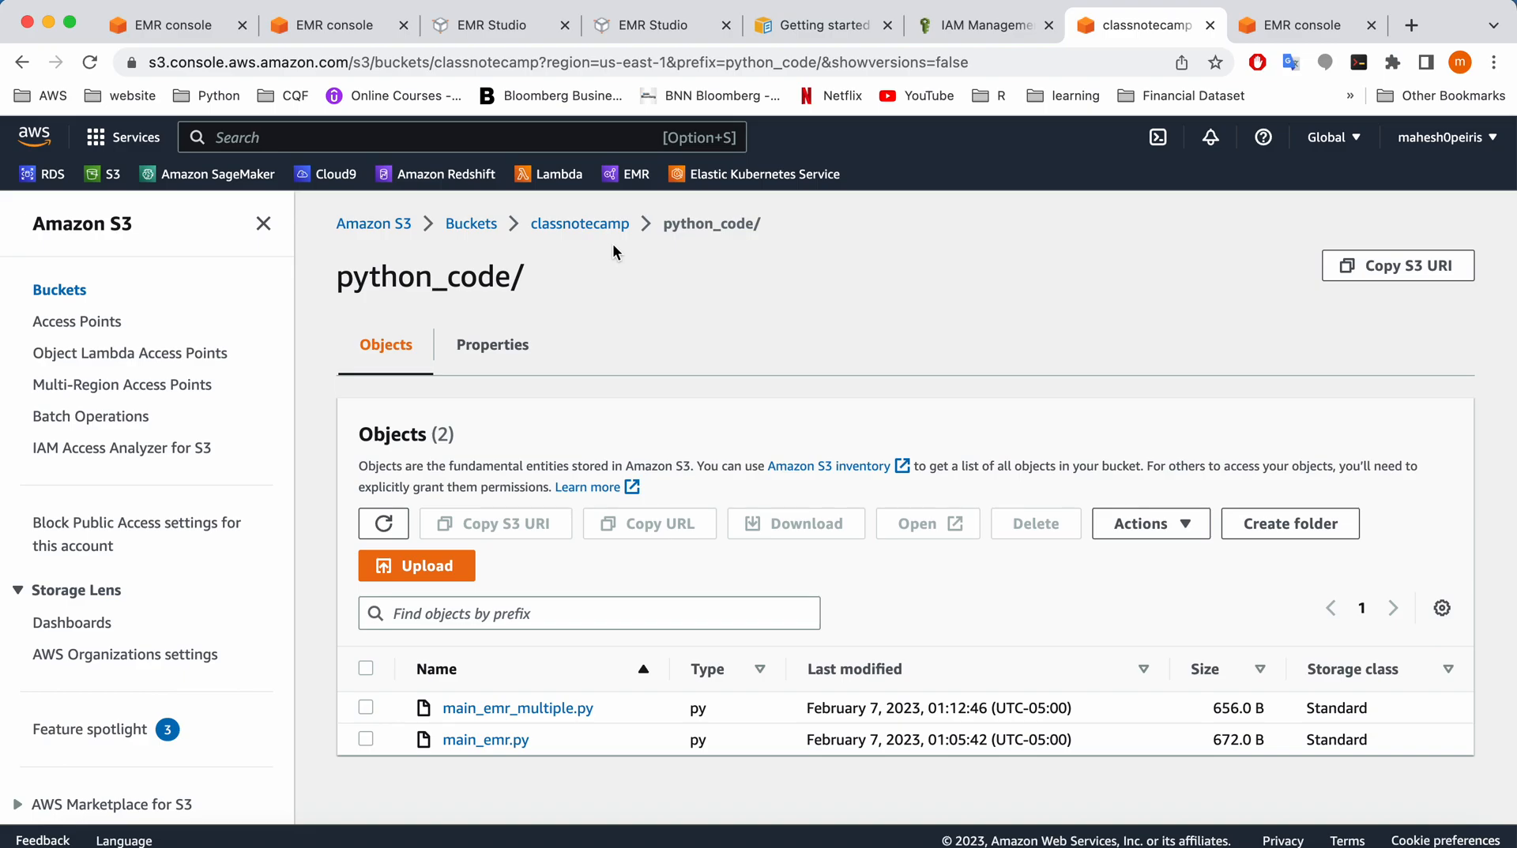
mouse_move(517, 708)
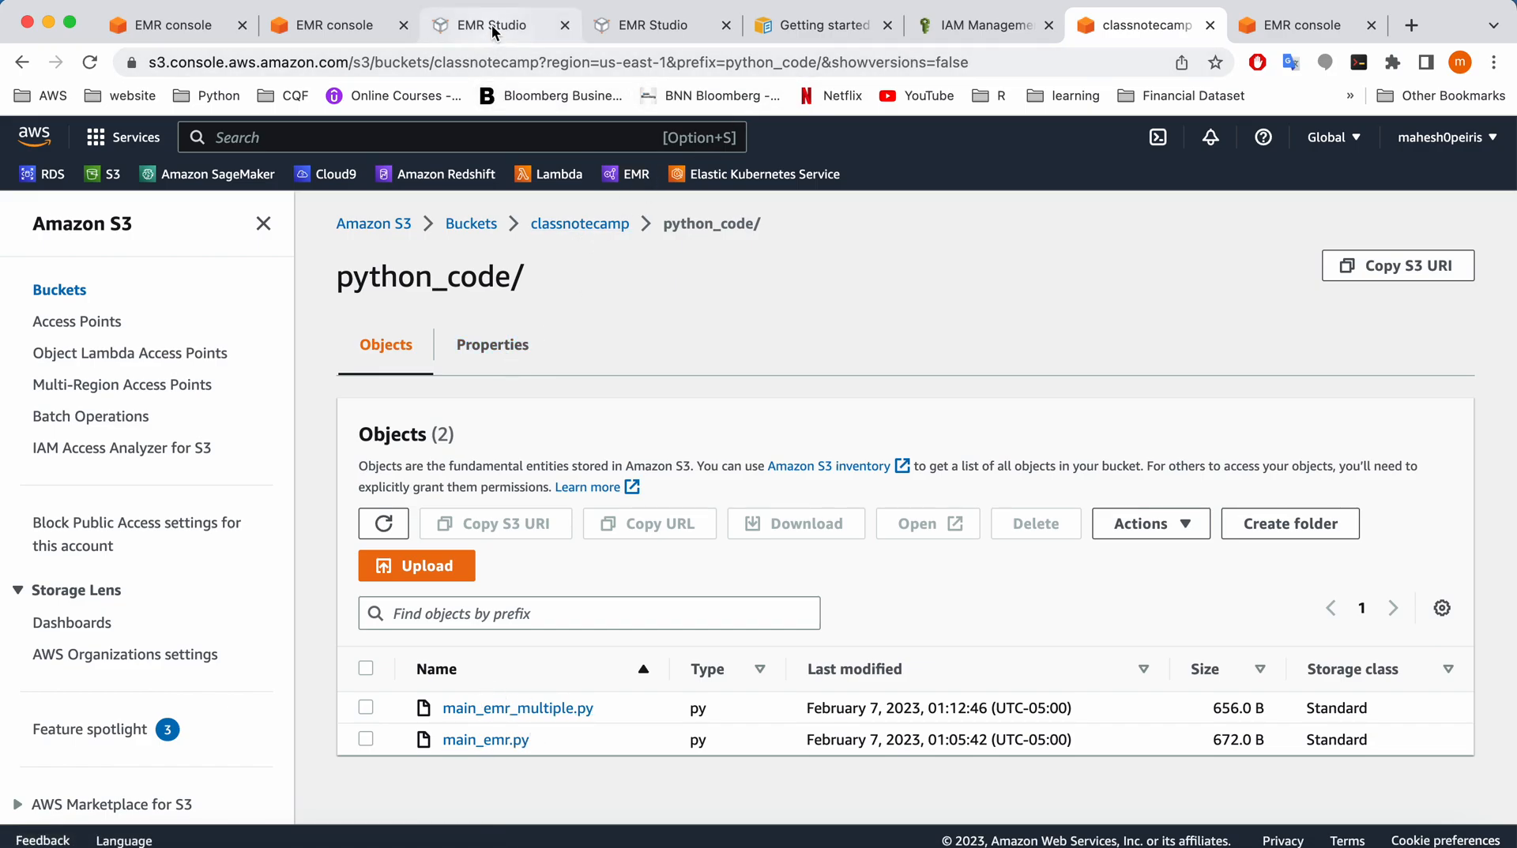
Open the Submit job form on My_First_Application for job My_First-Spark-Job
click(488, 25)
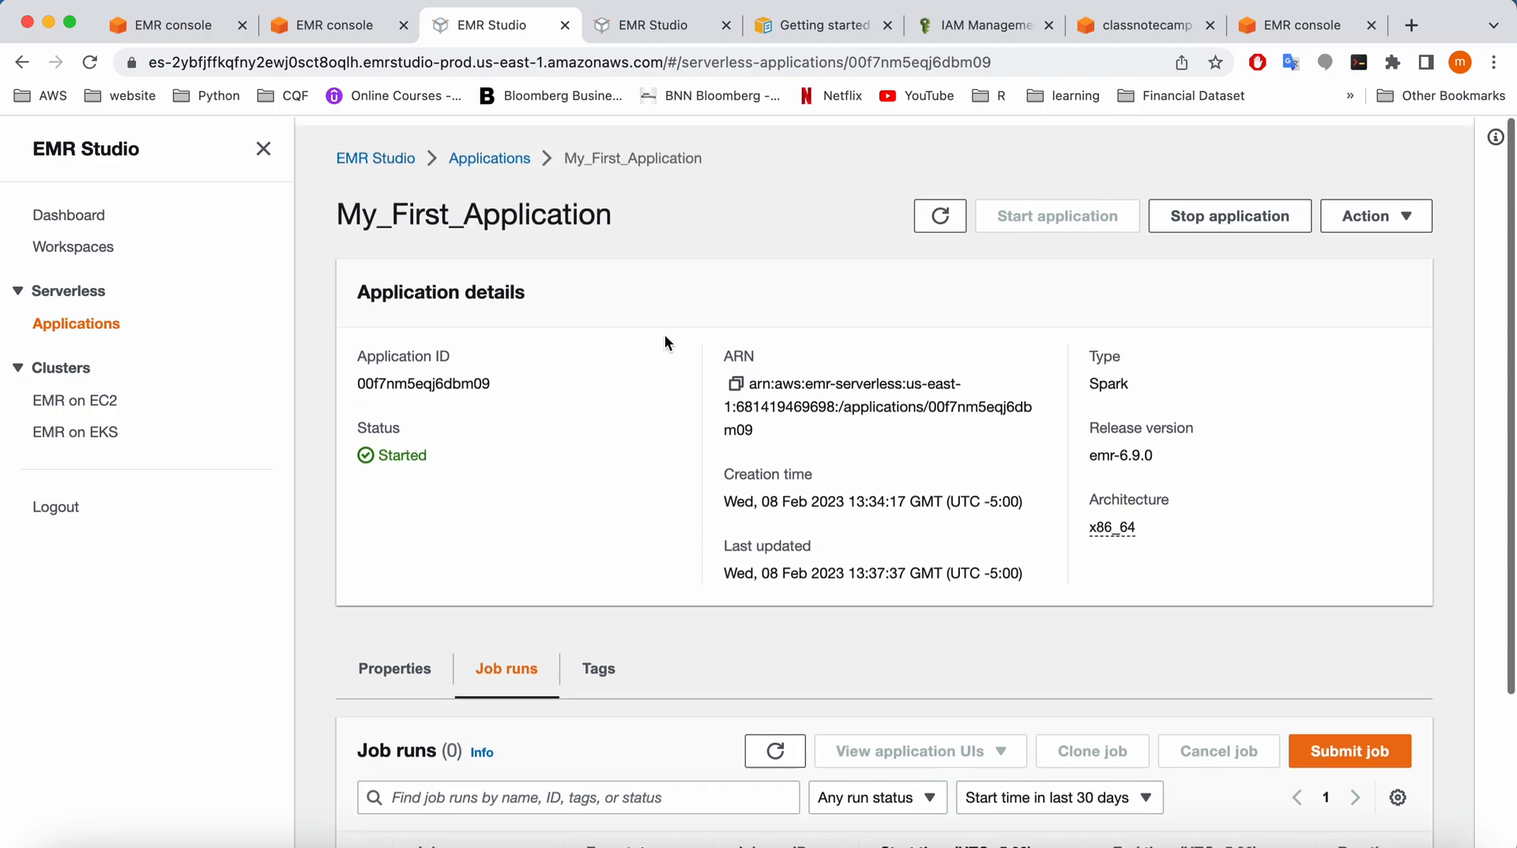
scroll(down, 3)
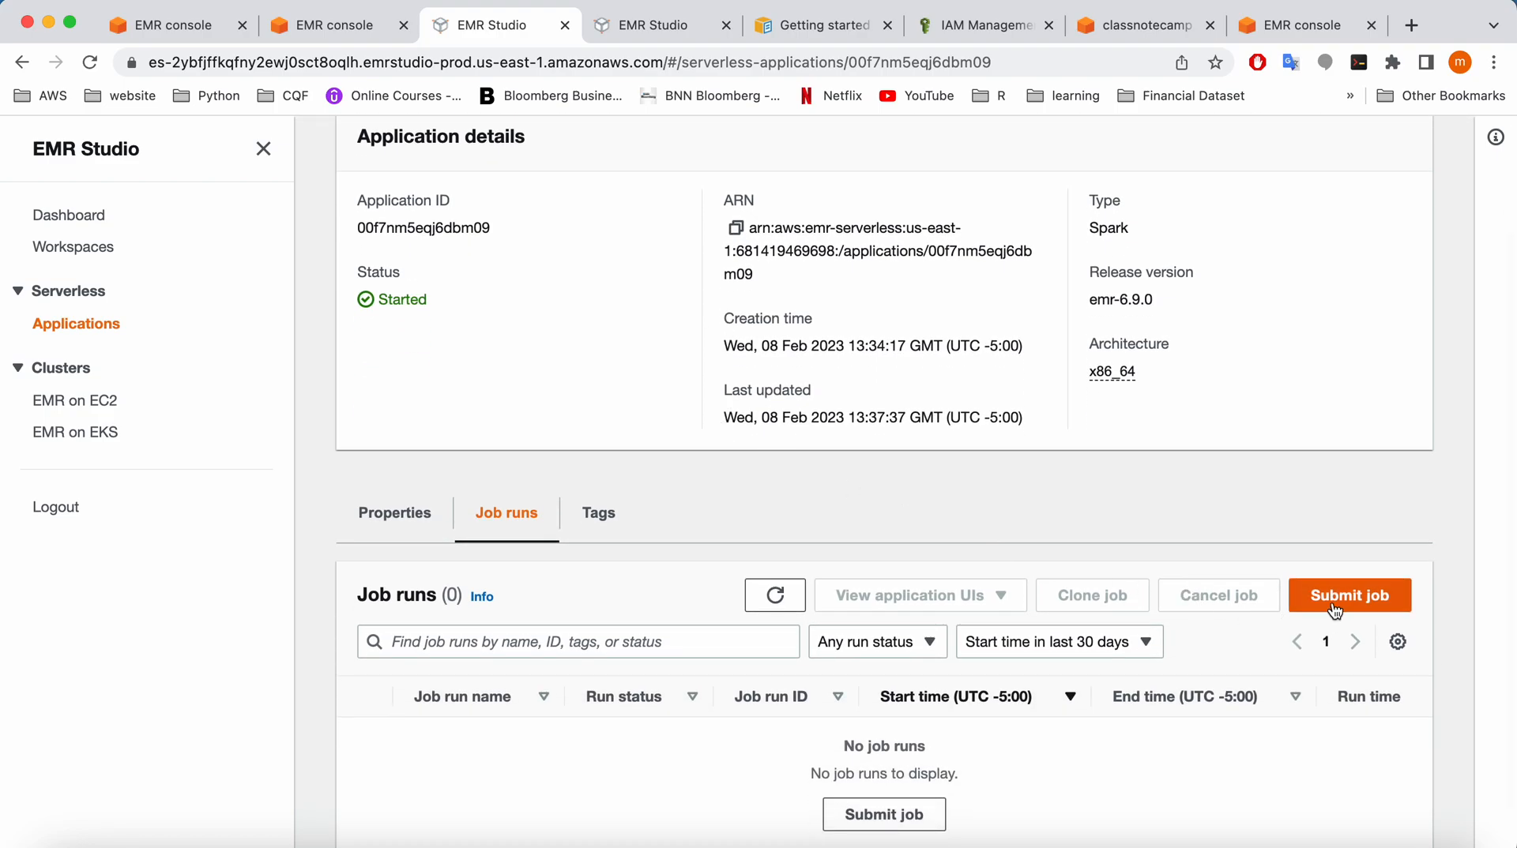
click(1348, 594)
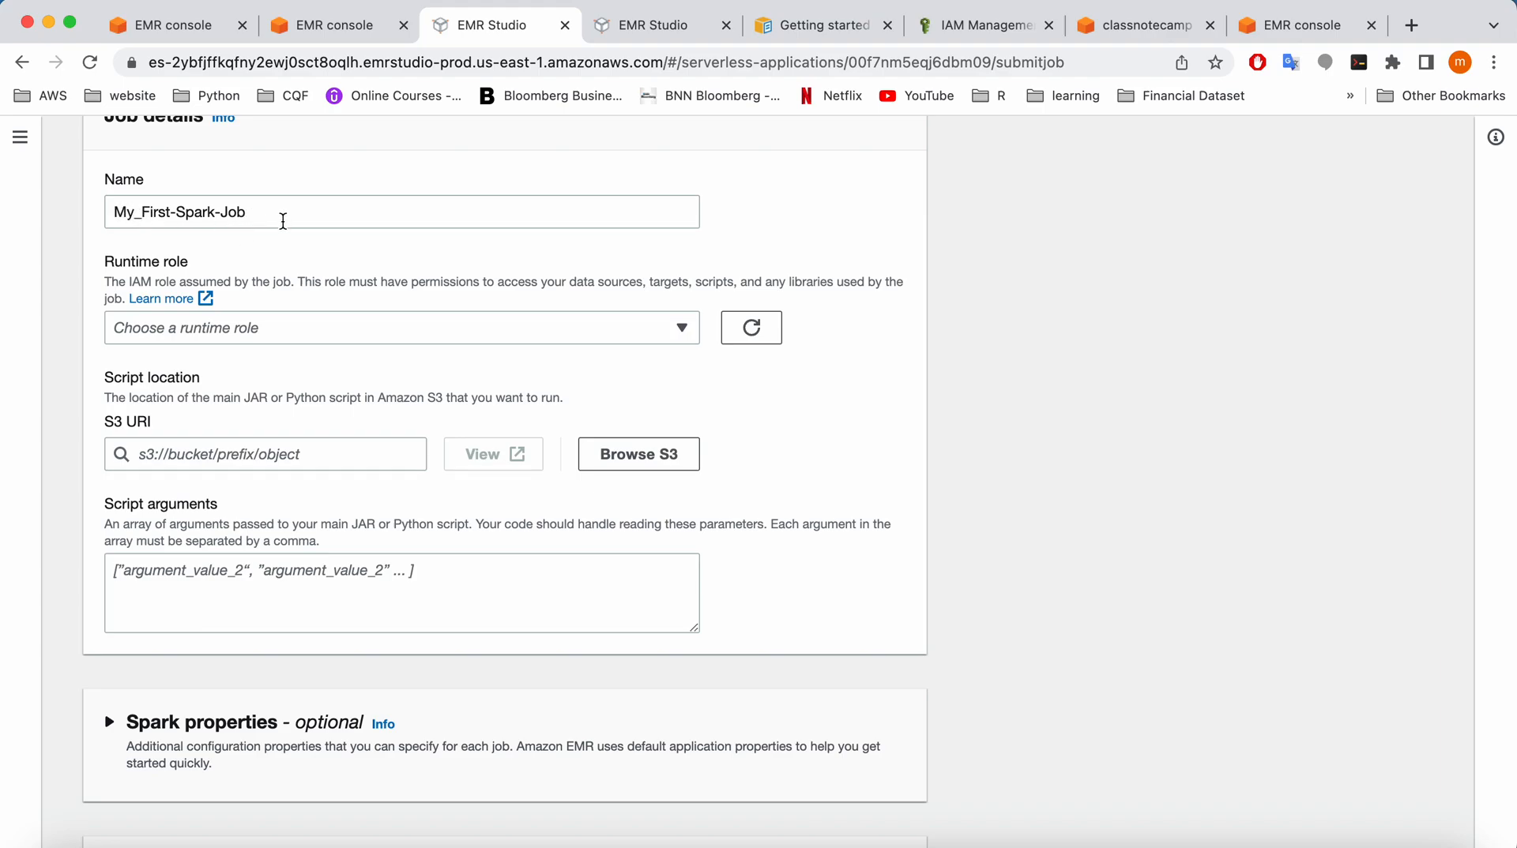
mouse_move(169, 325)
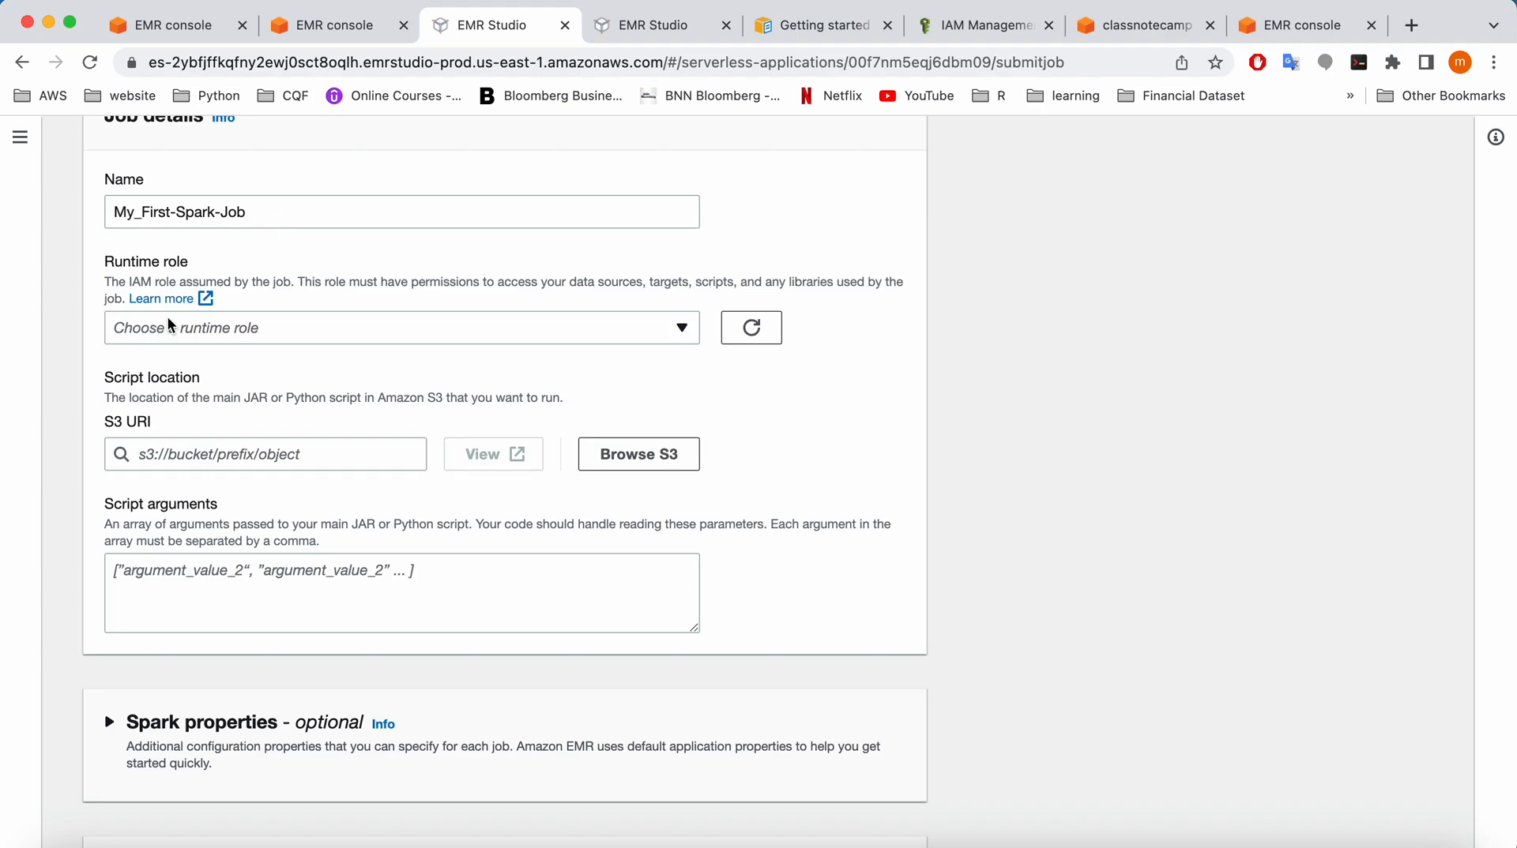
mouse_move(298, 341)
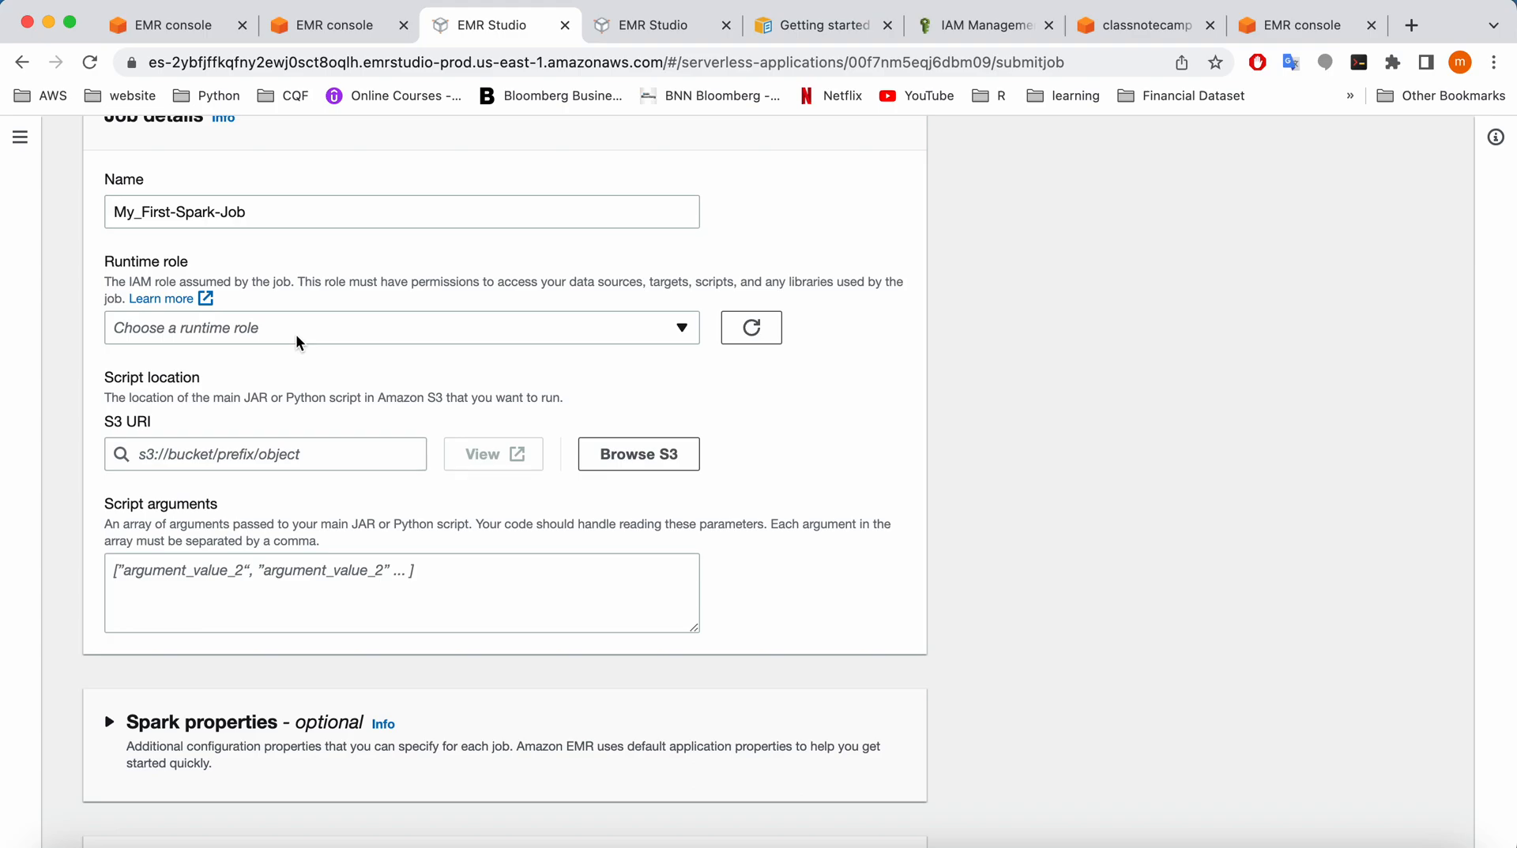
mouse_move(164, 262)
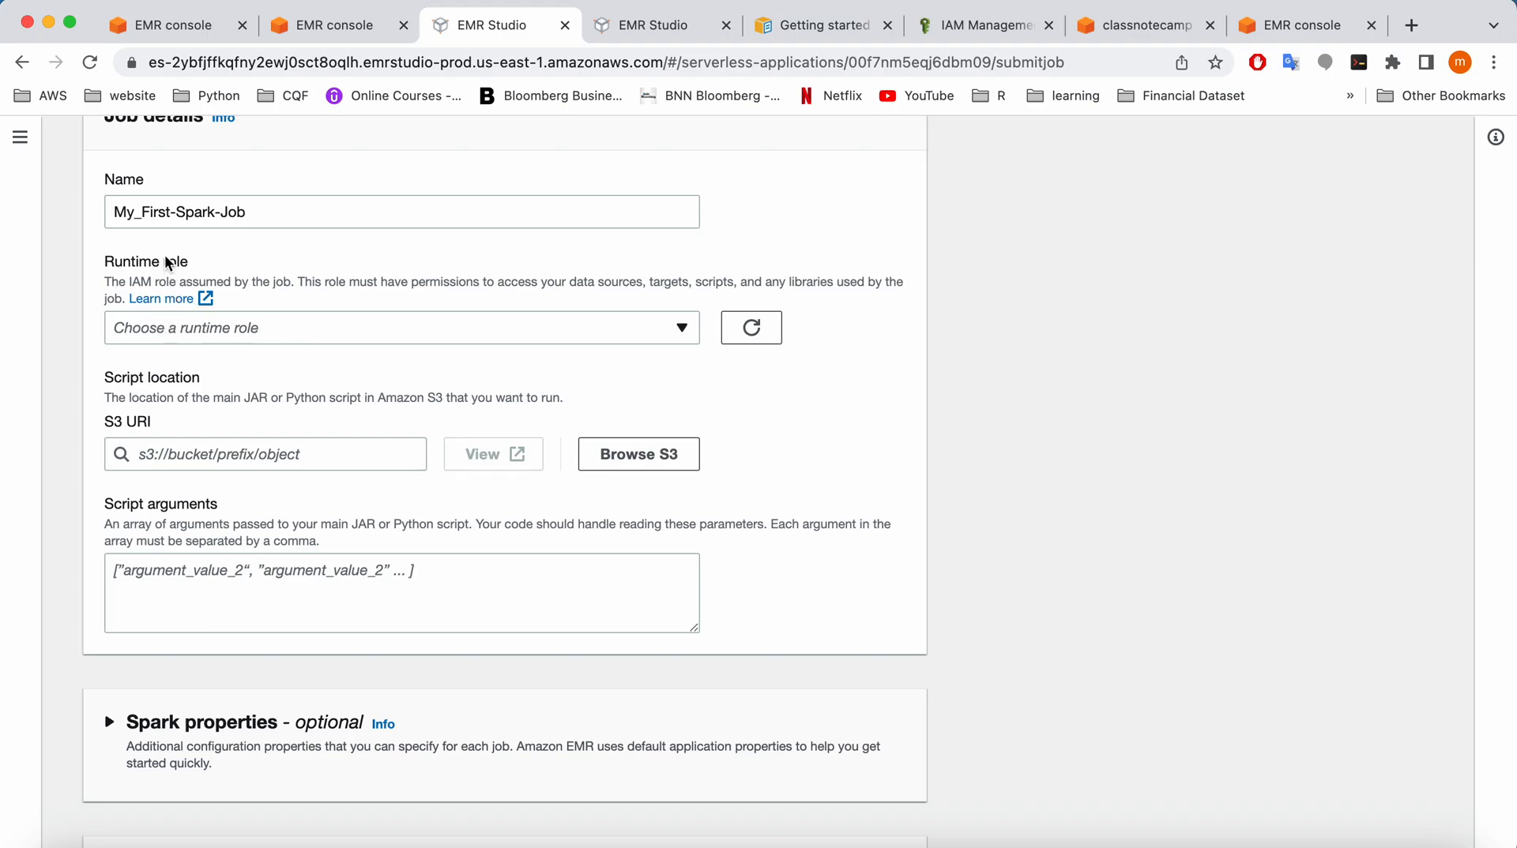
mouse_move(138, 339)
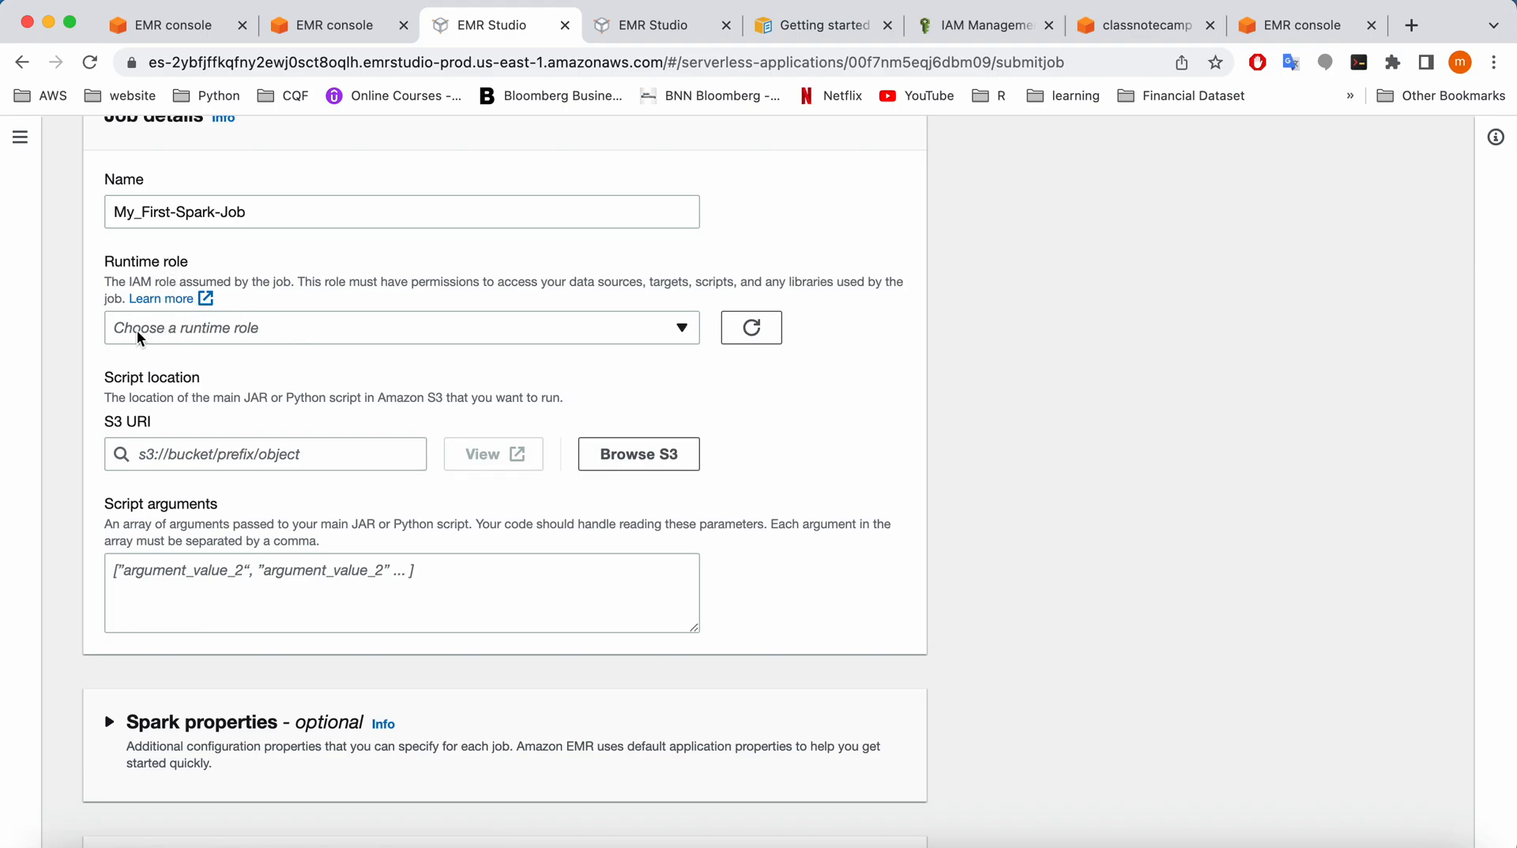
mouse_move(156, 305)
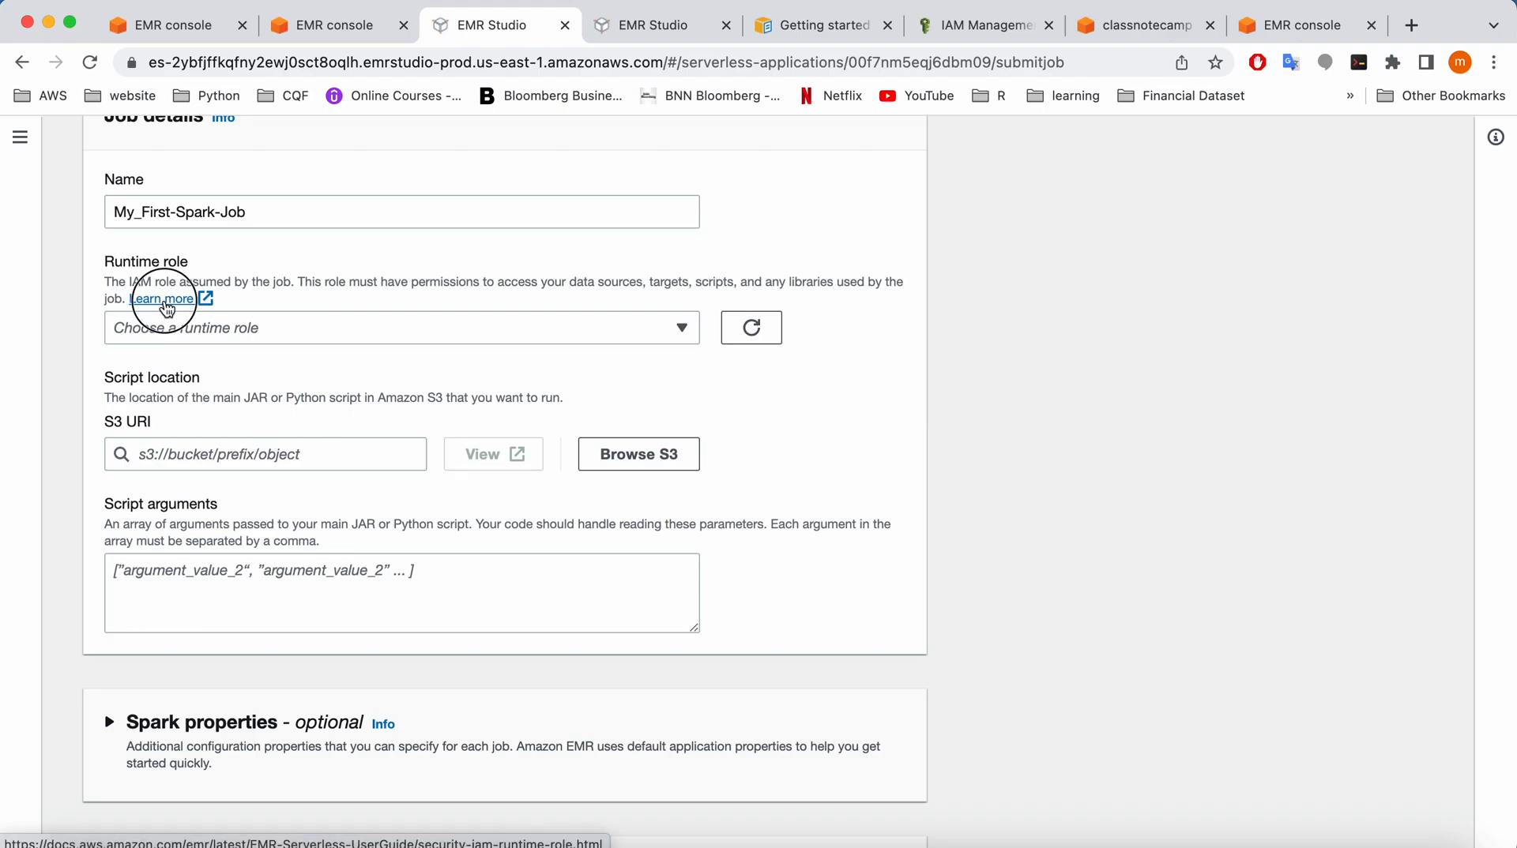
Follow the job runtime role documentation through to the IAM Roles list
click(161, 299)
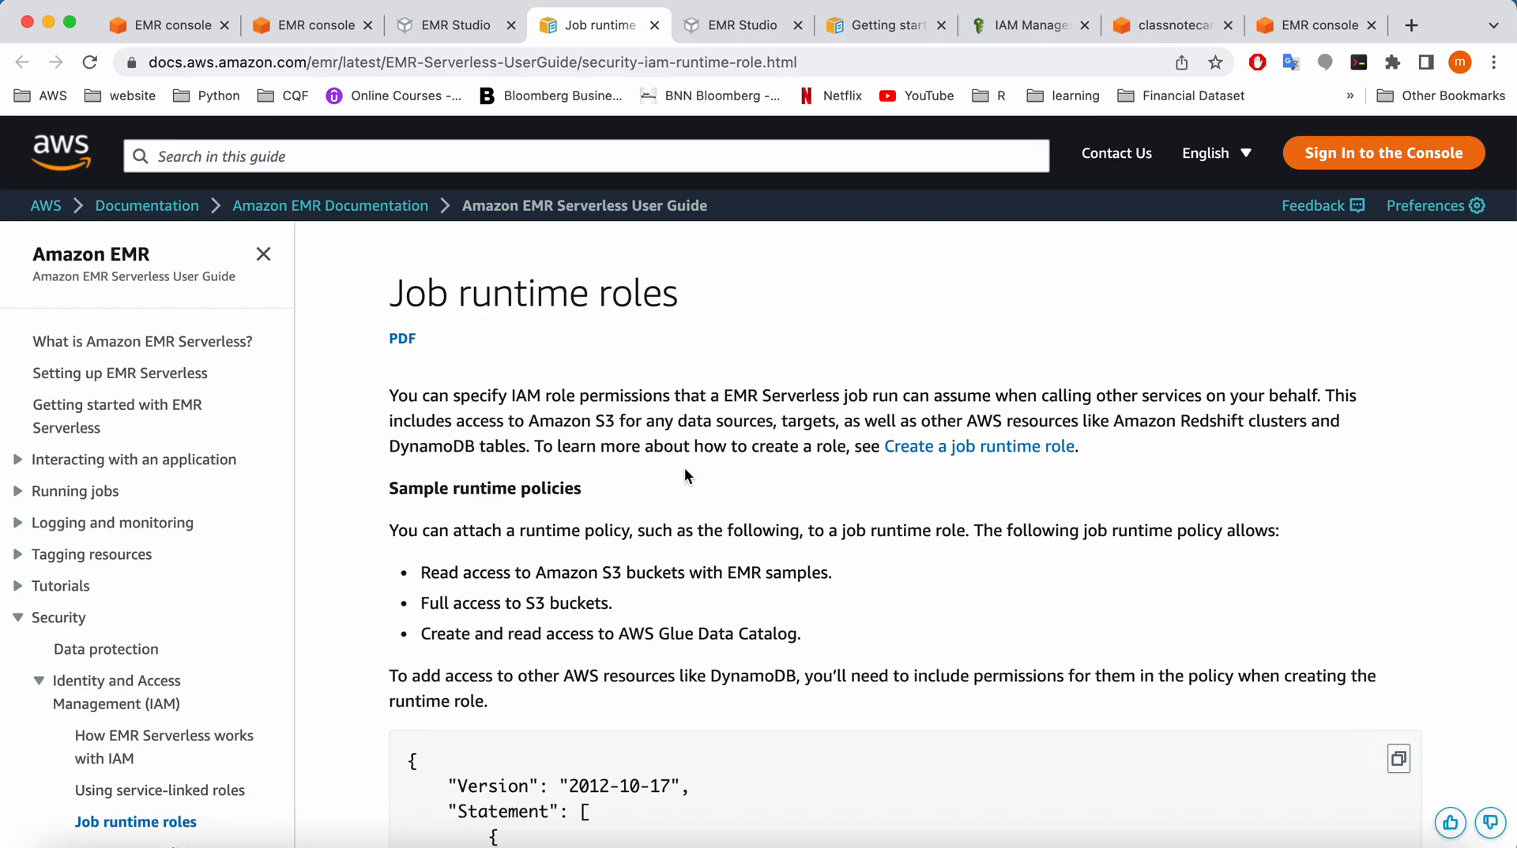
mouse_move(908, 466)
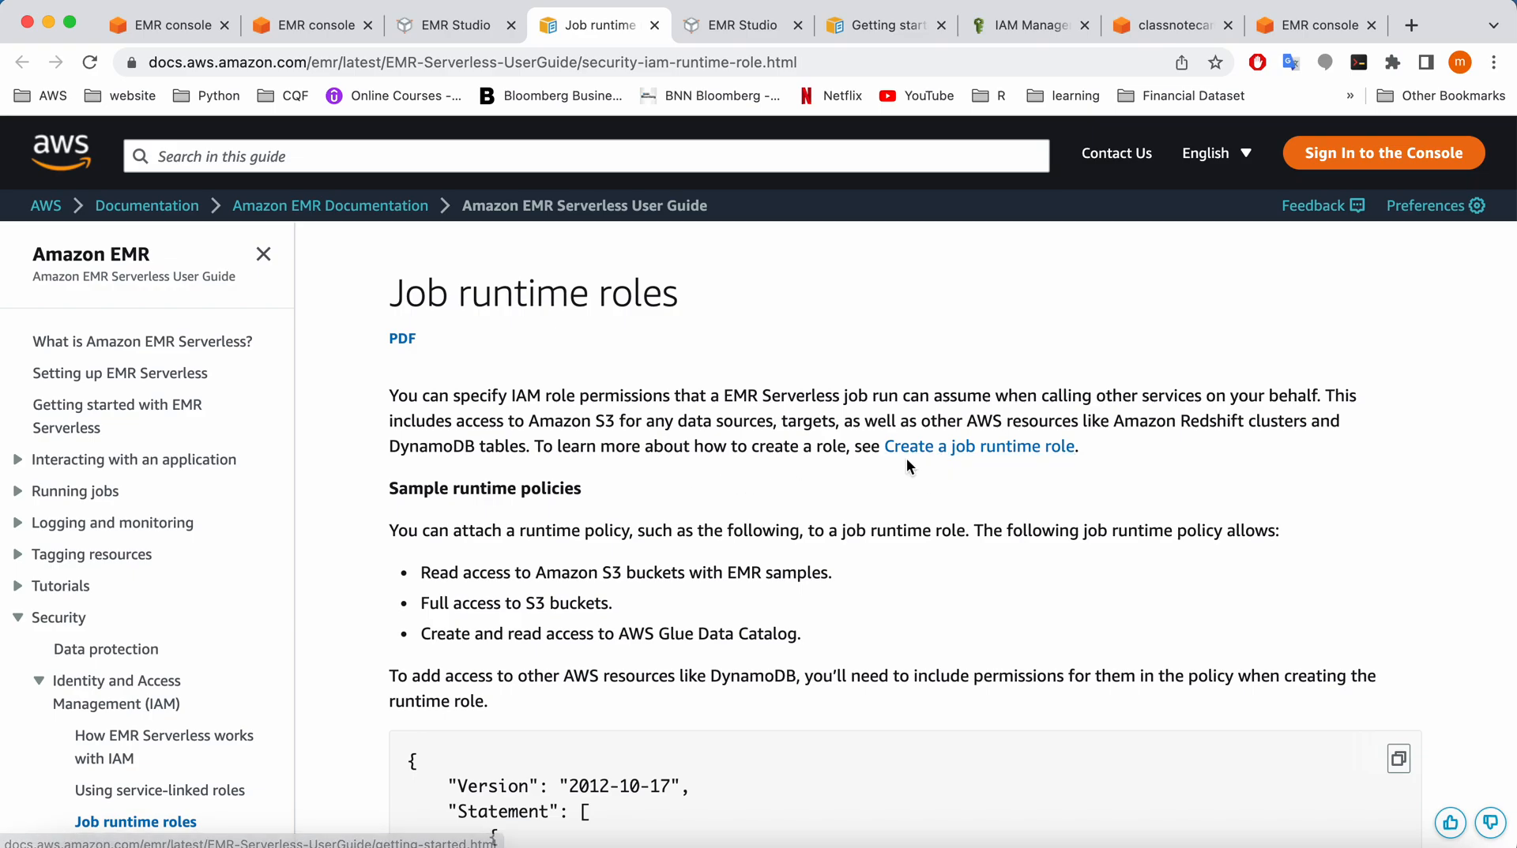
scroll(down, 3)
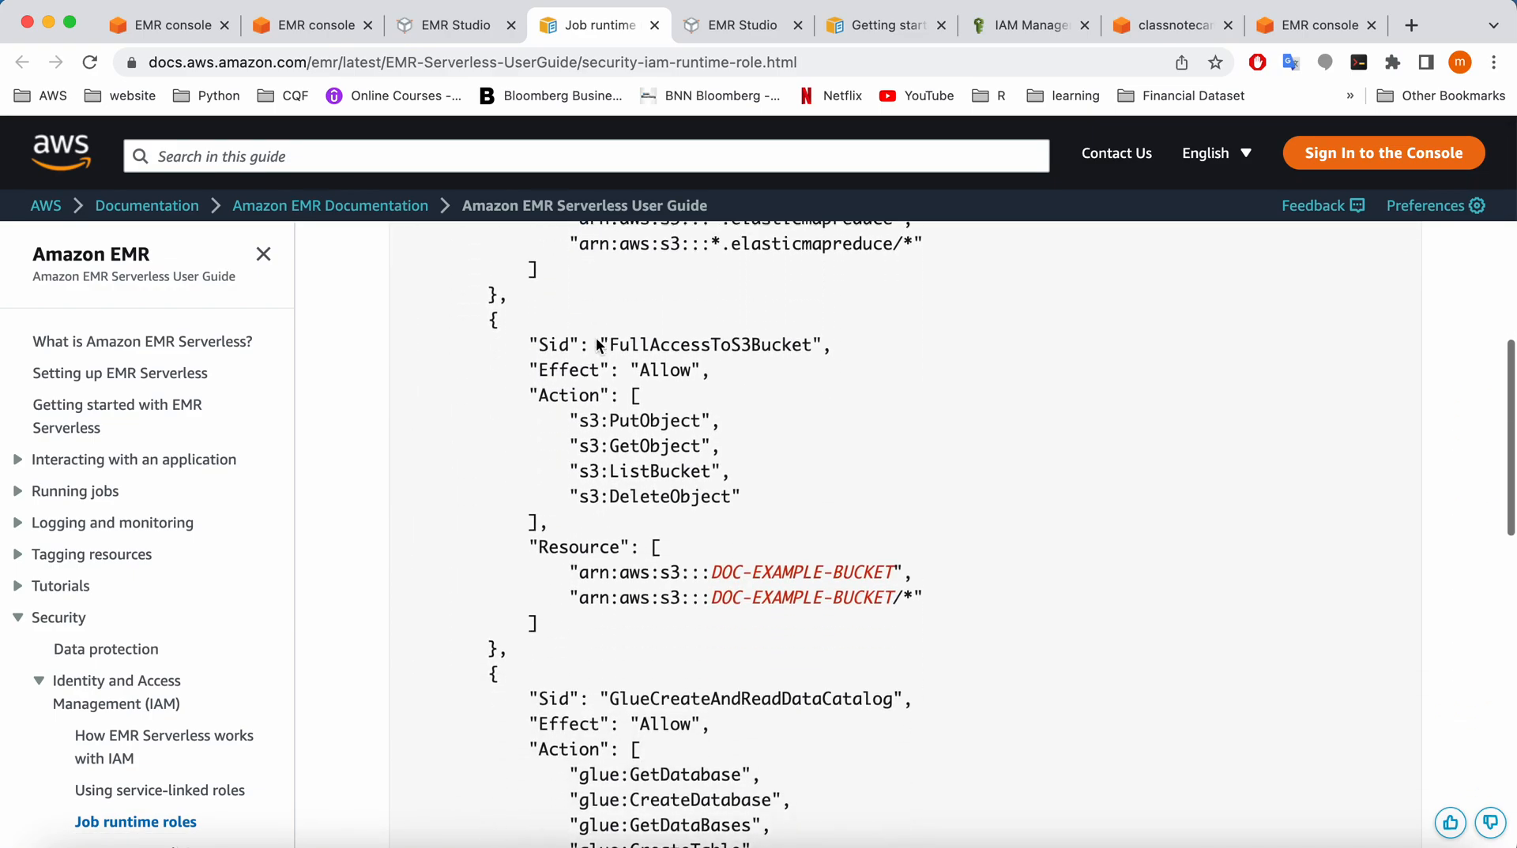
scroll(down, 3)
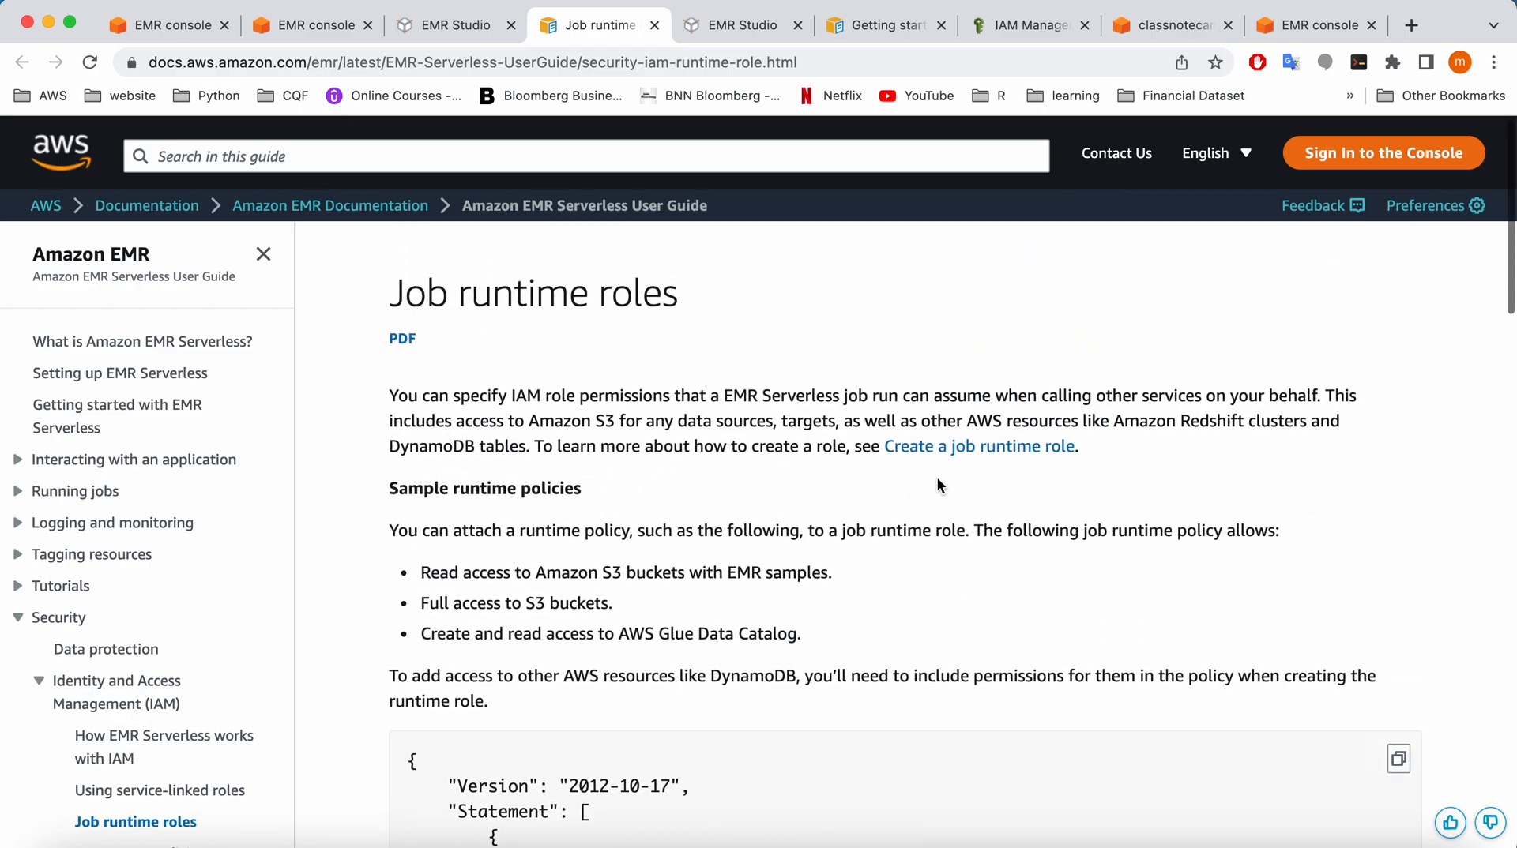
click(116, 416)
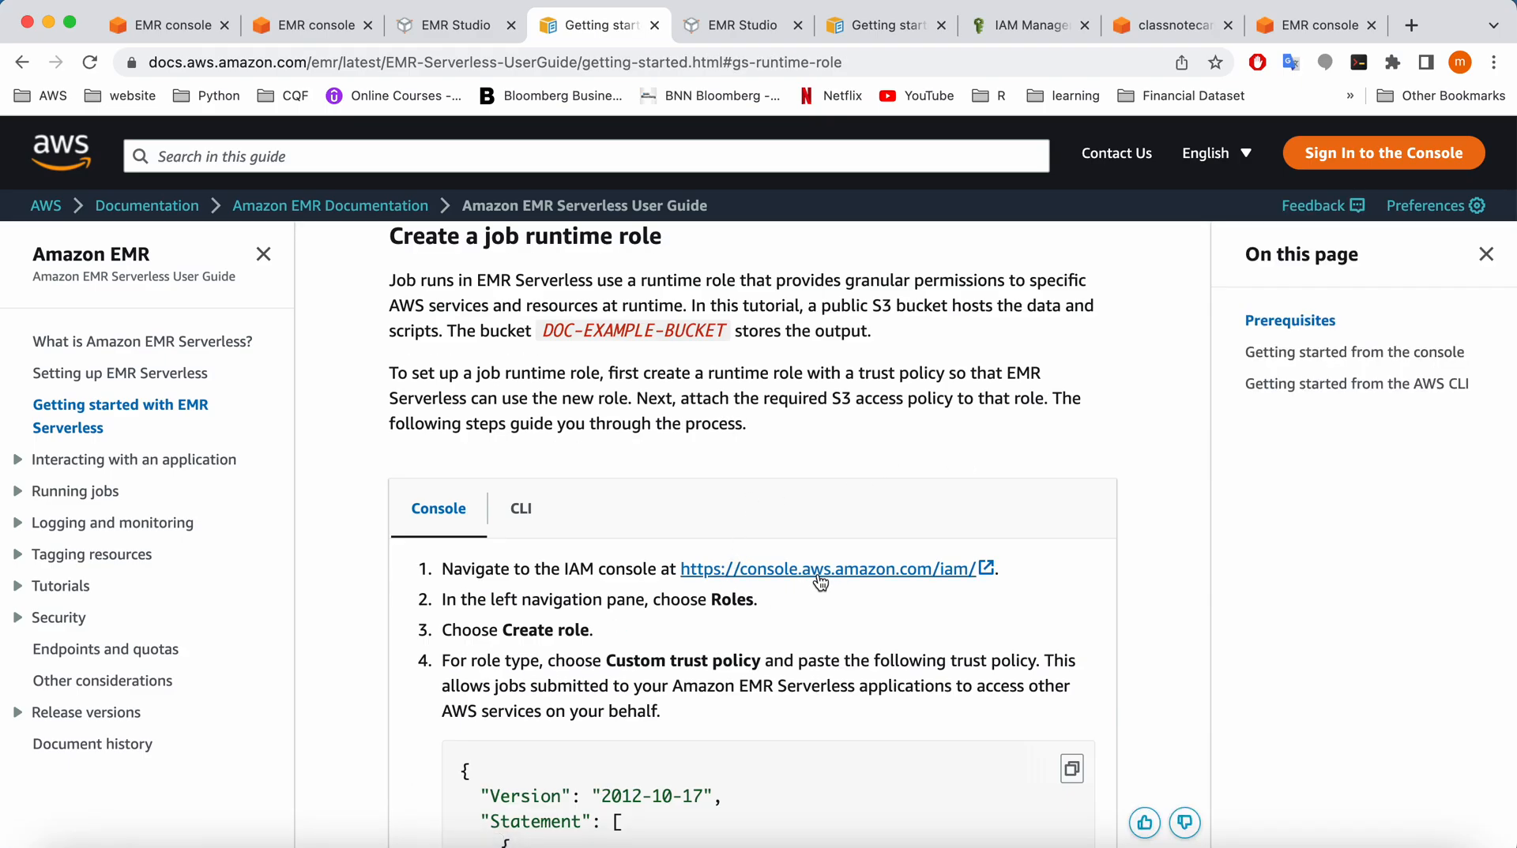
mouse_move(941, 556)
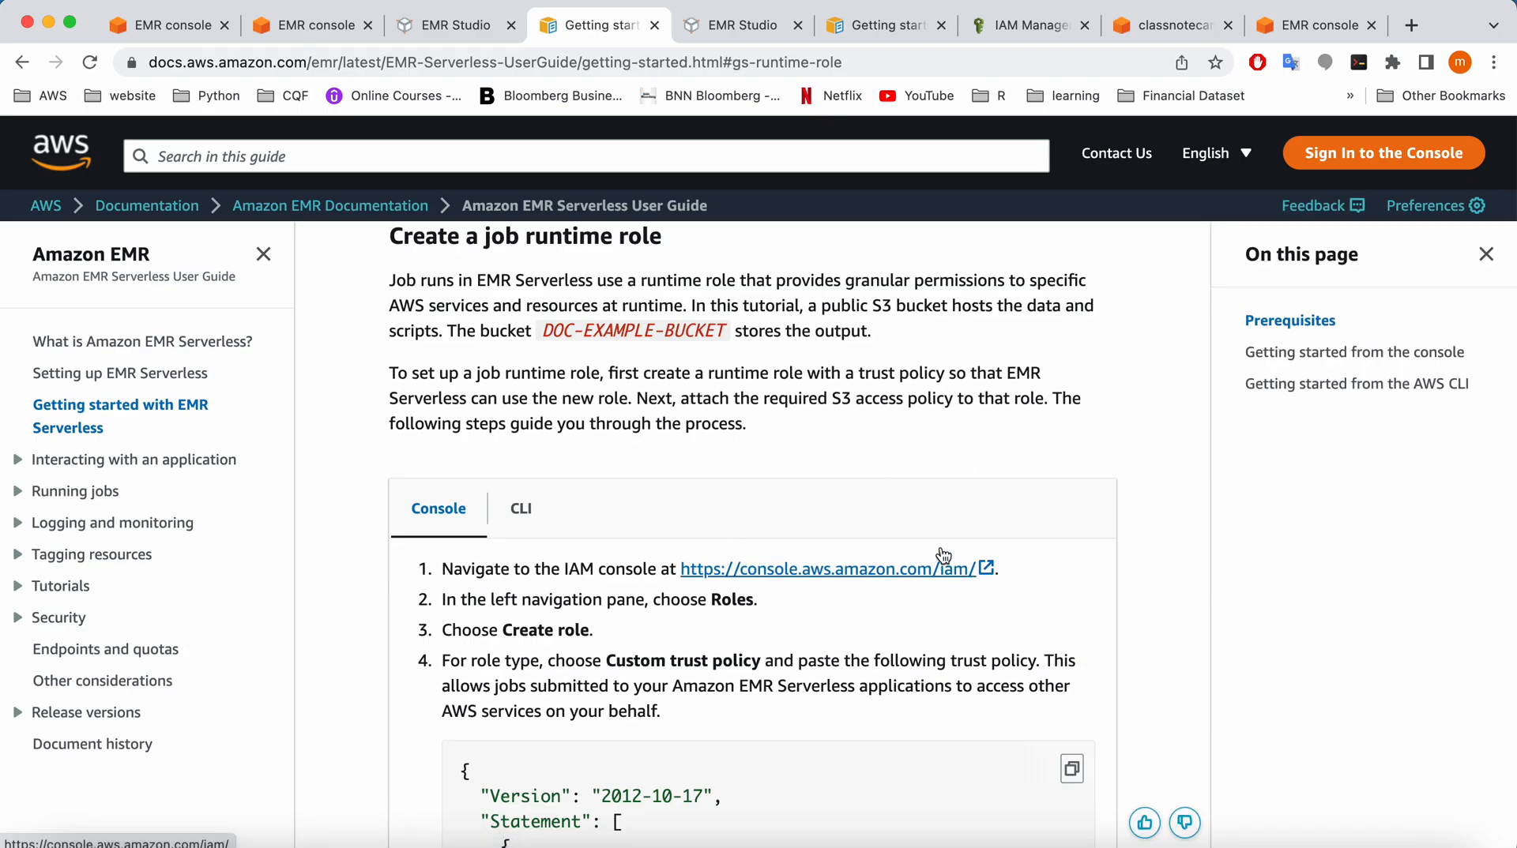
click(1024, 24)
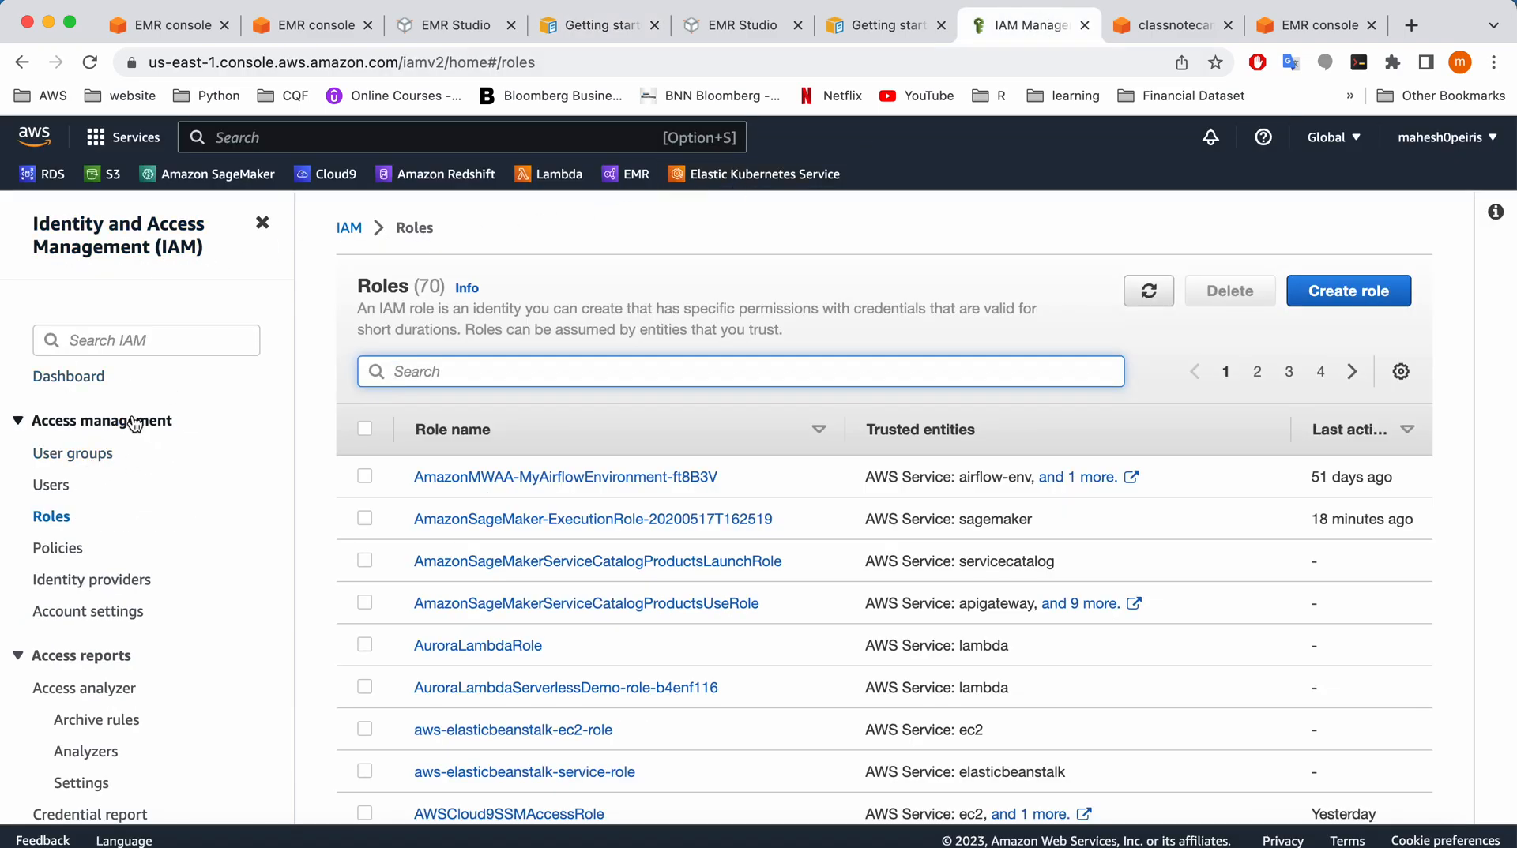
click(879, 24)
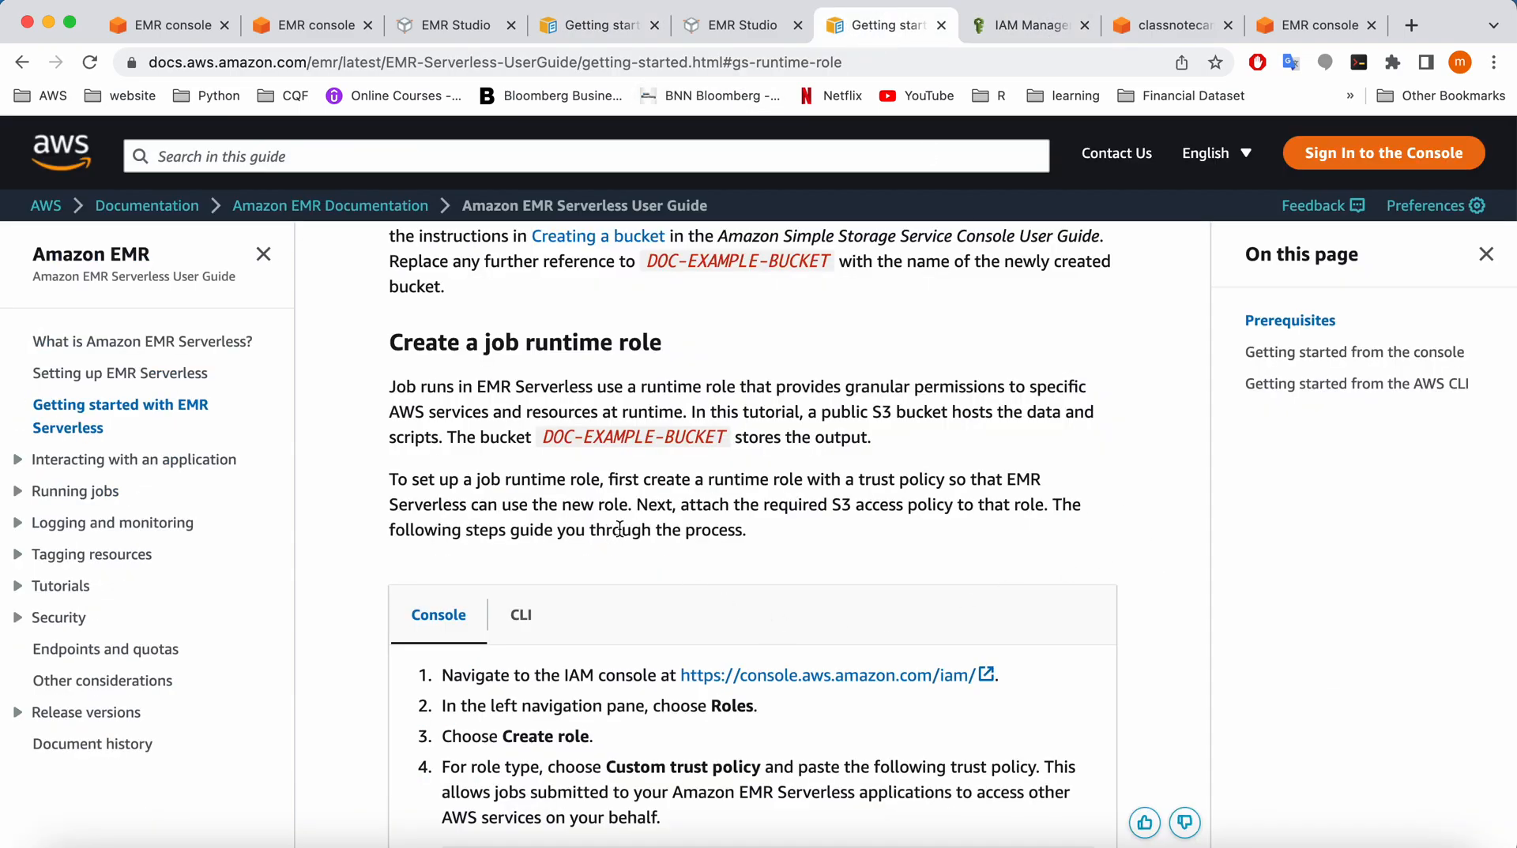
mouse_move(979, 396)
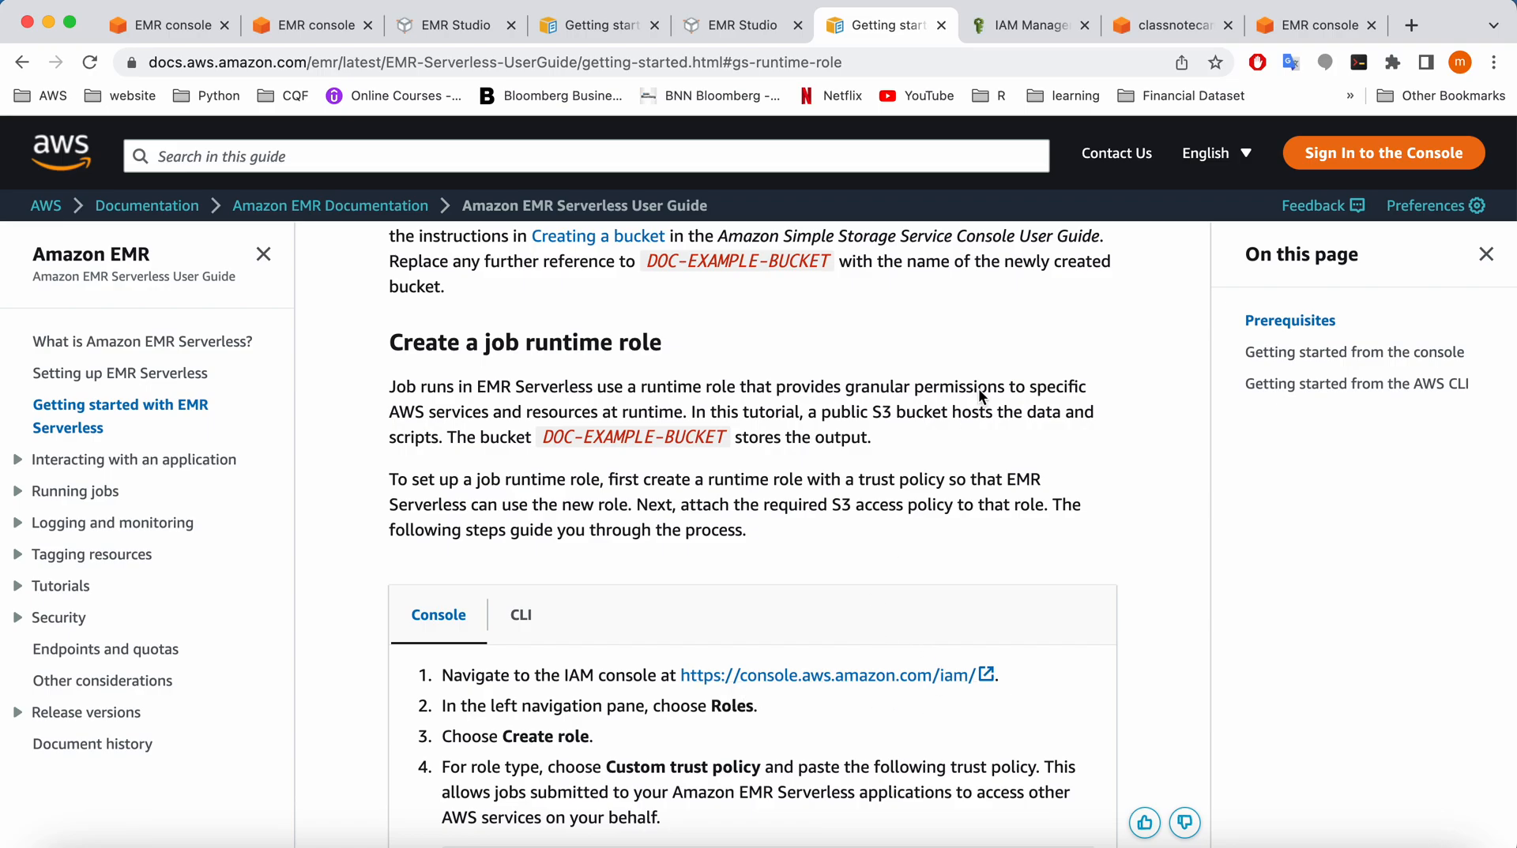
click(1021, 24)
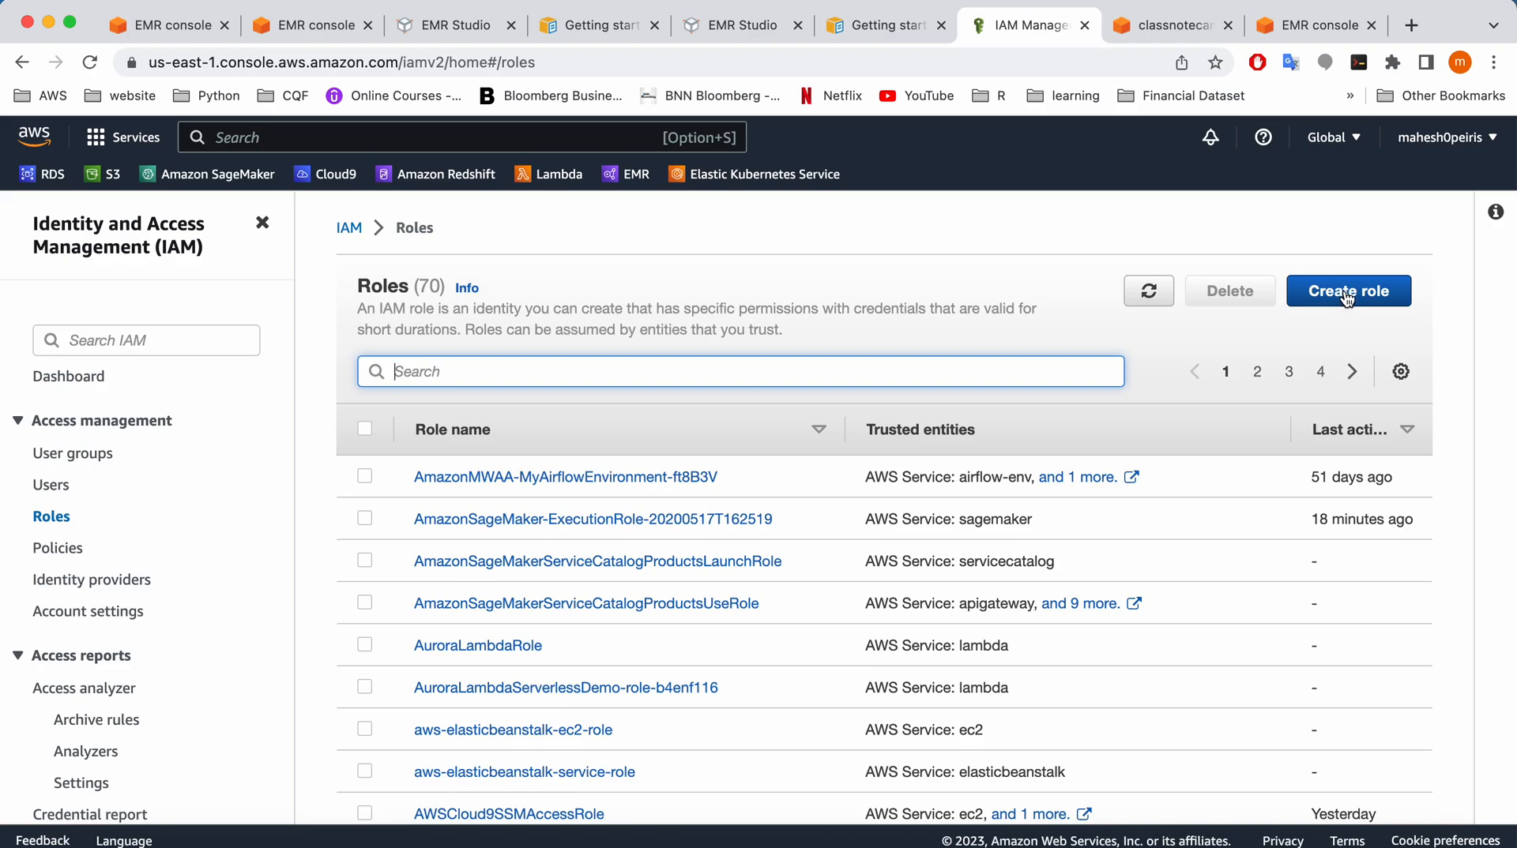
Start a new IAM role and select Custom trust policy as its trusted entity
click(1348, 290)
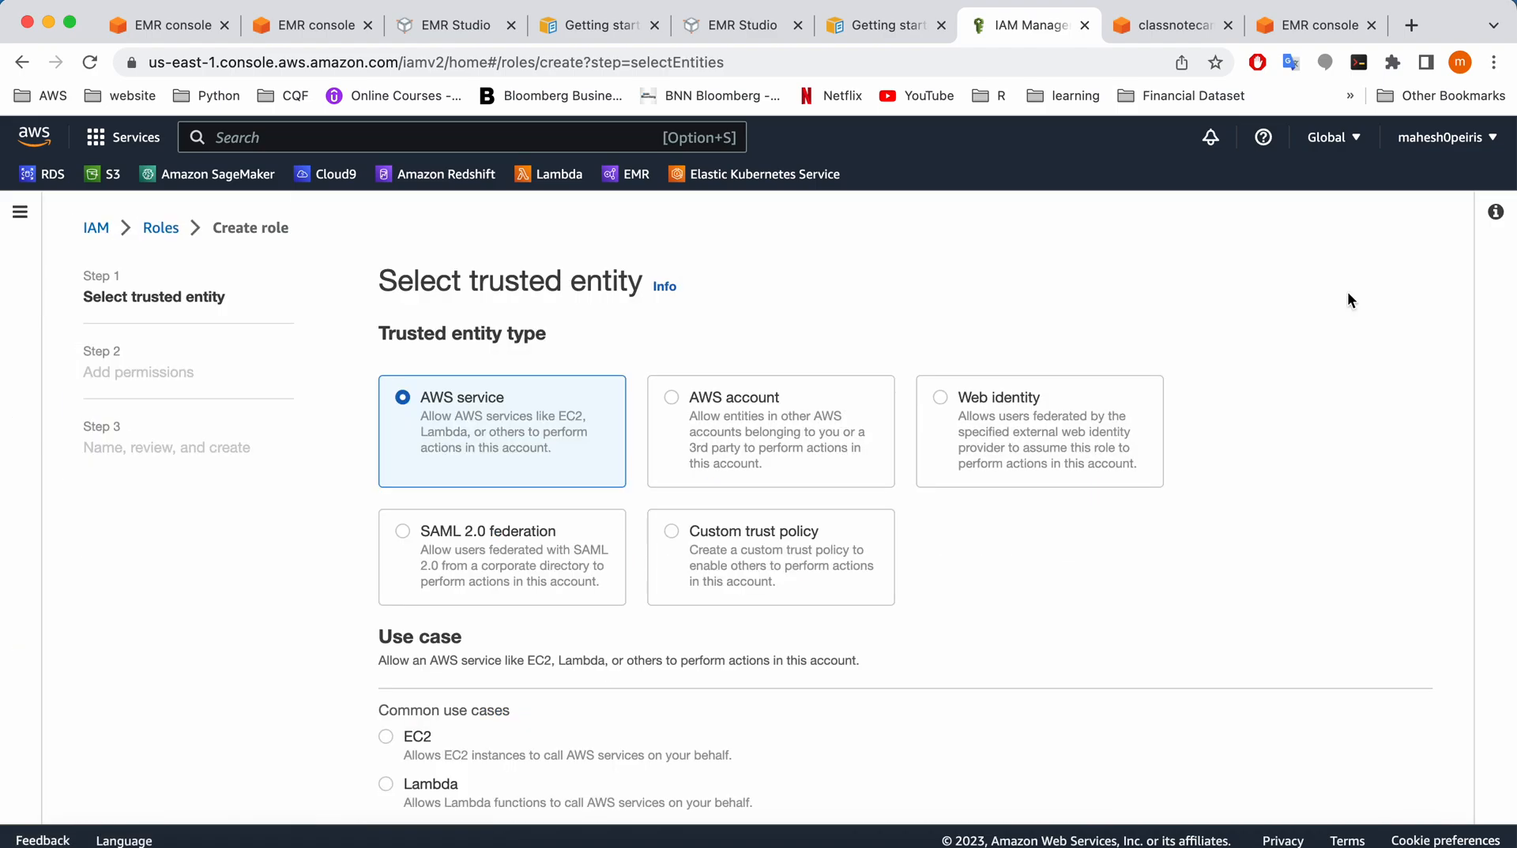
click(741, 24)
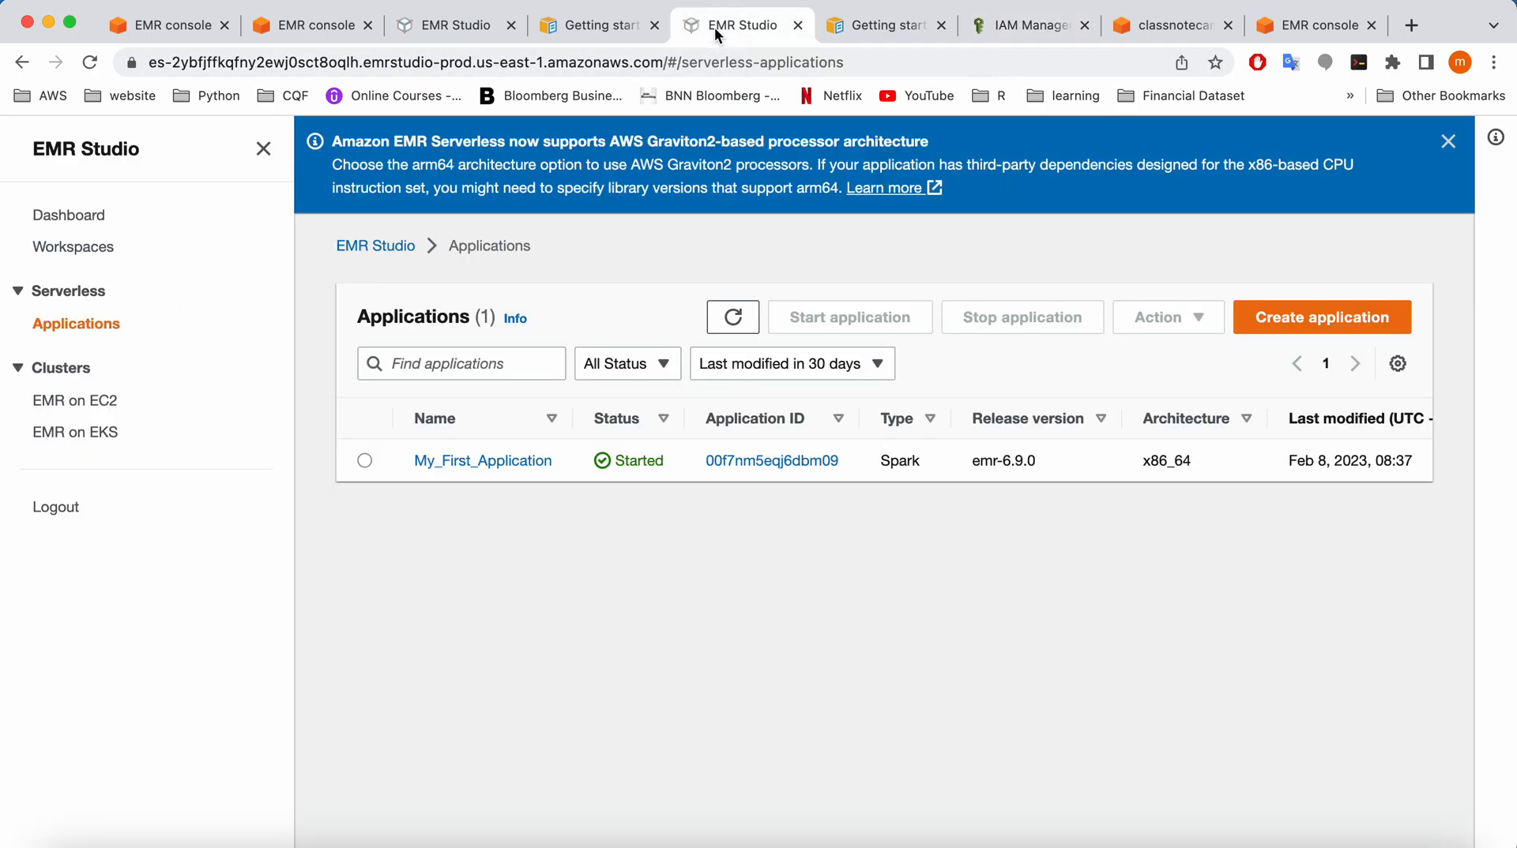
click(595, 25)
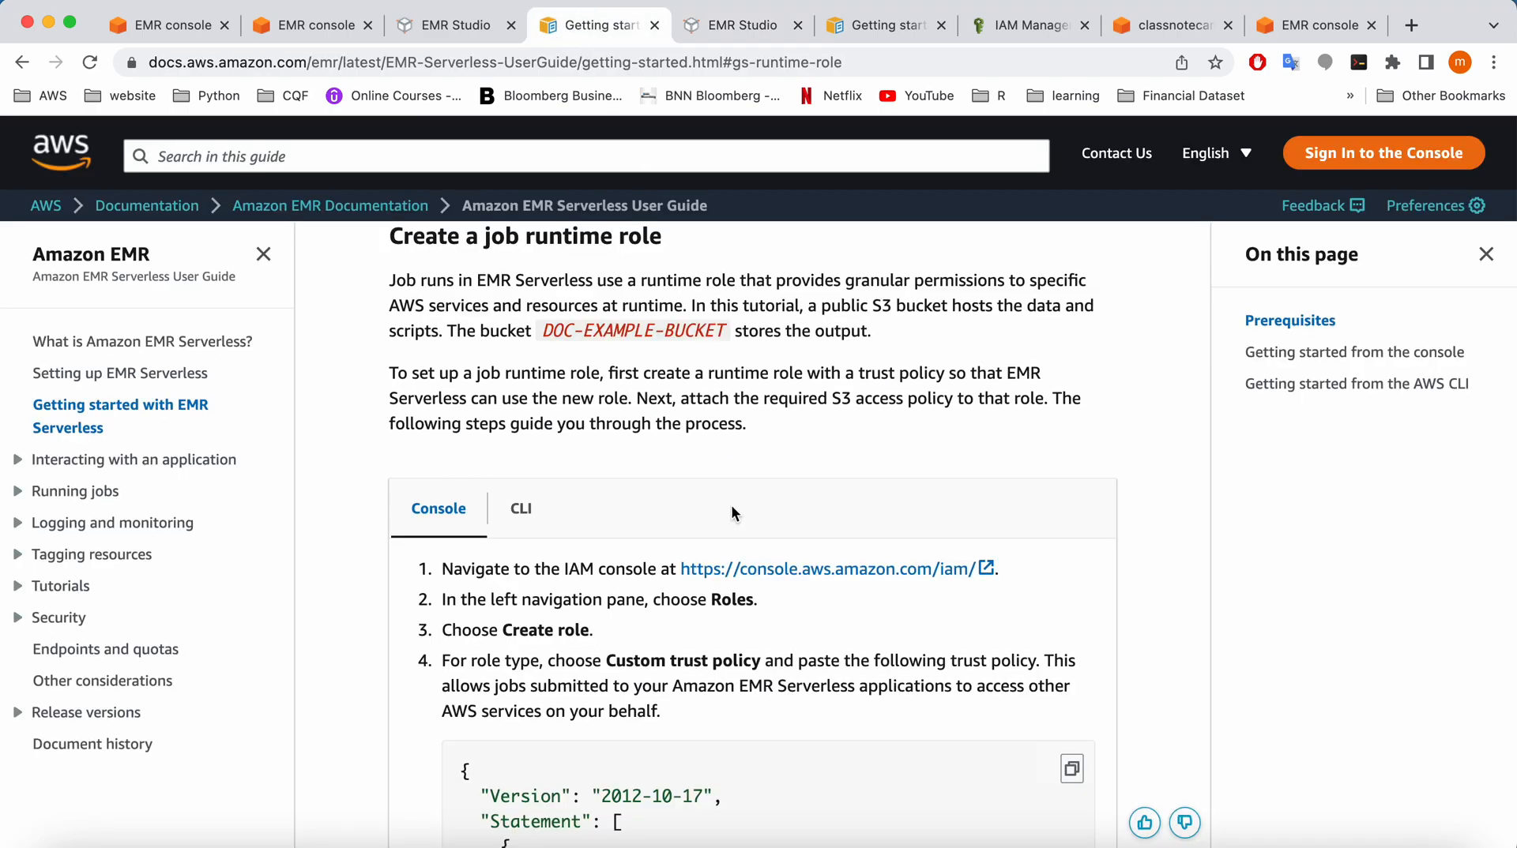
scroll(down, 3)
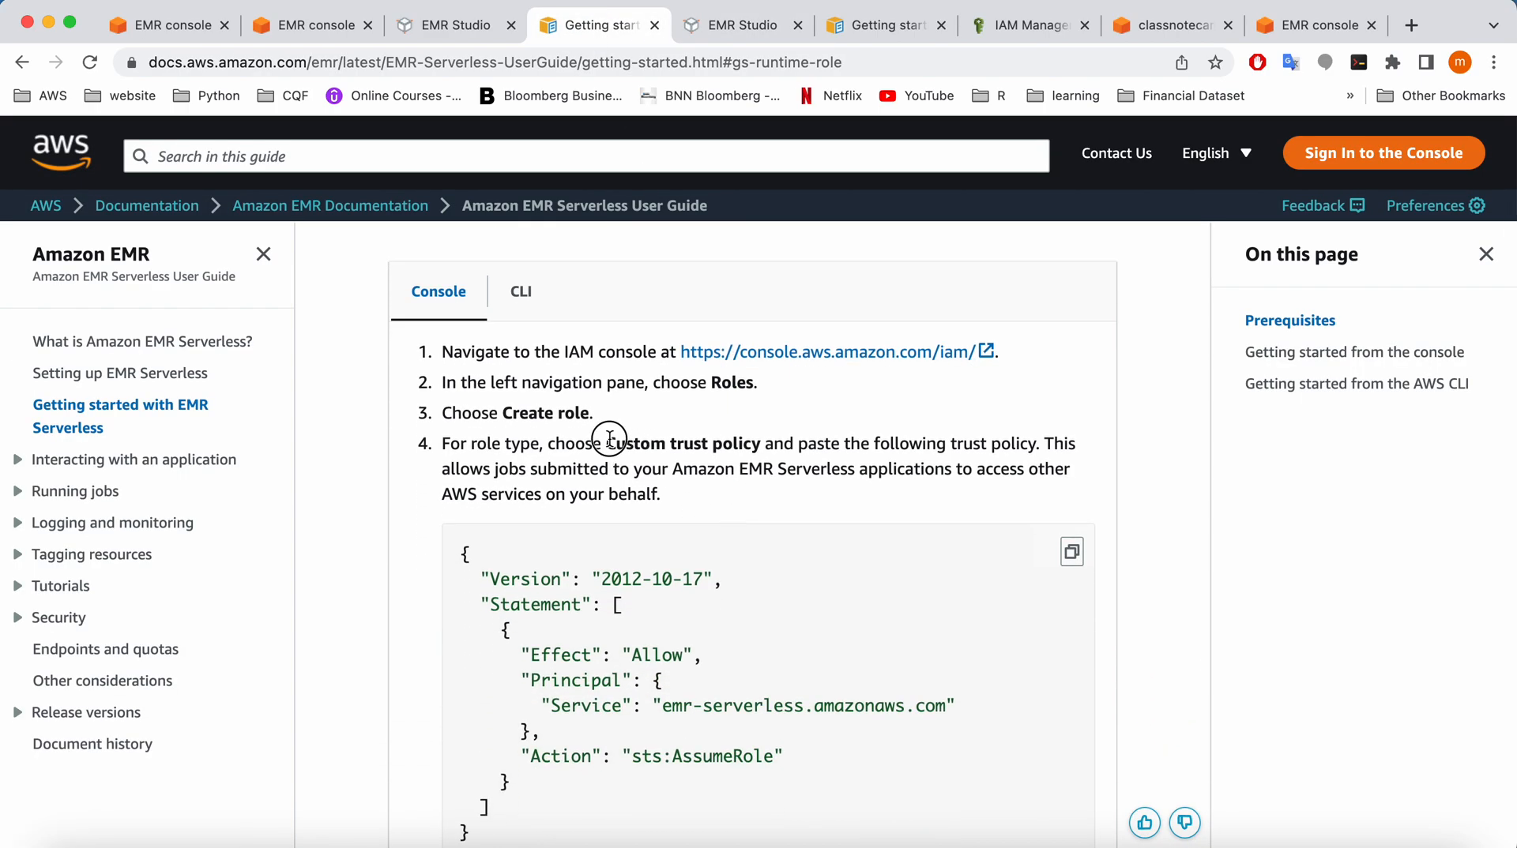
click(1026, 25)
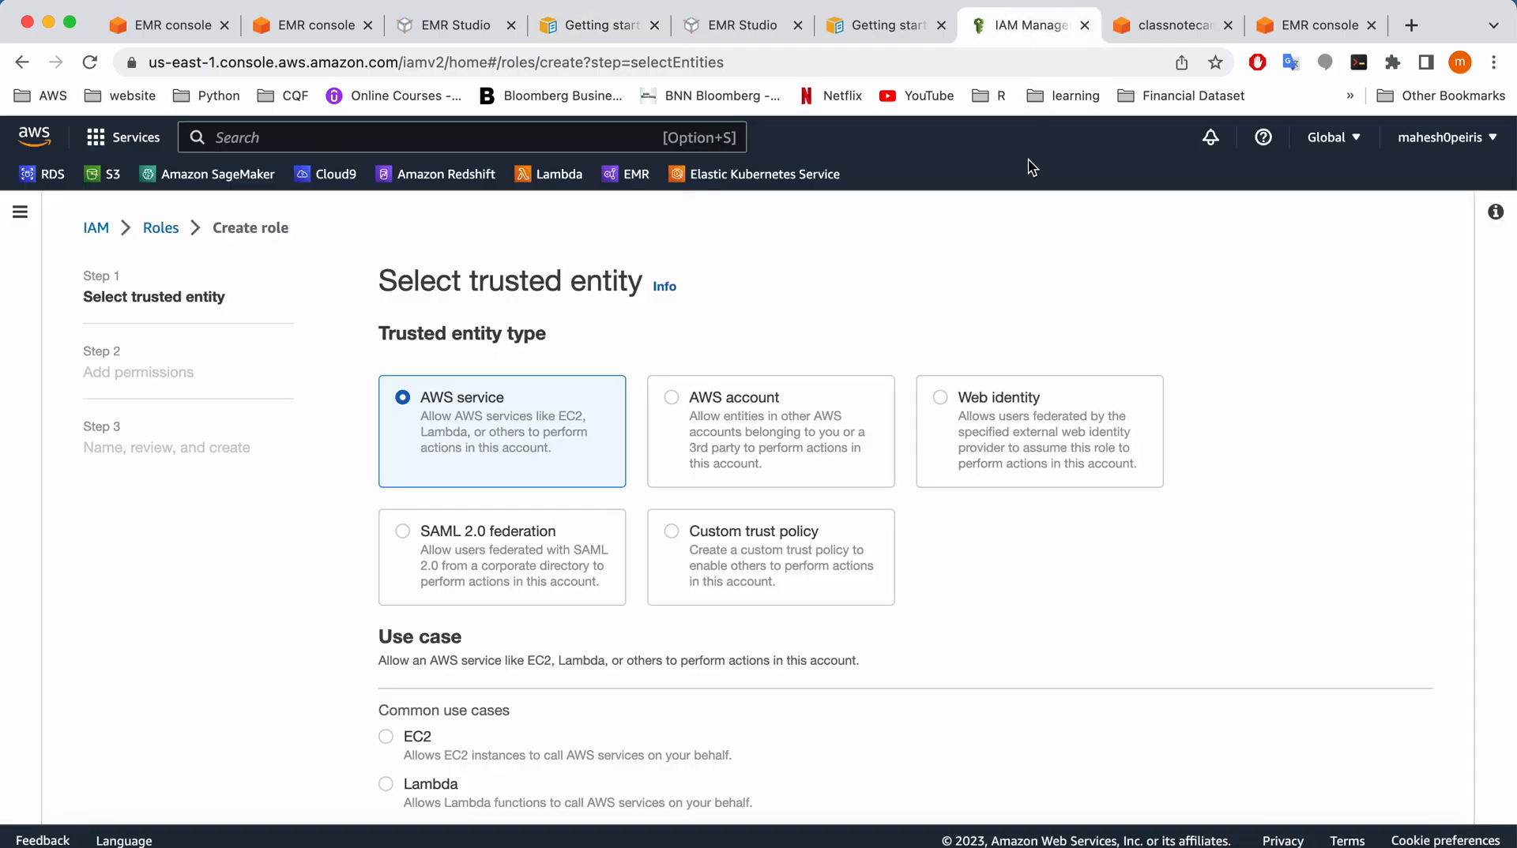
click(672, 531)
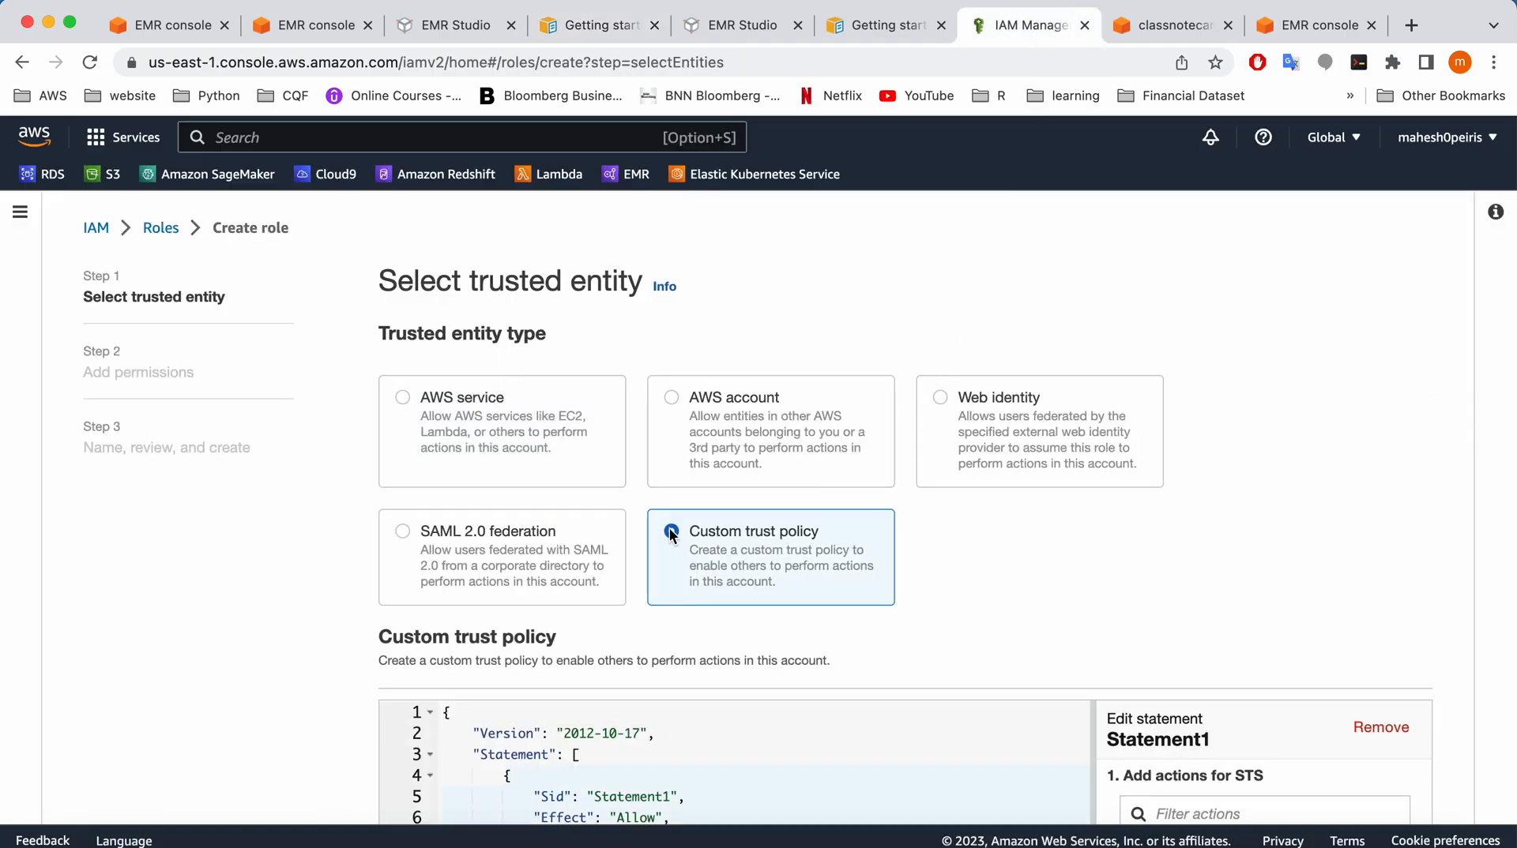
Copy the guide's emr-serverless.amazonaws.com trust policy into the role's policy editor
scroll(down, 3)
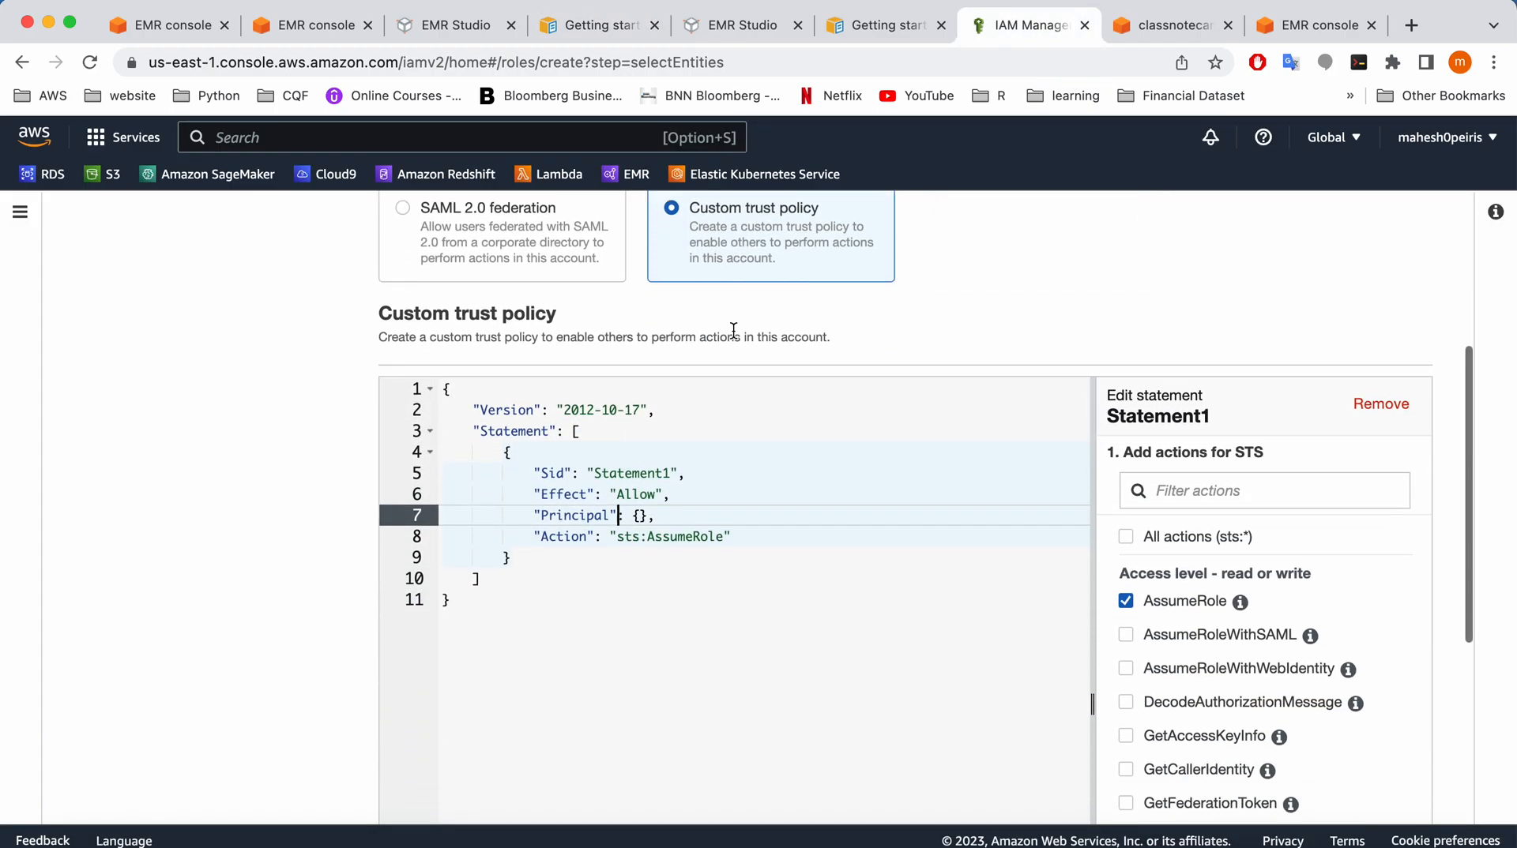
click(452, 25)
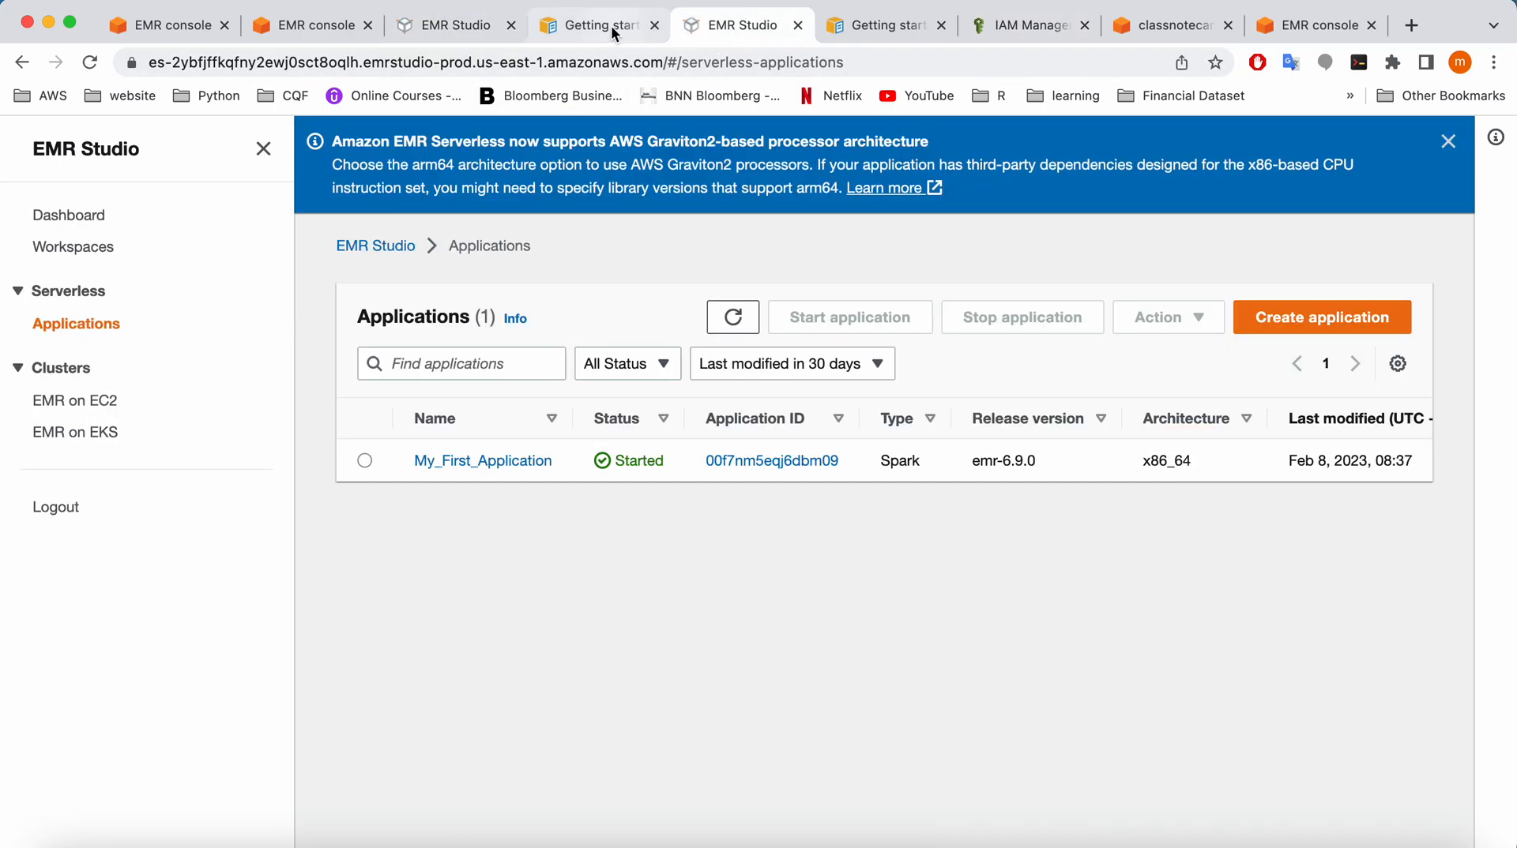
click(866, 24)
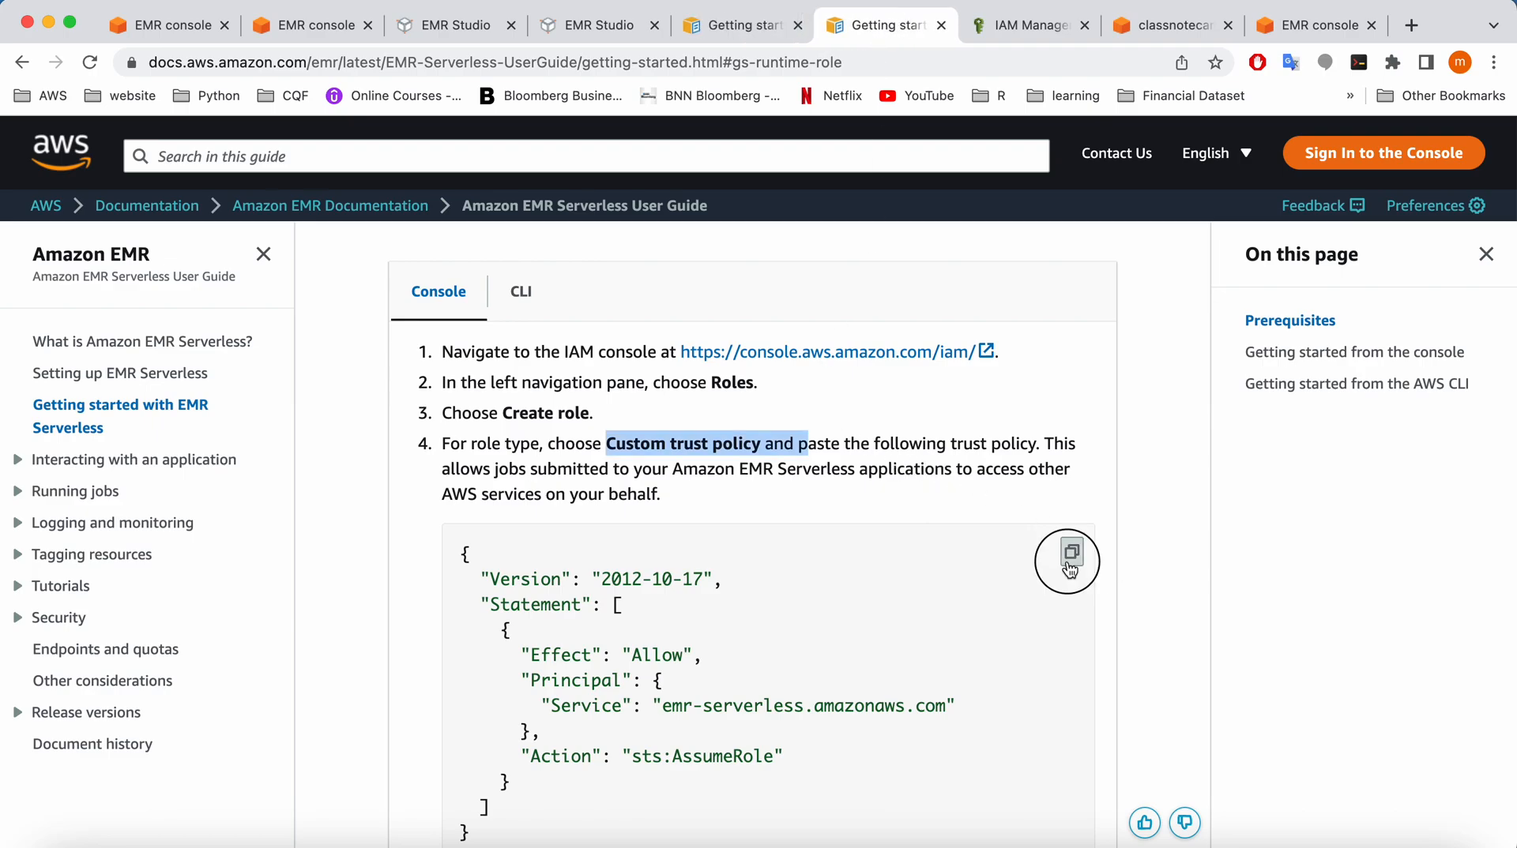
click(1025, 25)
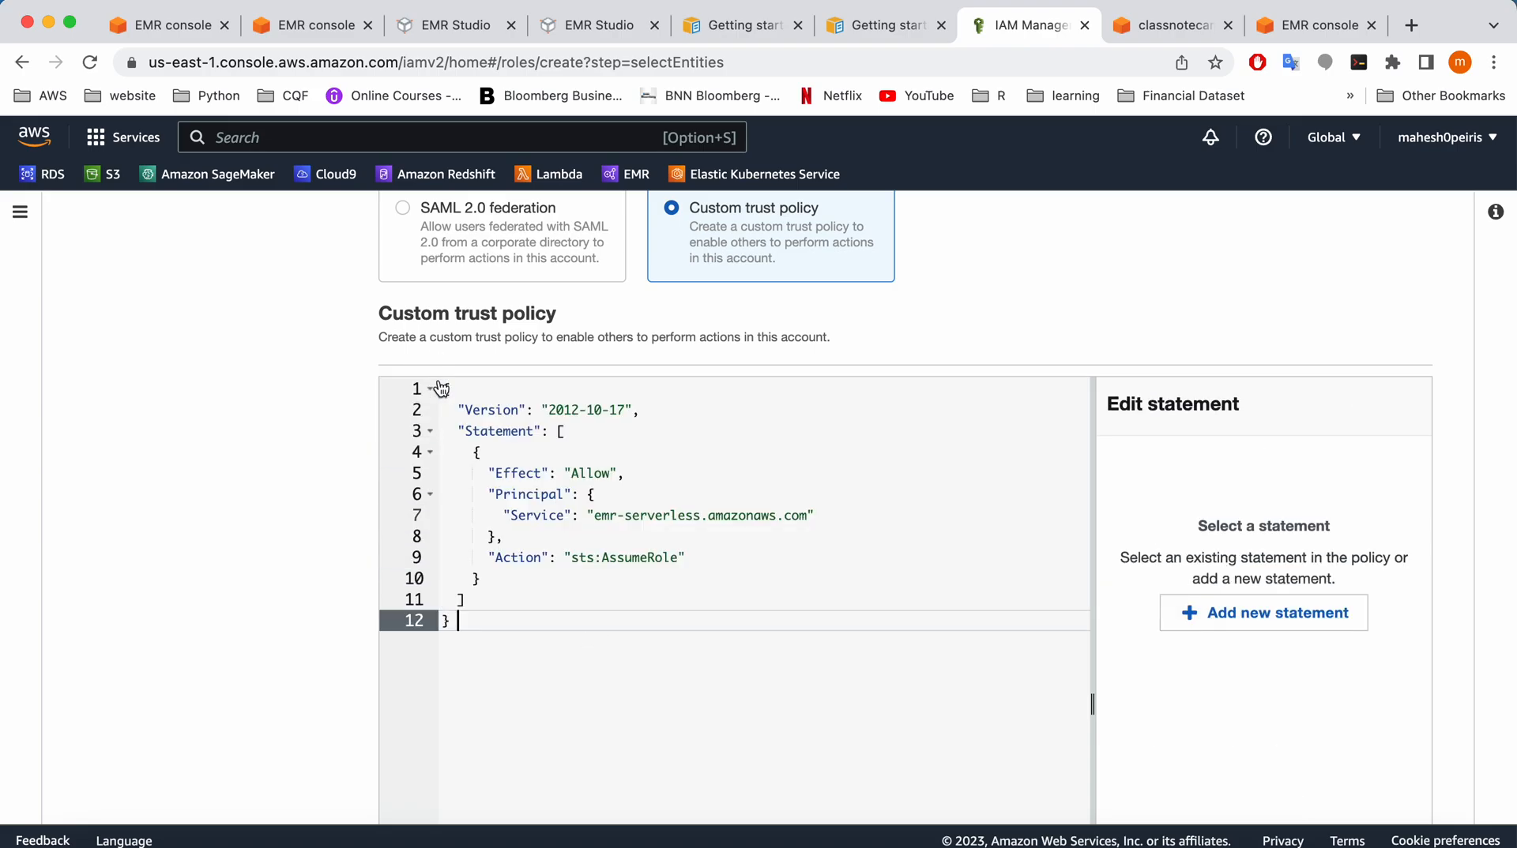
scroll(down, 3)
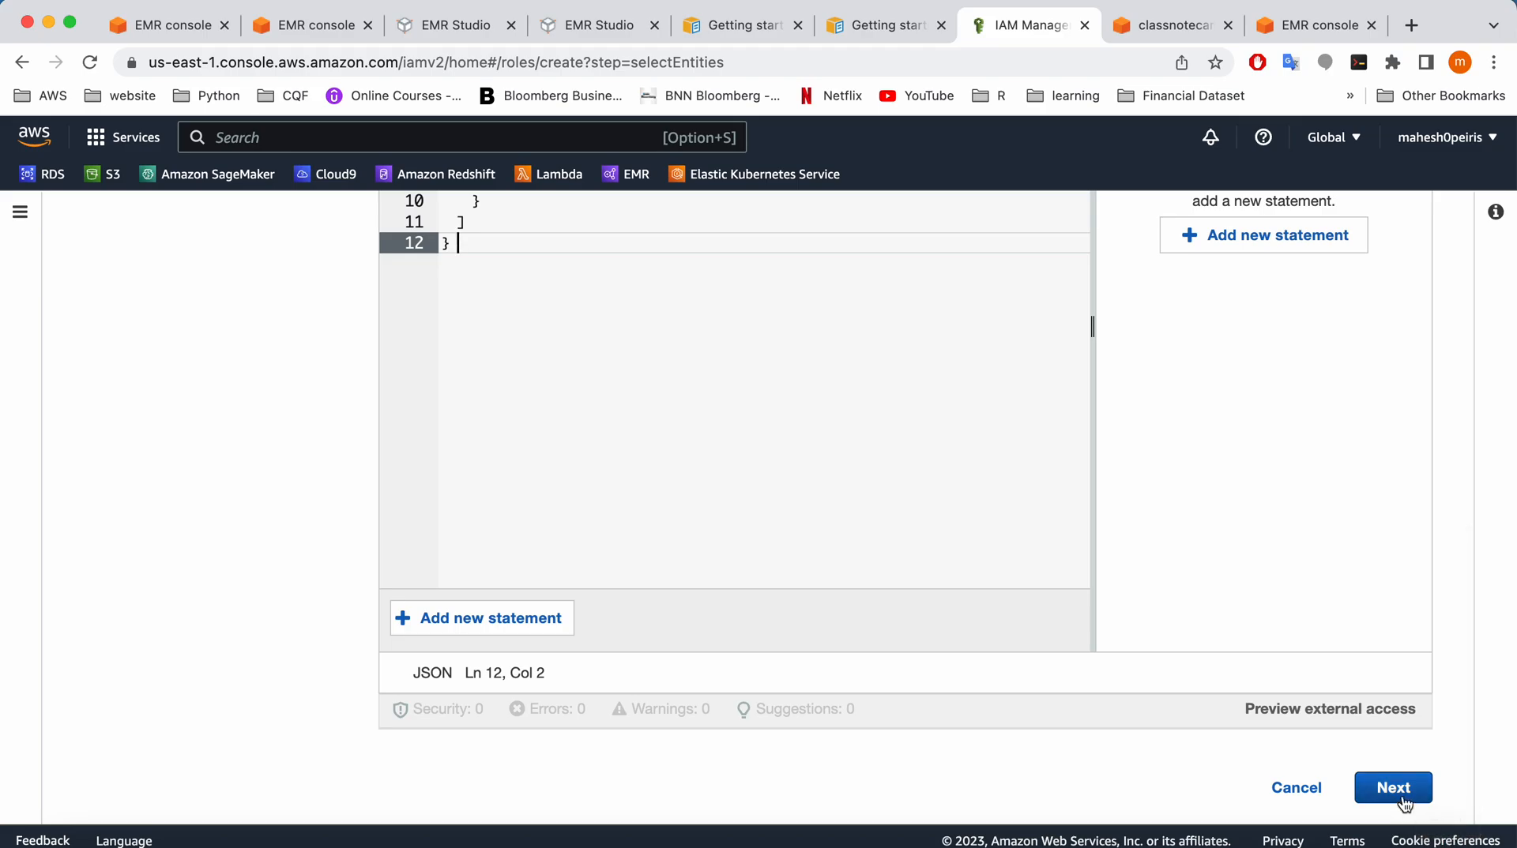
Advance the new role to Add permissions after checking the guide's next step
click(1392, 787)
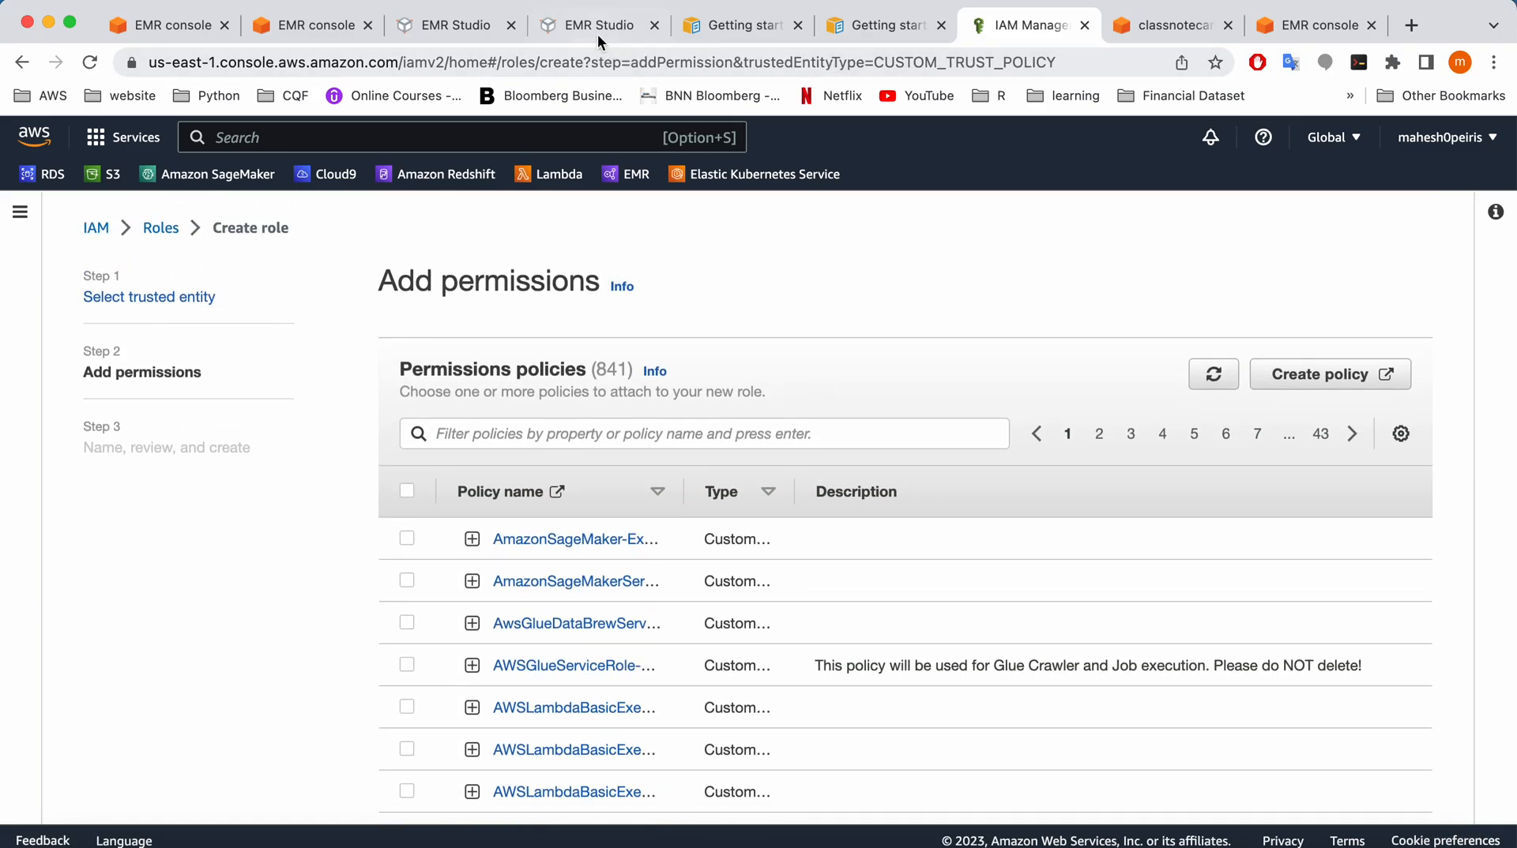
click(880, 25)
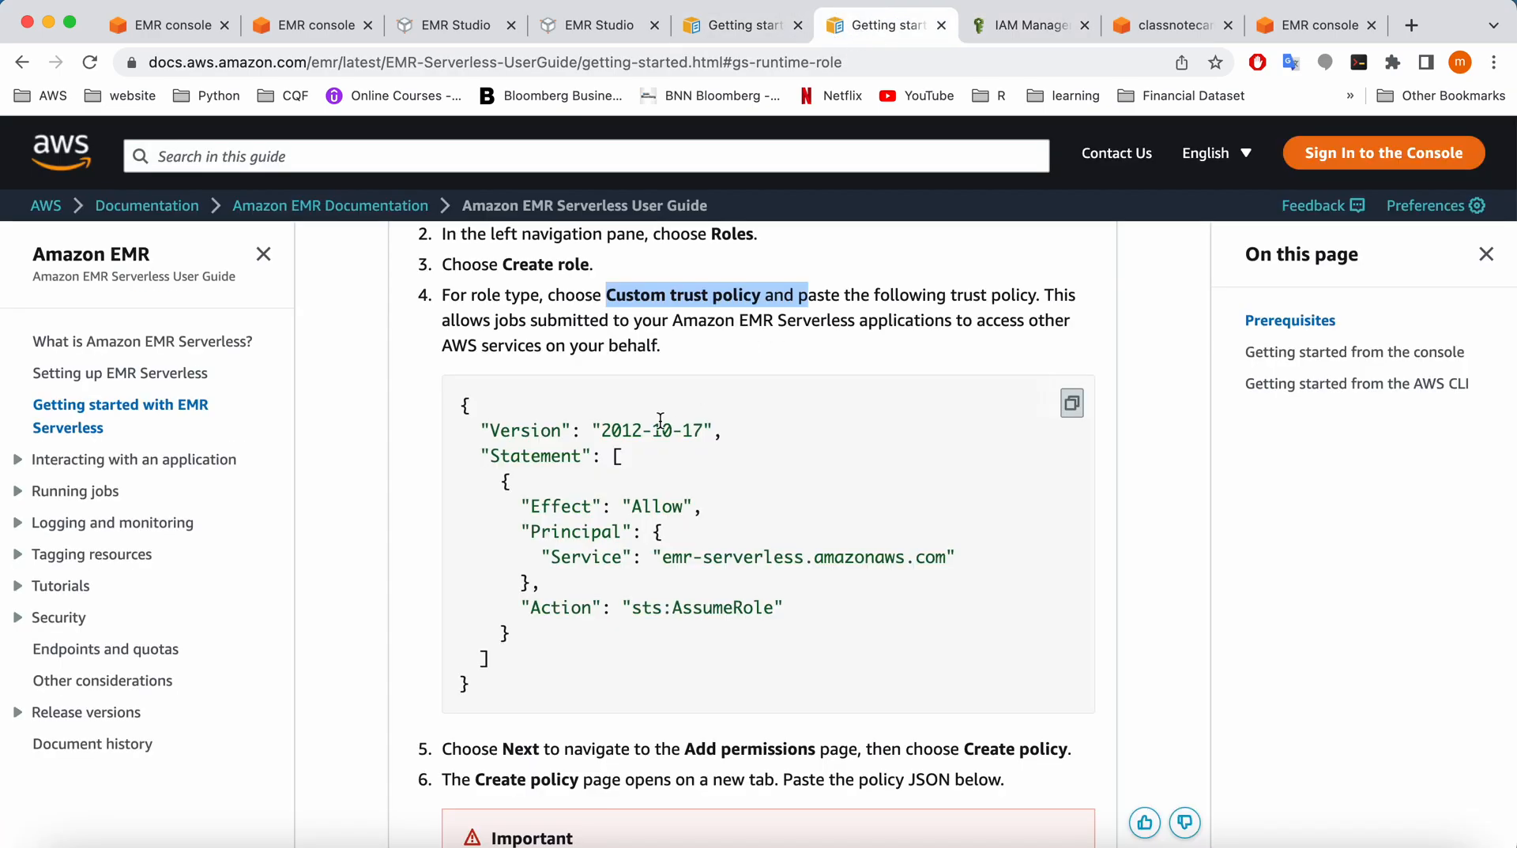
scroll(down, 3)
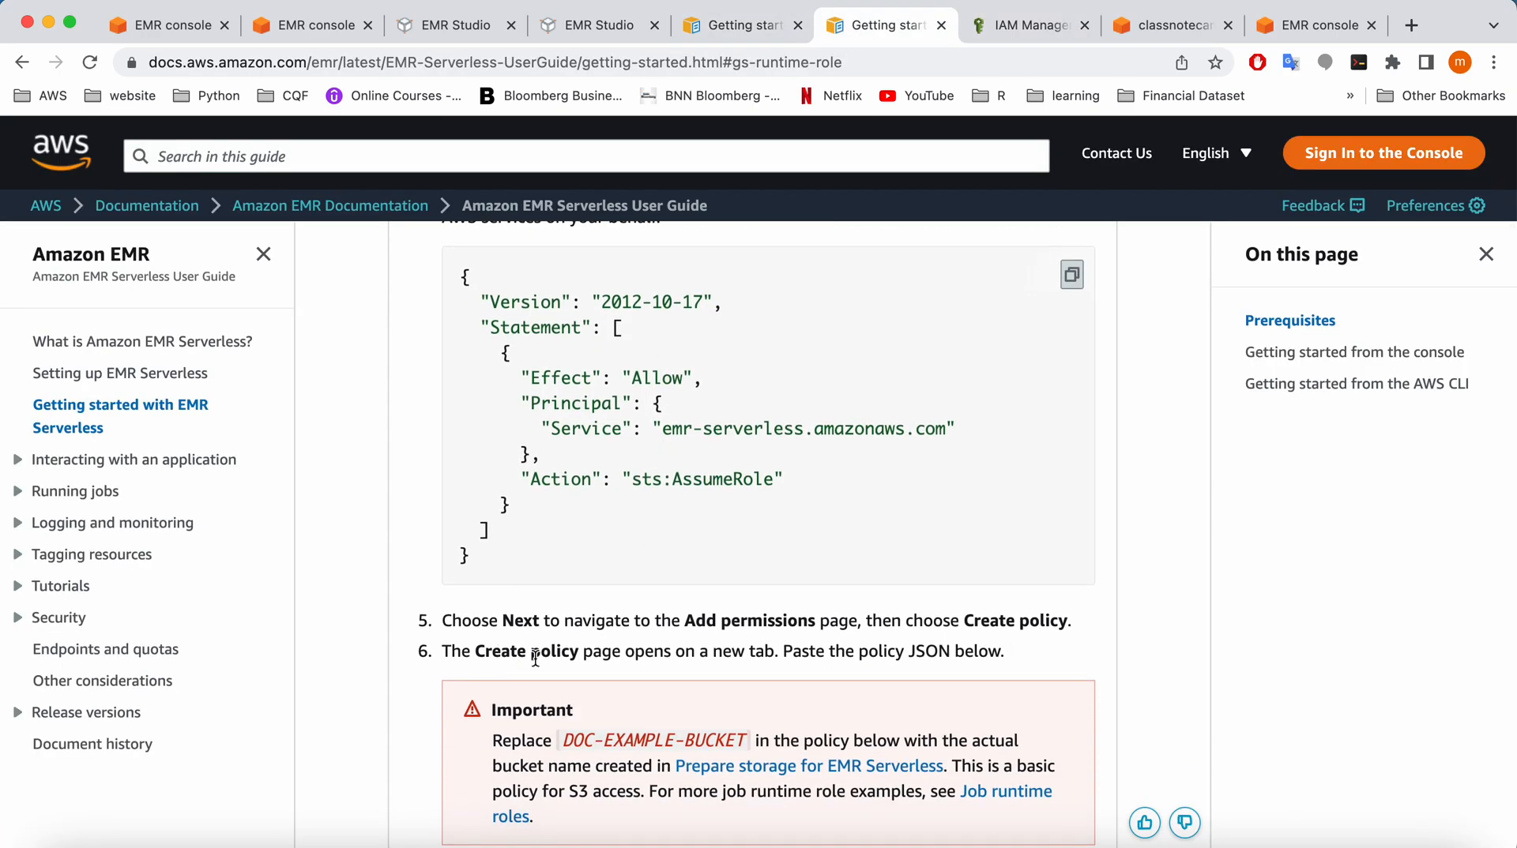
click(1024, 25)
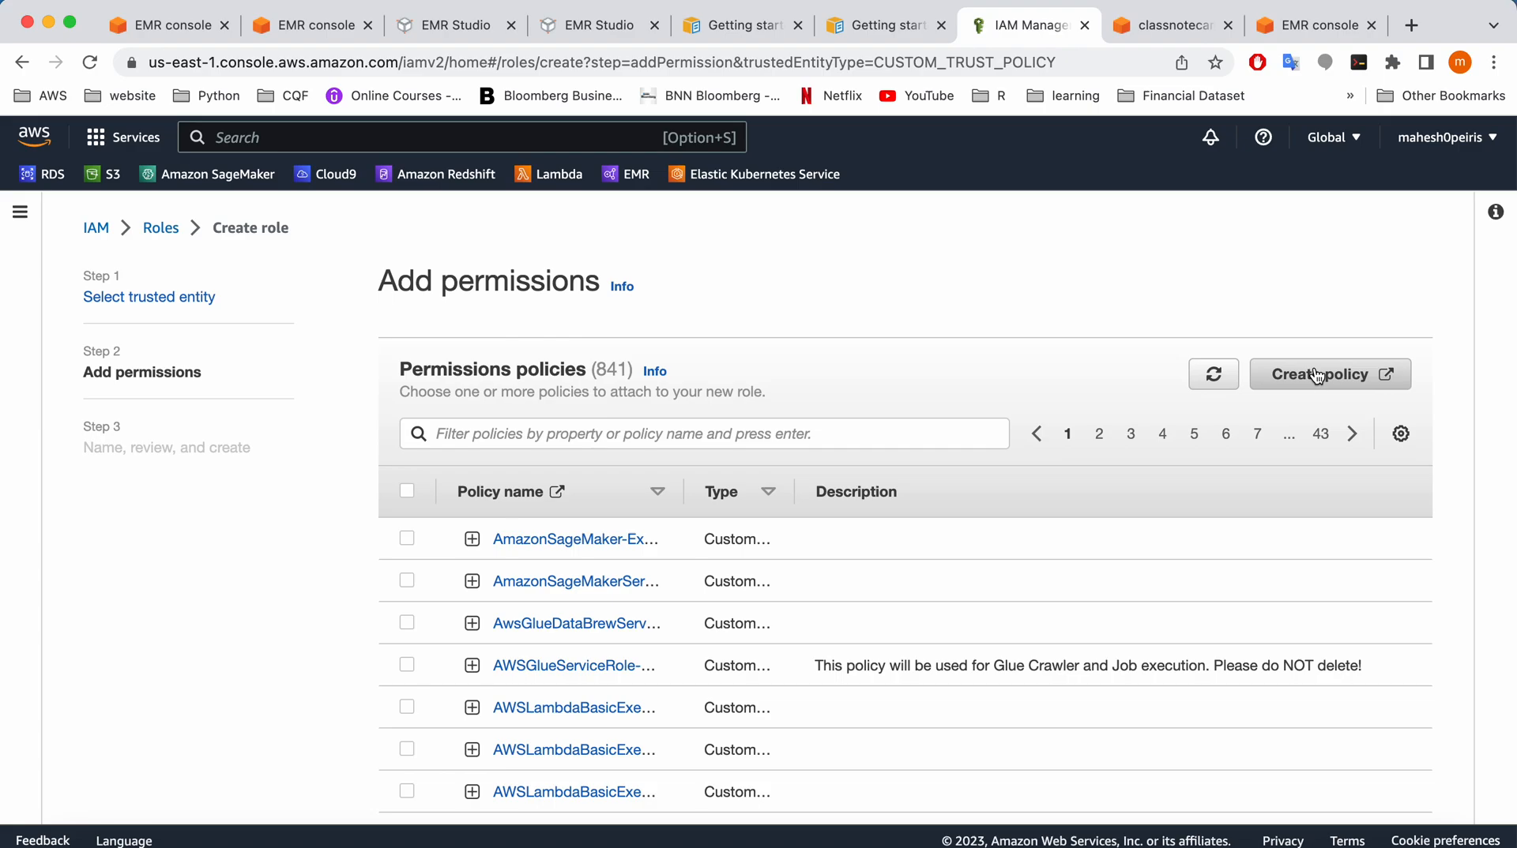
Start a new IAM policy and find the sample runtime policy JSON in the guide
click(1322, 374)
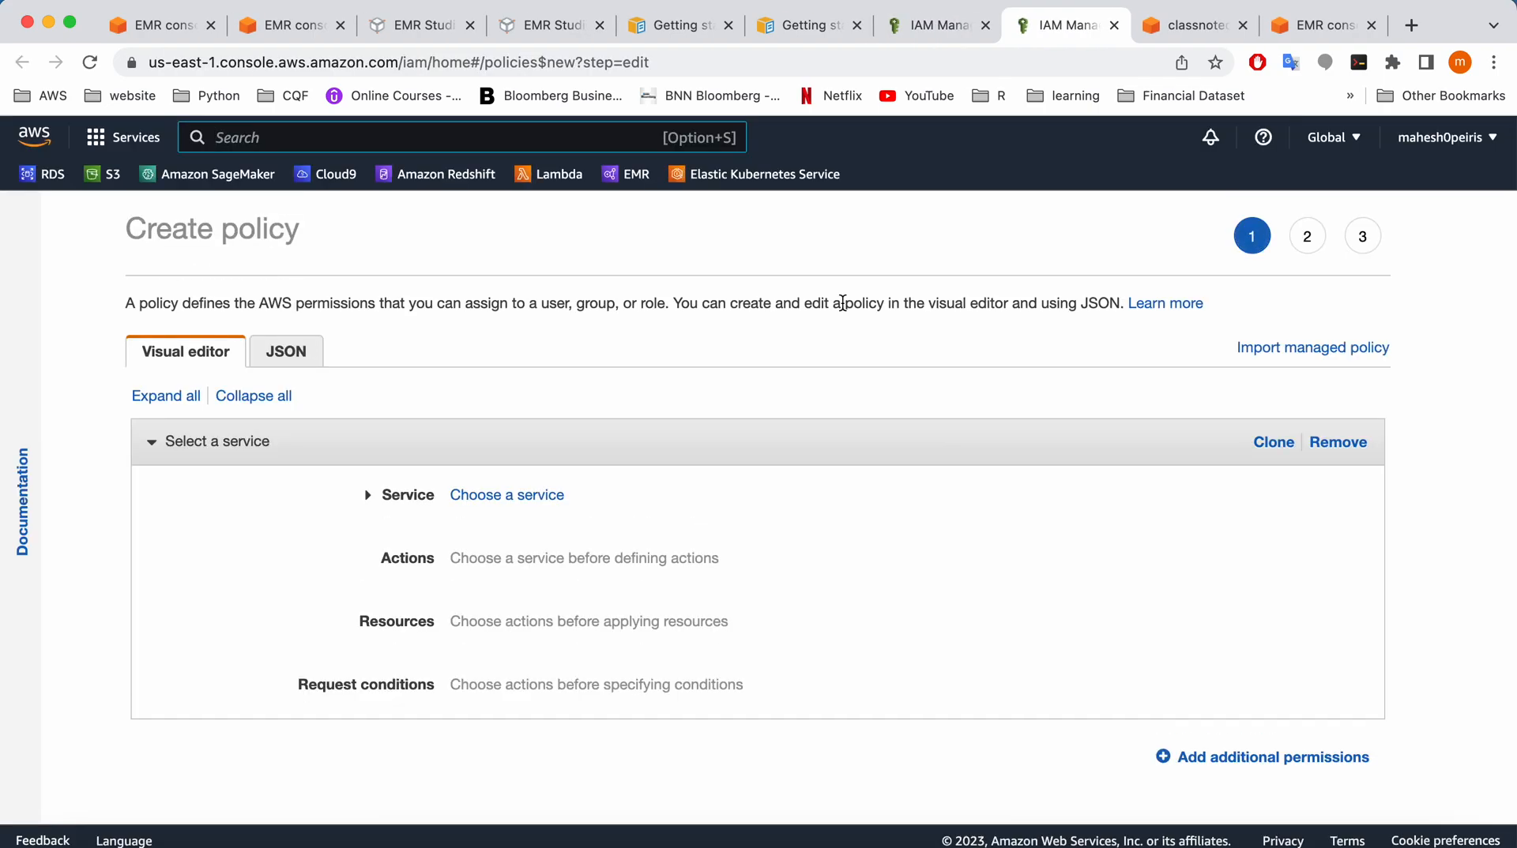
scroll(down, 3)
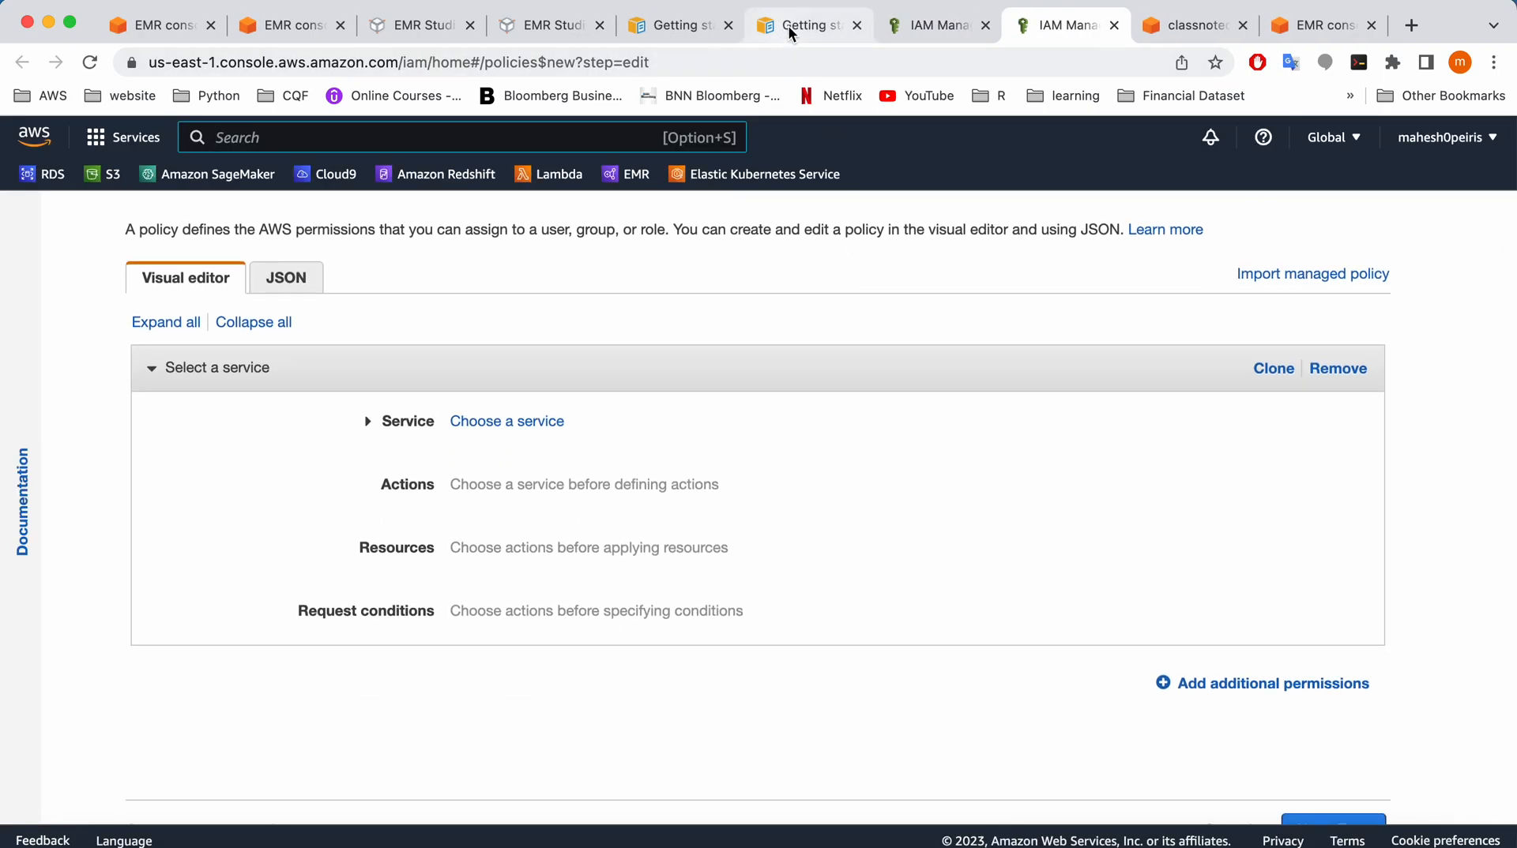
click(802, 24)
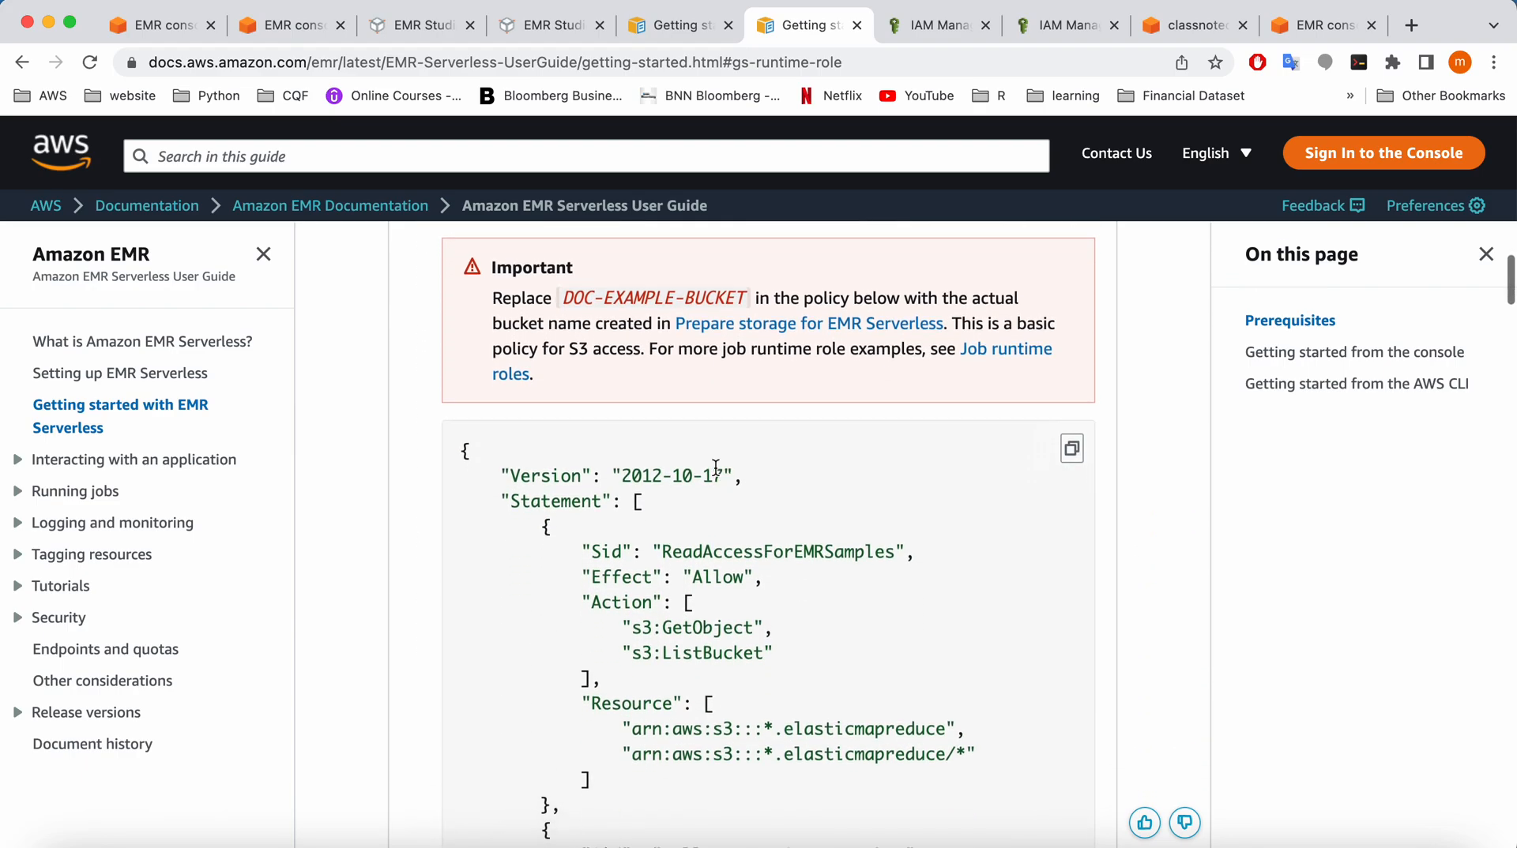
scroll(down, 3)
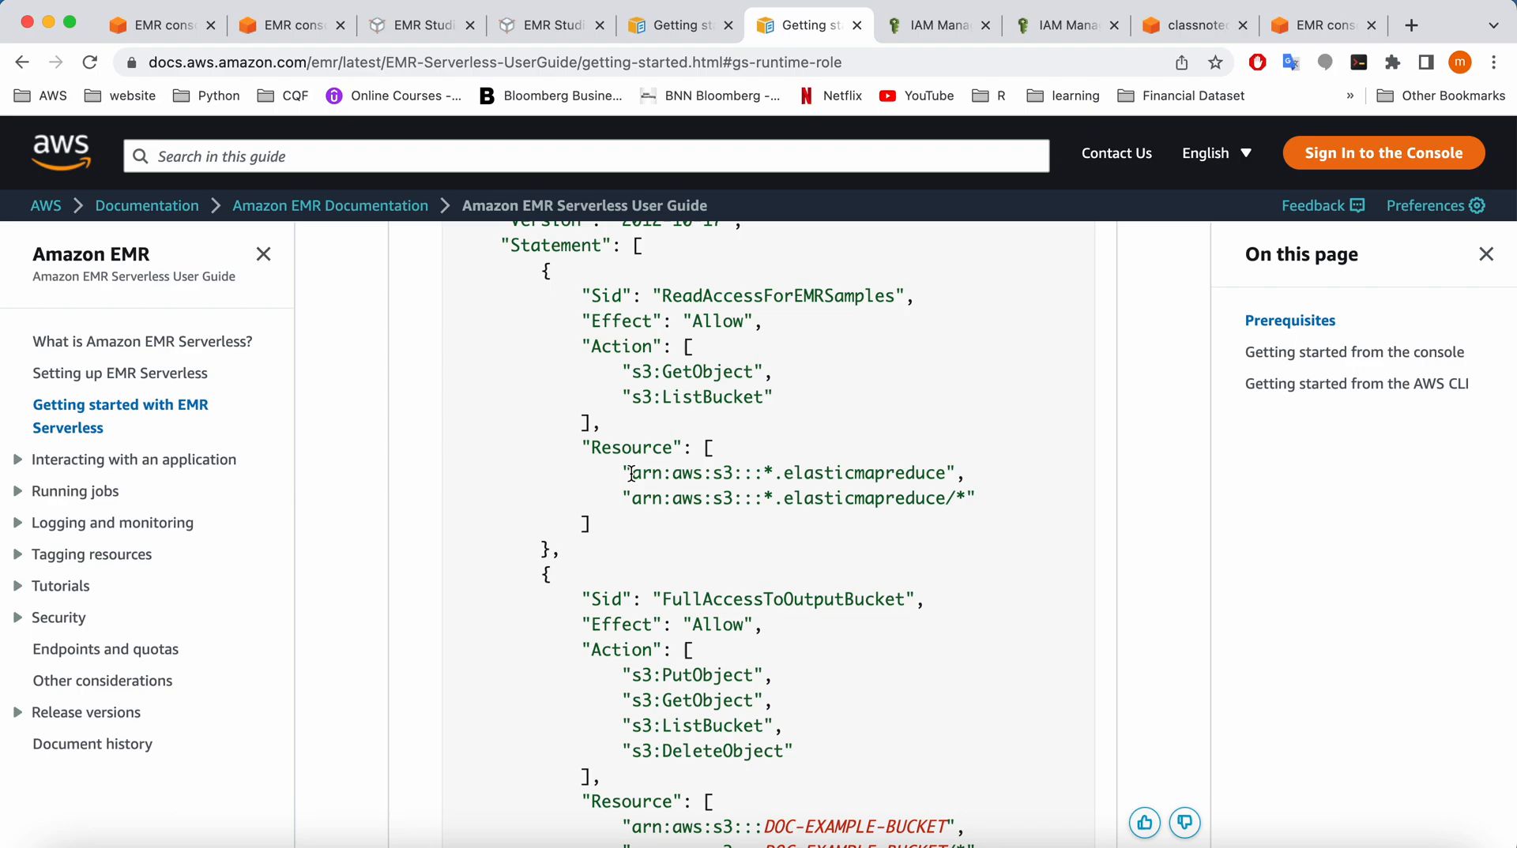
drag(626, 474, 972, 499)
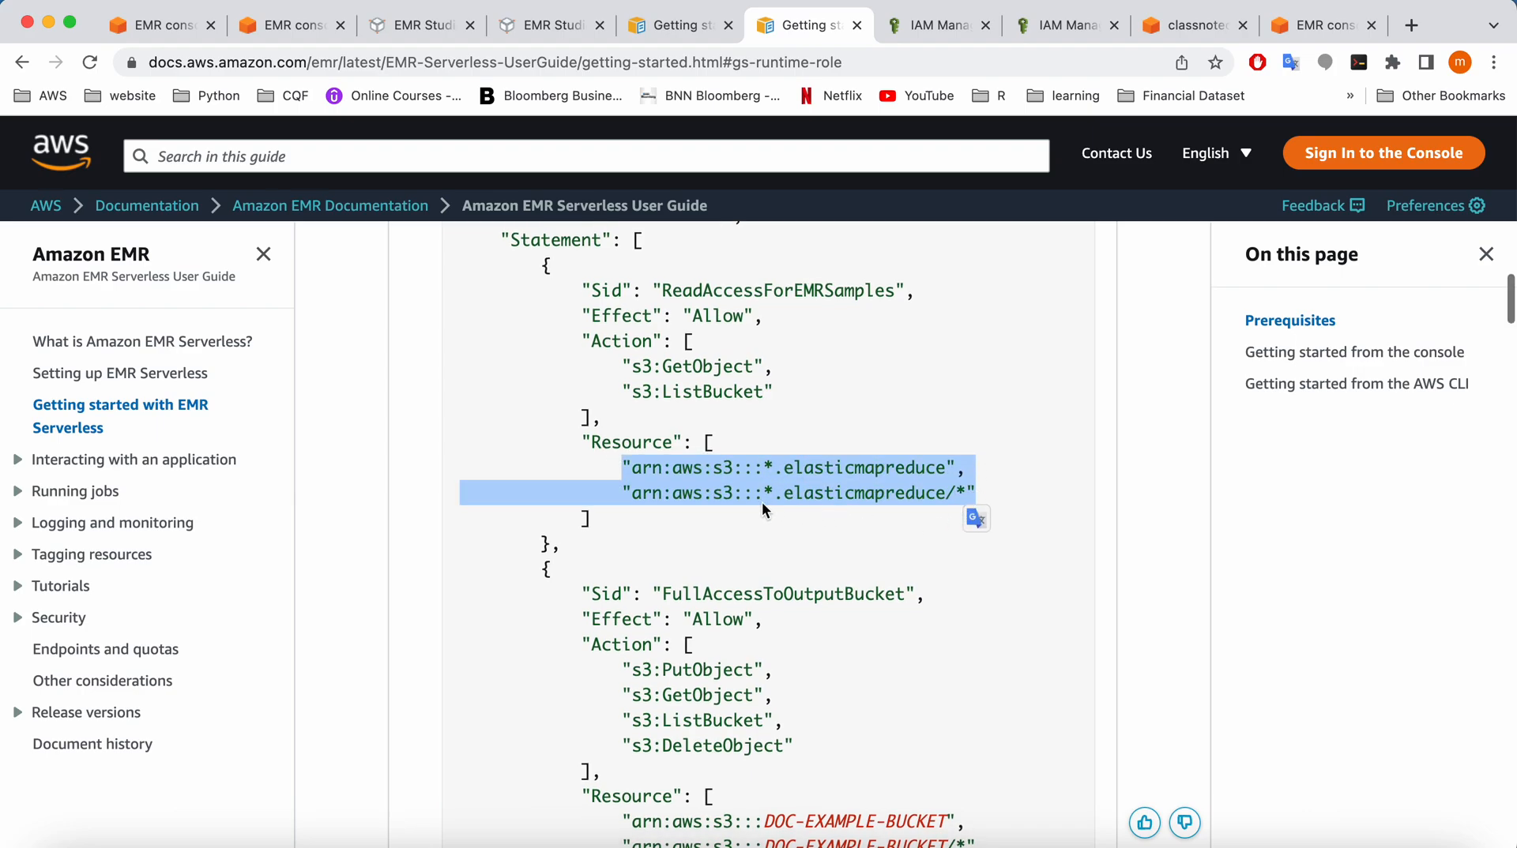
scroll(down, 3)
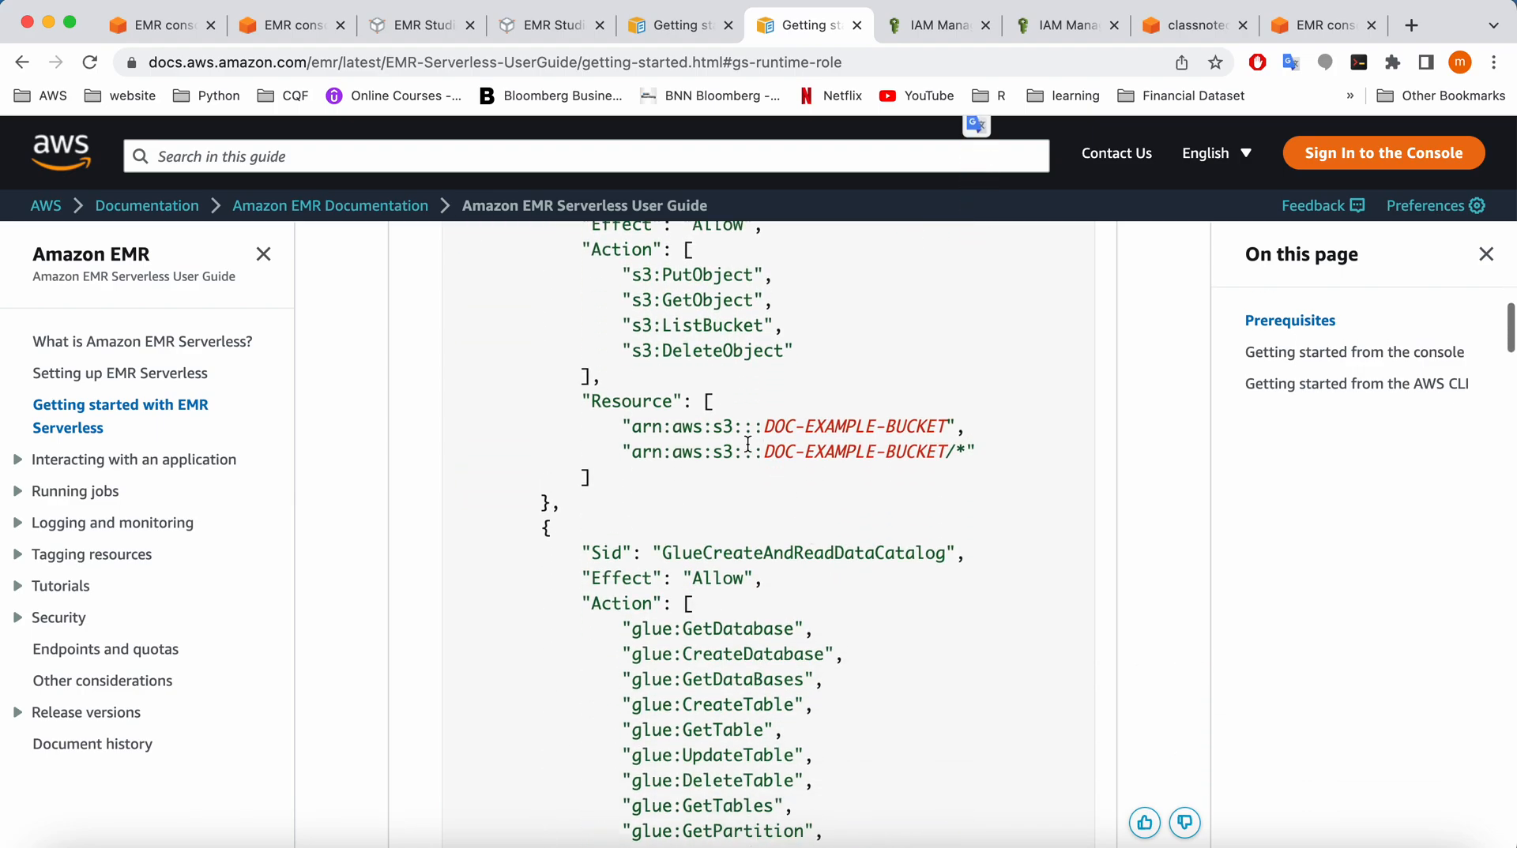
mouse_move(926, 457)
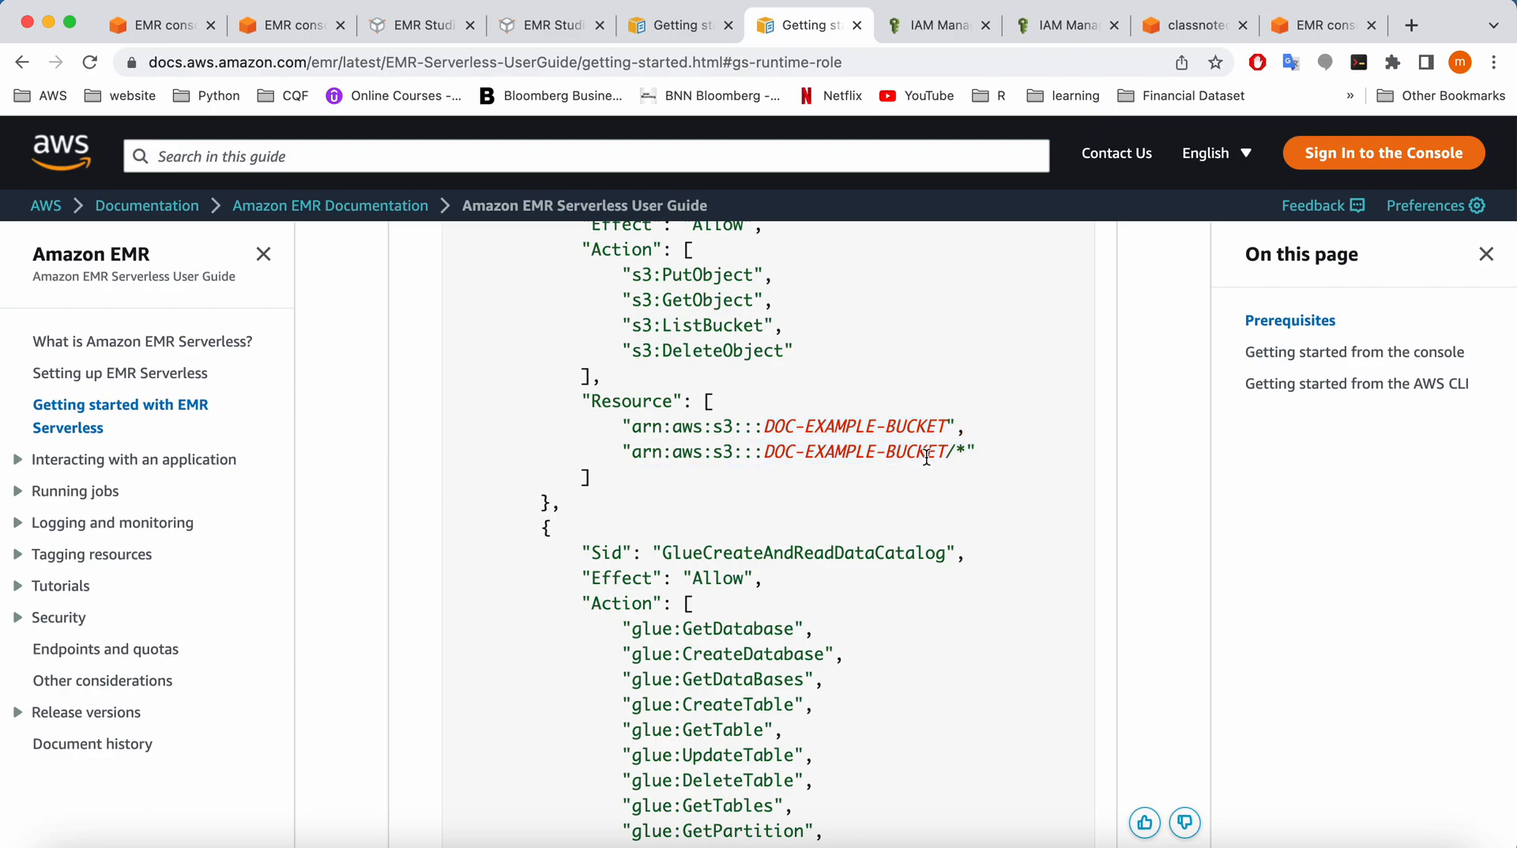
mouse_move(1064, 24)
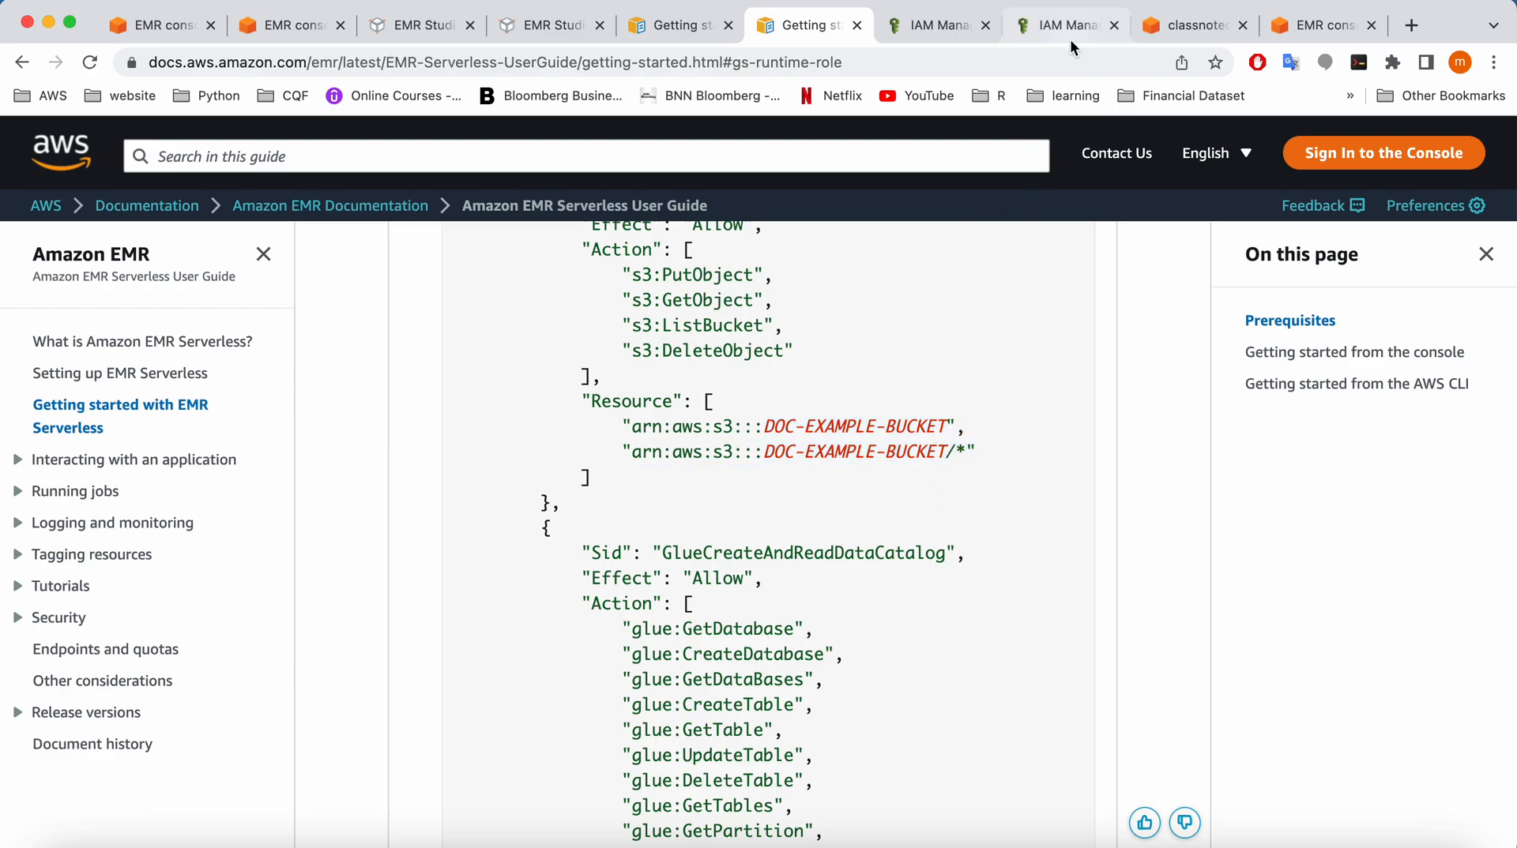
Paste the guide's S3 and Glue policy JSON into the policy's JSON editor
click(1059, 24)
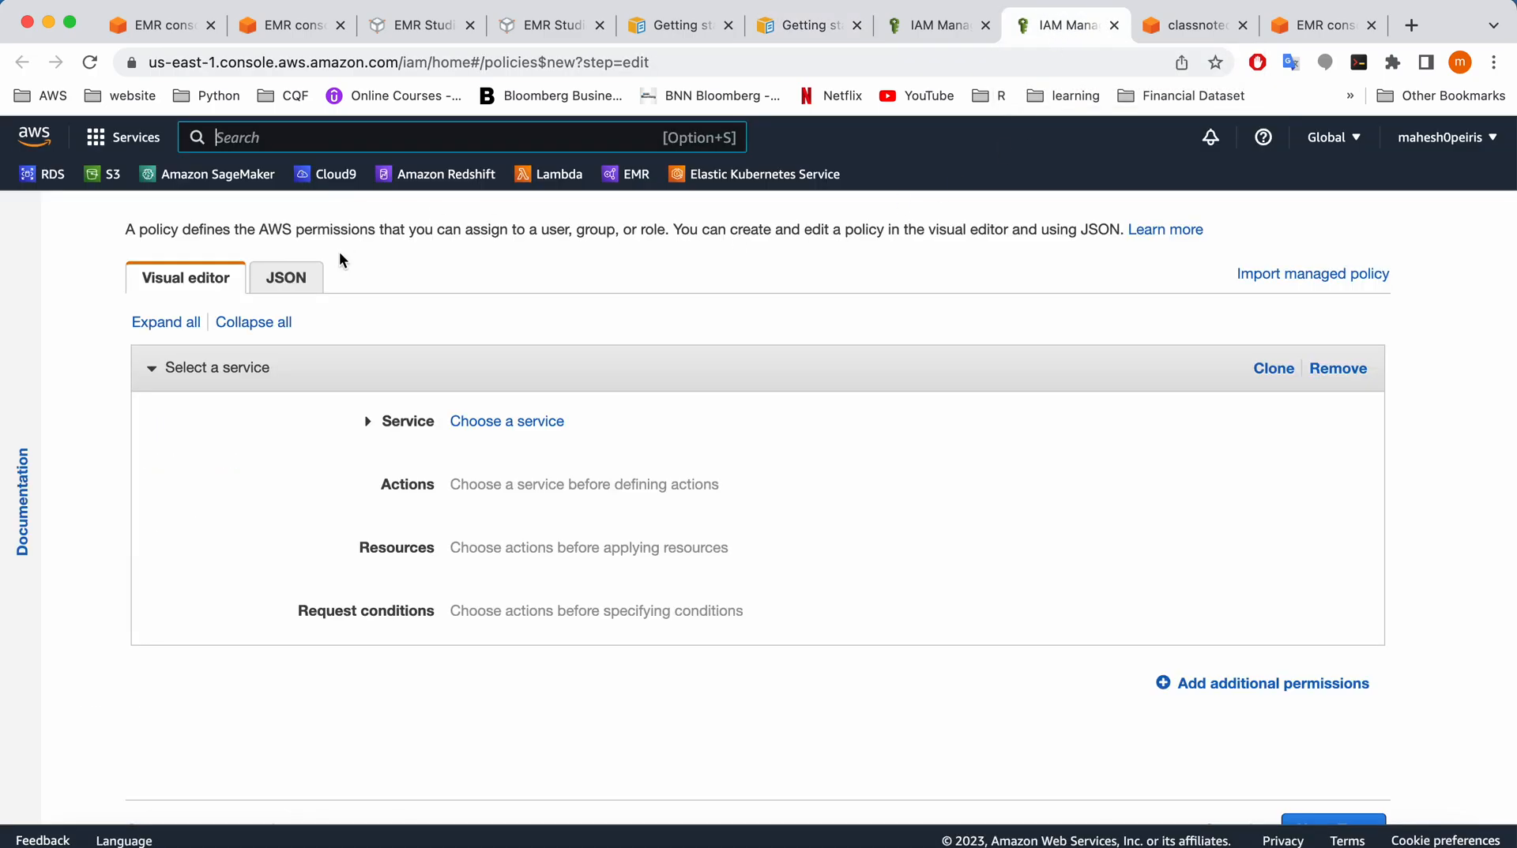
click(285, 277)
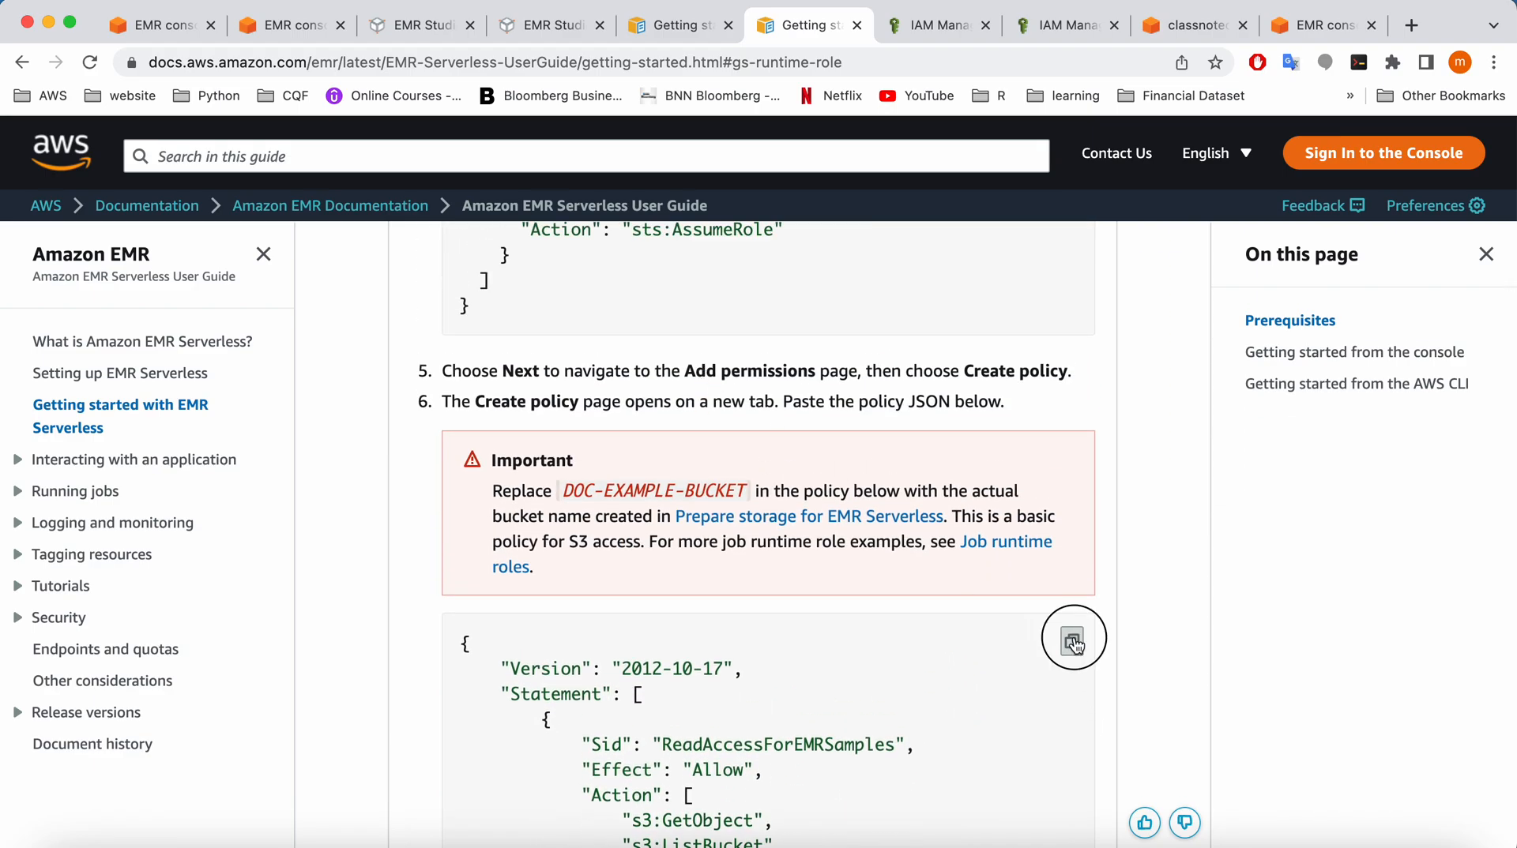
click(1064, 25)
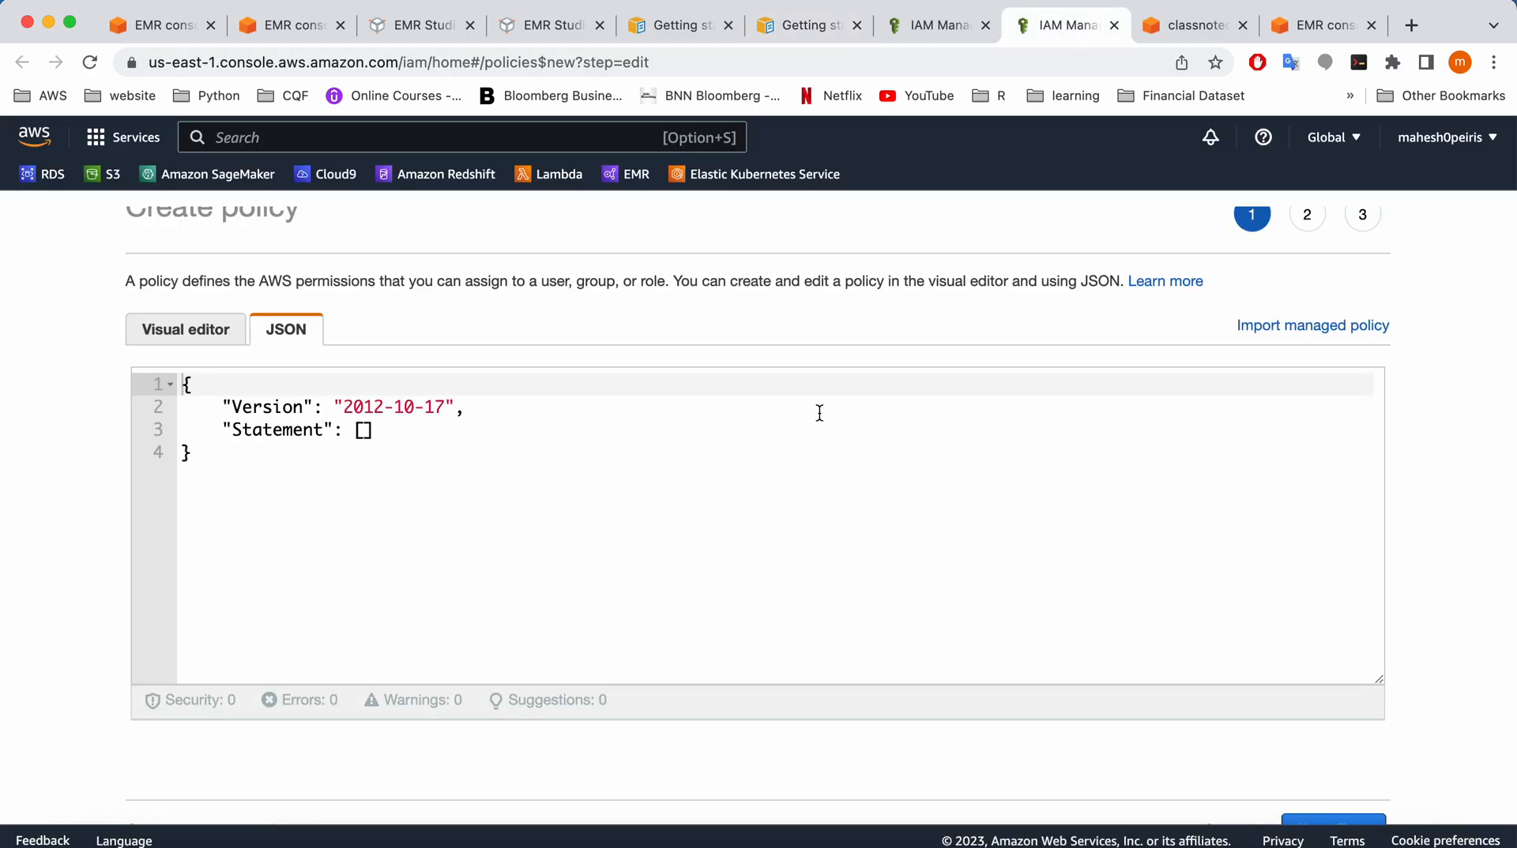
key(cmd+a)
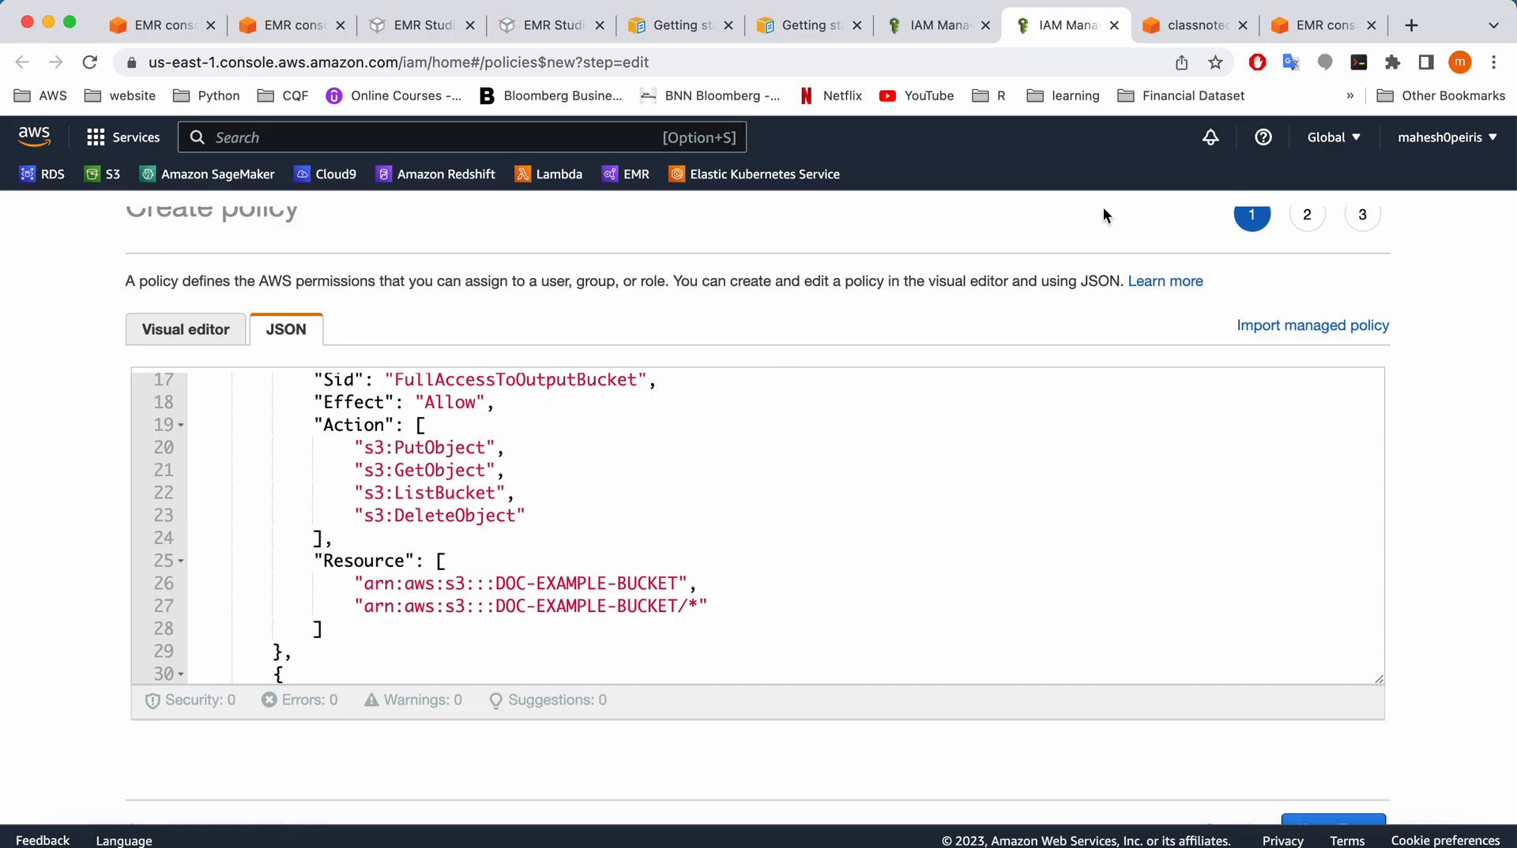
Copy the classnotecamp bucket ARN and replace DOC-EXAMPLE-BUCKET with classnotecamp in both Resource lines
click(1194, 24)
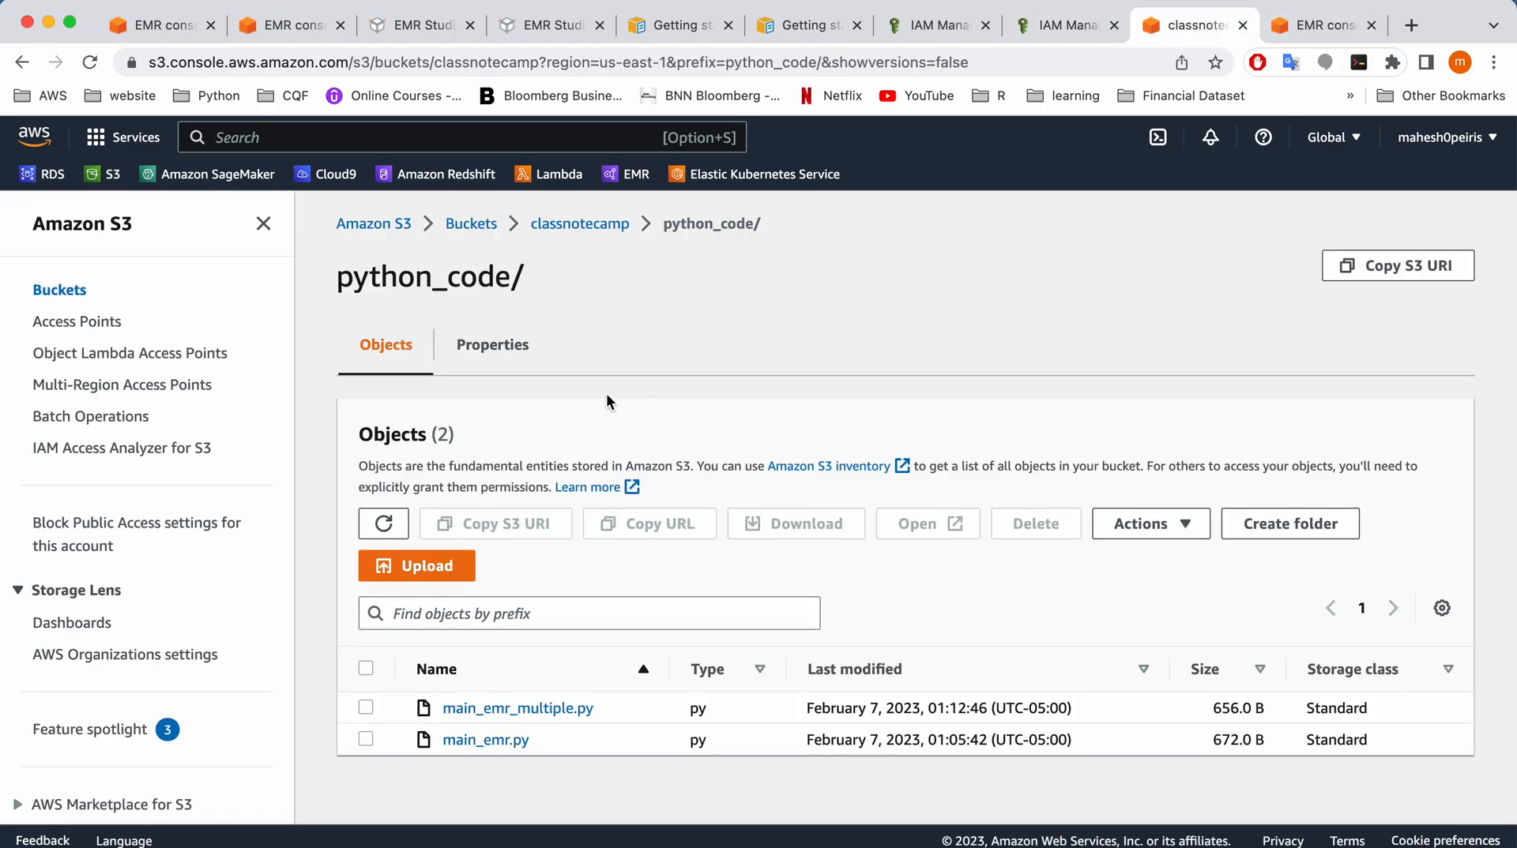
click(579, 224)
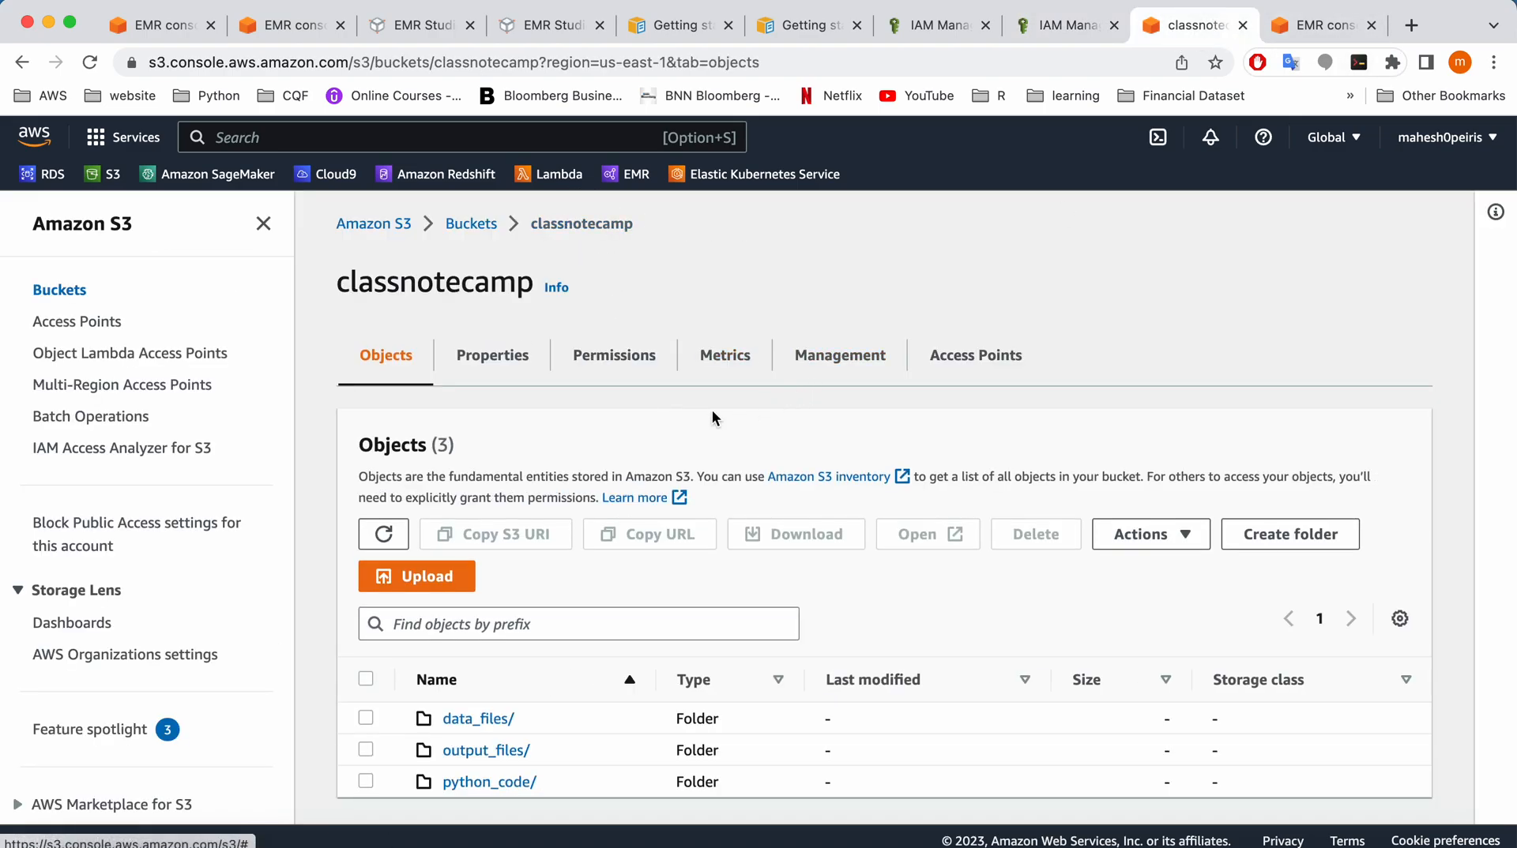
click(491, 355)
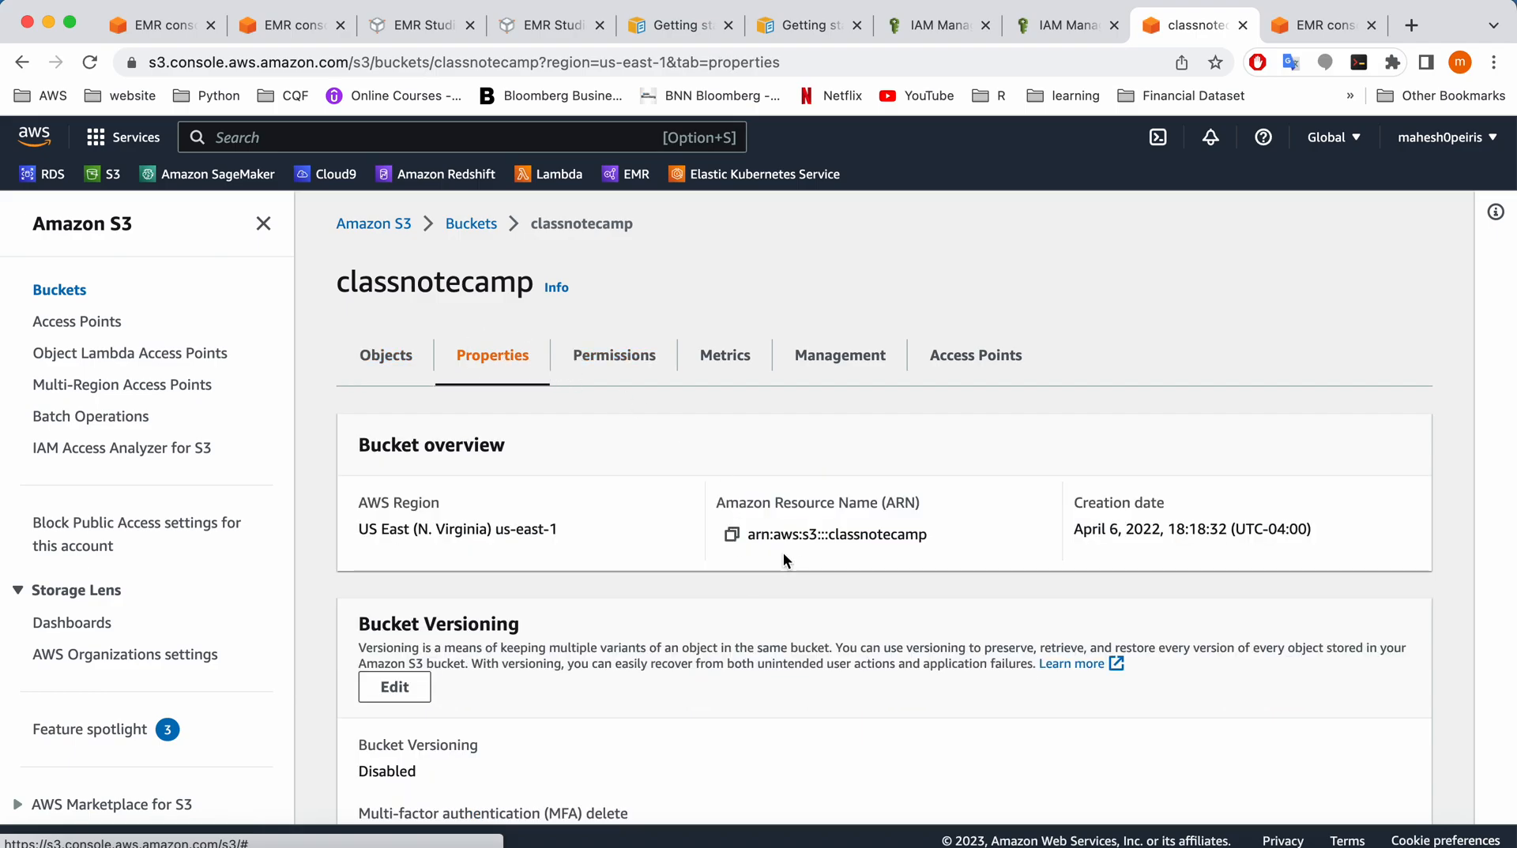
mouse_move(925, 520)
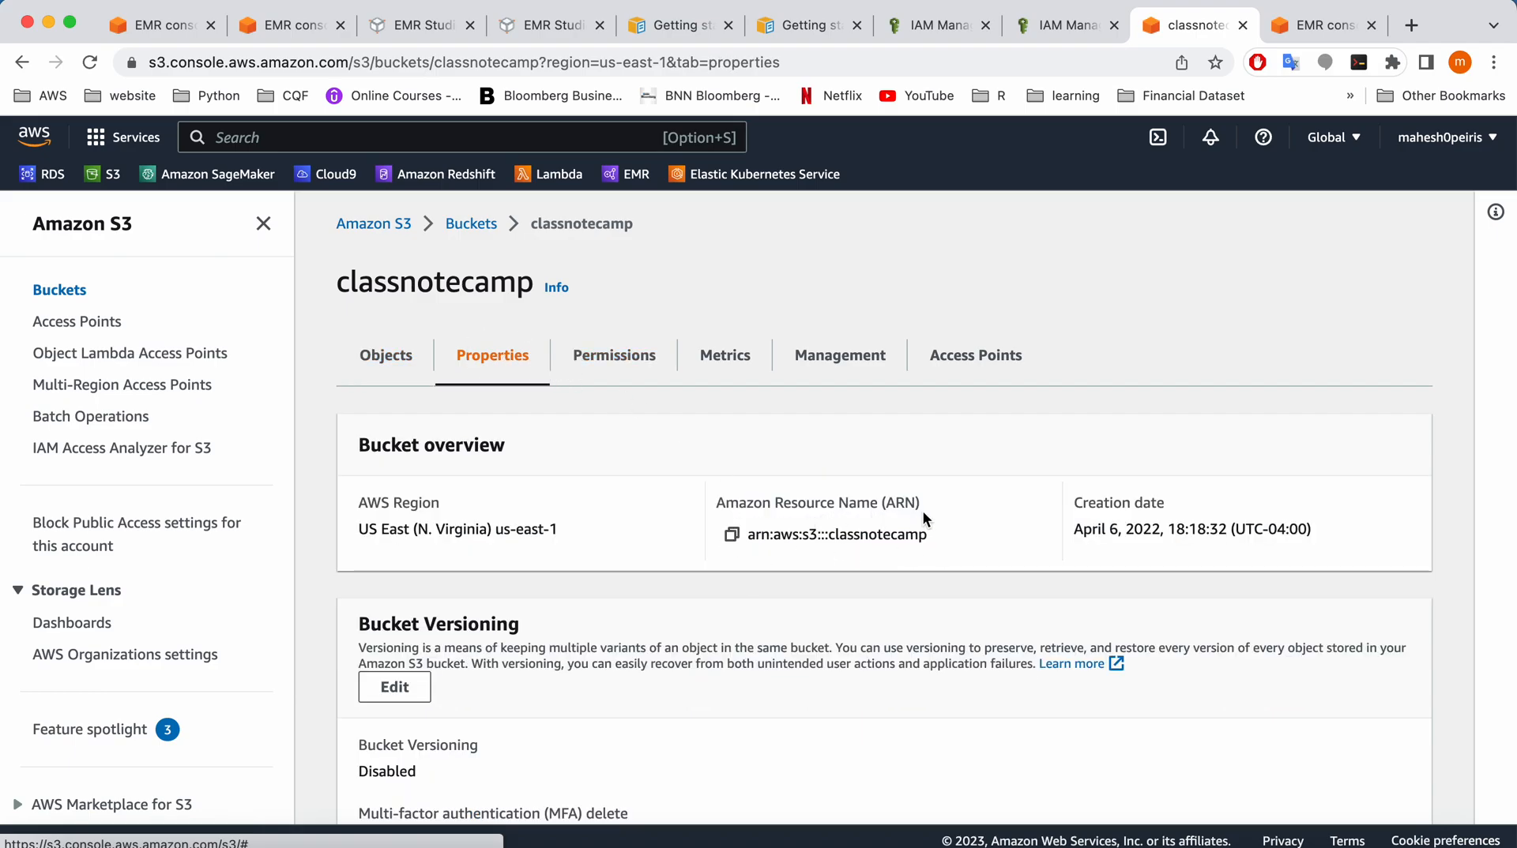
click(728, 534)
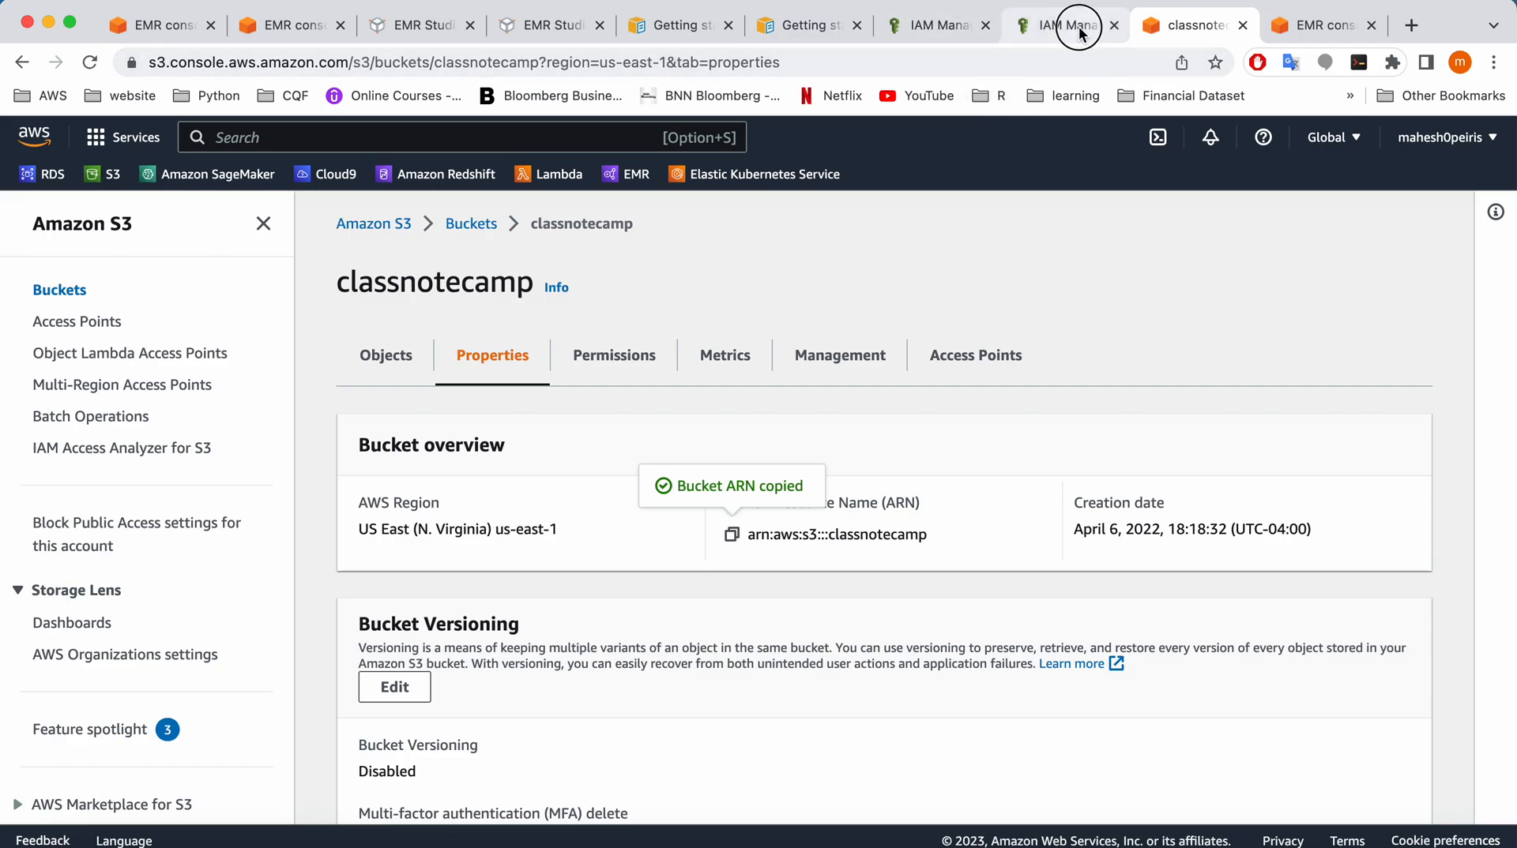
click(1063, 24)
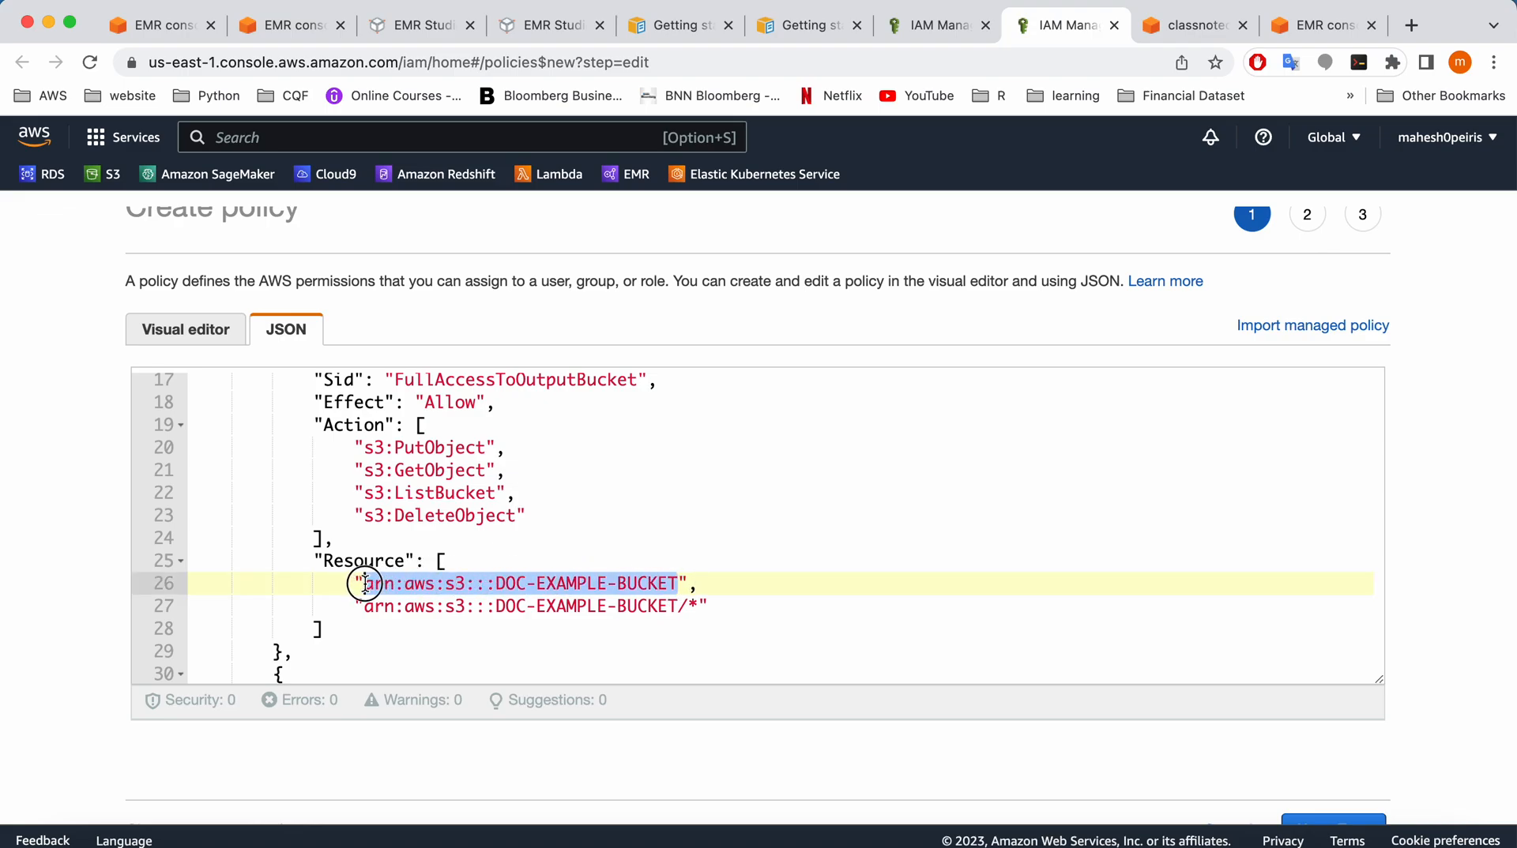
text(classnotecamp",)
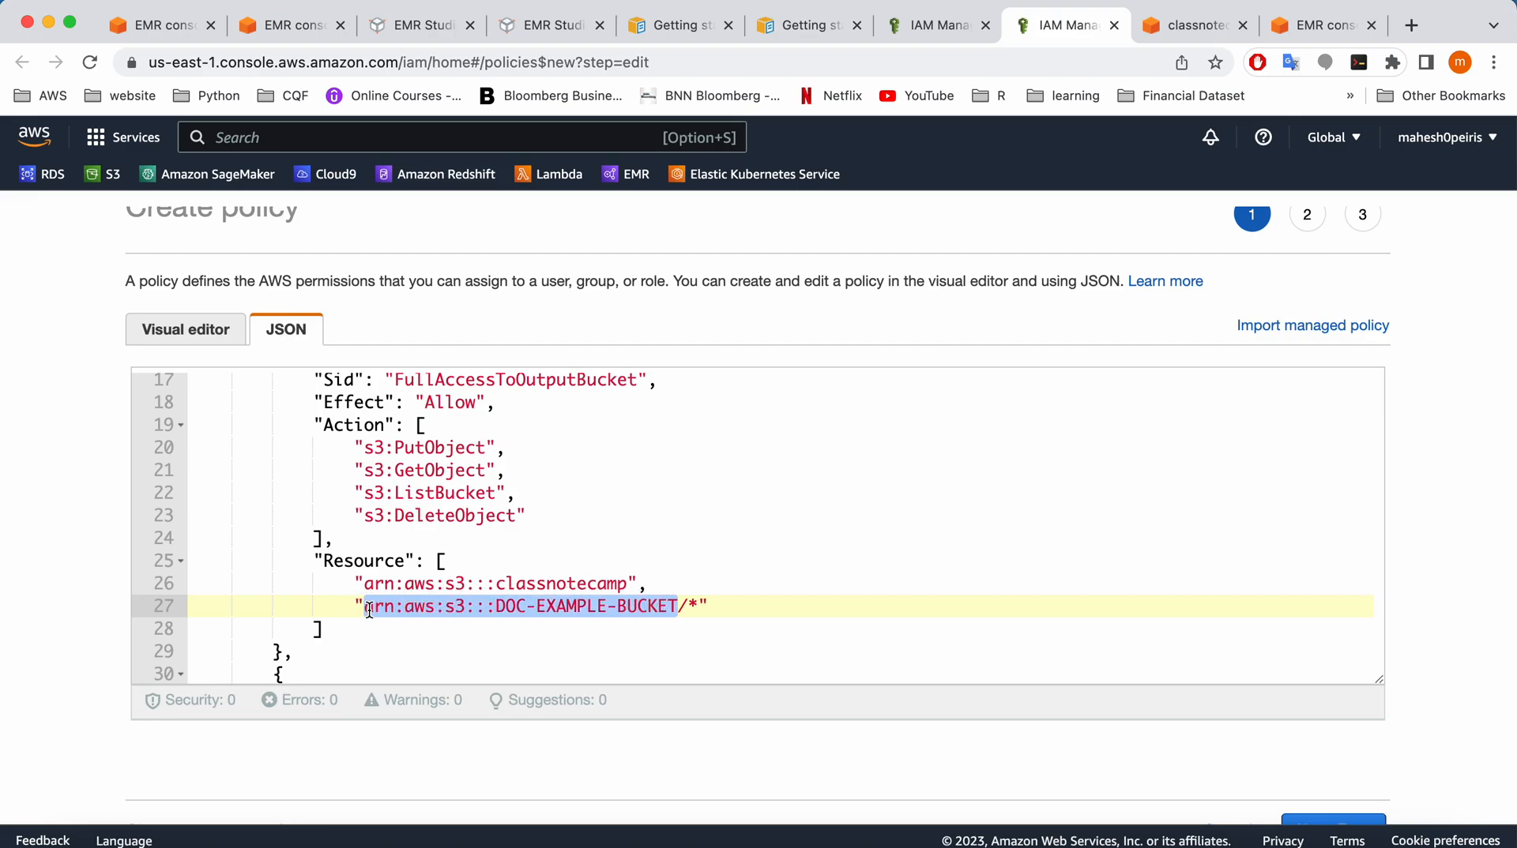
text(classnotecamp/*")
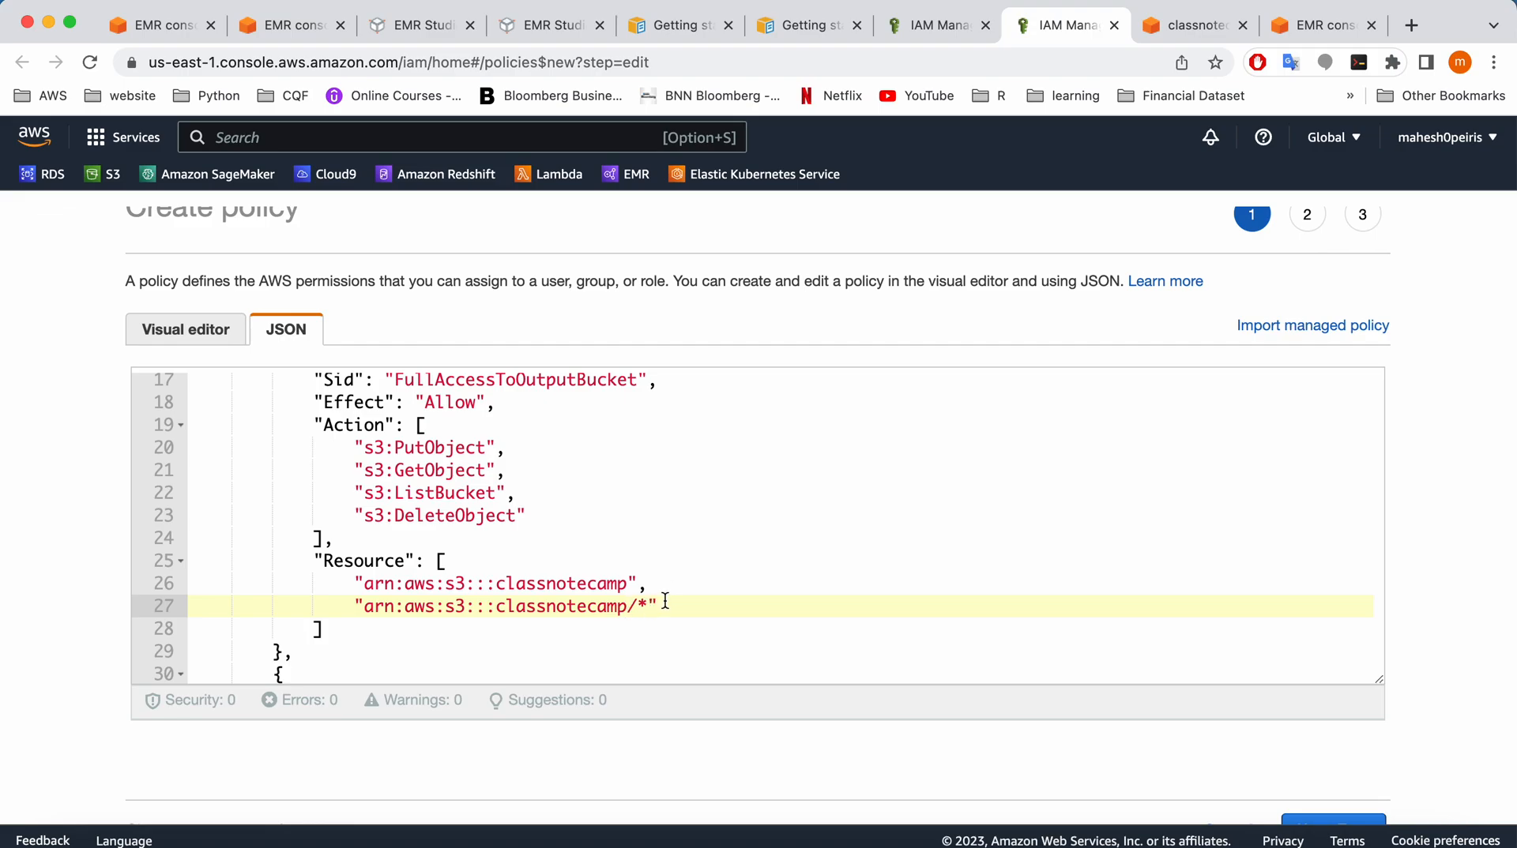
Skip tags, name the policy emr_video_policy on review, and create it
scroll(down, 3)
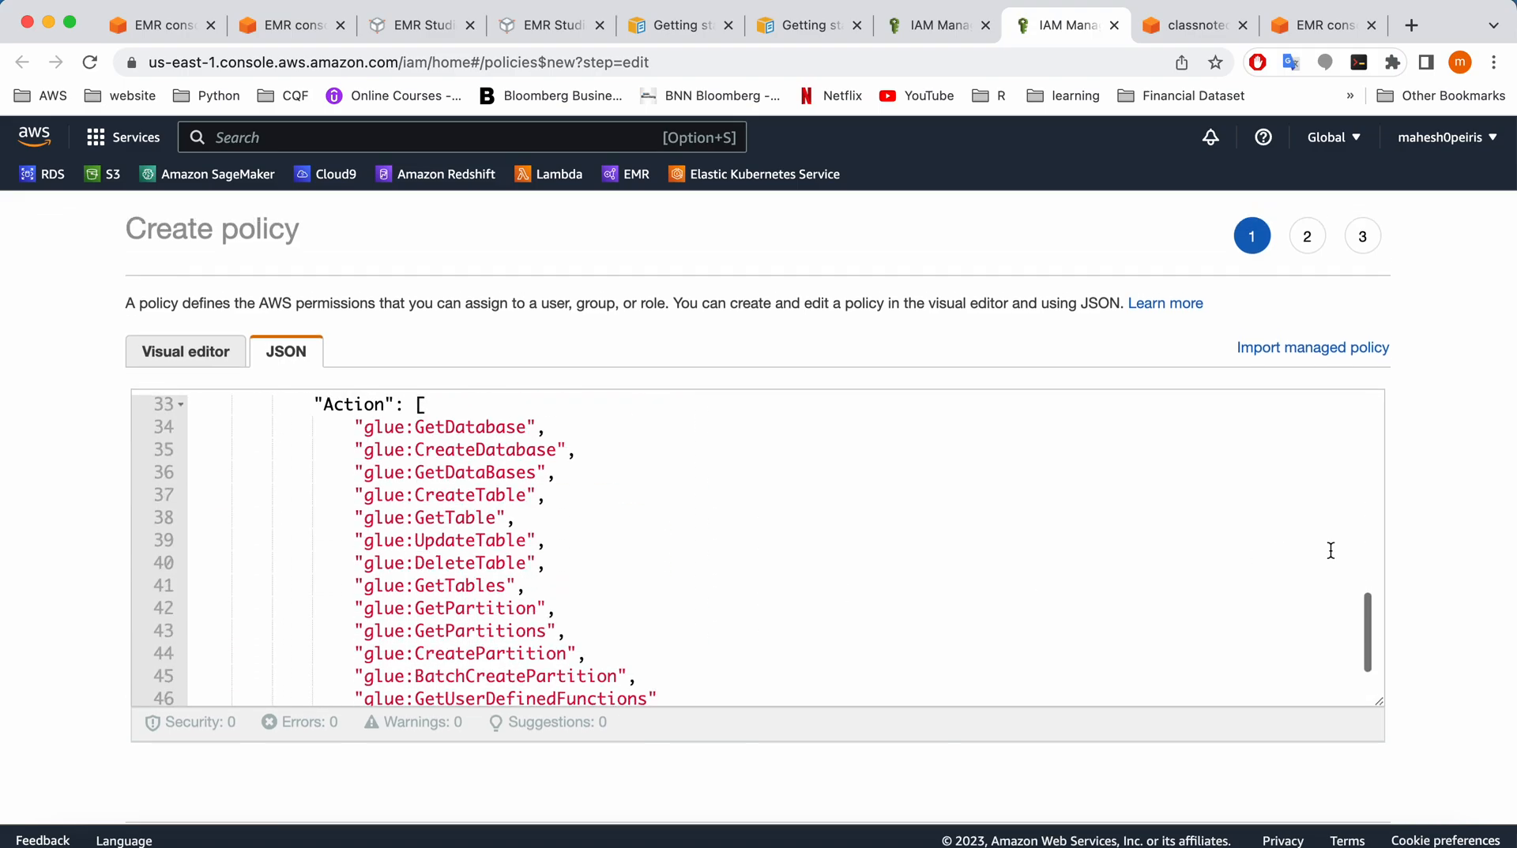
scroll(down, 3)
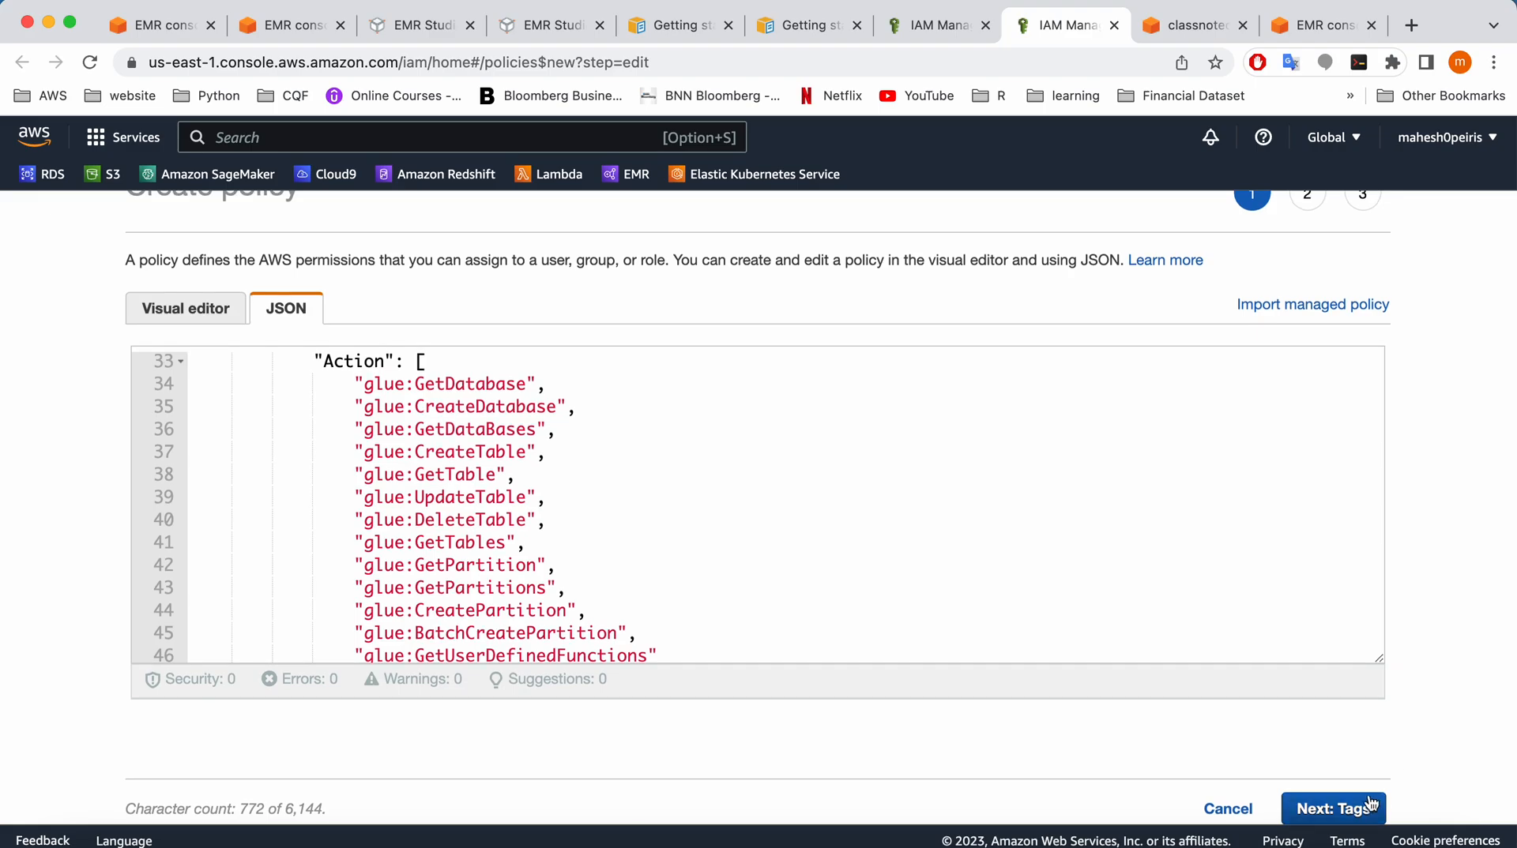
click(1332, 808)
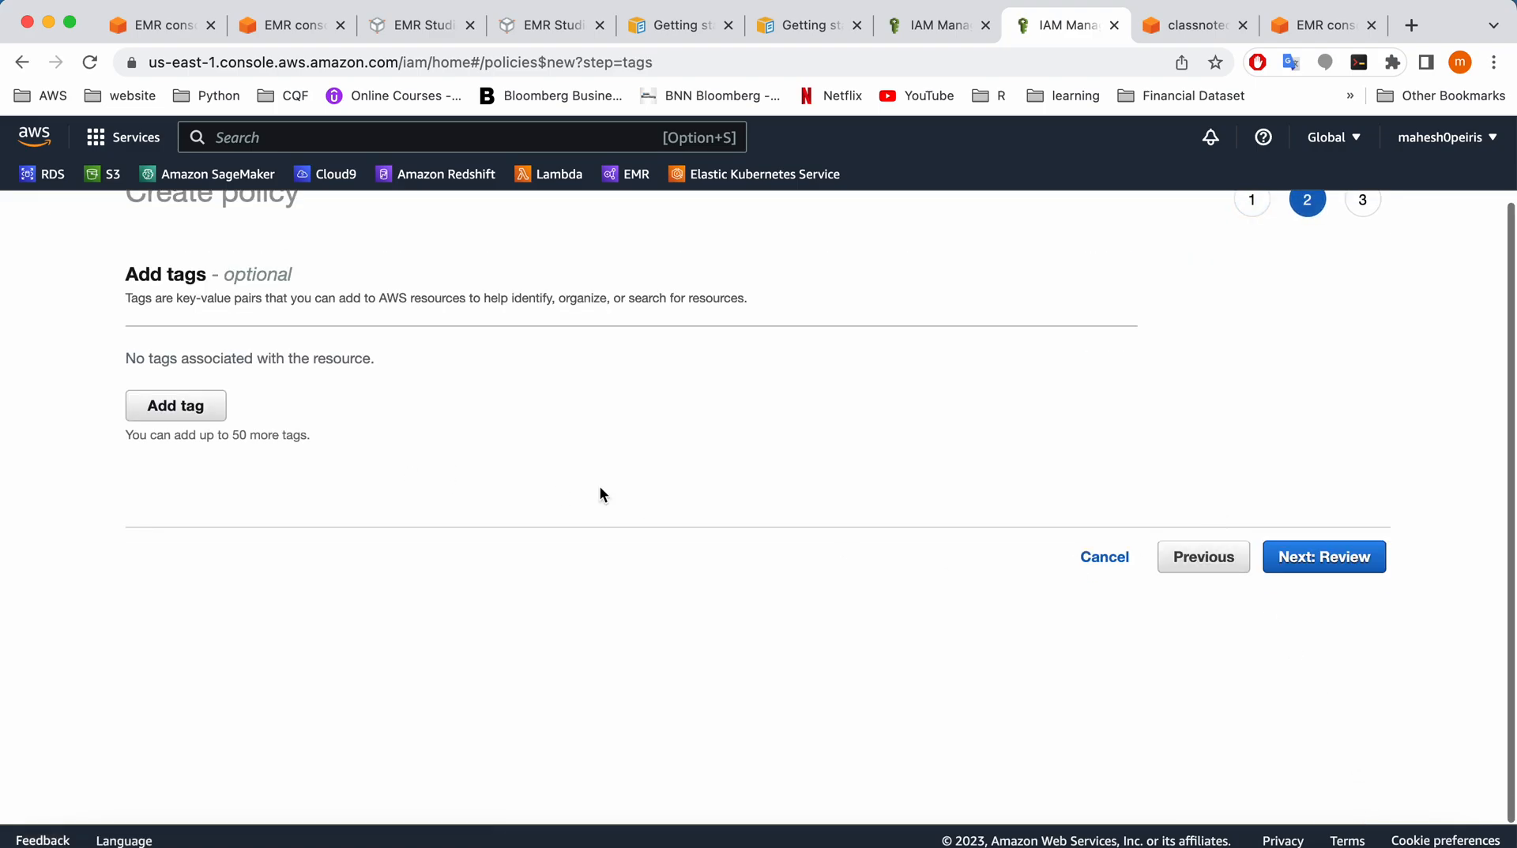
click(1322, 556)
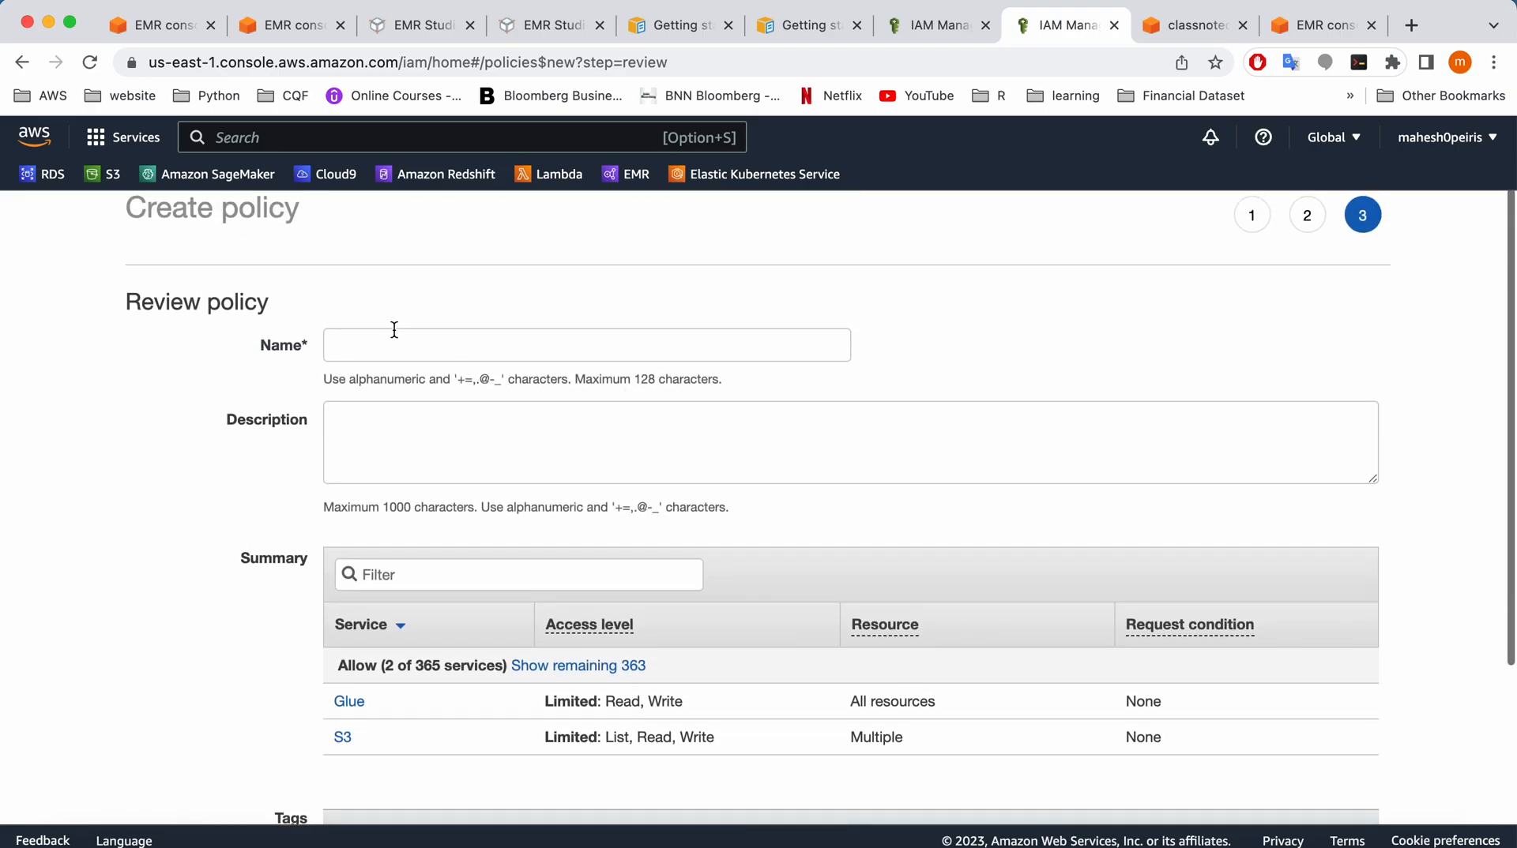
click(586, 344)
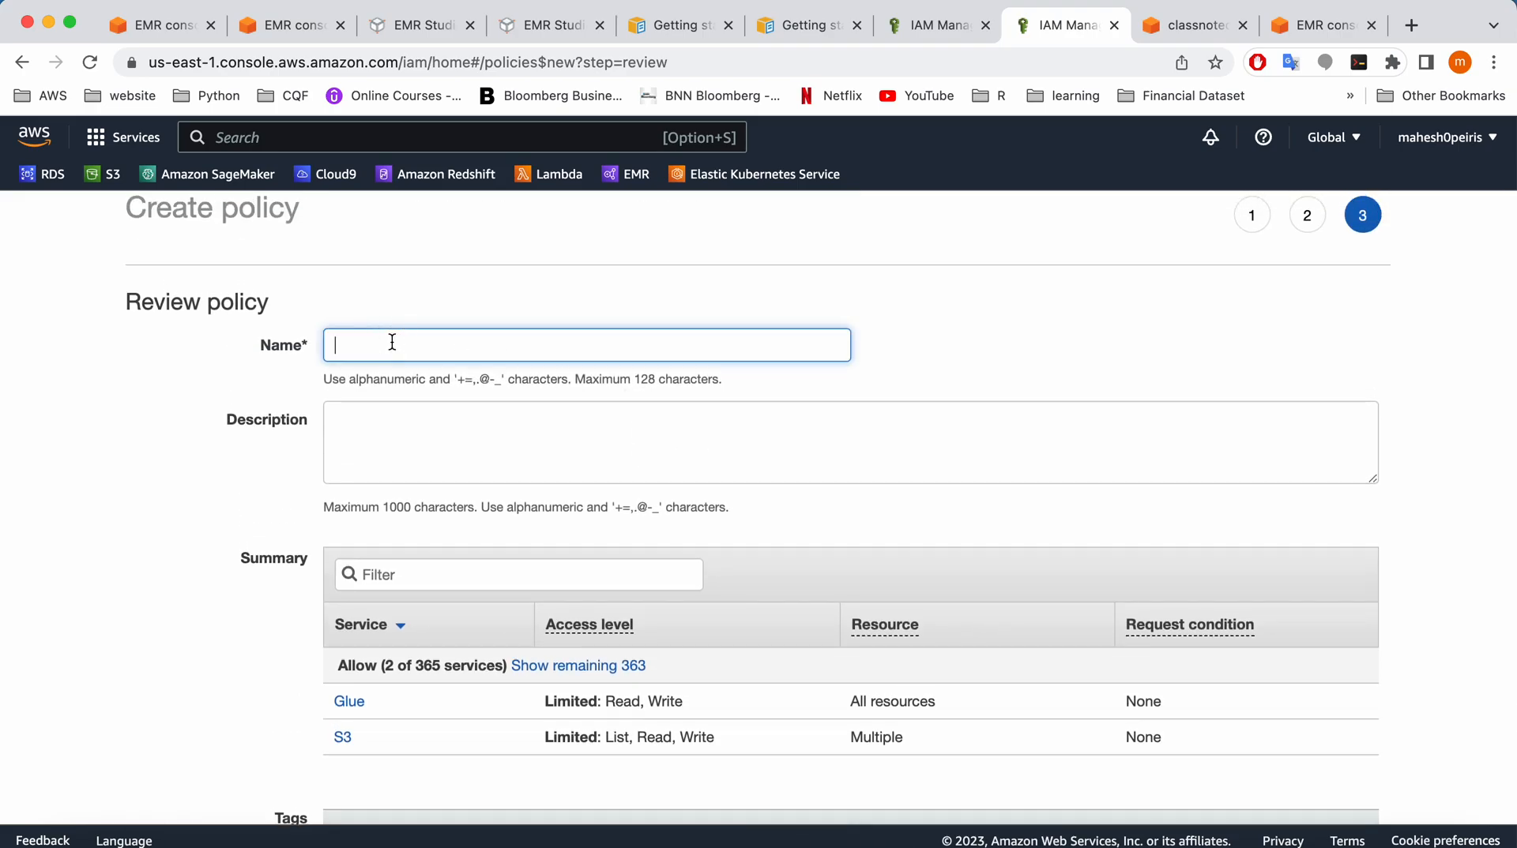
text(emr_video)
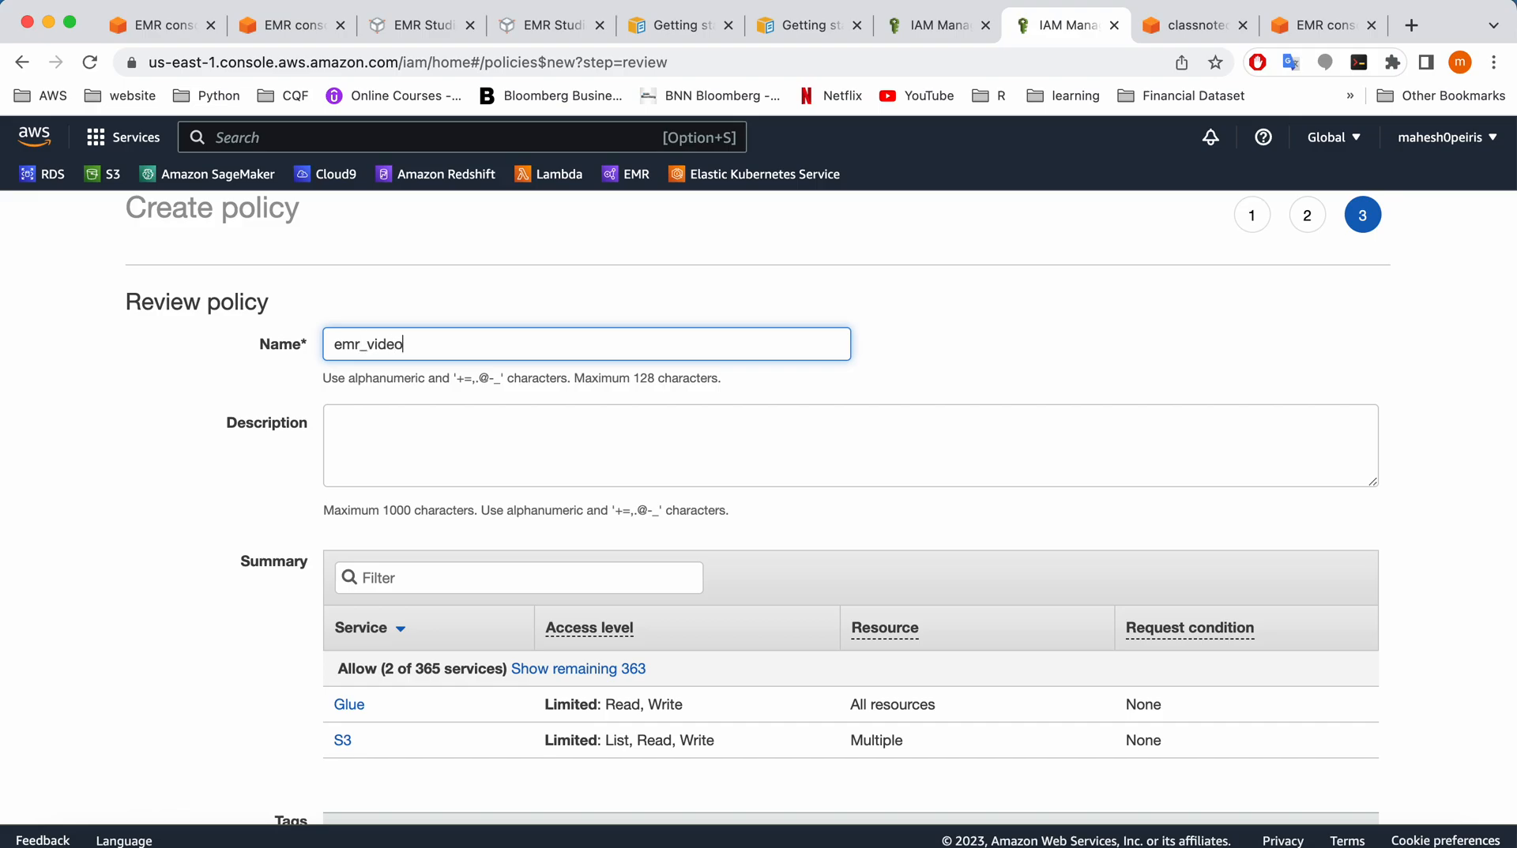
text(_)
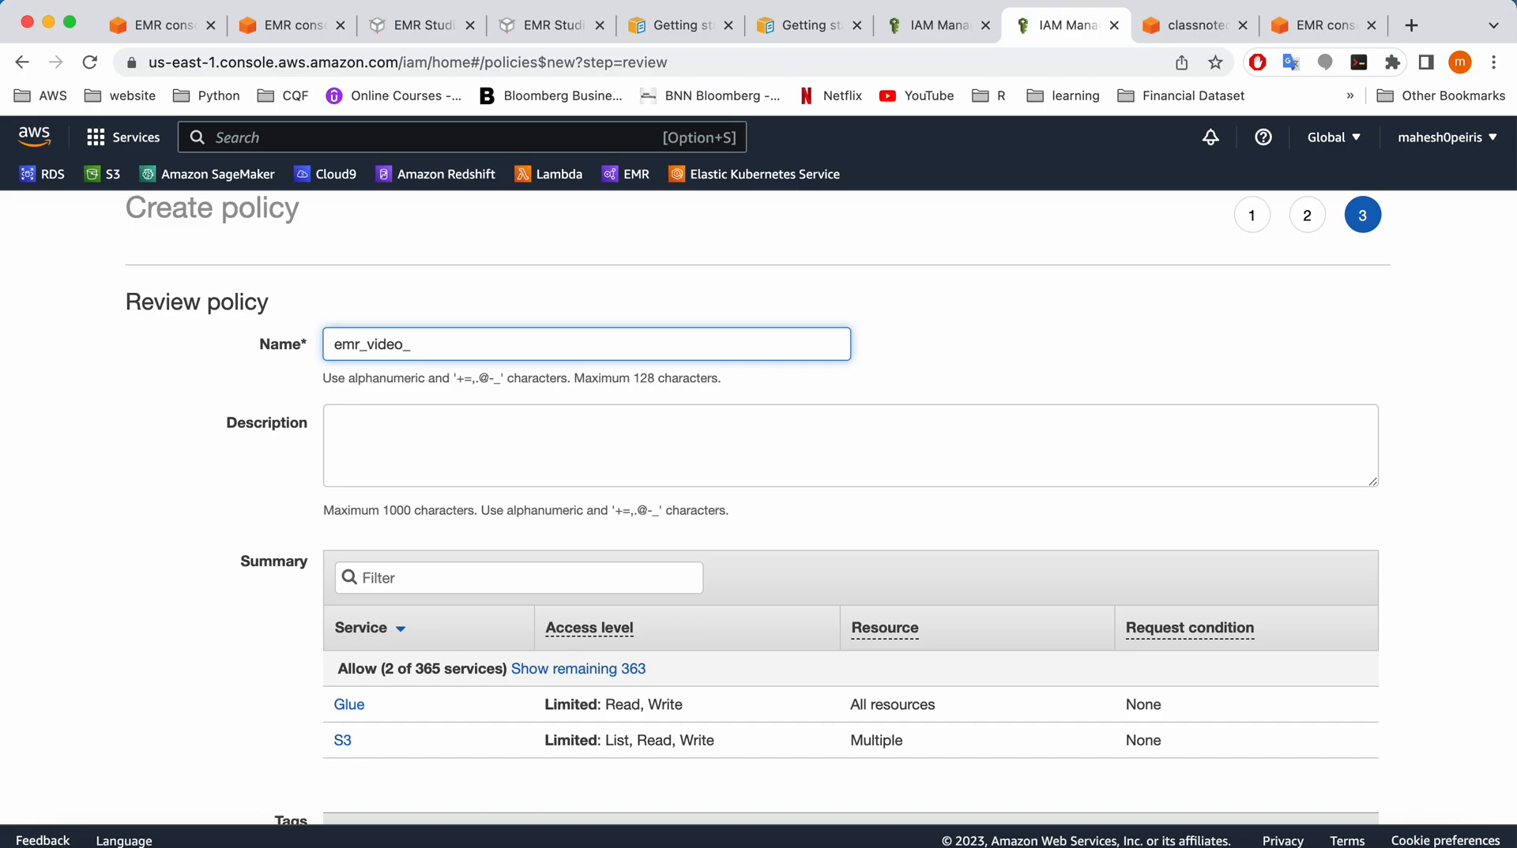
text(policy)
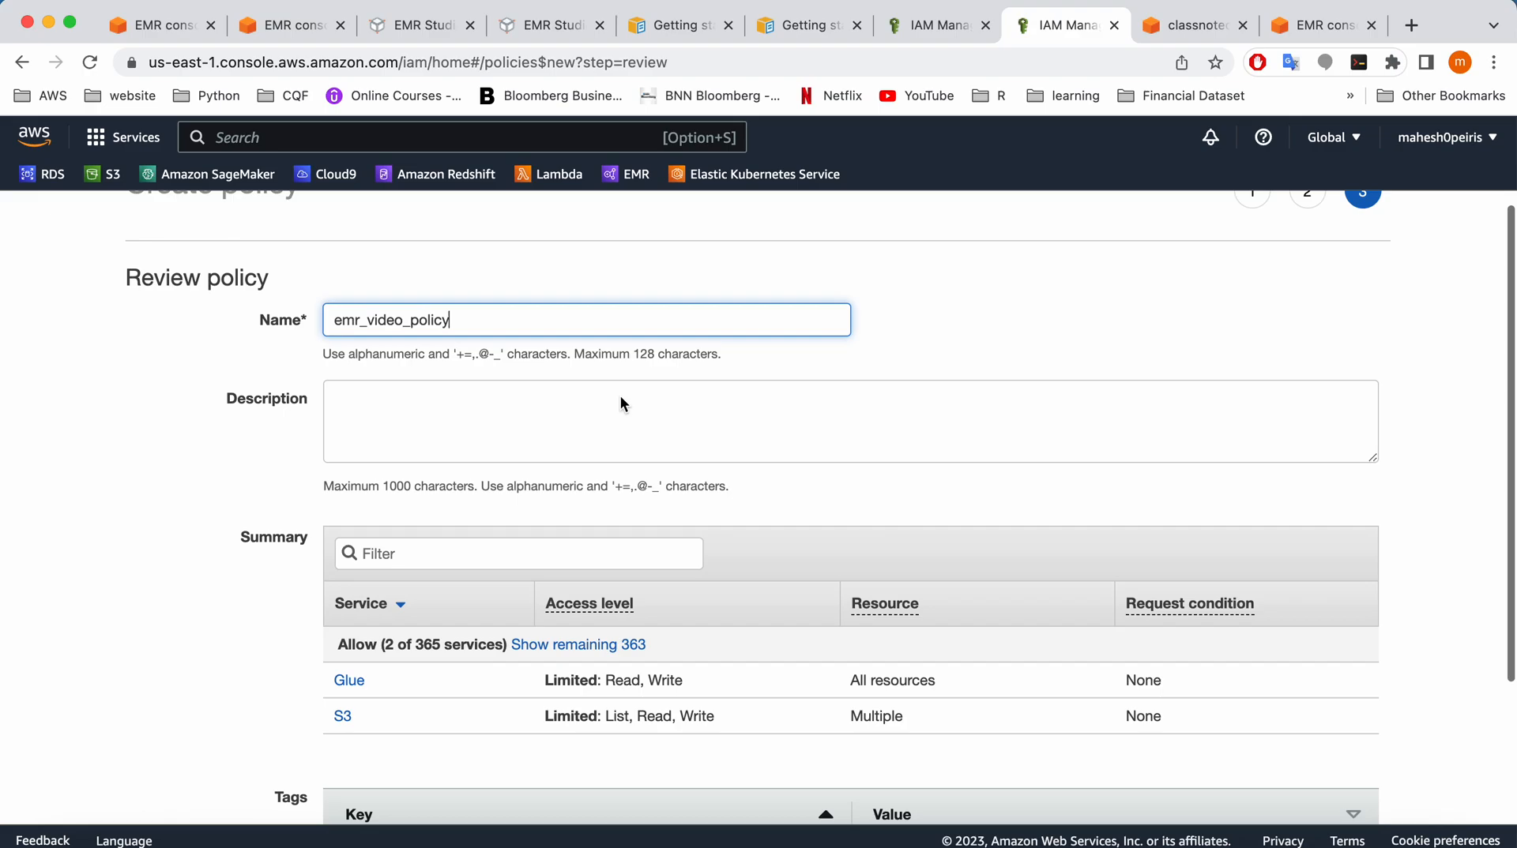
scroll(down, 3)
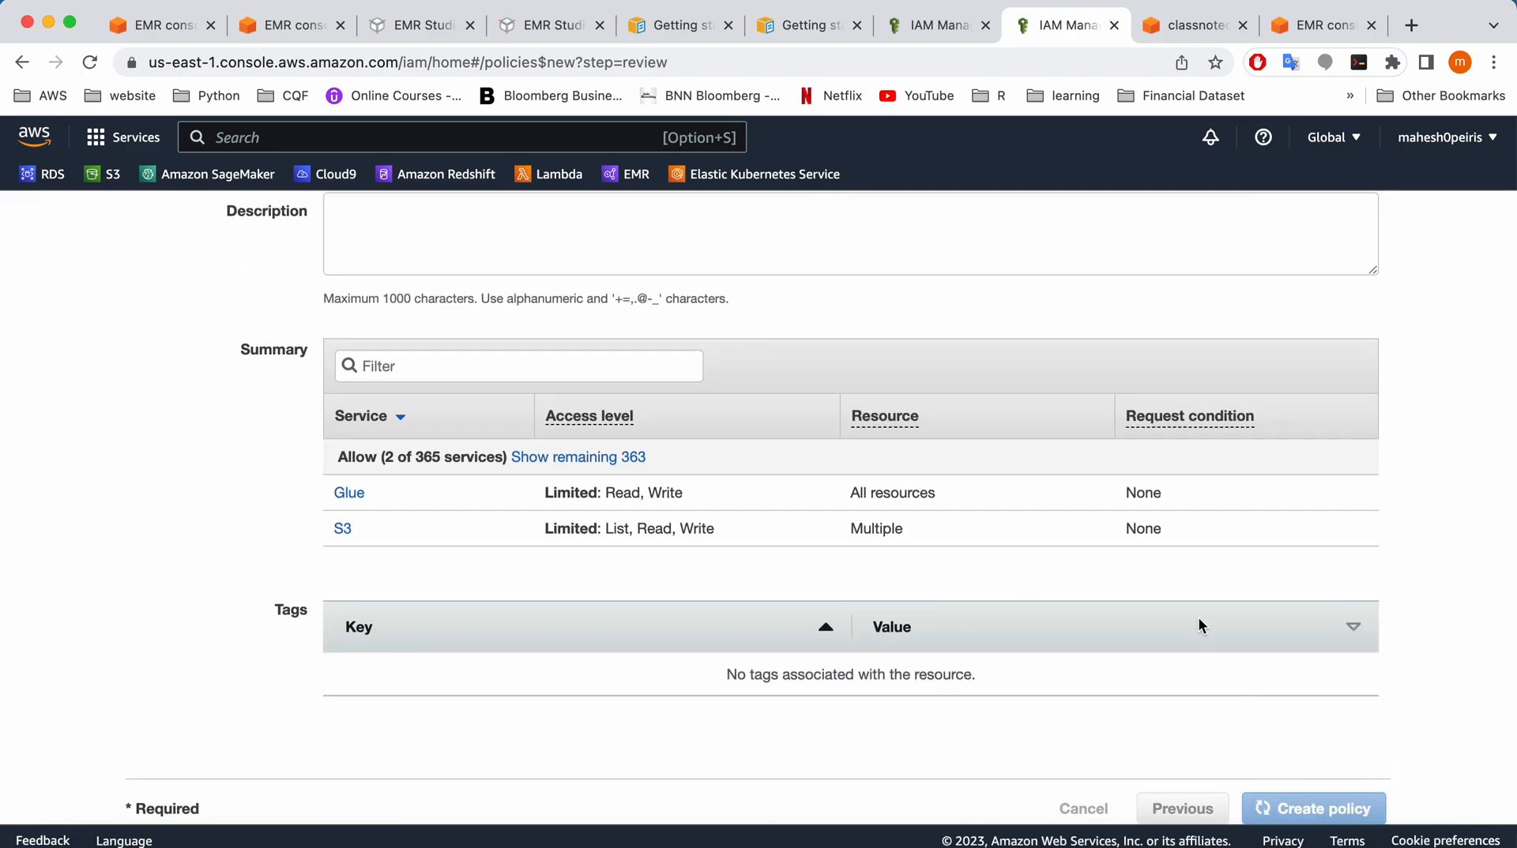
mouse_move(1094, 533)
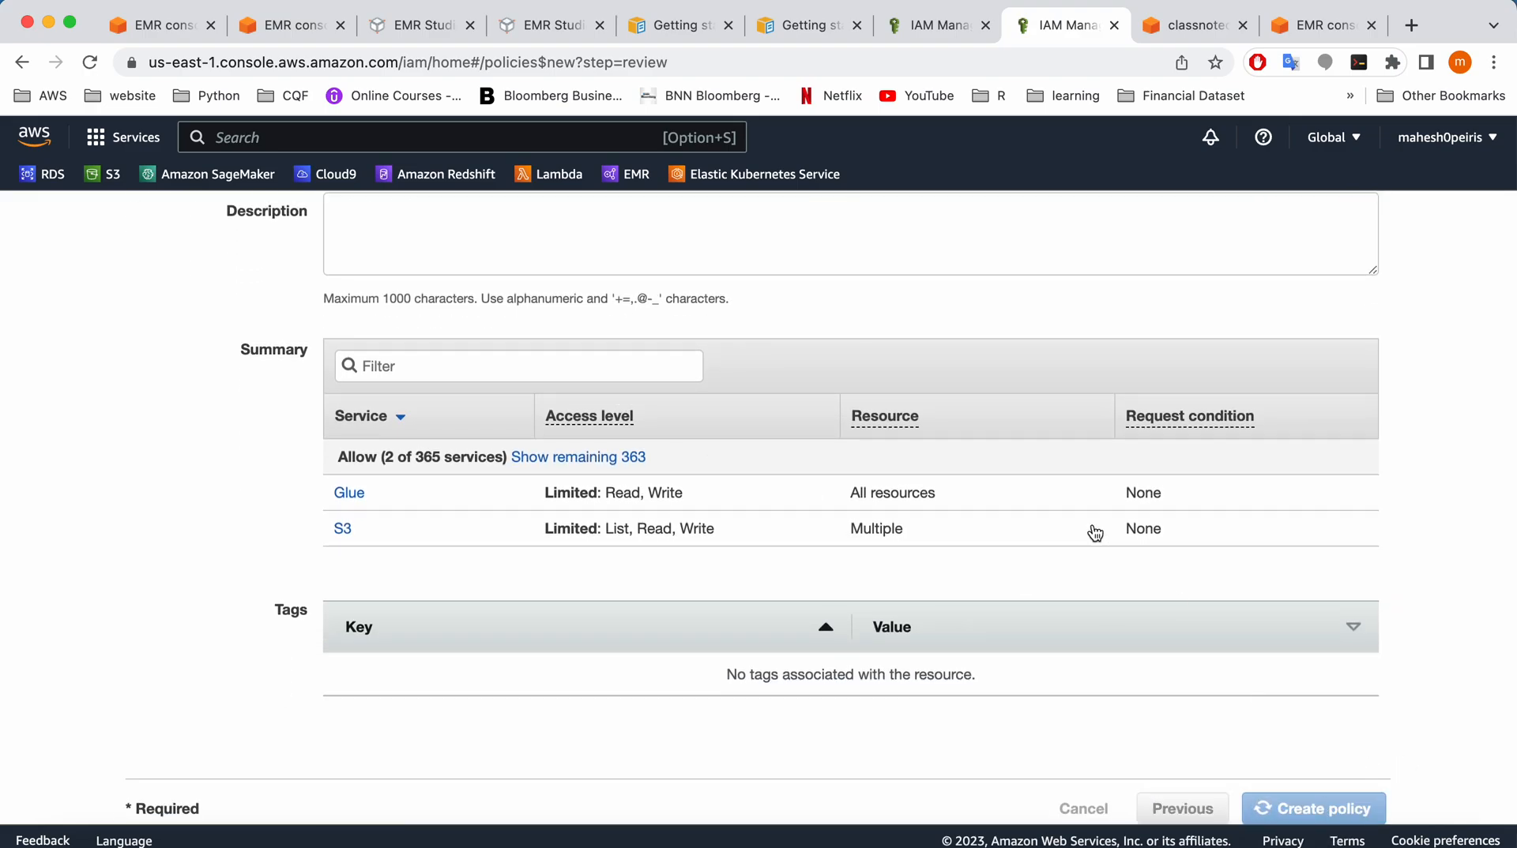
click(1313, 808)
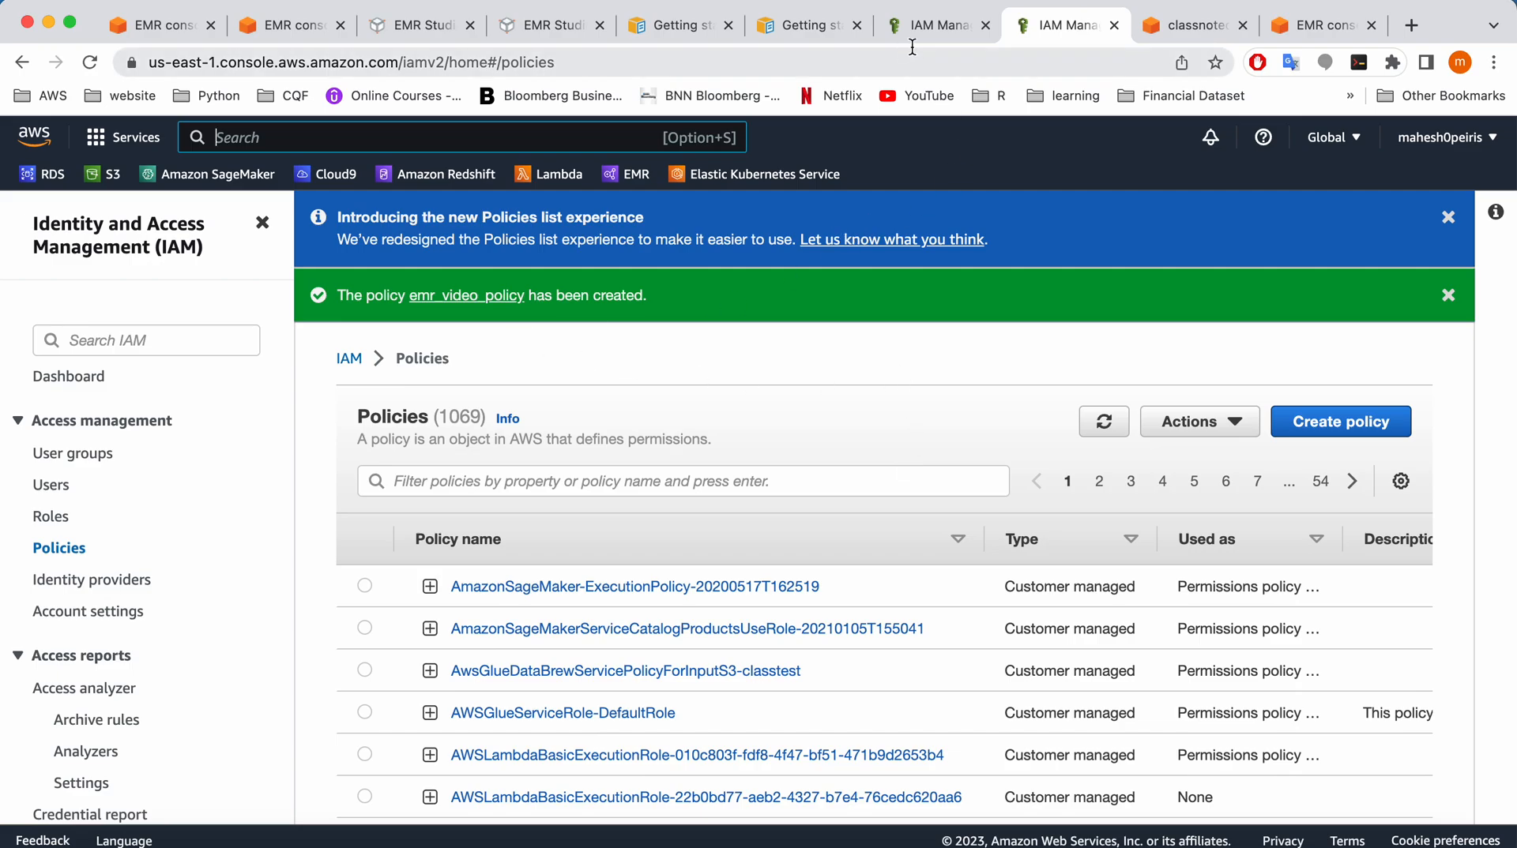
Filter for and attach emr_video_policy as the new role's permissions
click(934, 25)
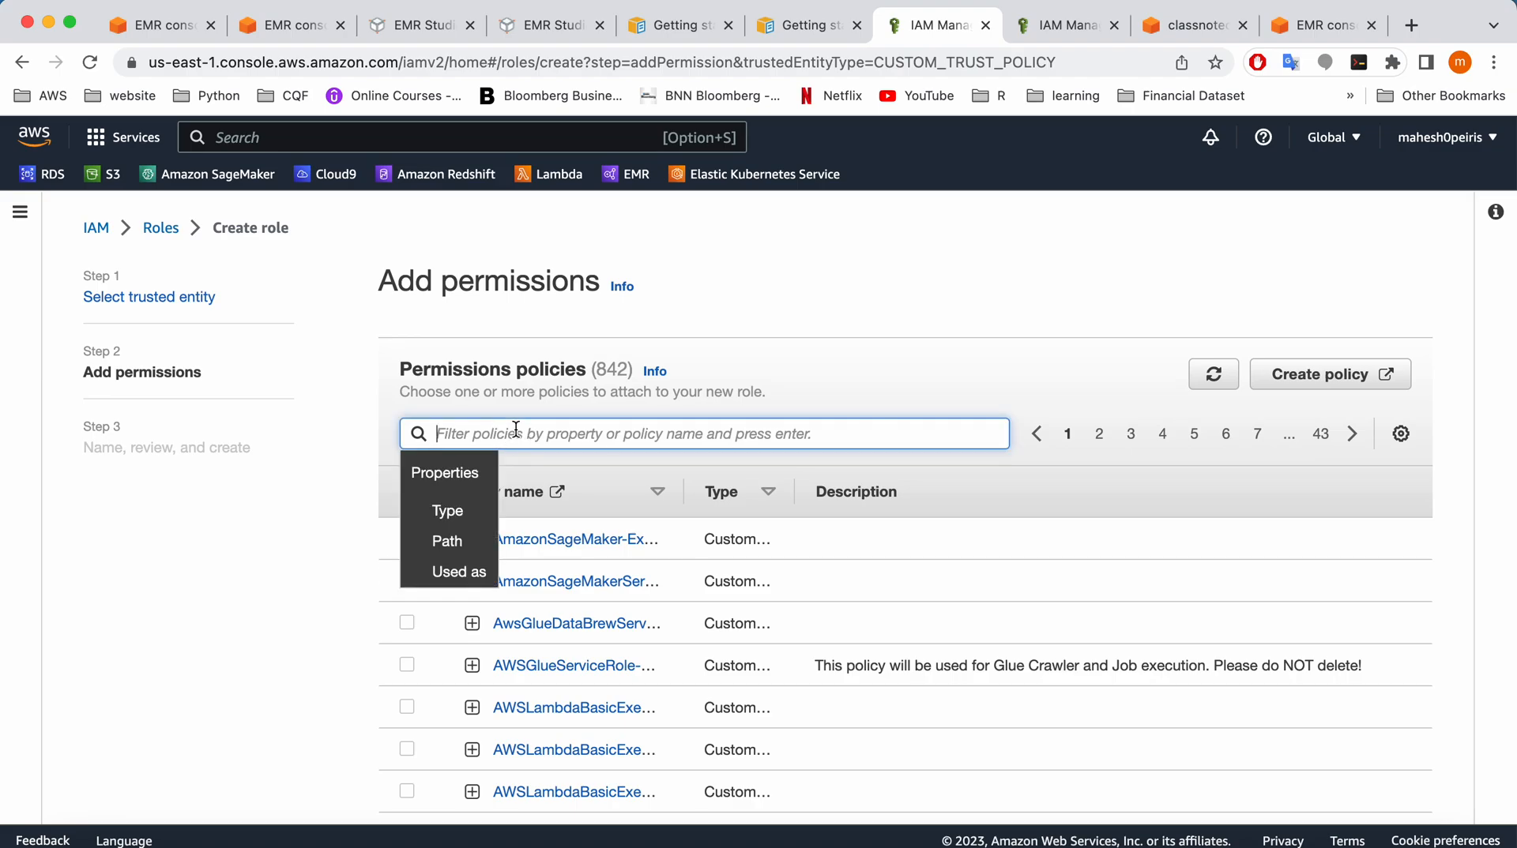
mouse_move(836, 424)
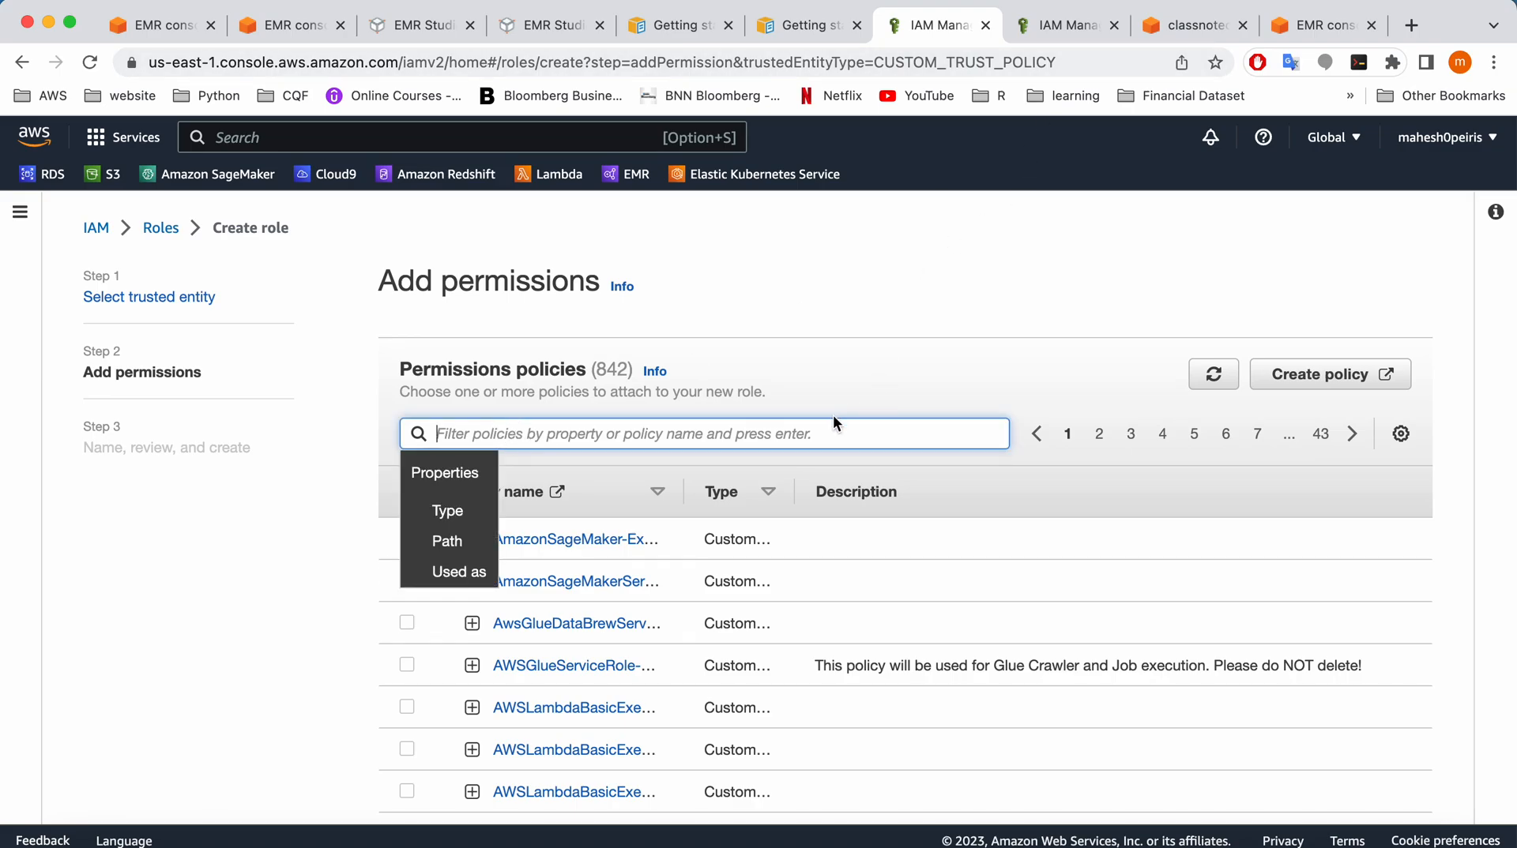
text(emr)
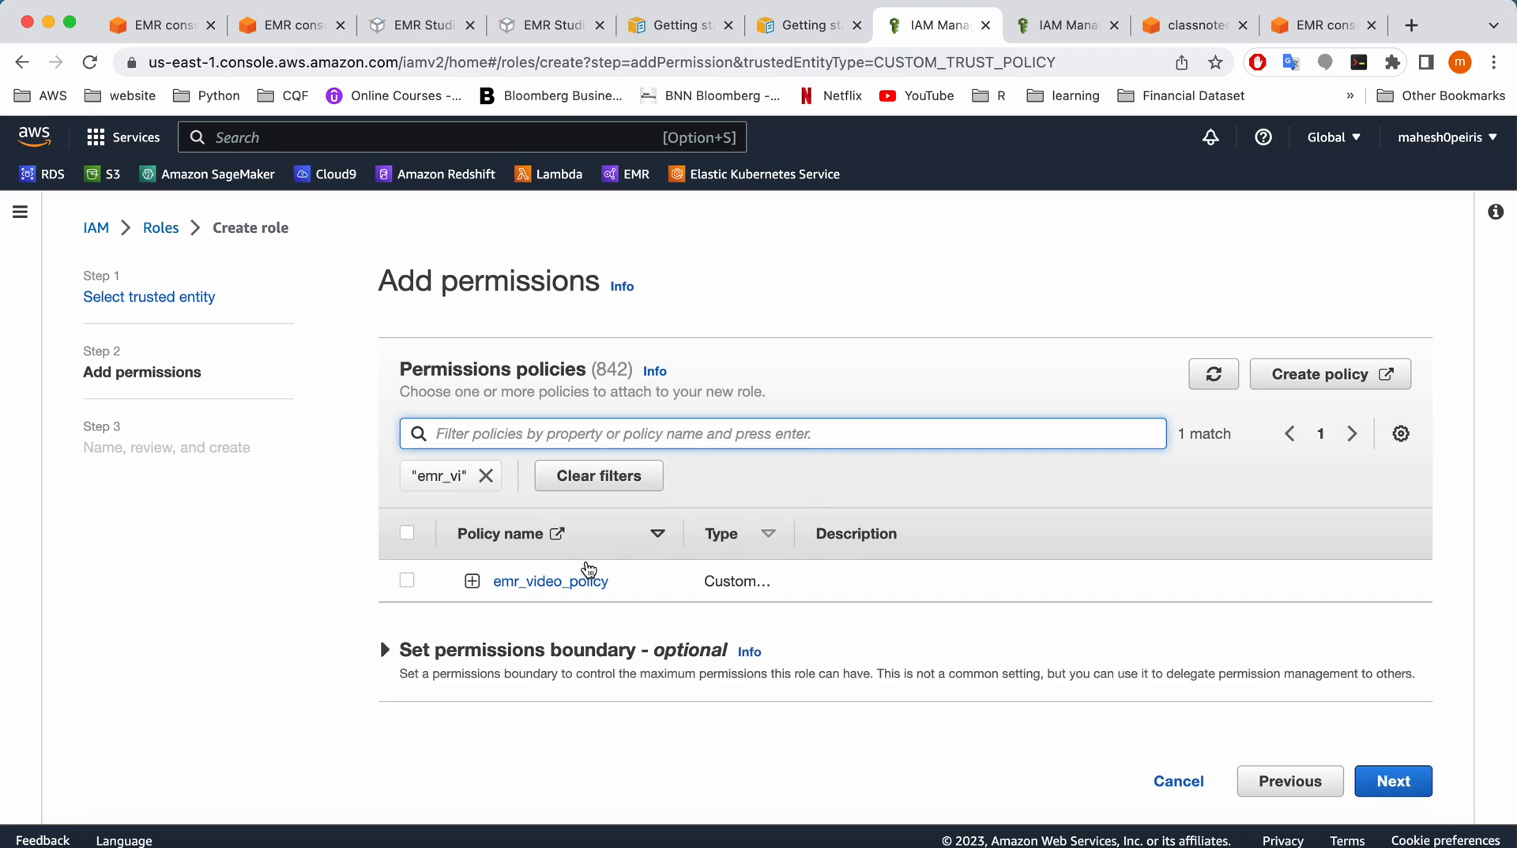
click(406, 581)
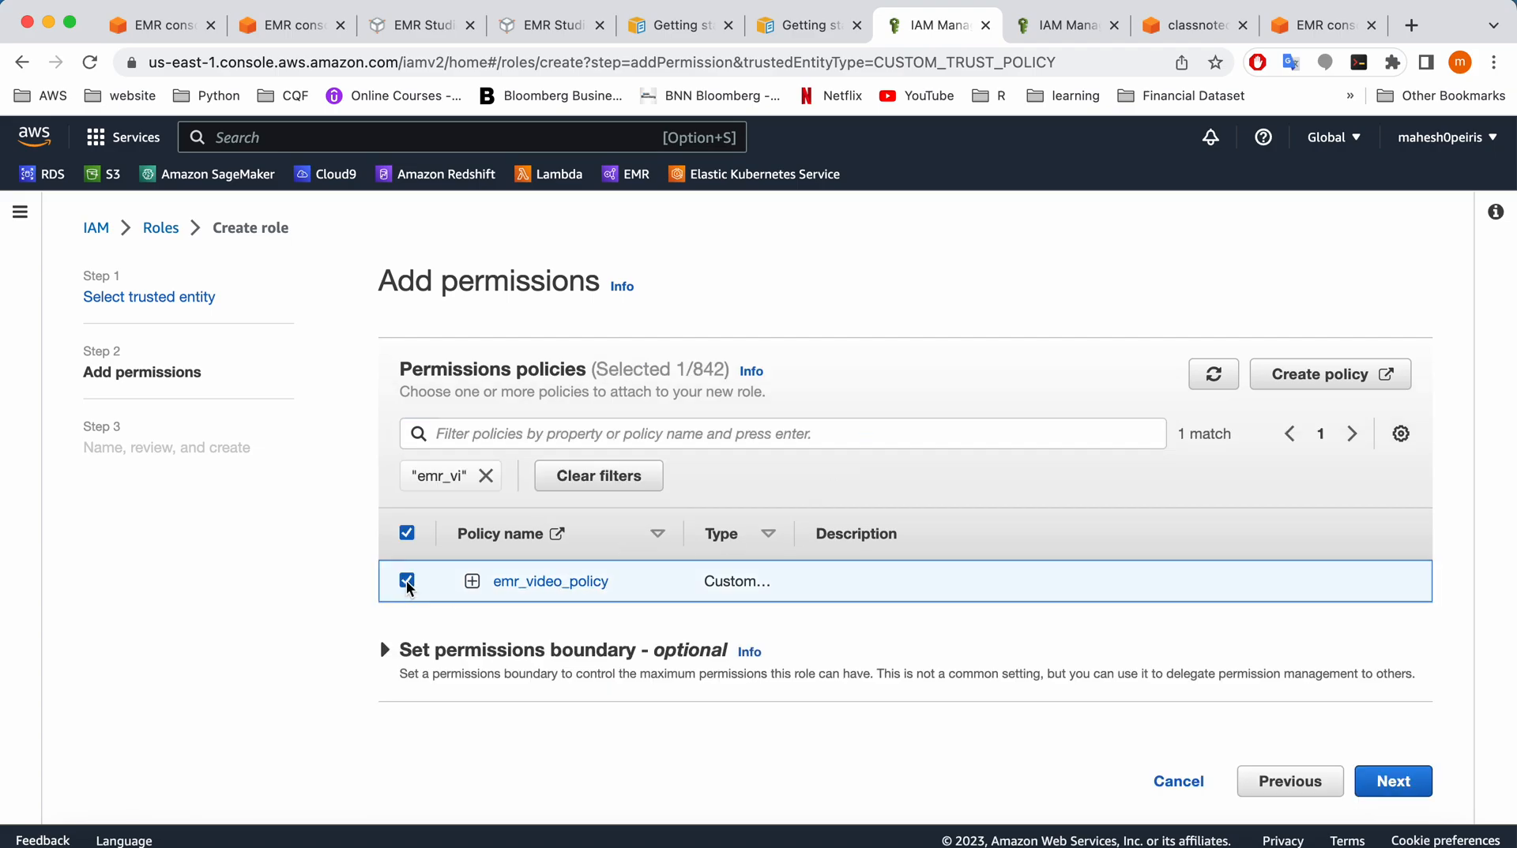
click(1391, 780)
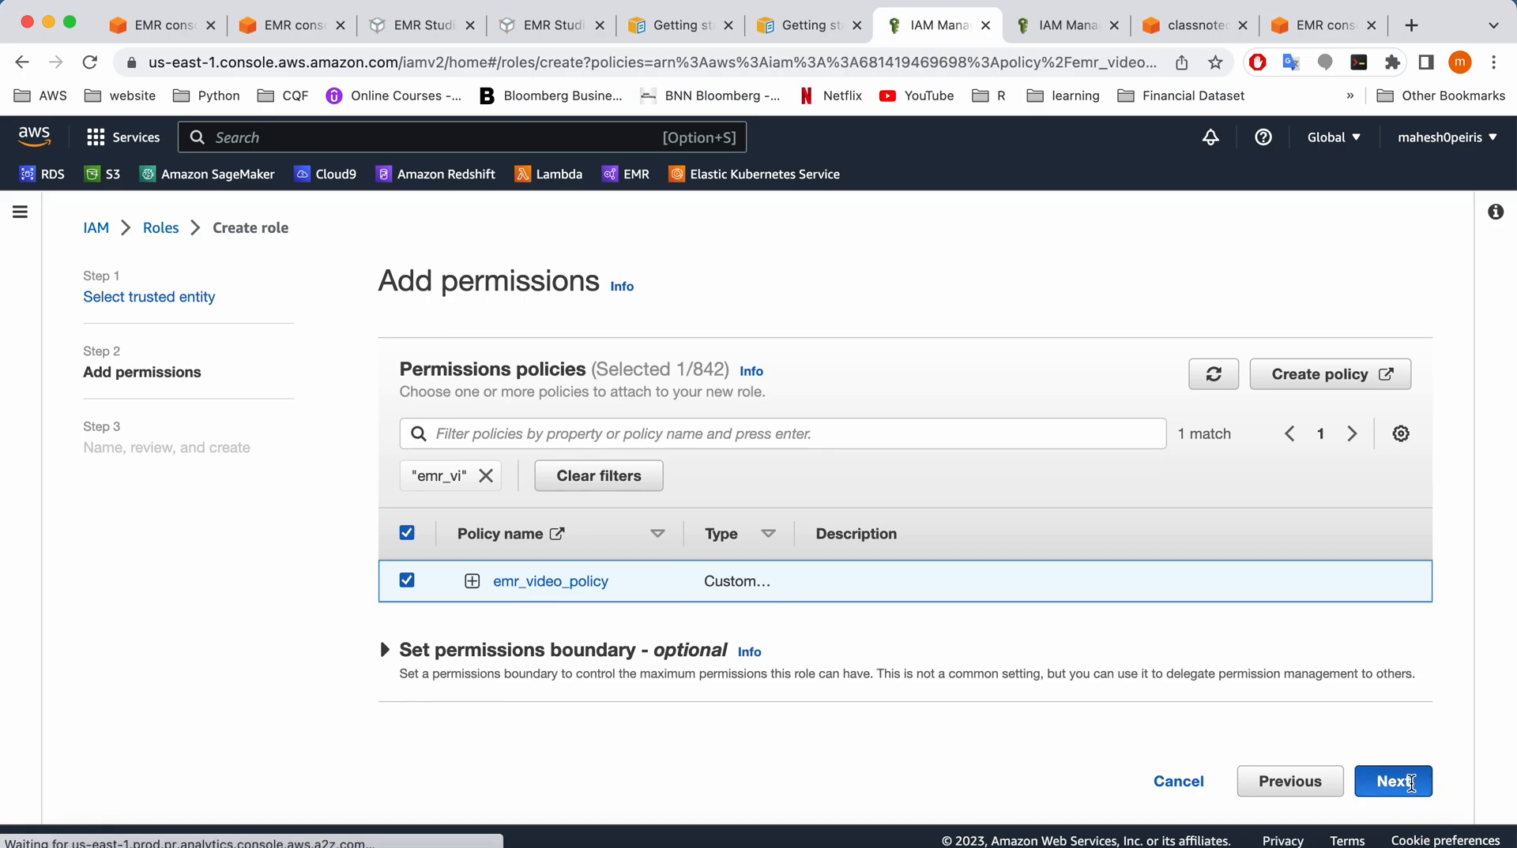
Name the role emr_video_role and create it
click(1391, 782)
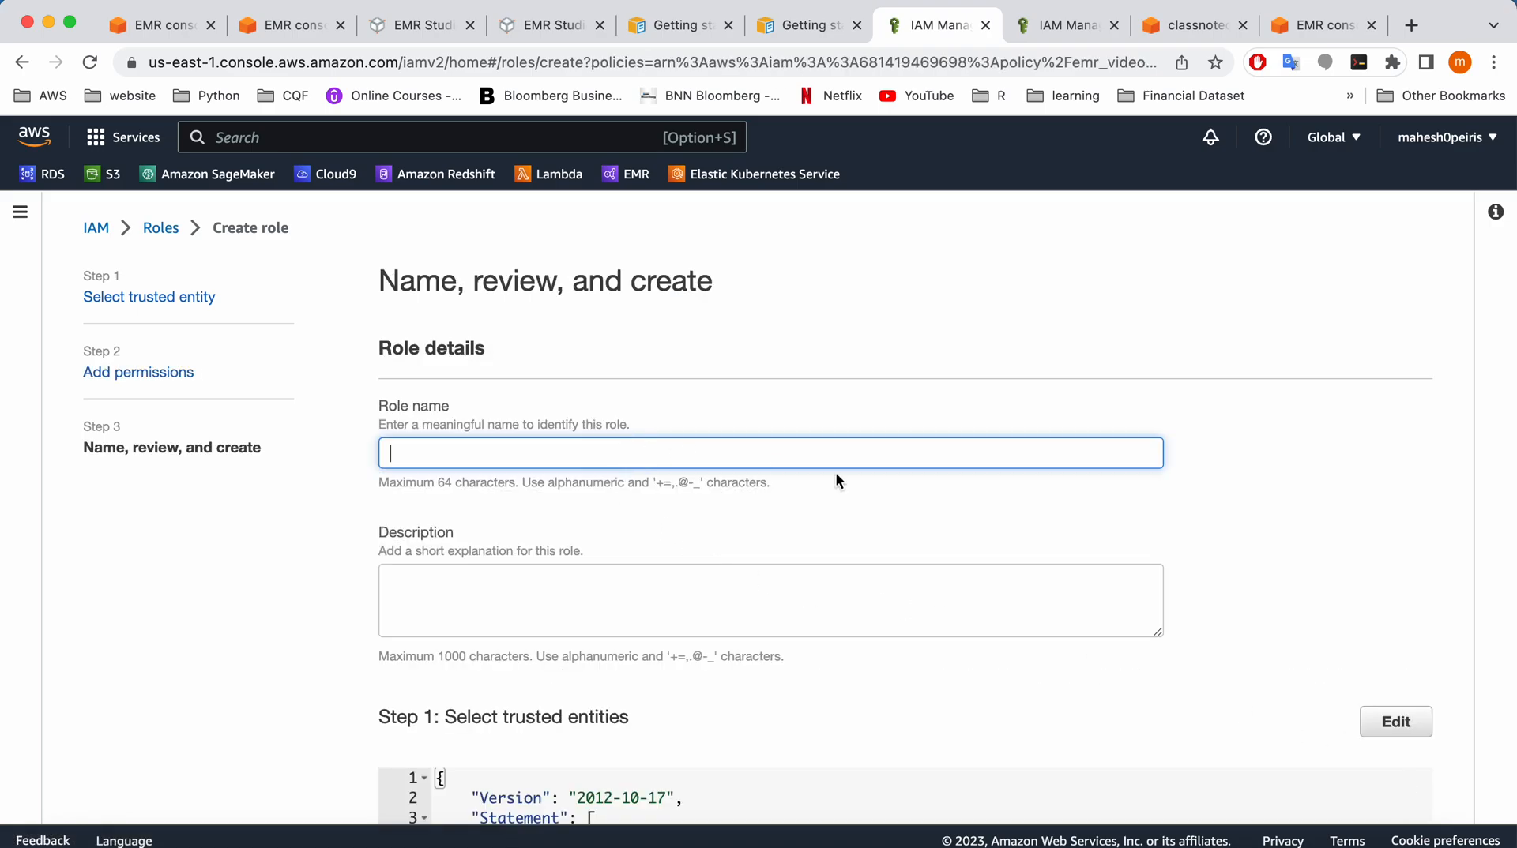
text(e)
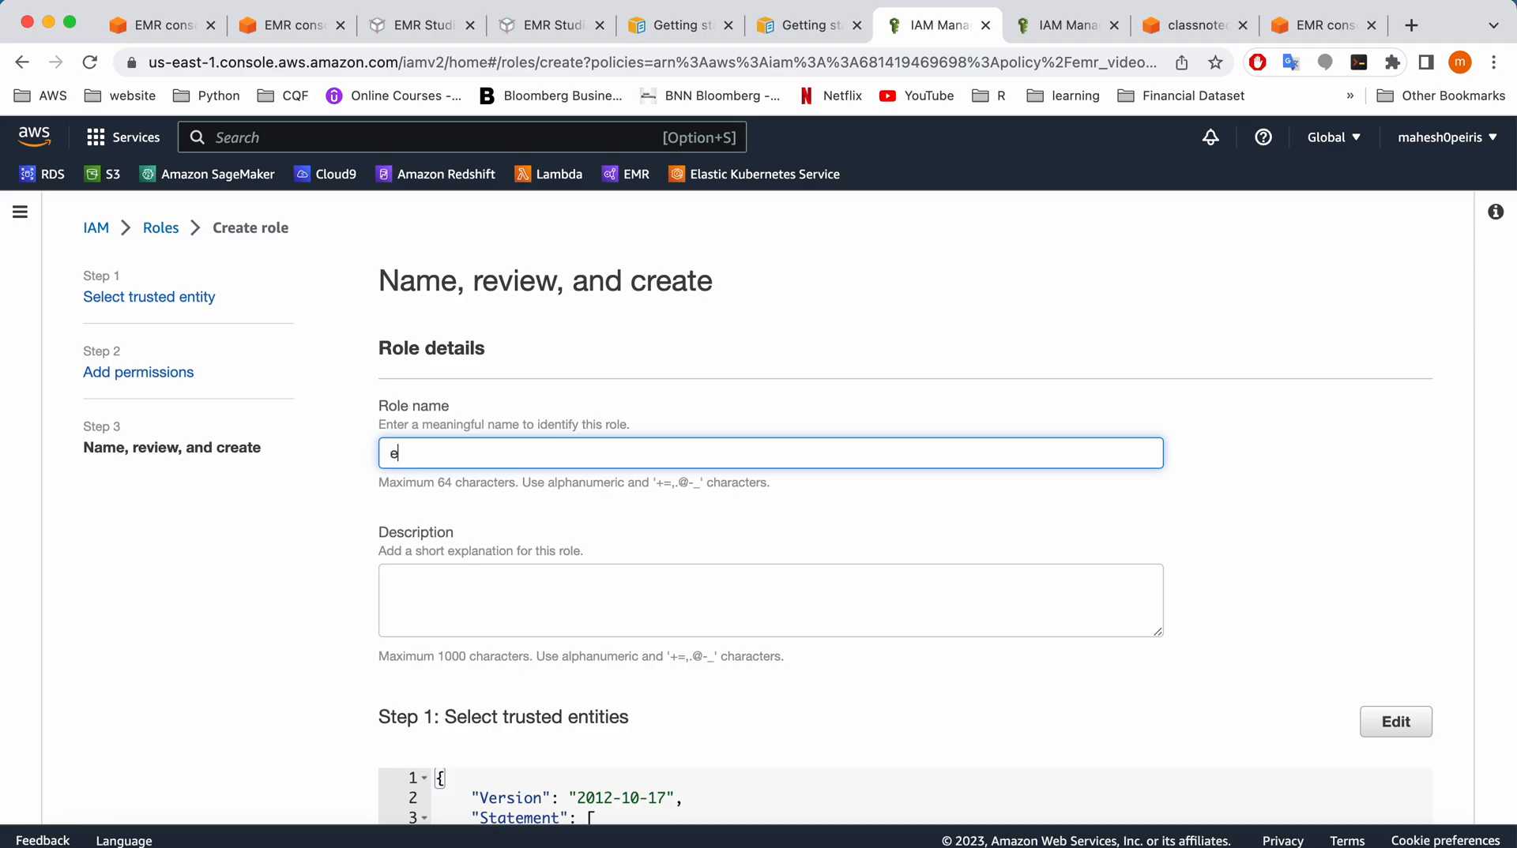
text(mr_)
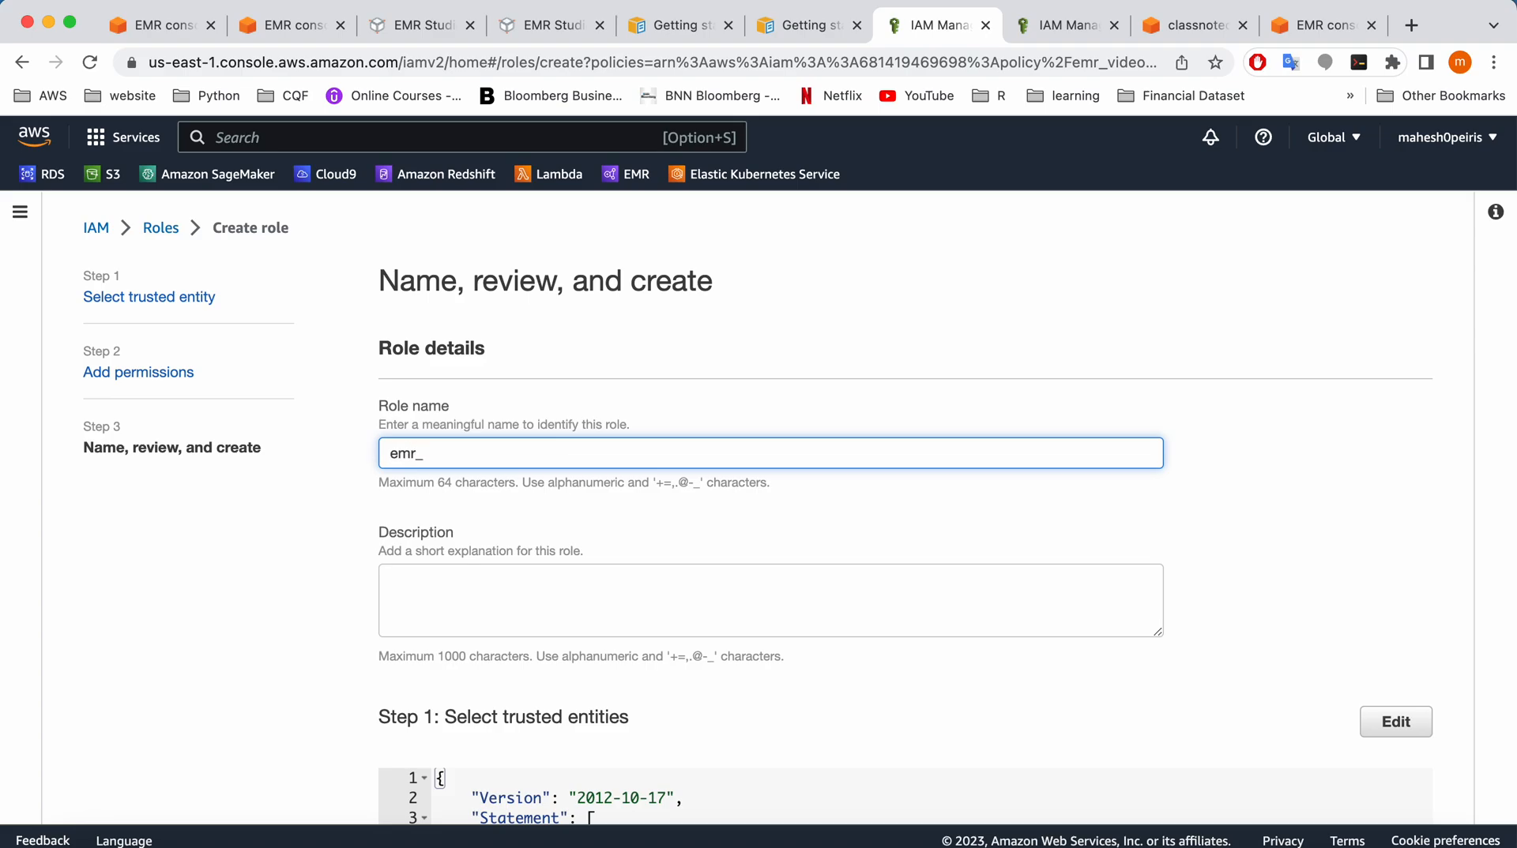
text(video_role)
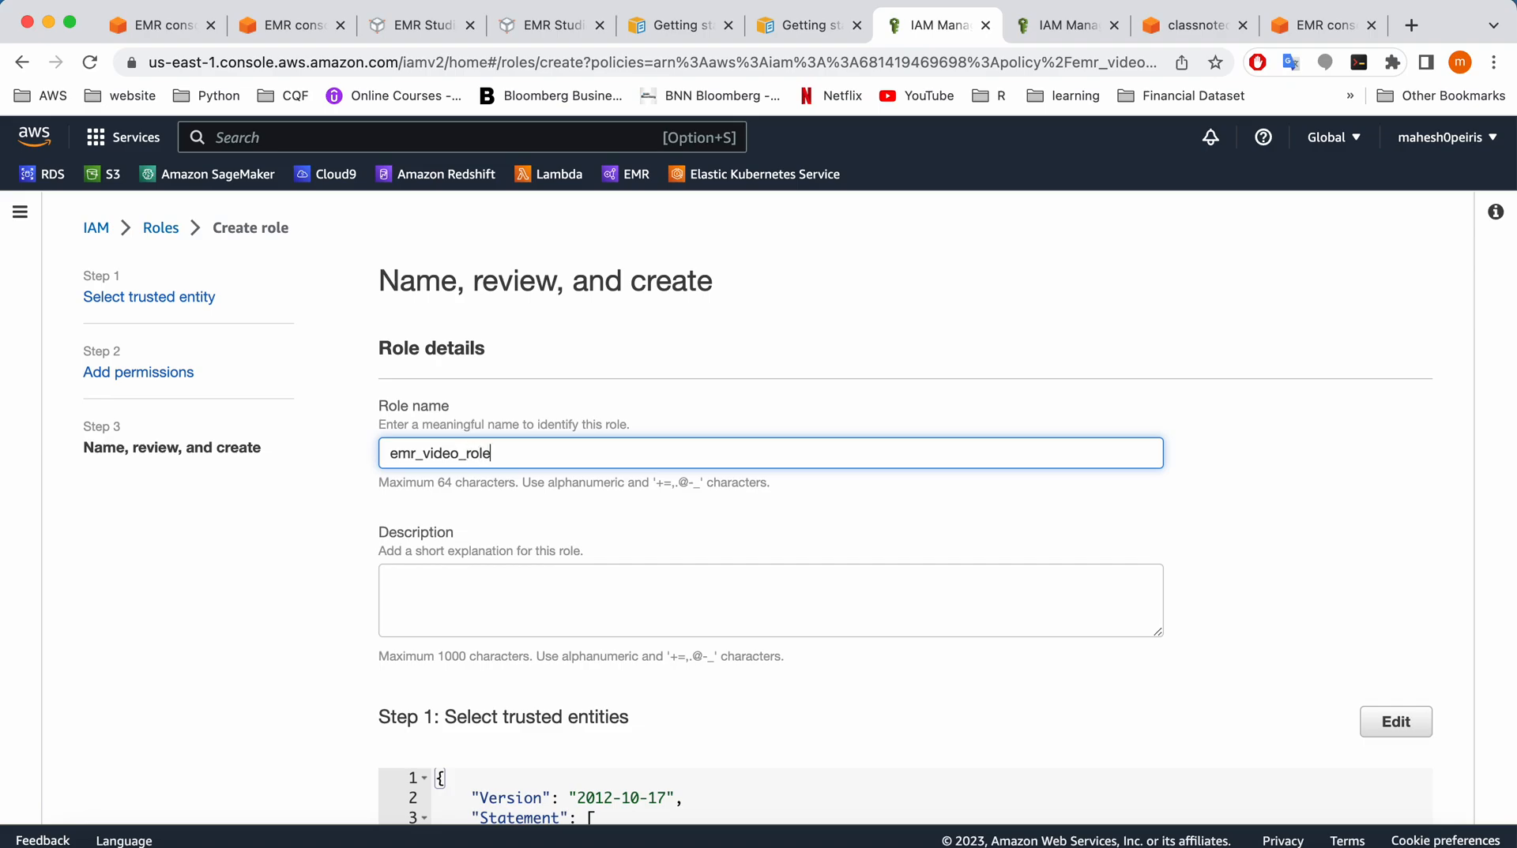
scroll(down, 3)
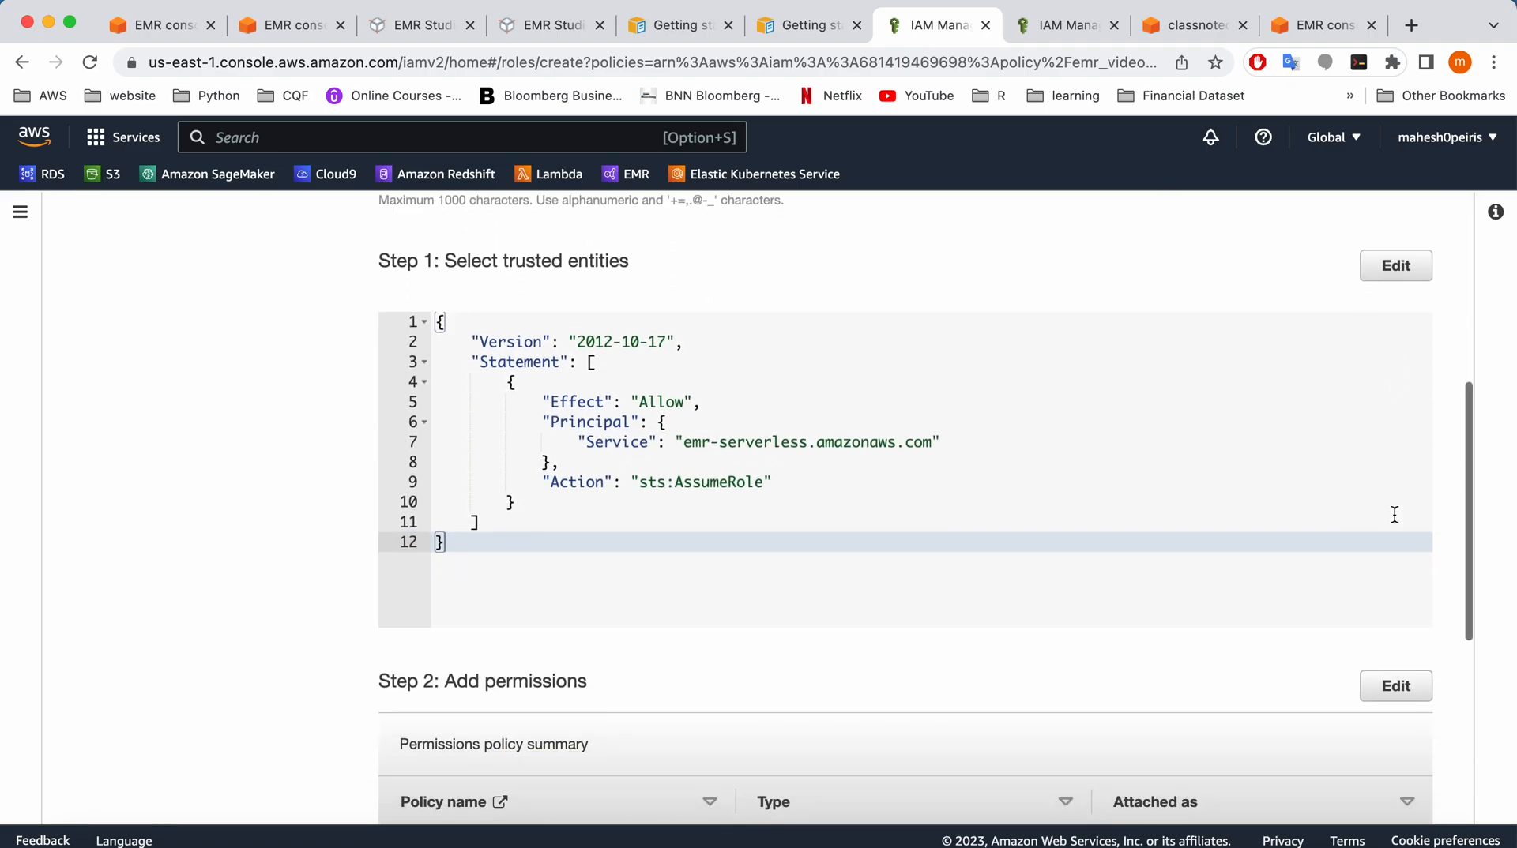
scroll(down, 3)
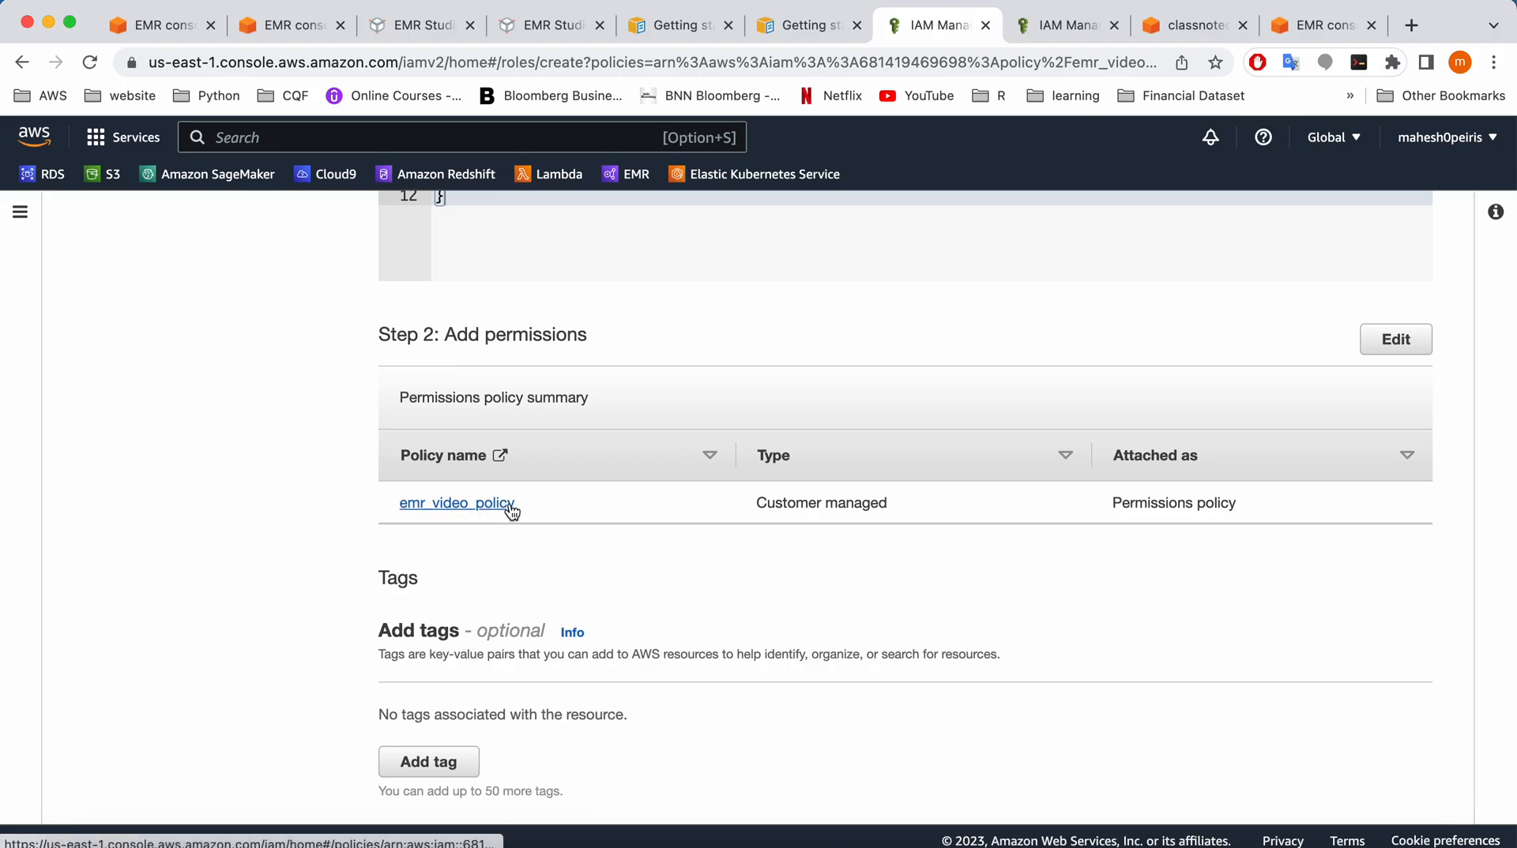
scroll(down, 3)
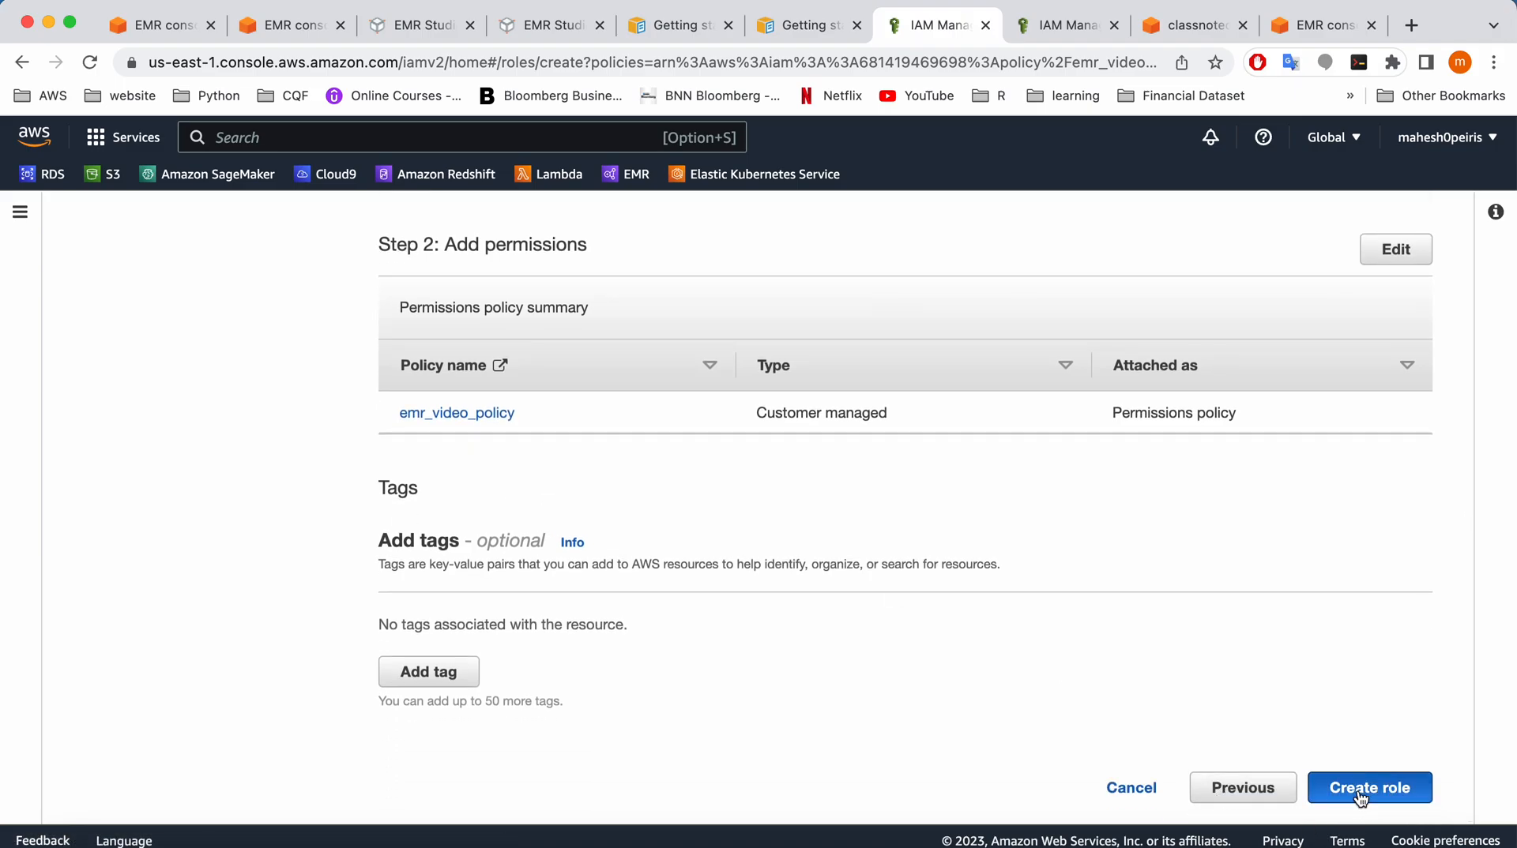
click(1368, 787)
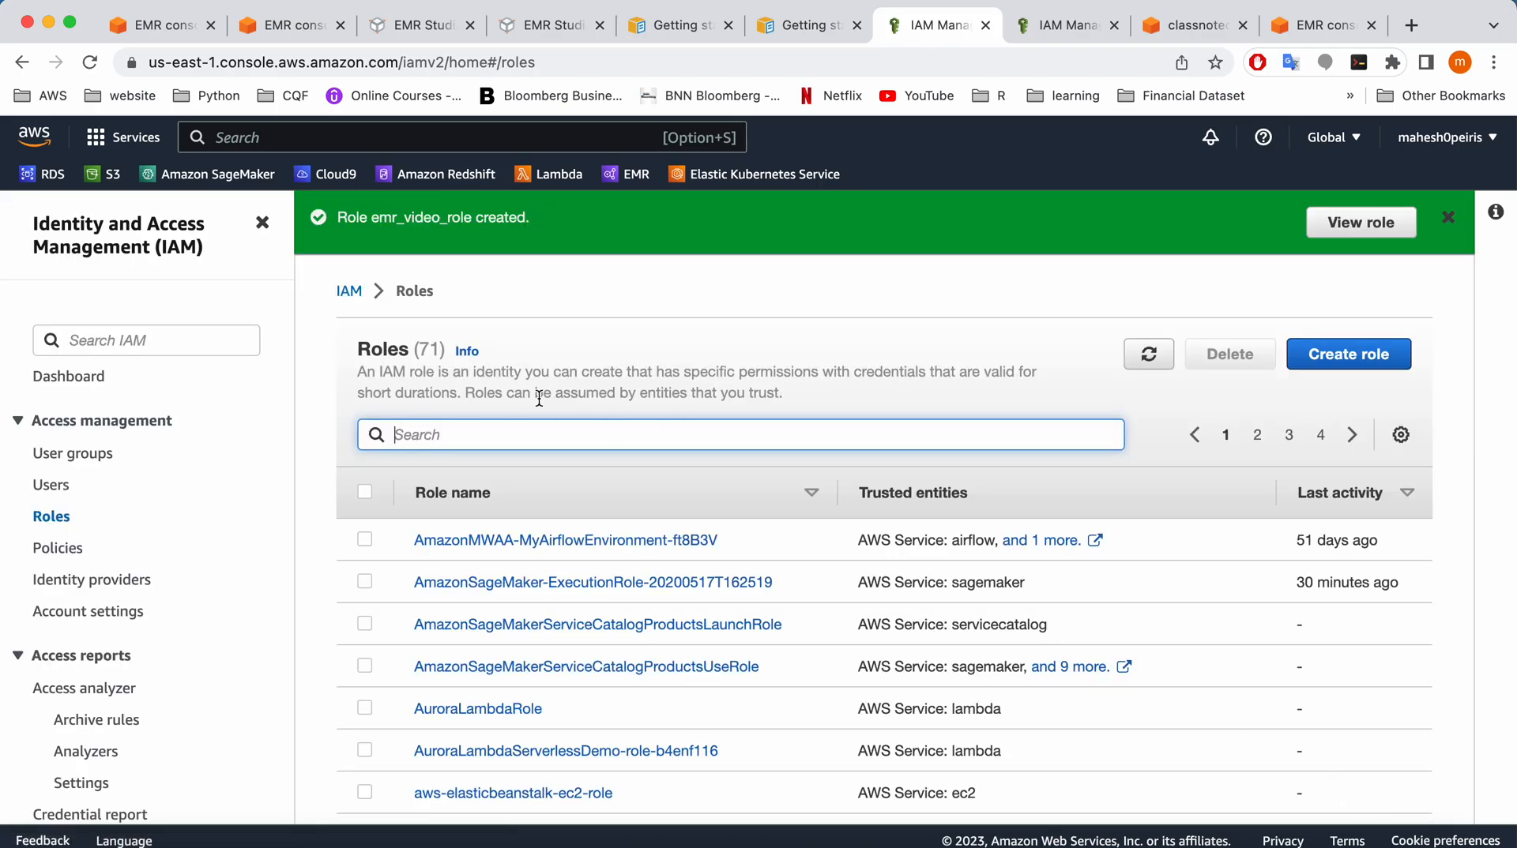
mouse_move(635, 429)
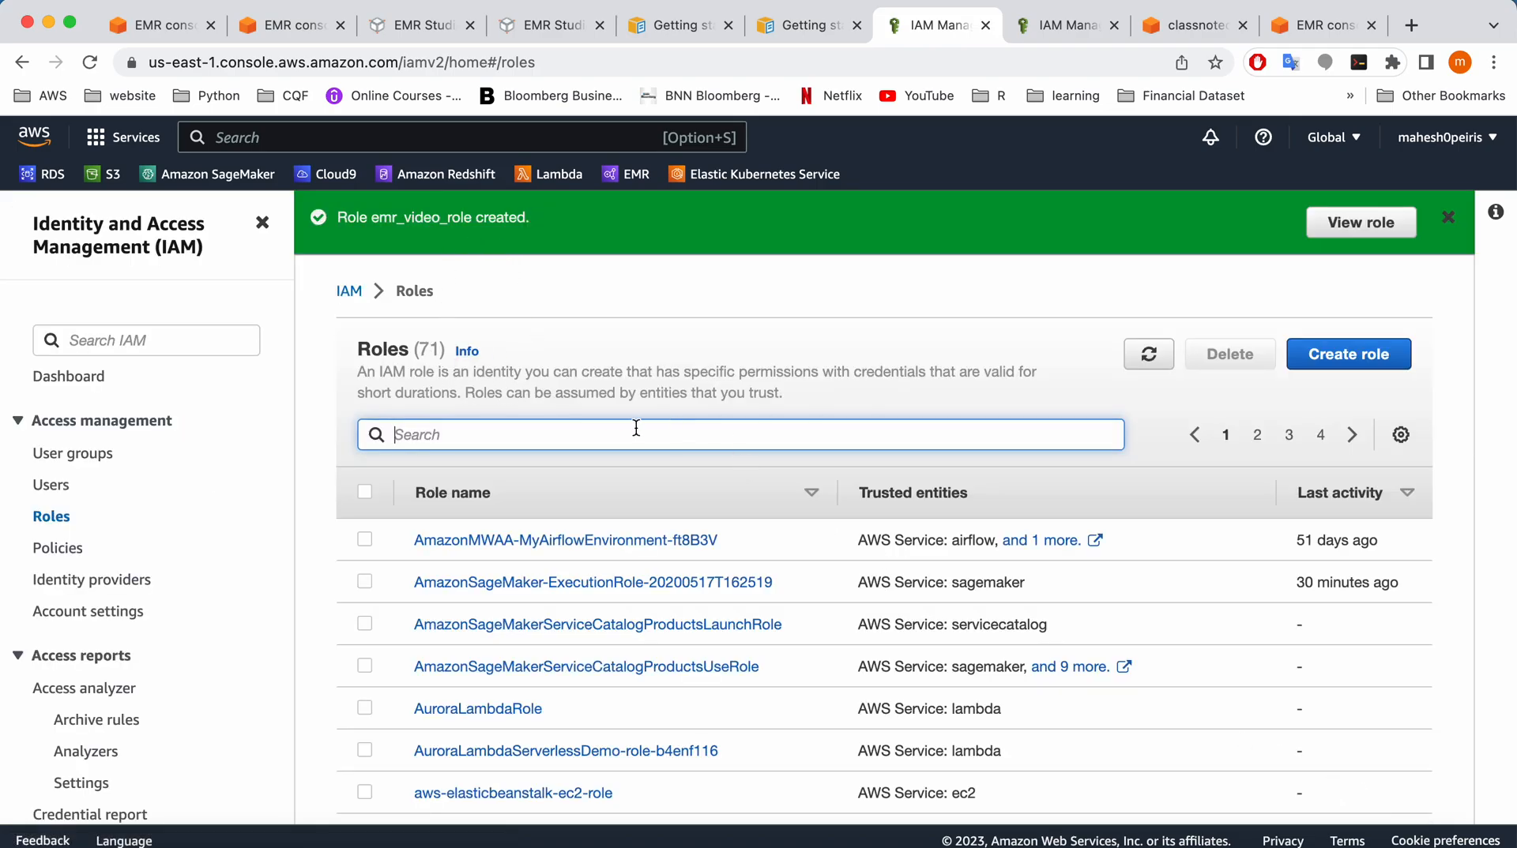
mouse_move(708, 283)
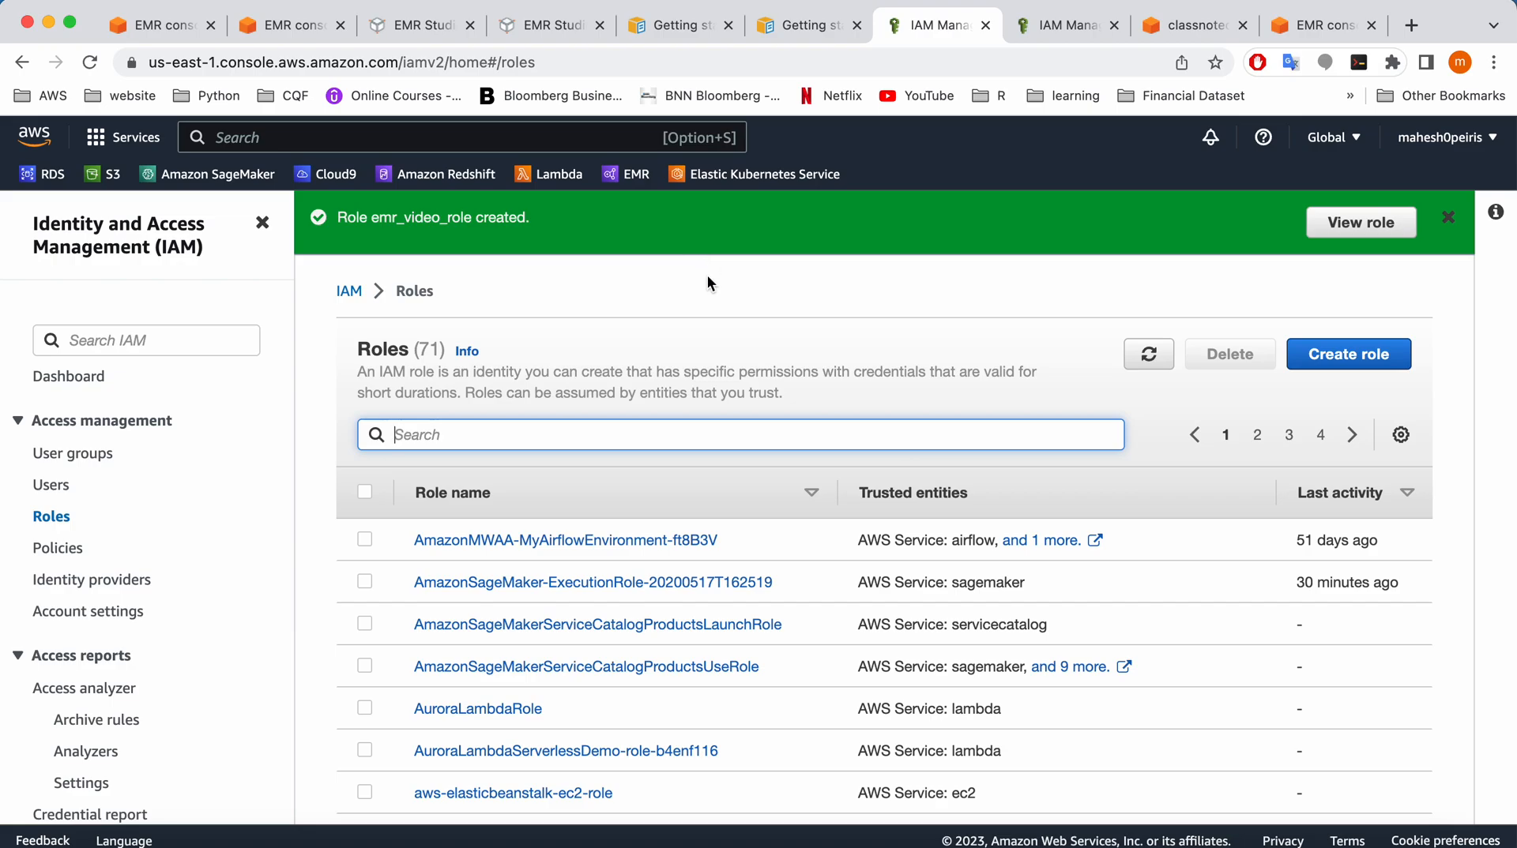
Refresh the runtime role list and select emr_video_role for My_First-Spark-Job
click(550, 25)
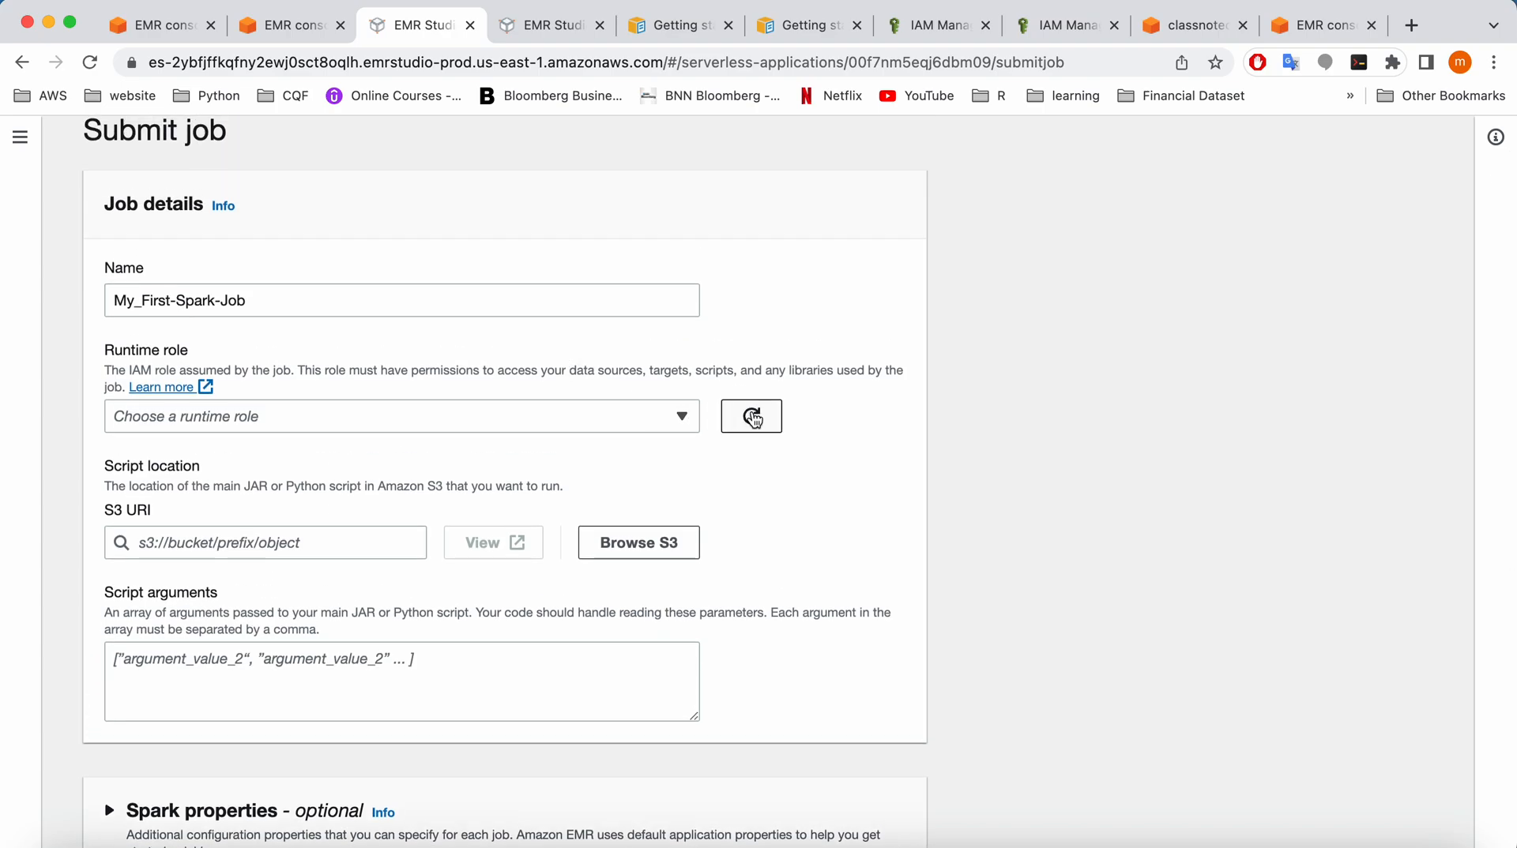
click(400, 416)
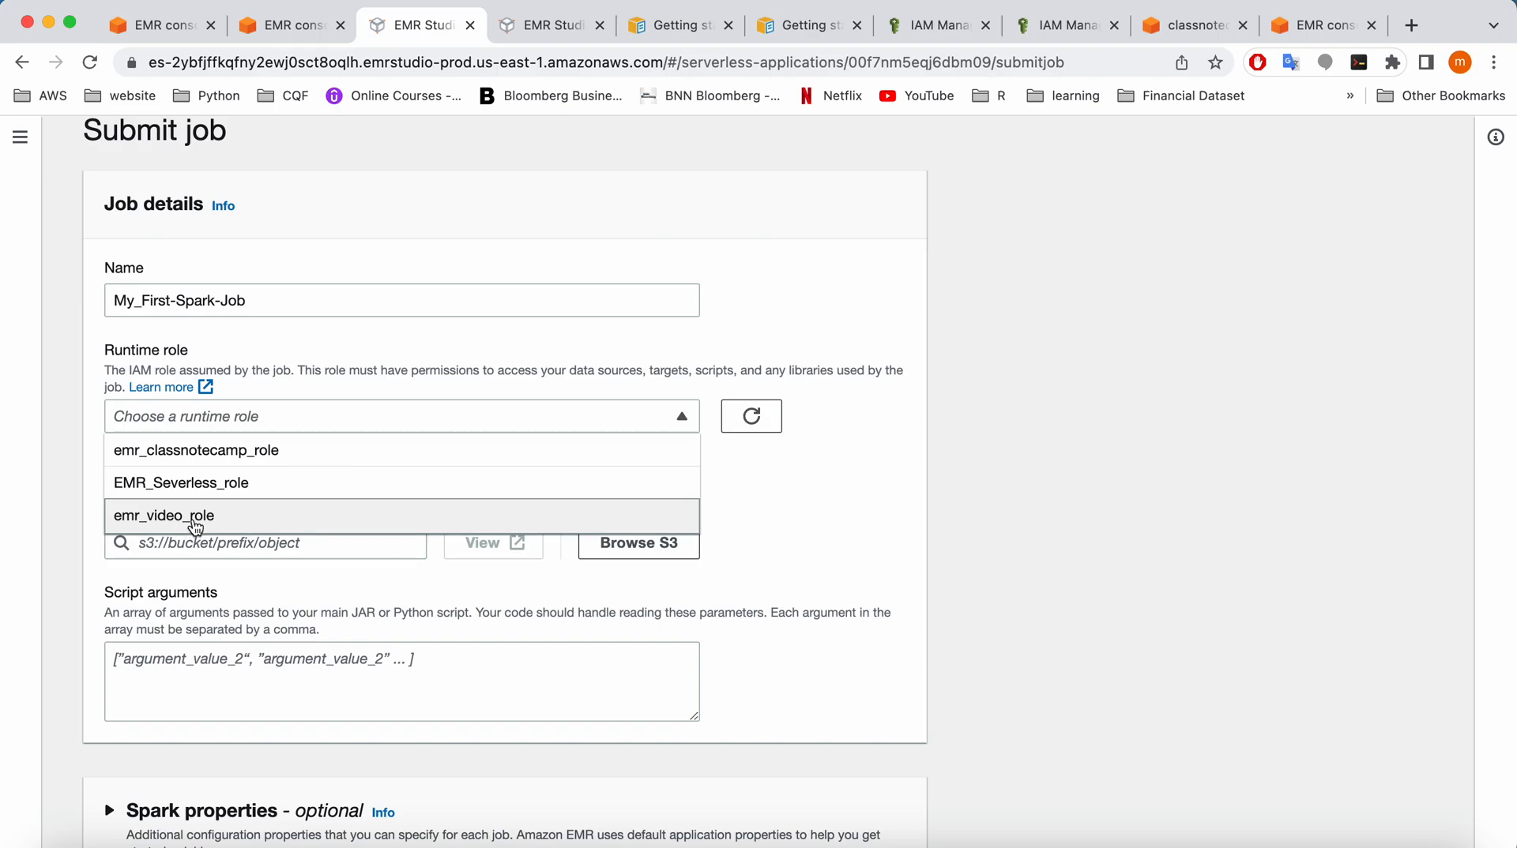
click(164, 516)
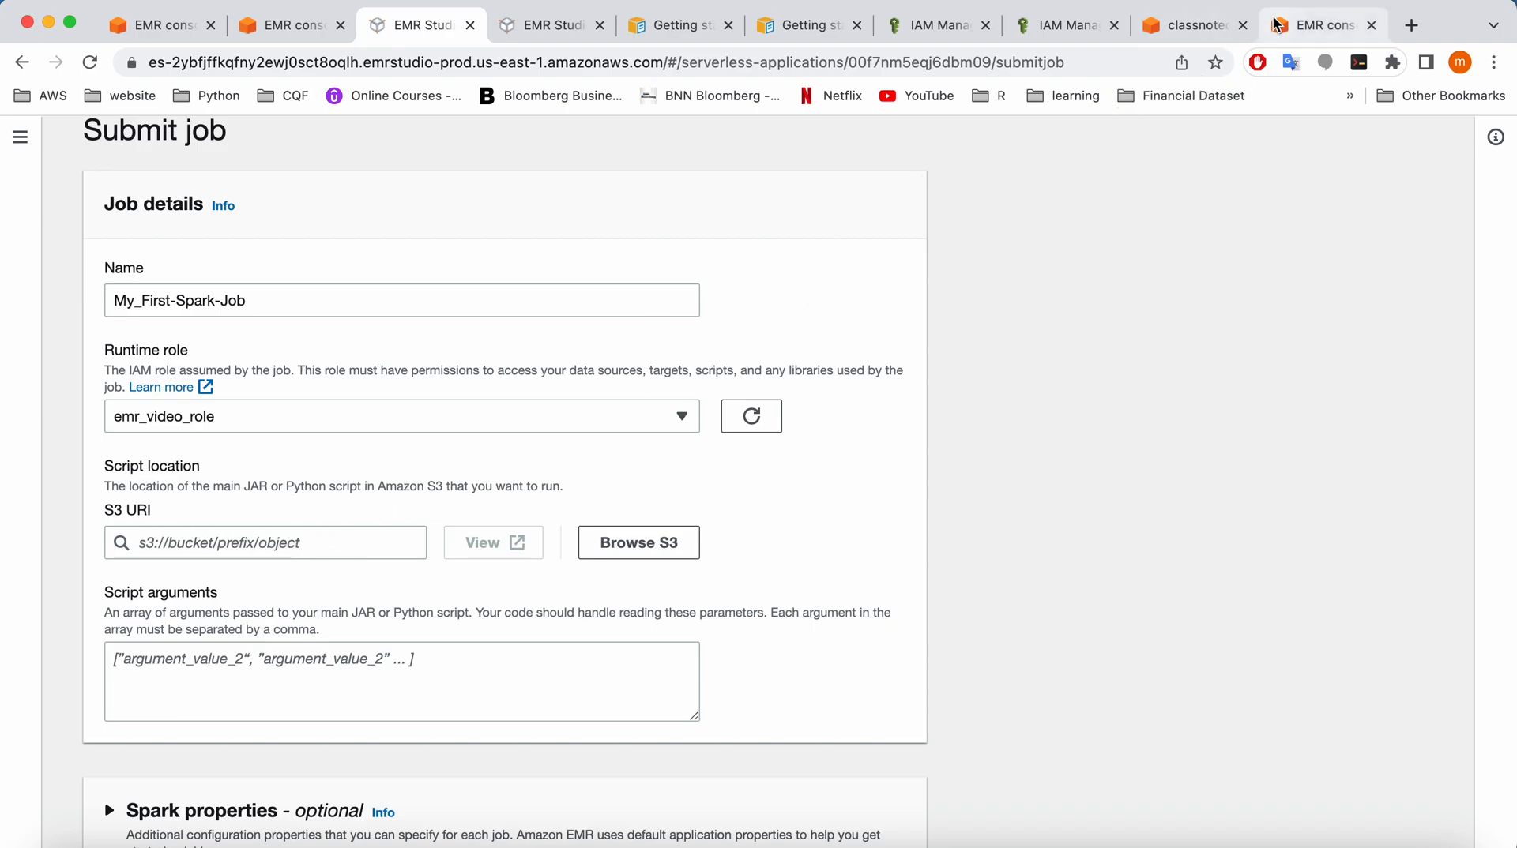
Copy the S3 URI of main_emr.py from classnotecamp's python_code folder
click(1191, 25)
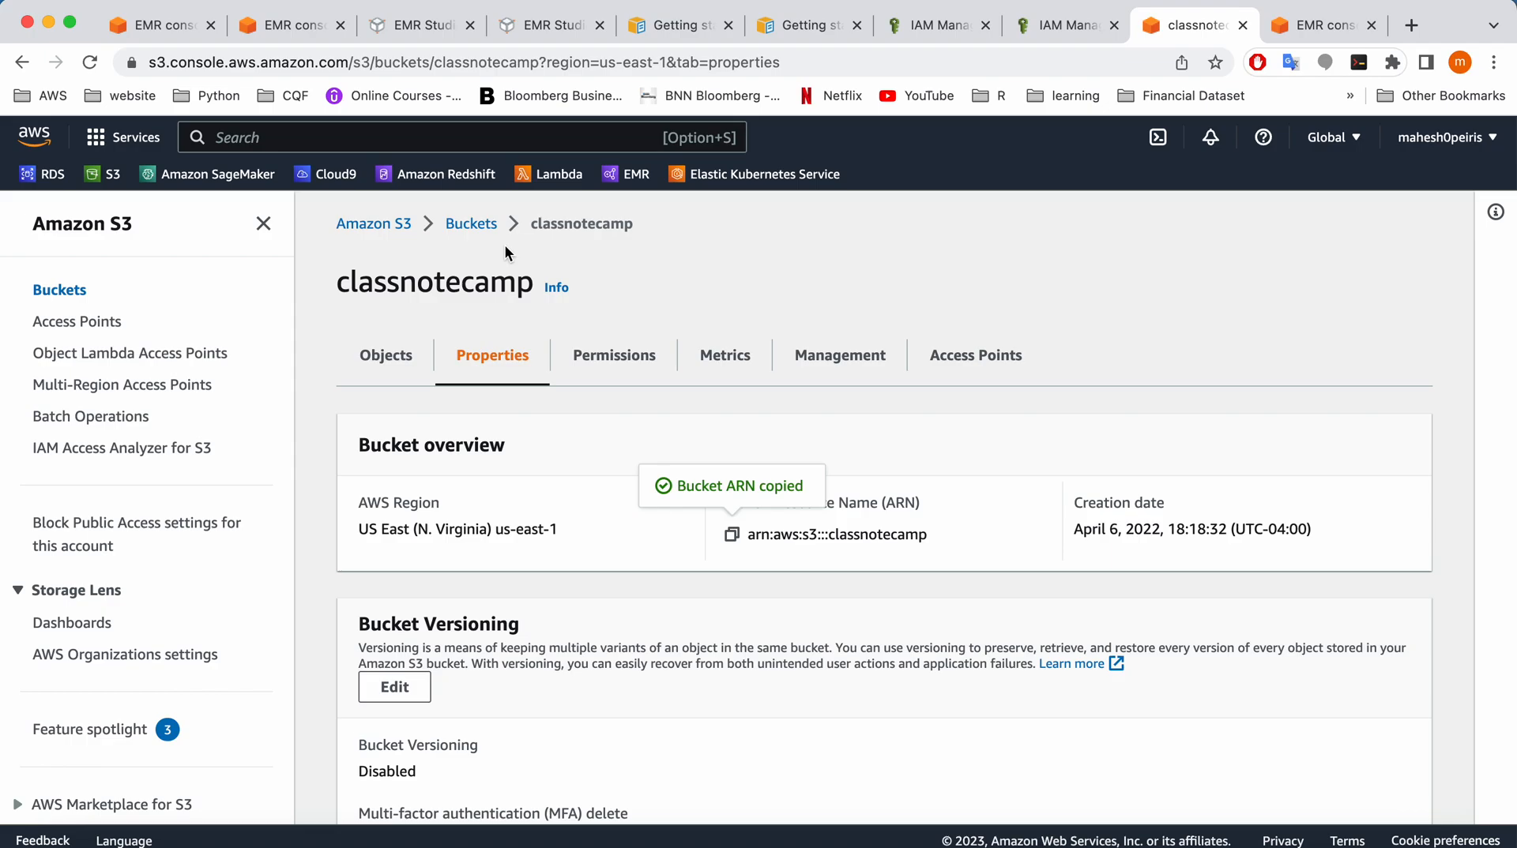
mouse_move(470, 224)
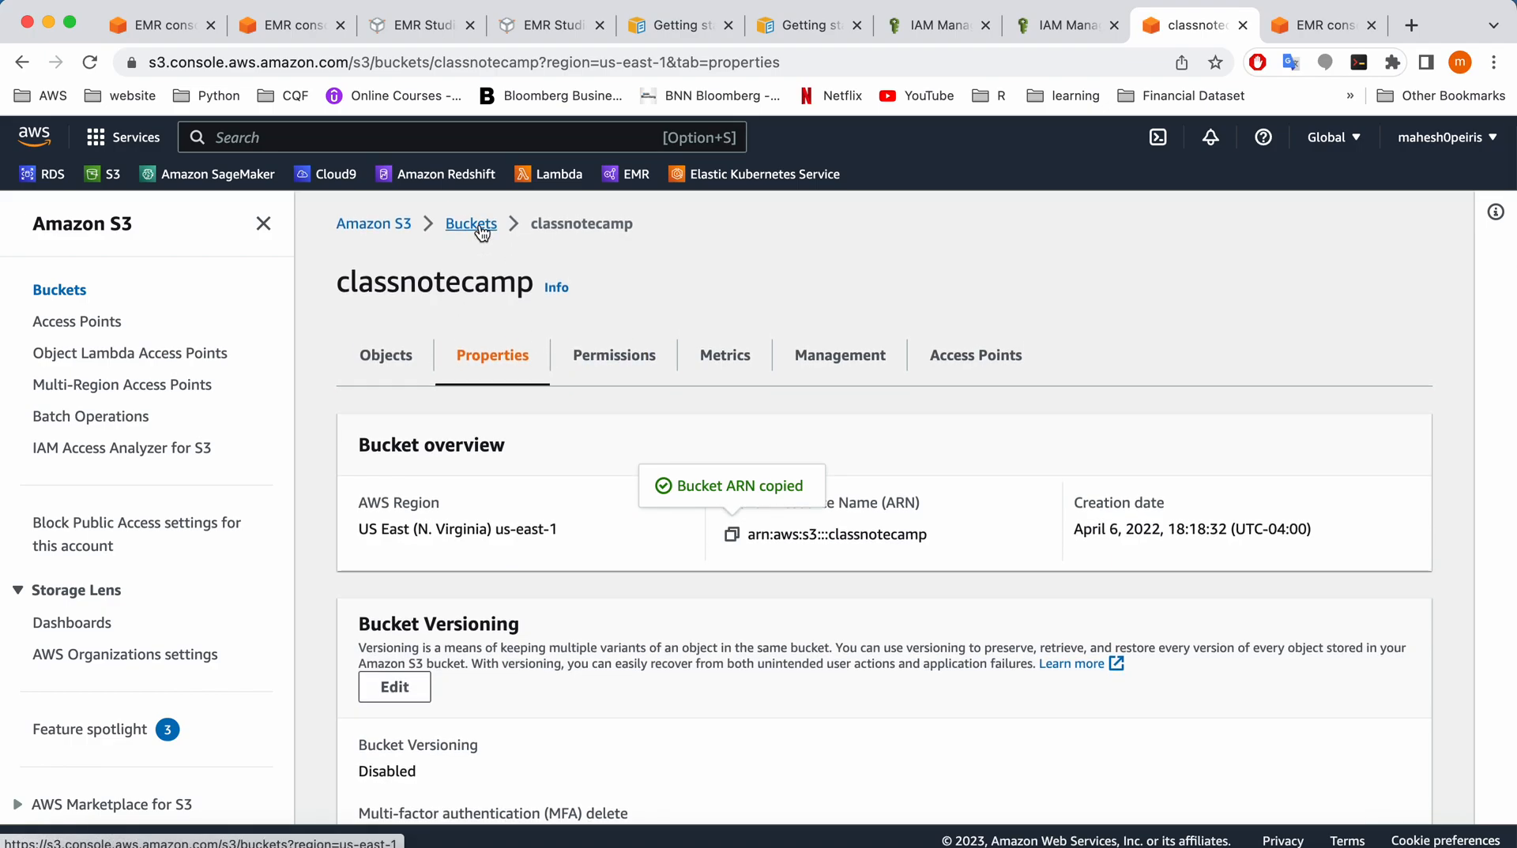
click(384, 354)
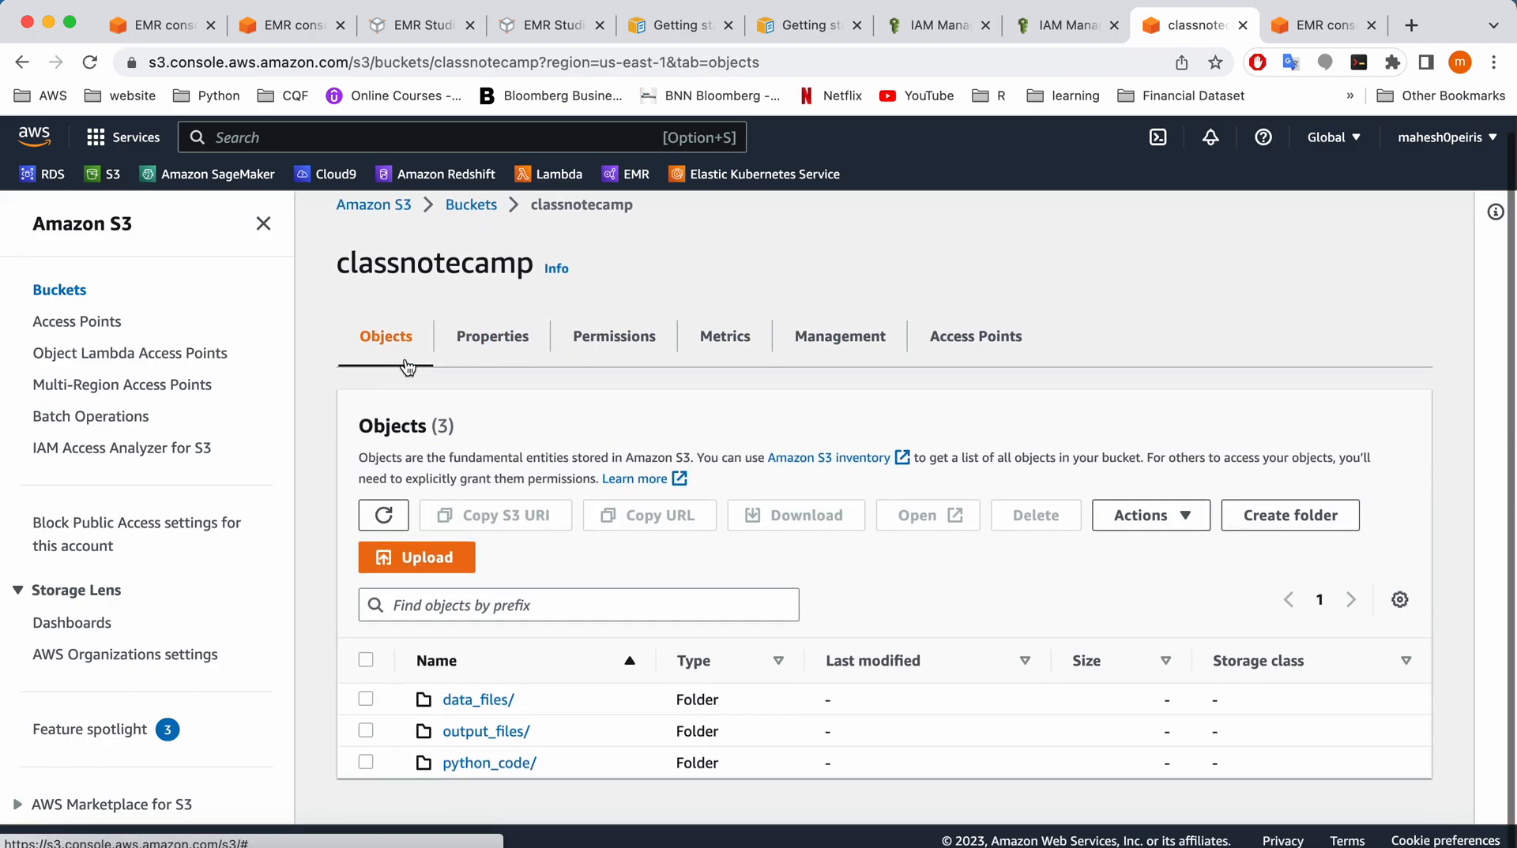
click(488, 763)
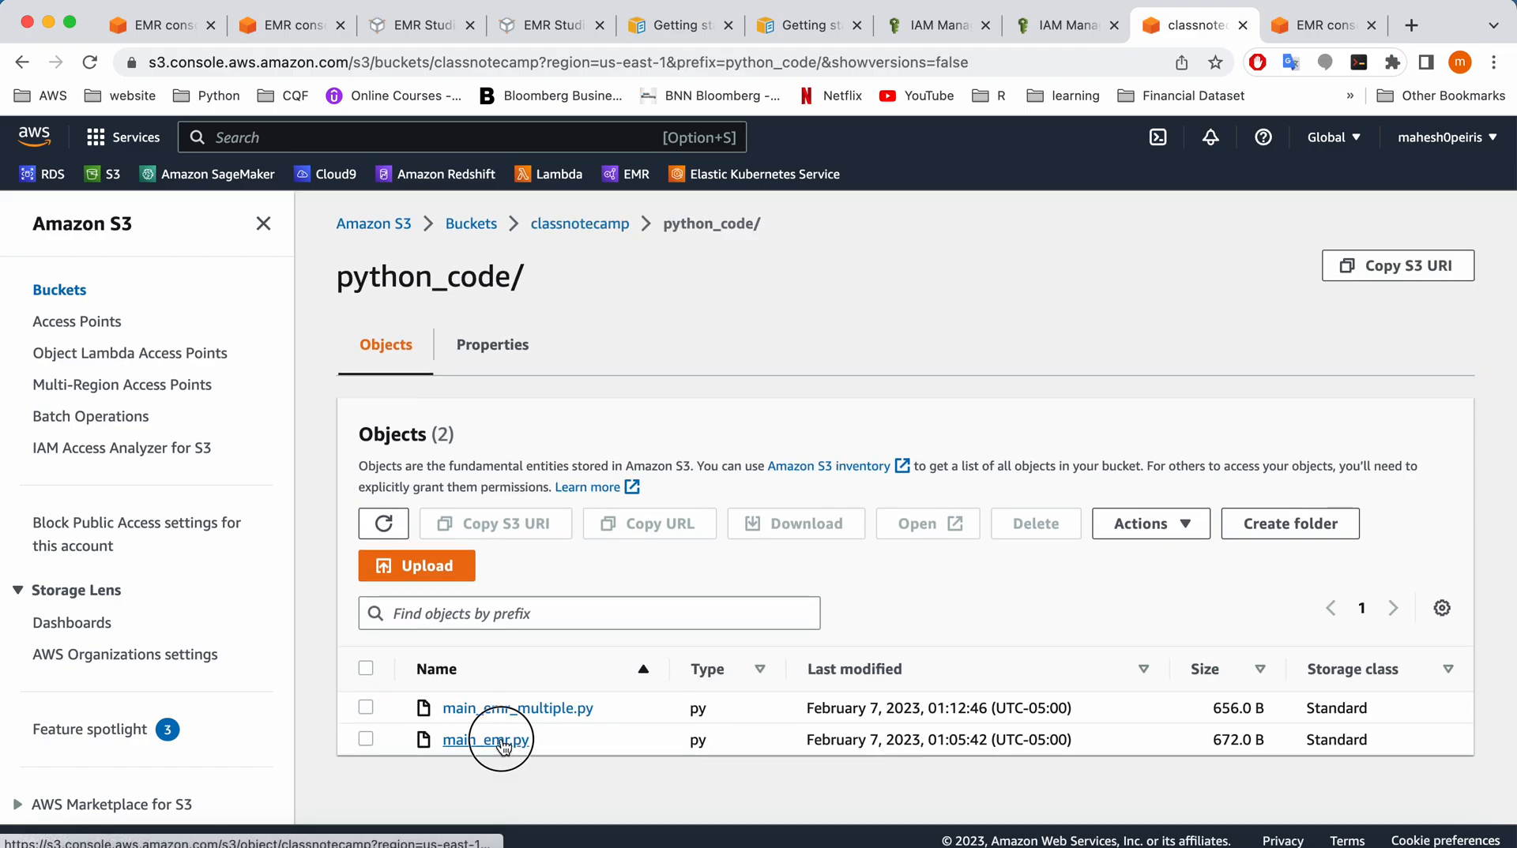
click(486, 739)
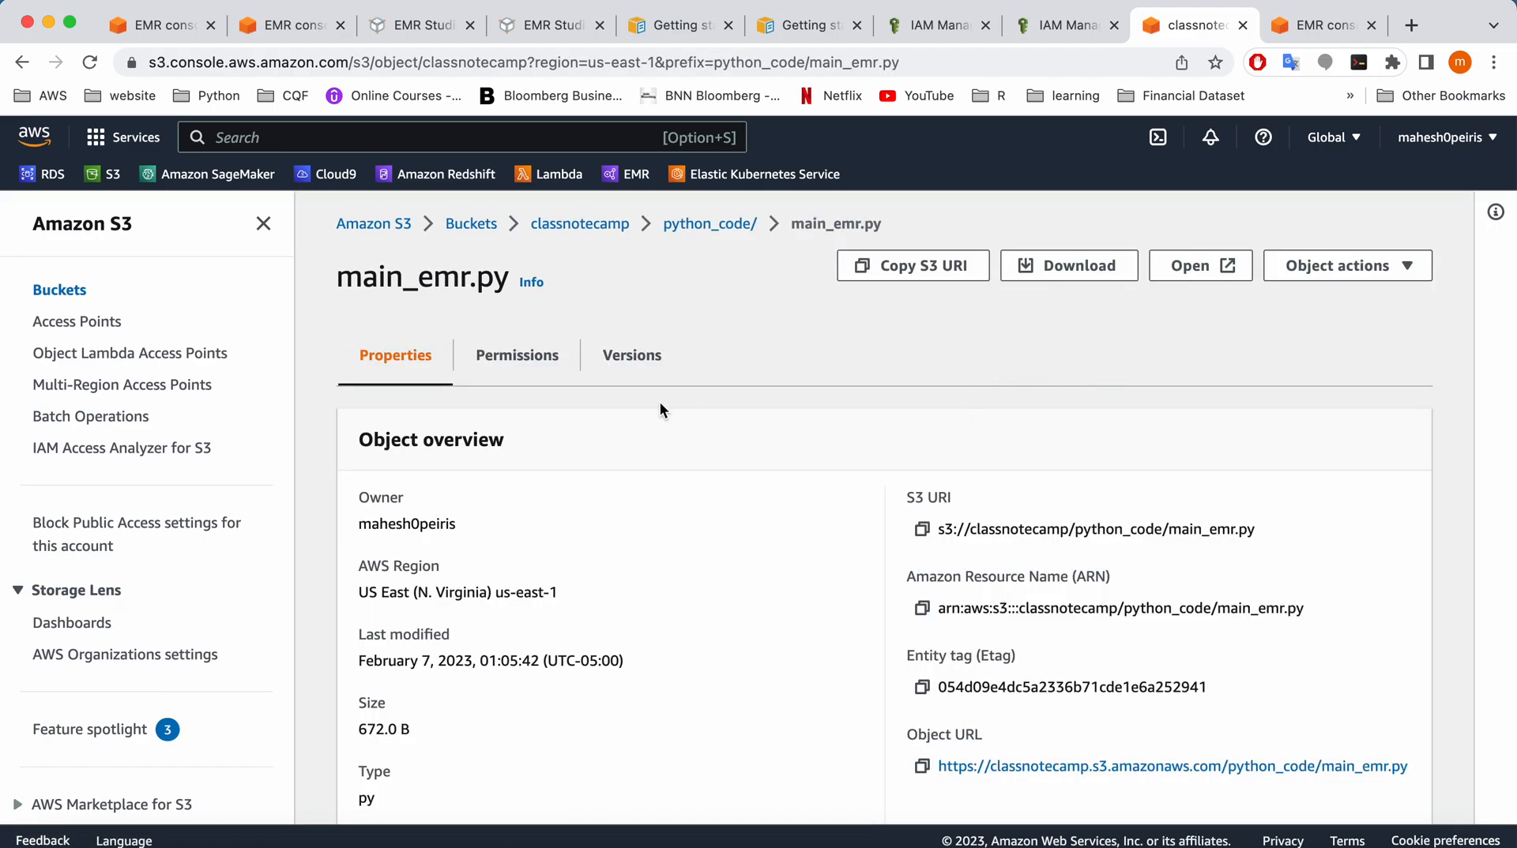
scroll(down, 3)
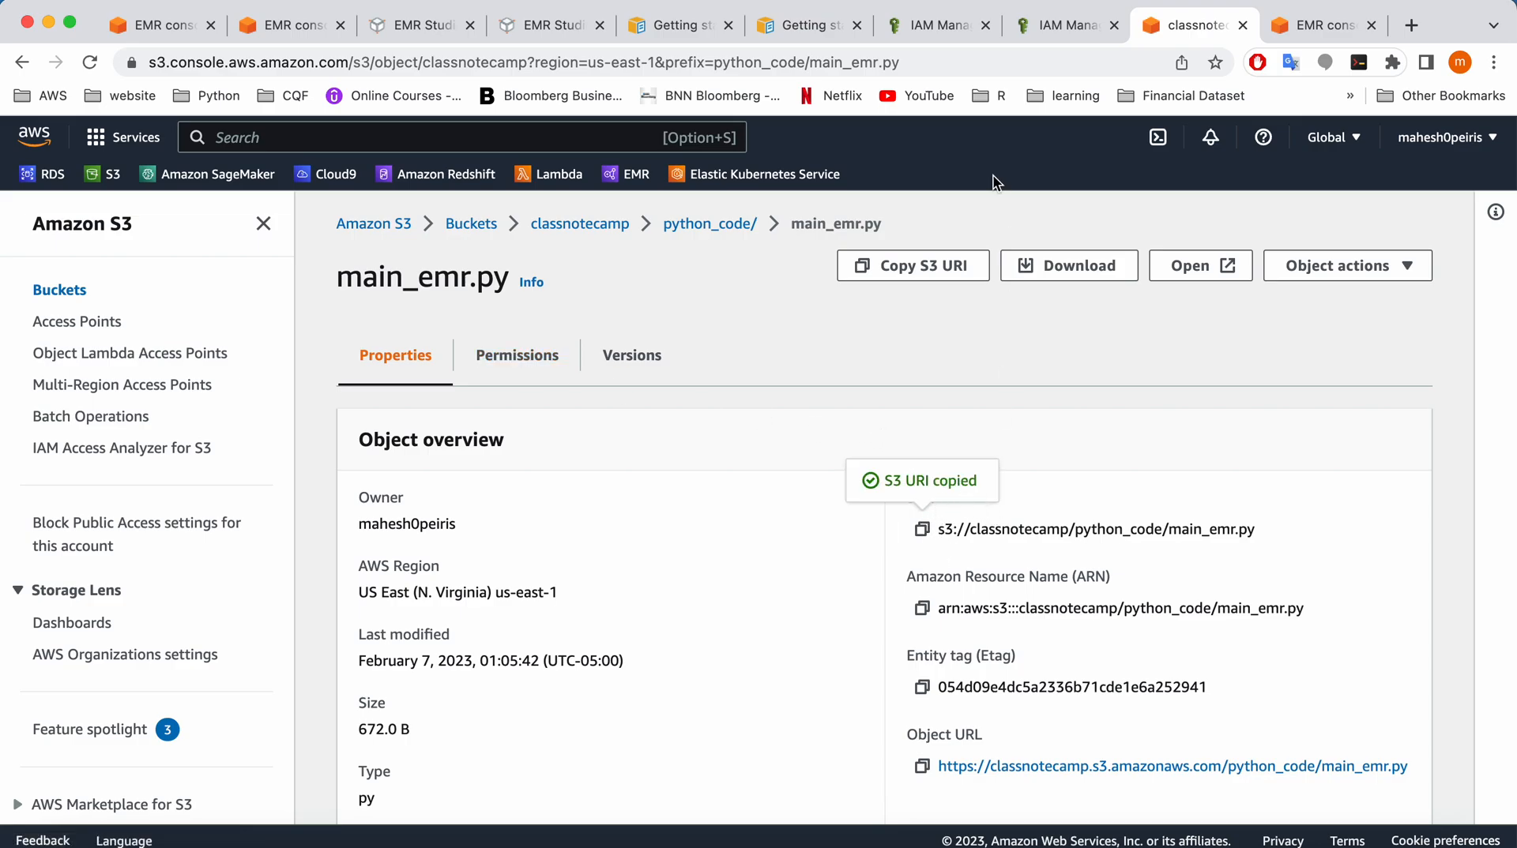
click(421, 25)
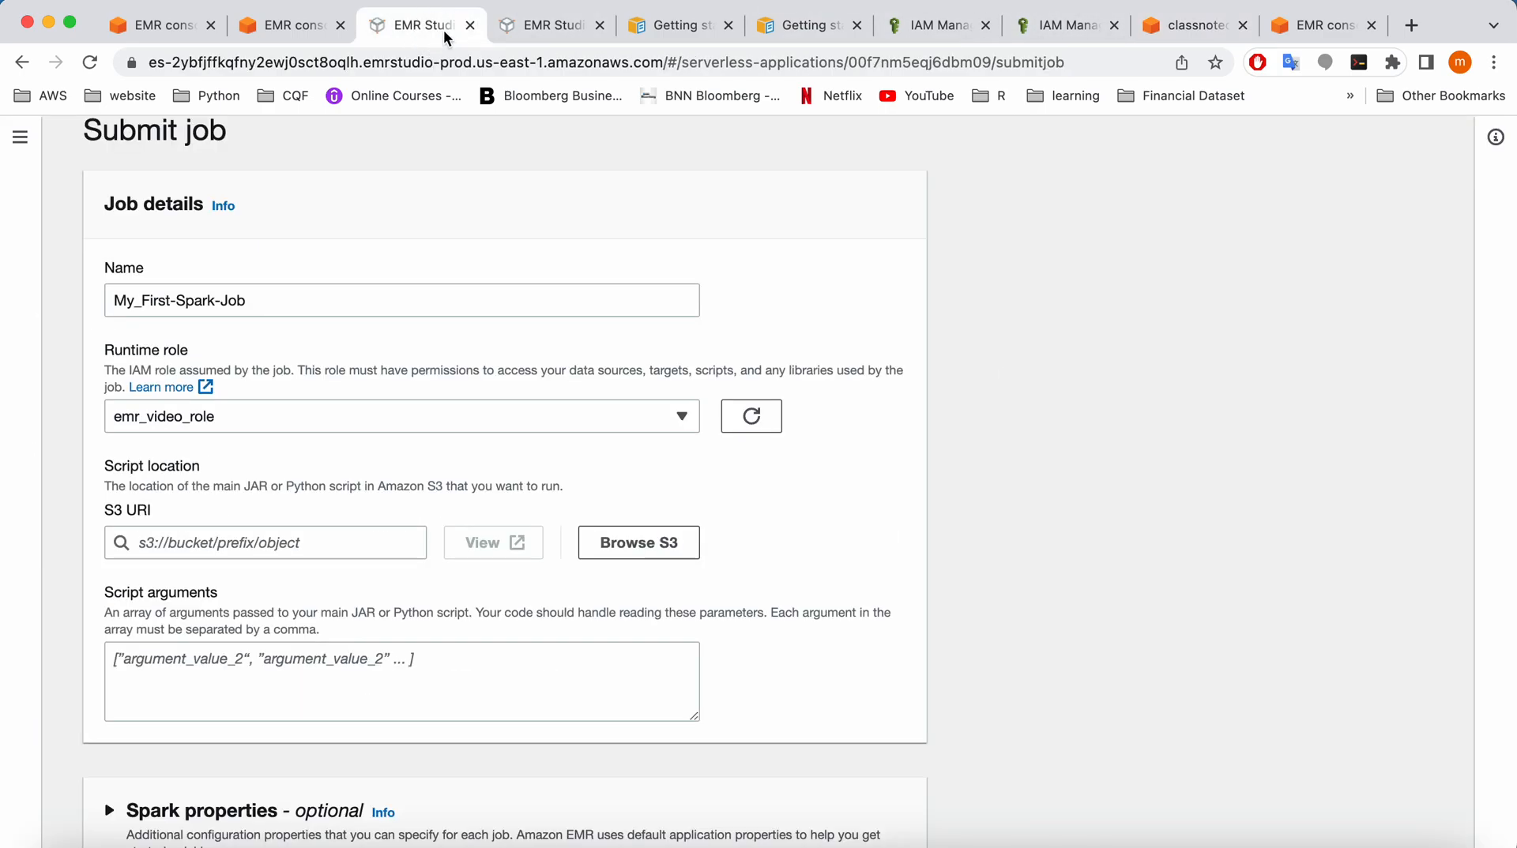
Paste the main_emr.py URI as the script location and submit the job
click(264, 542)
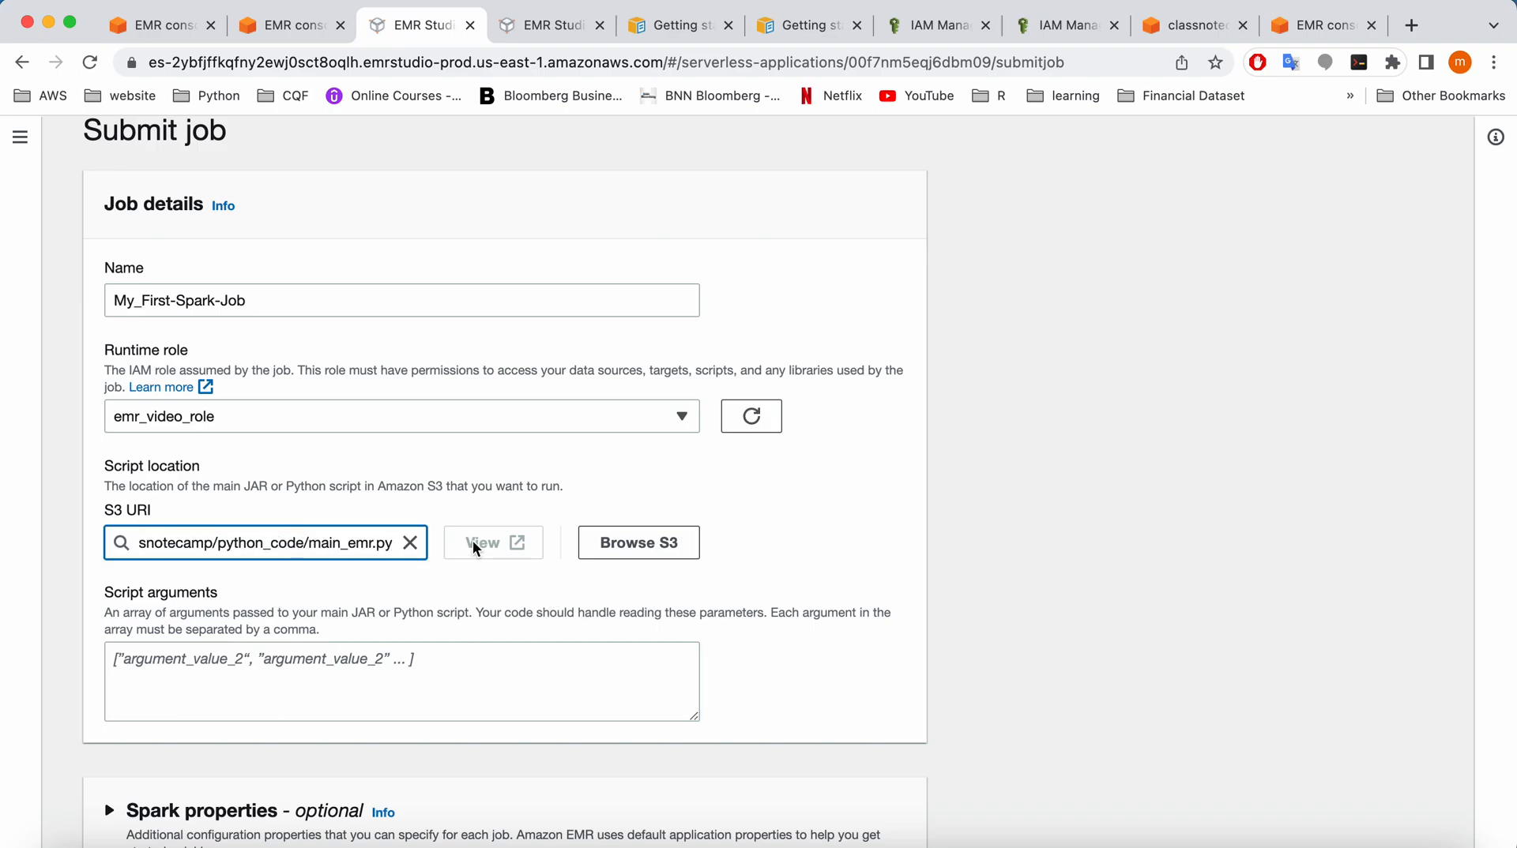
scroll(down, 3)
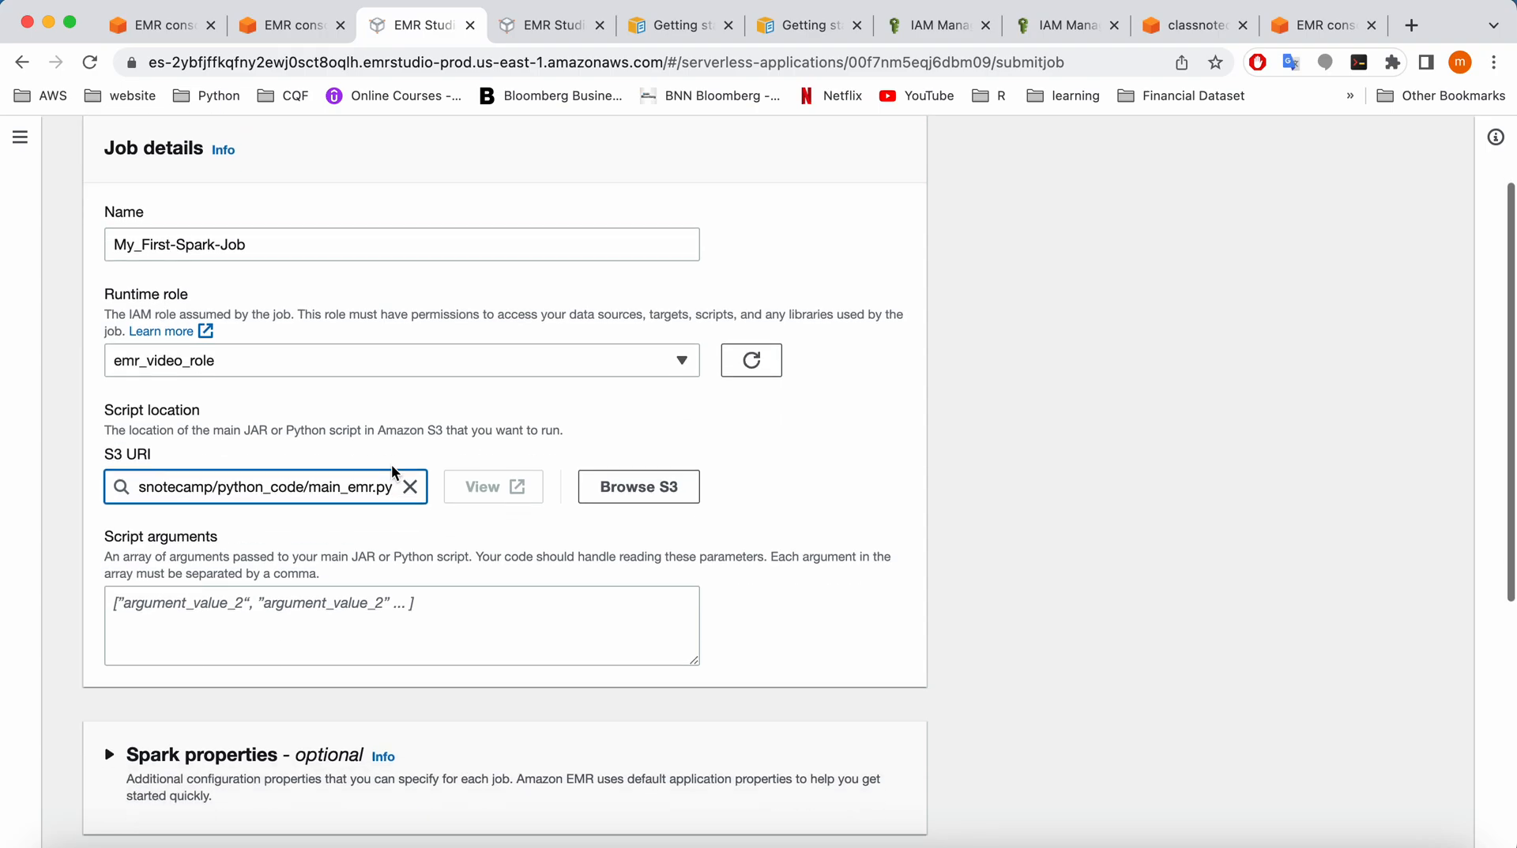
scroll(down, 3)
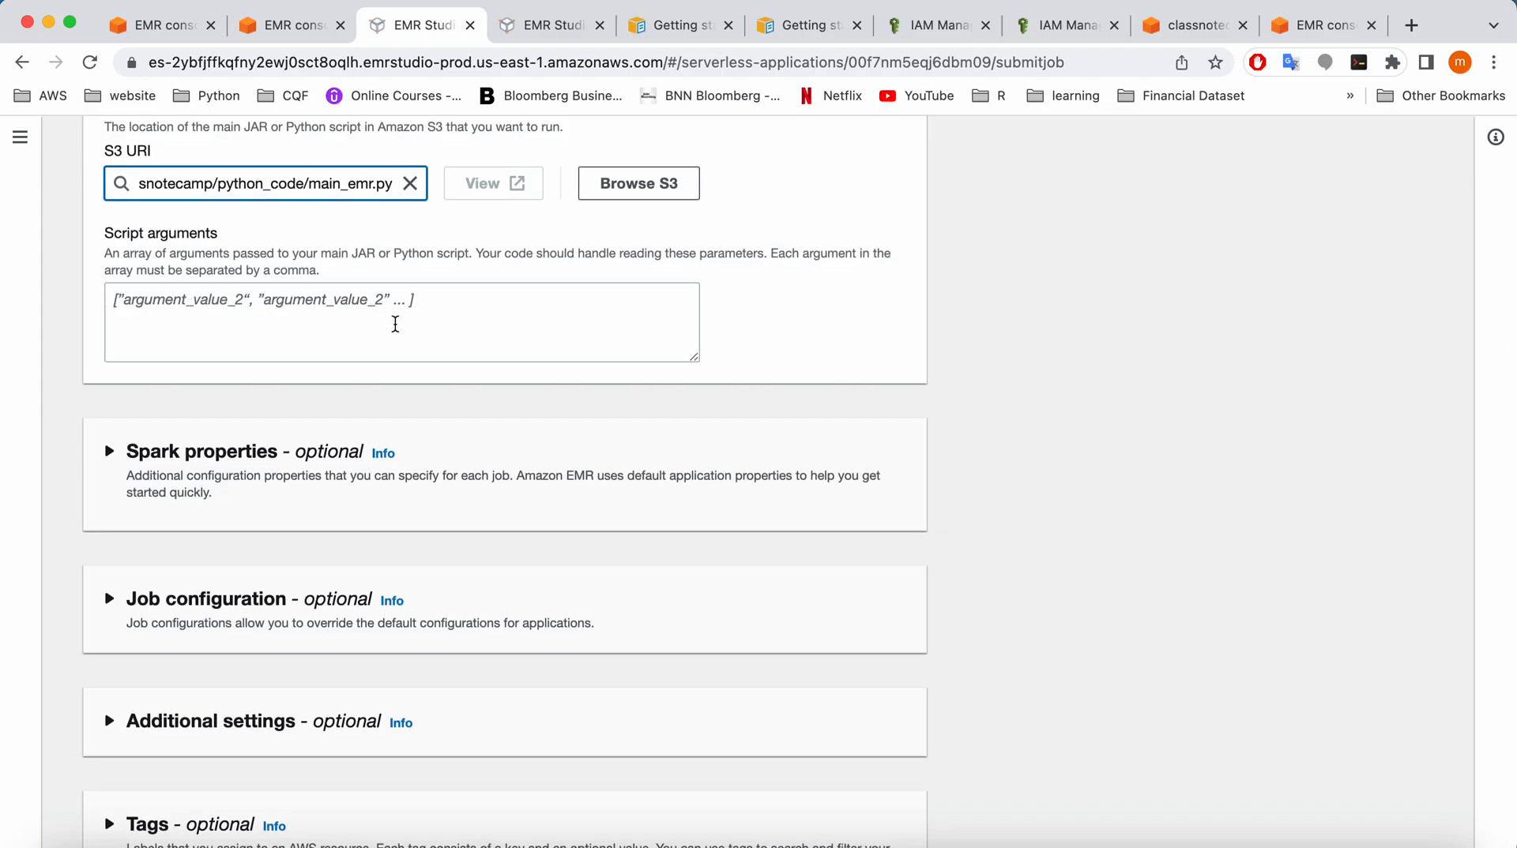
scroll(down, 3)
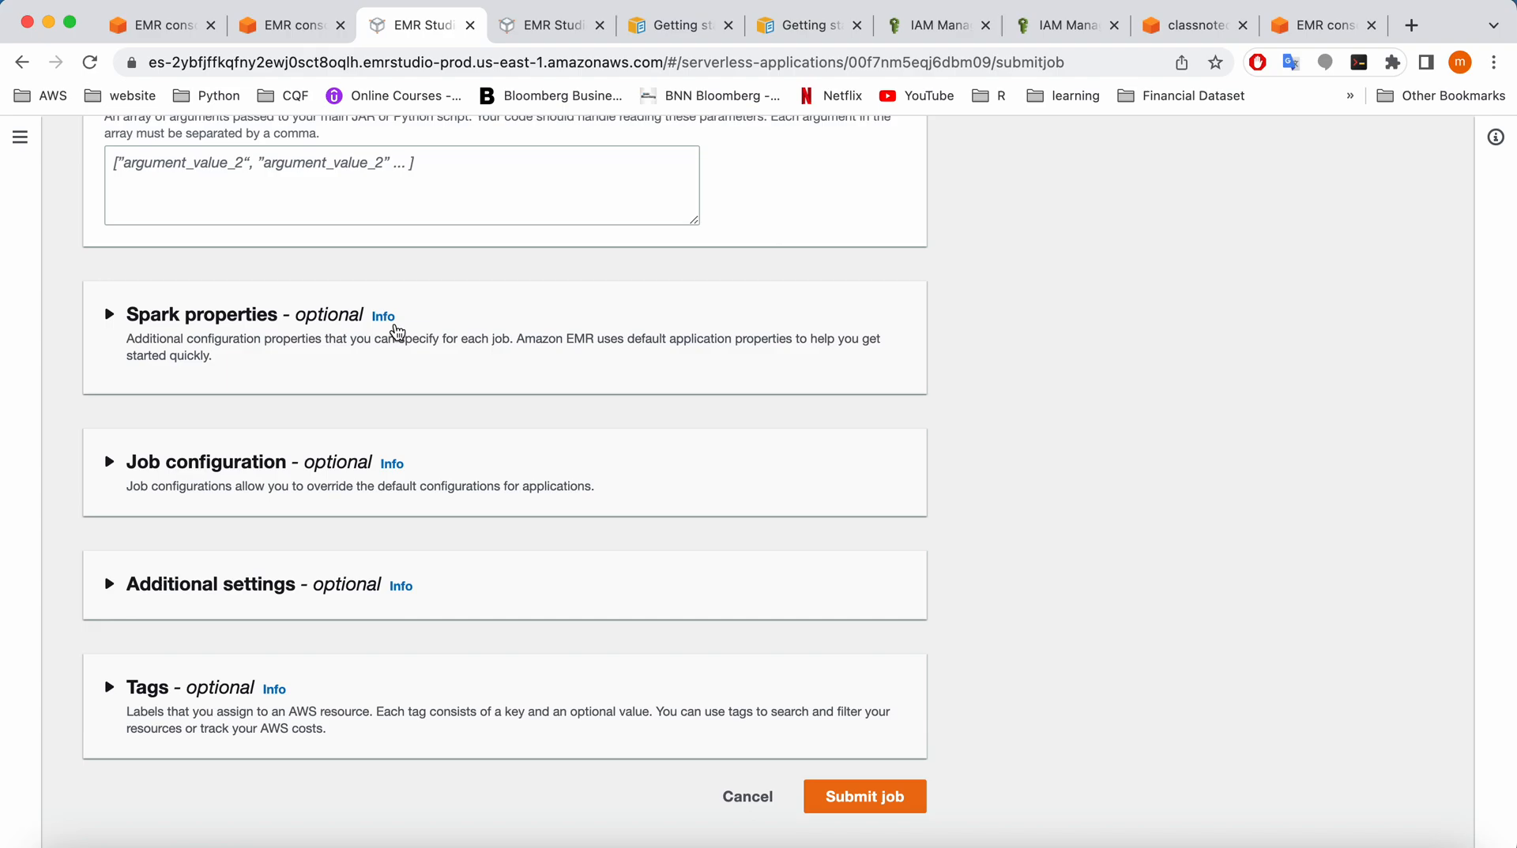
mouse_move(314, 456)
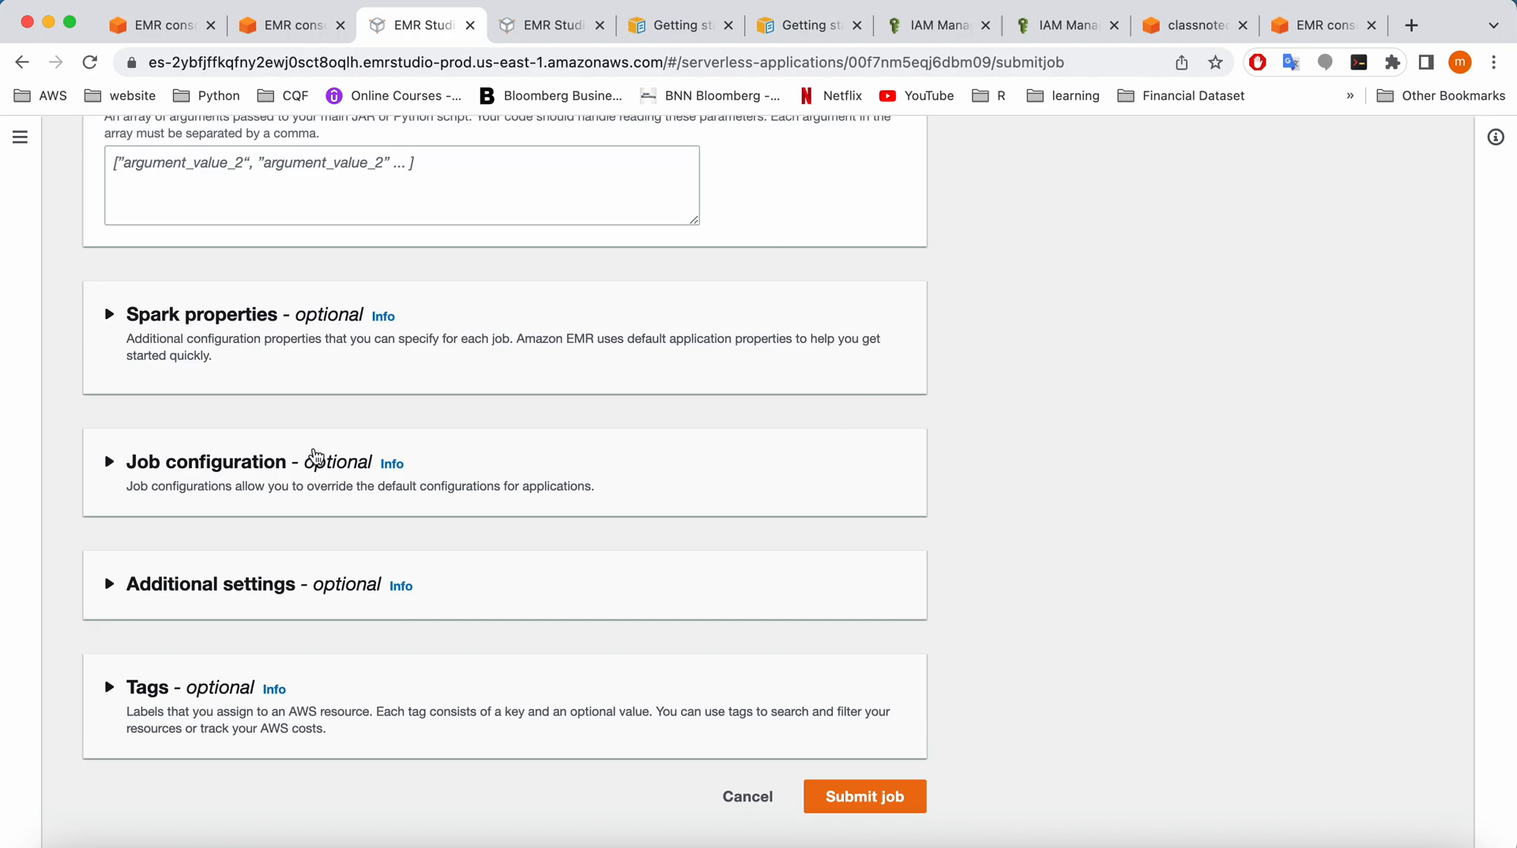
mouse_move(475, 249)
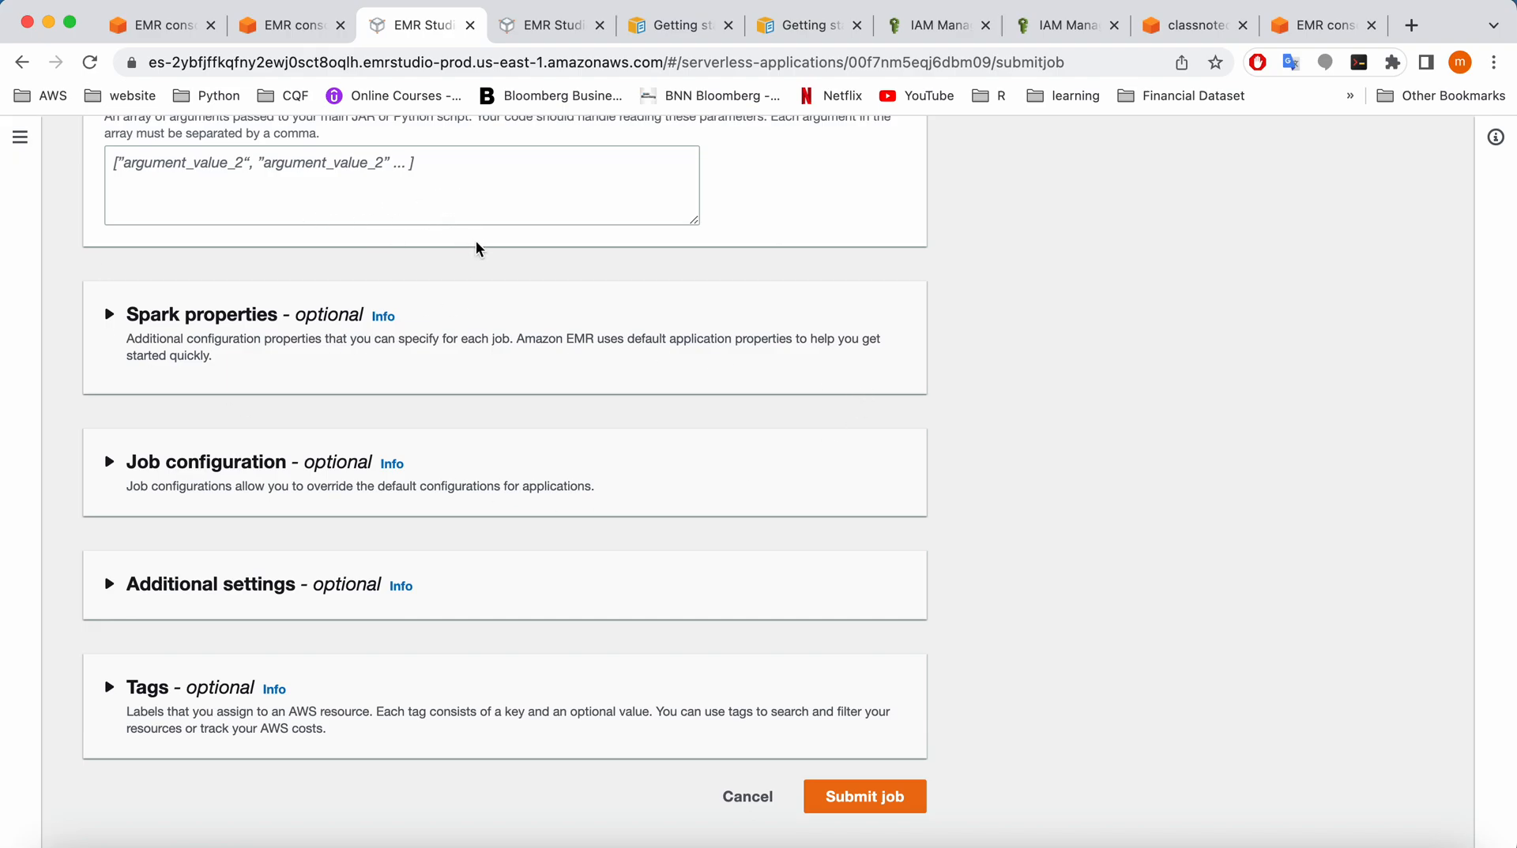
mouse_move(796, 414)
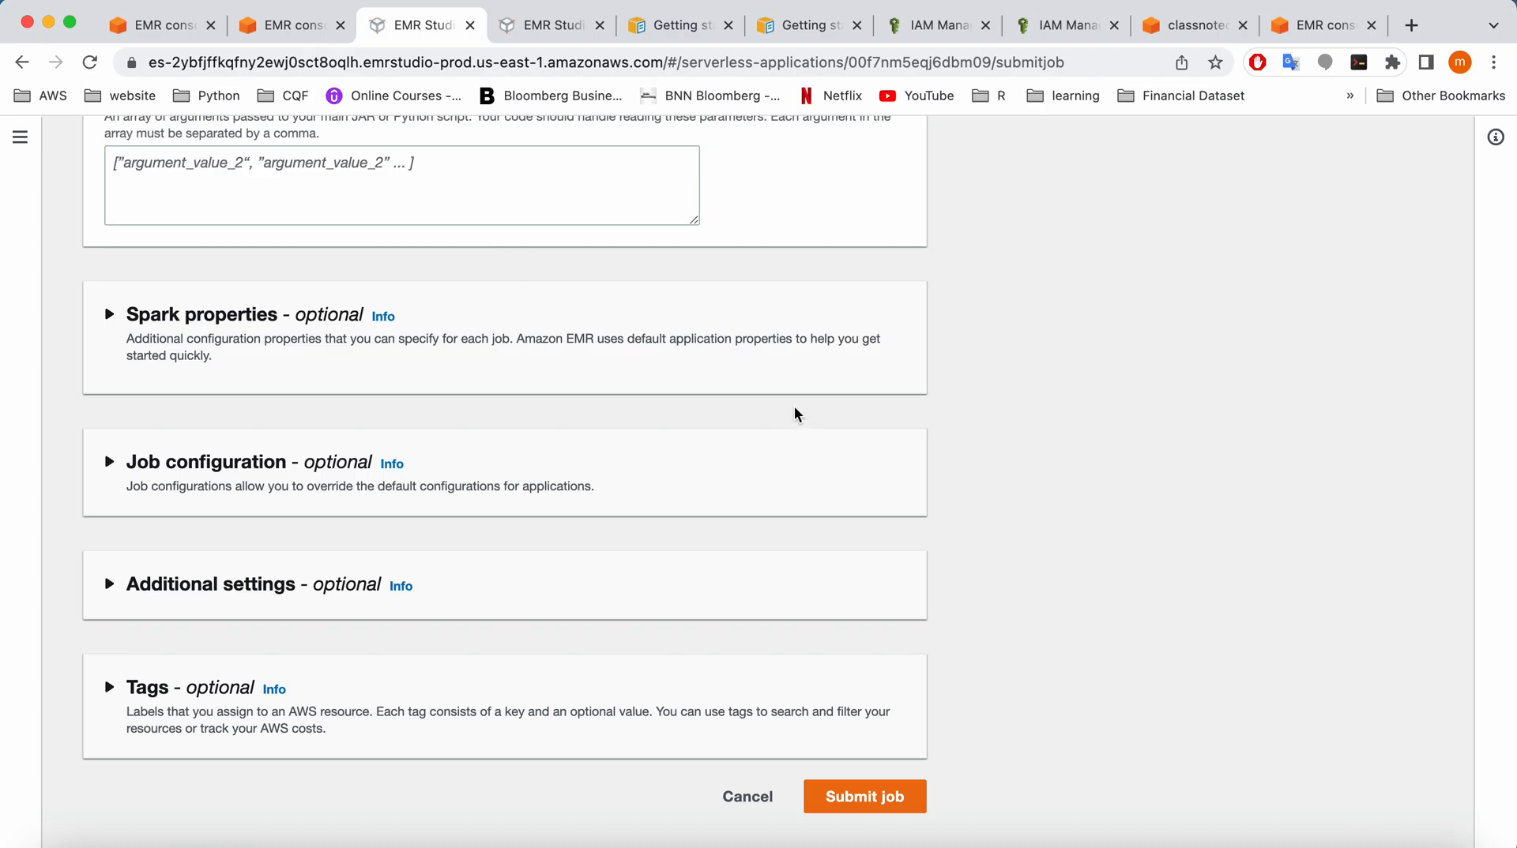
mouse_move(989, 705)
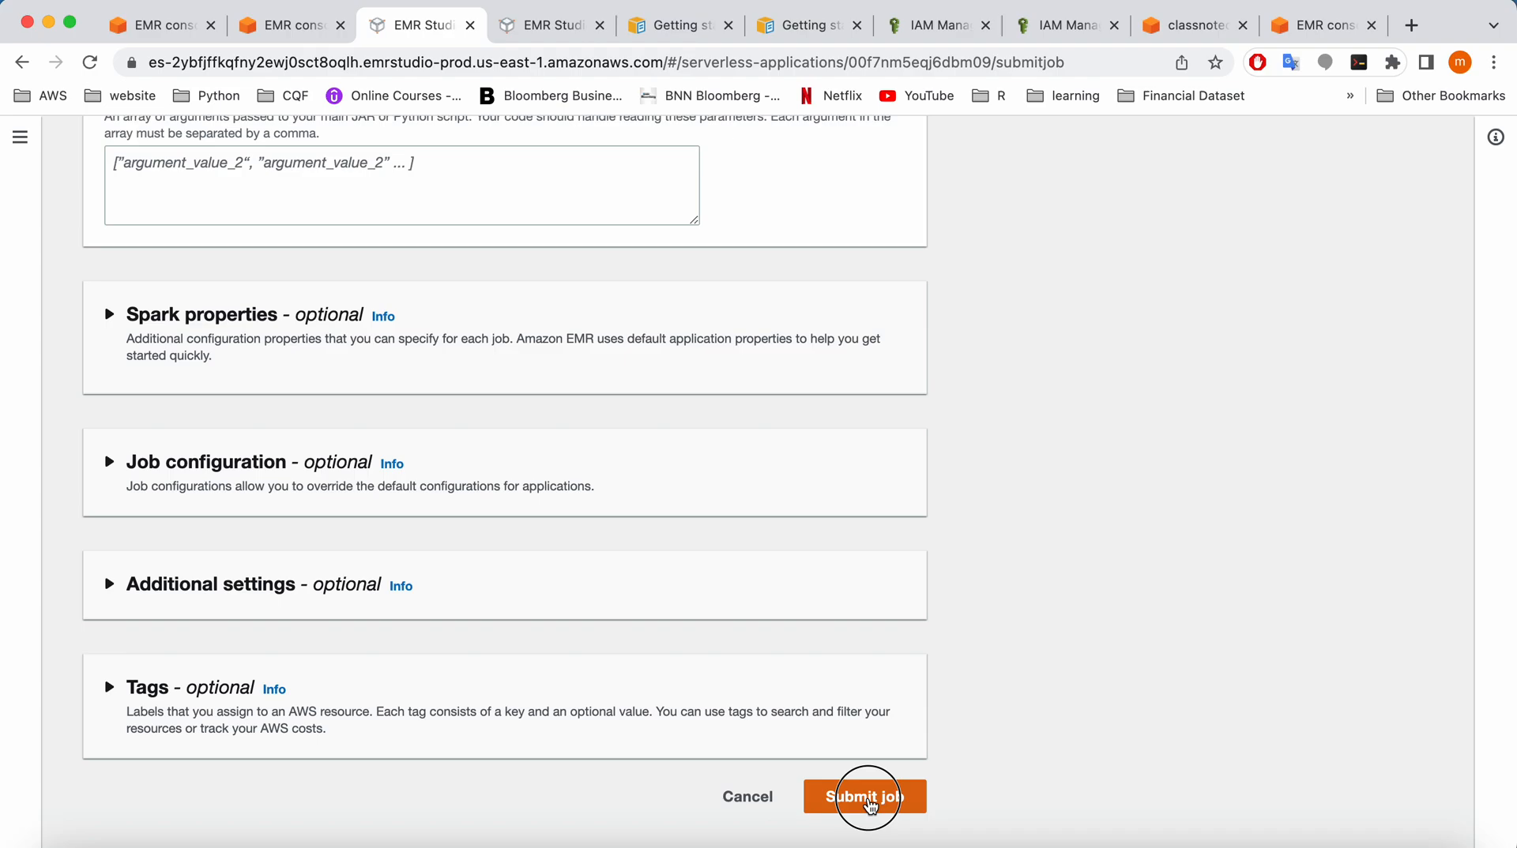
click(861, 796)
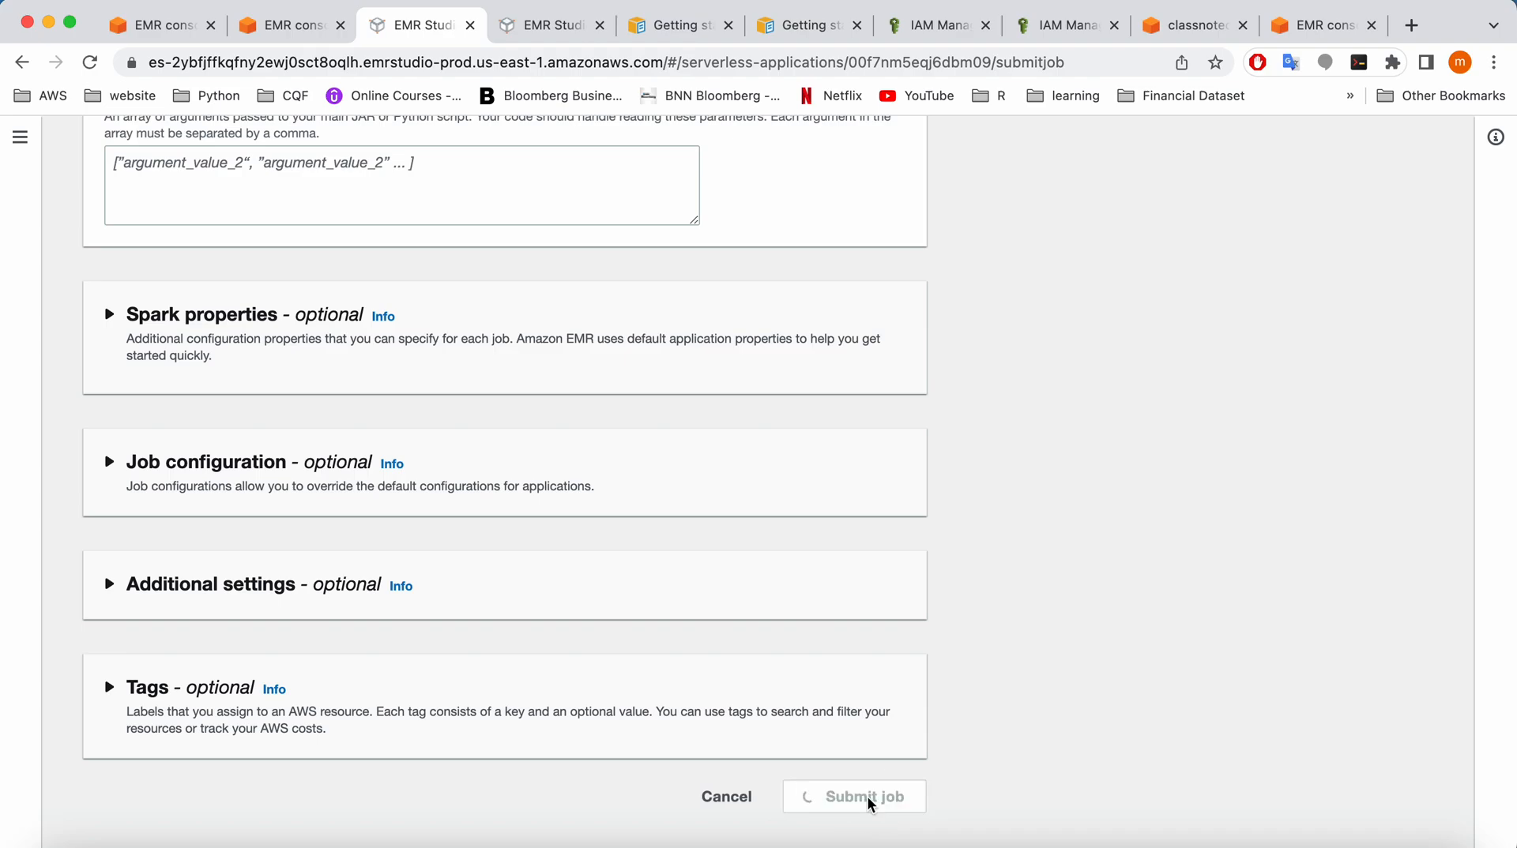
click(853, 796)
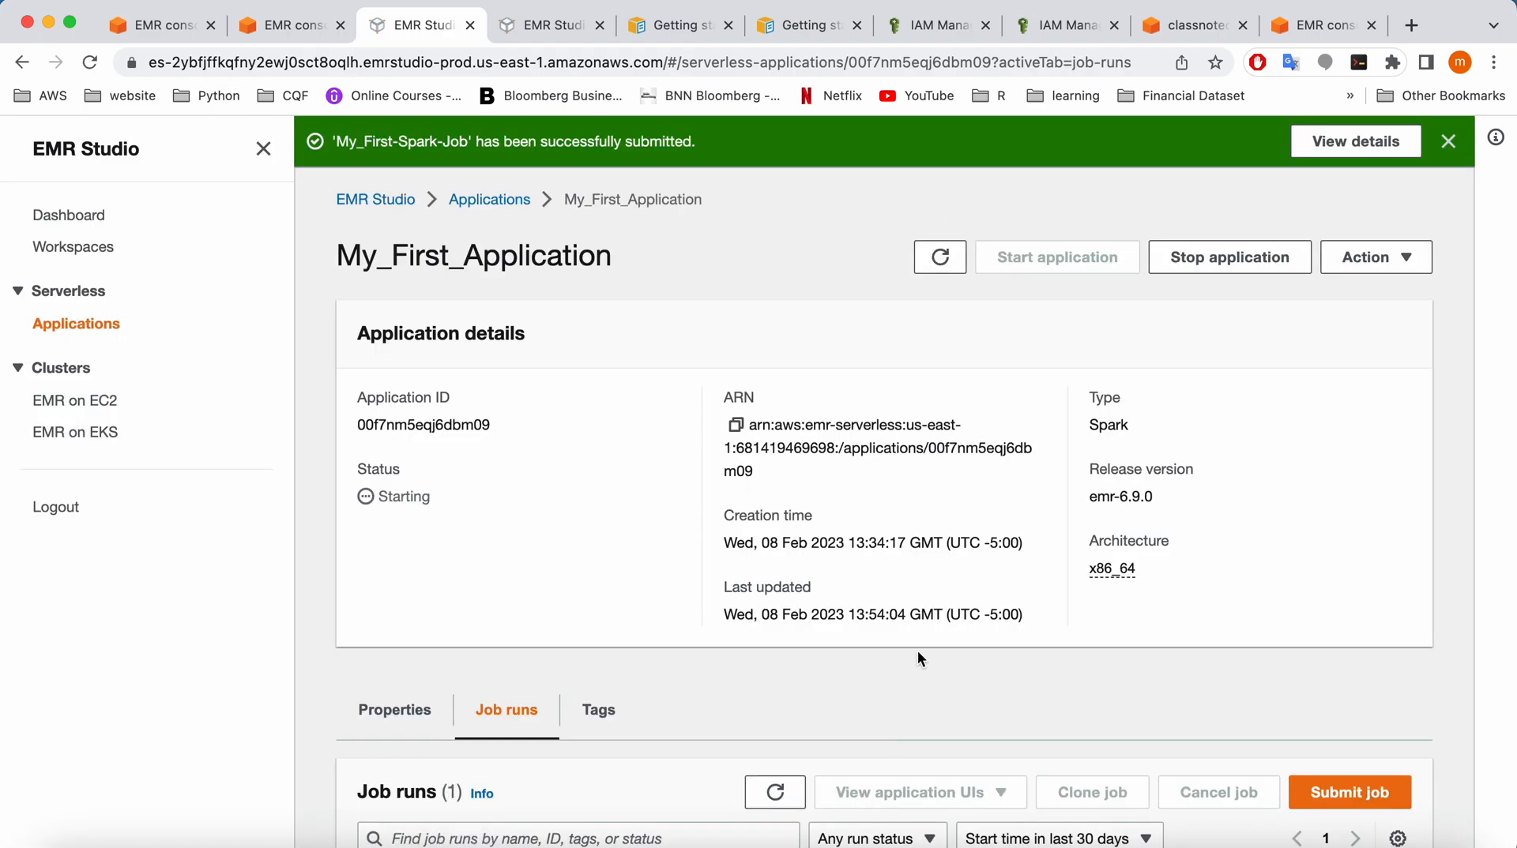
scroll(down, 3)
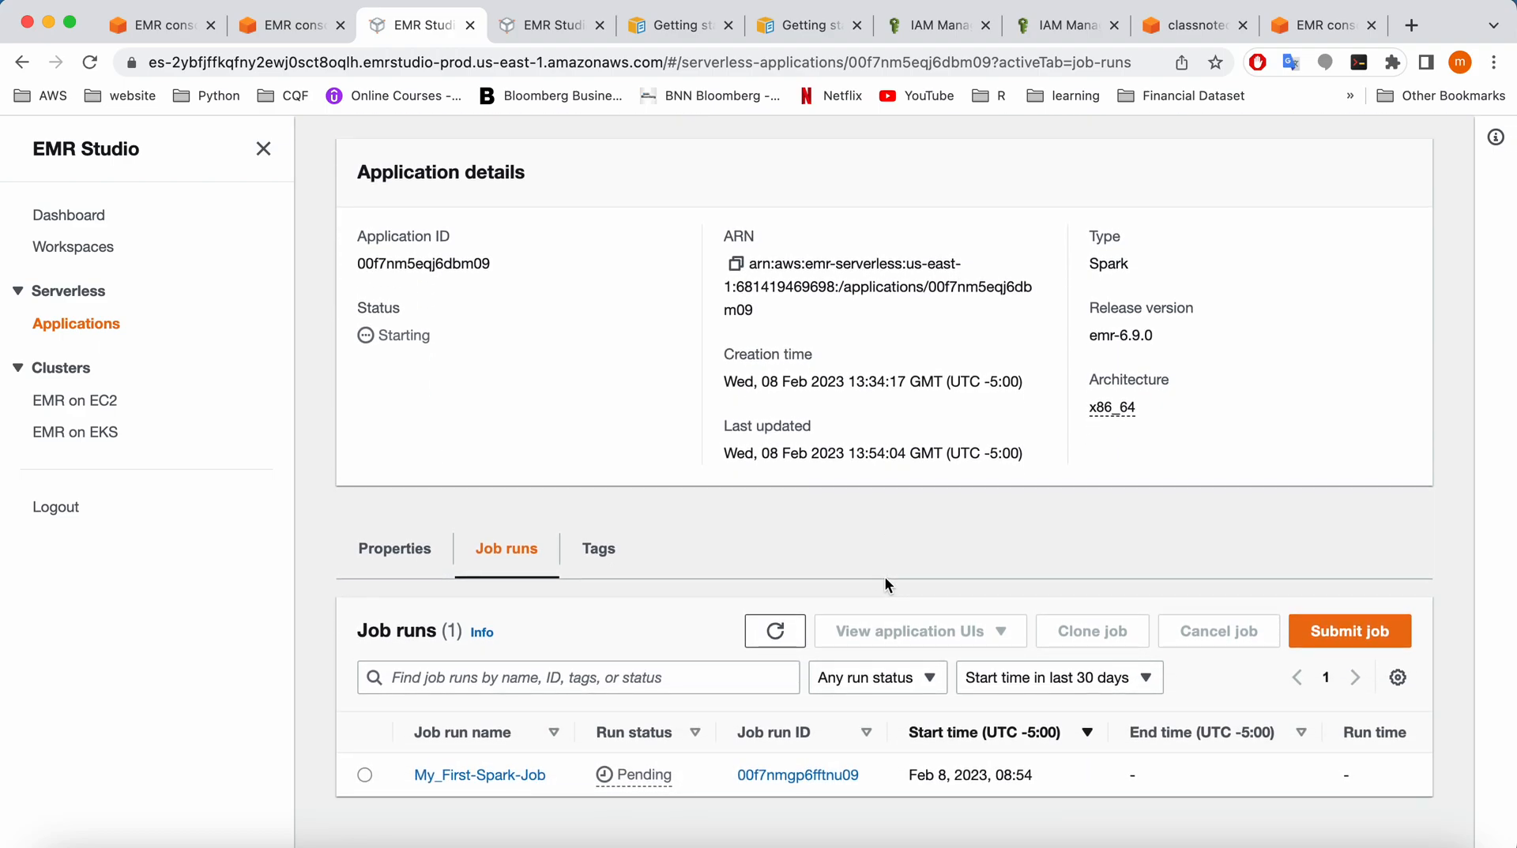
click(774, 630)
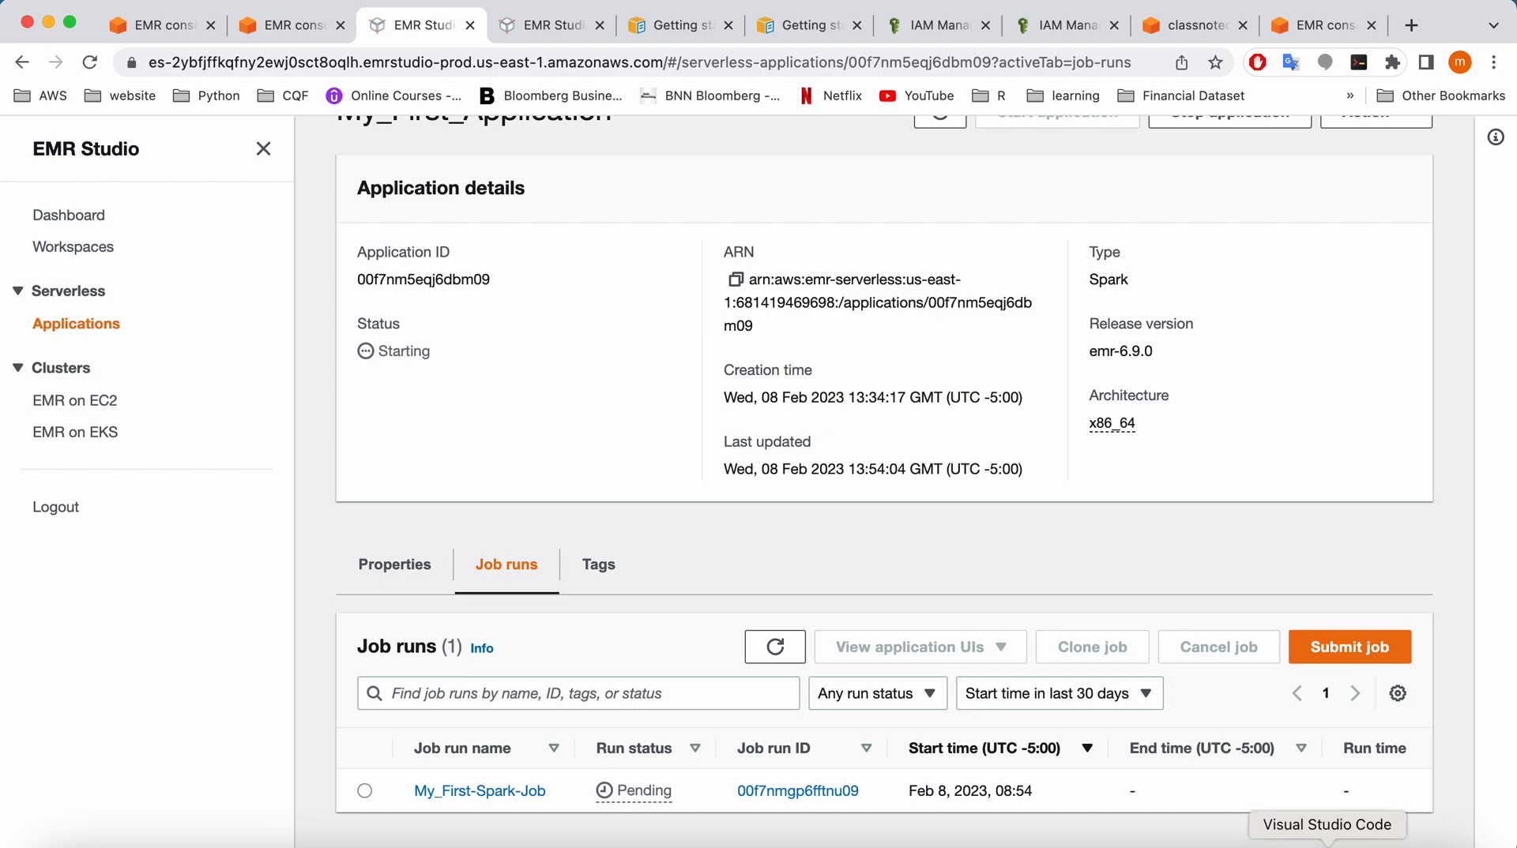
click(1326, 824)
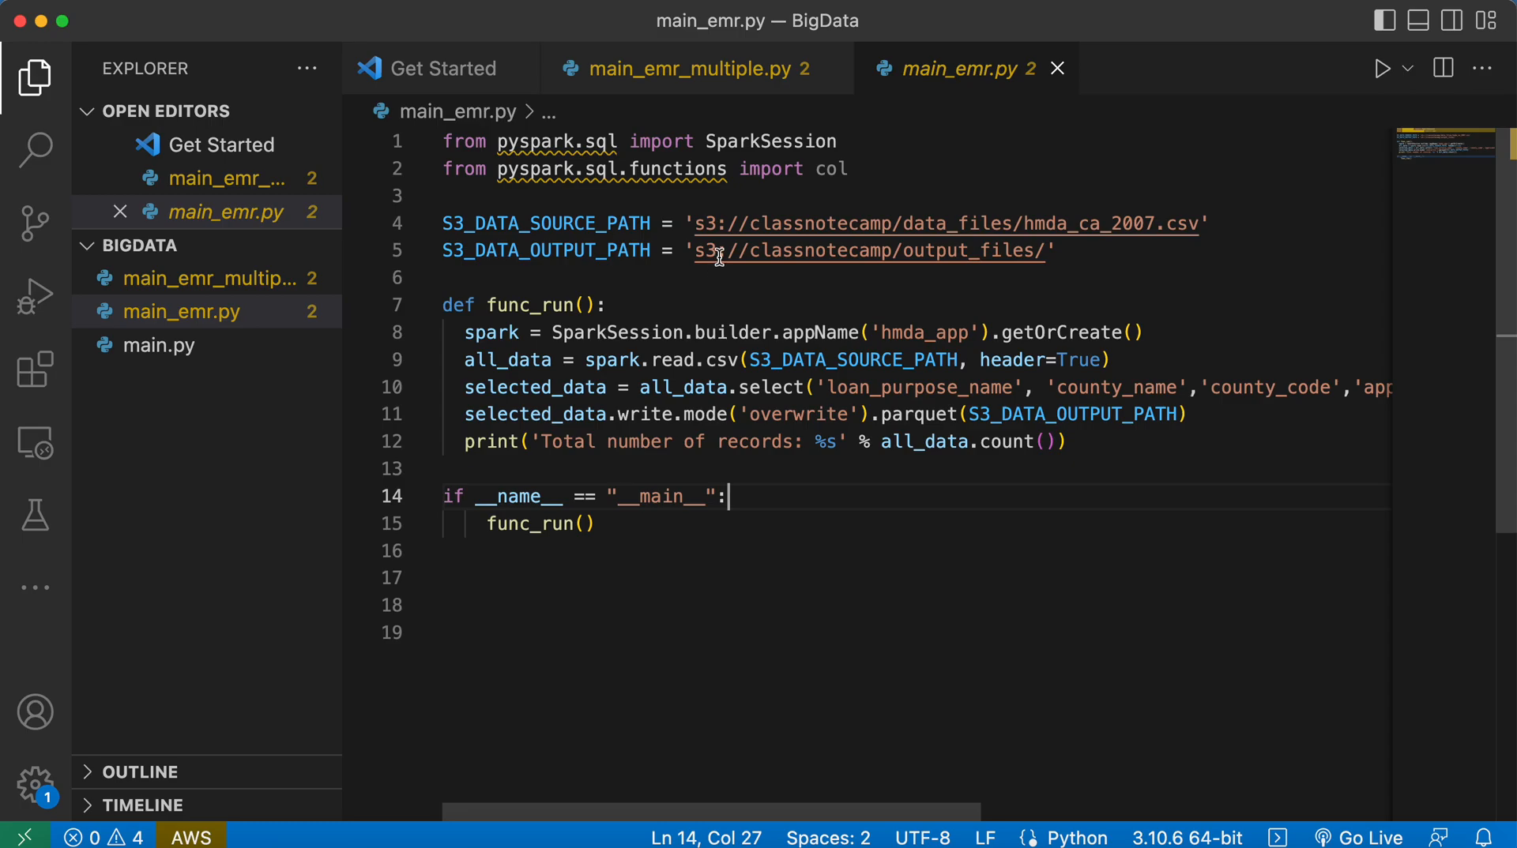
mouse_move(817, 222)
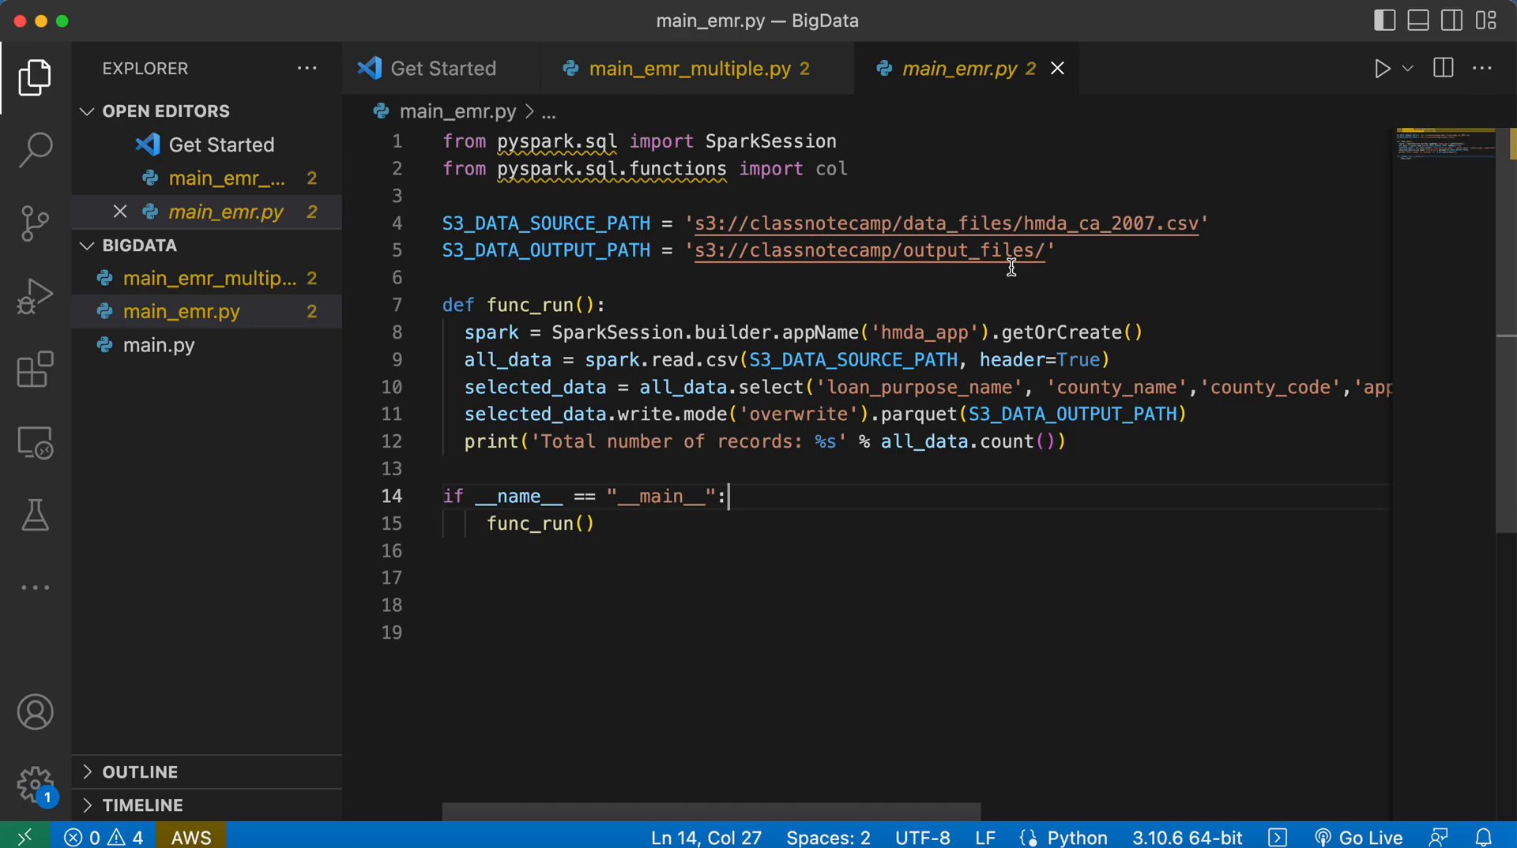
mouse_move(840, 388)
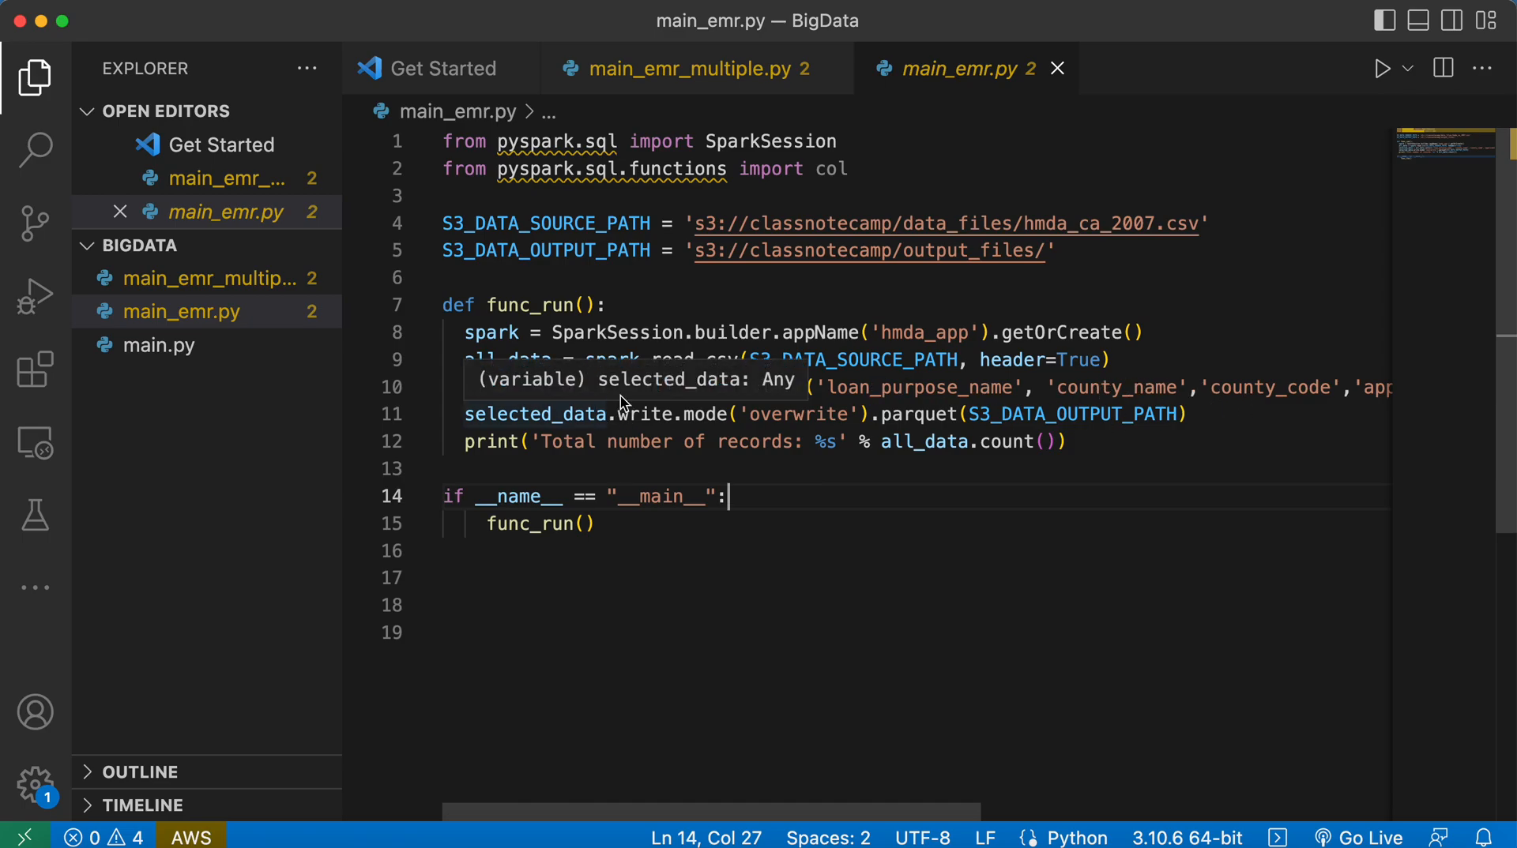
mouse_move(658, 293)
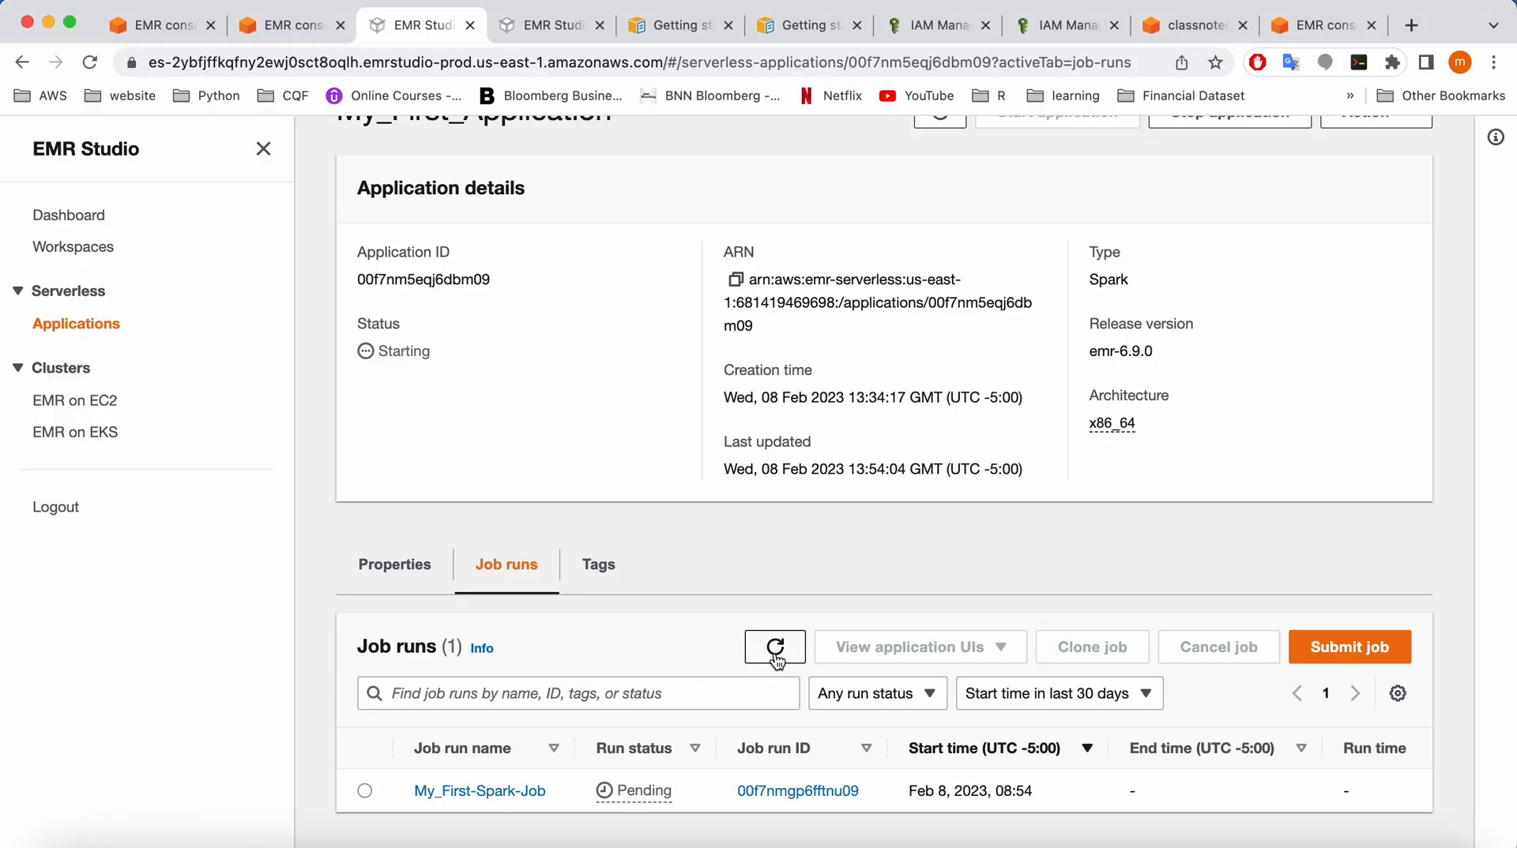
mouse_move(673, 617)
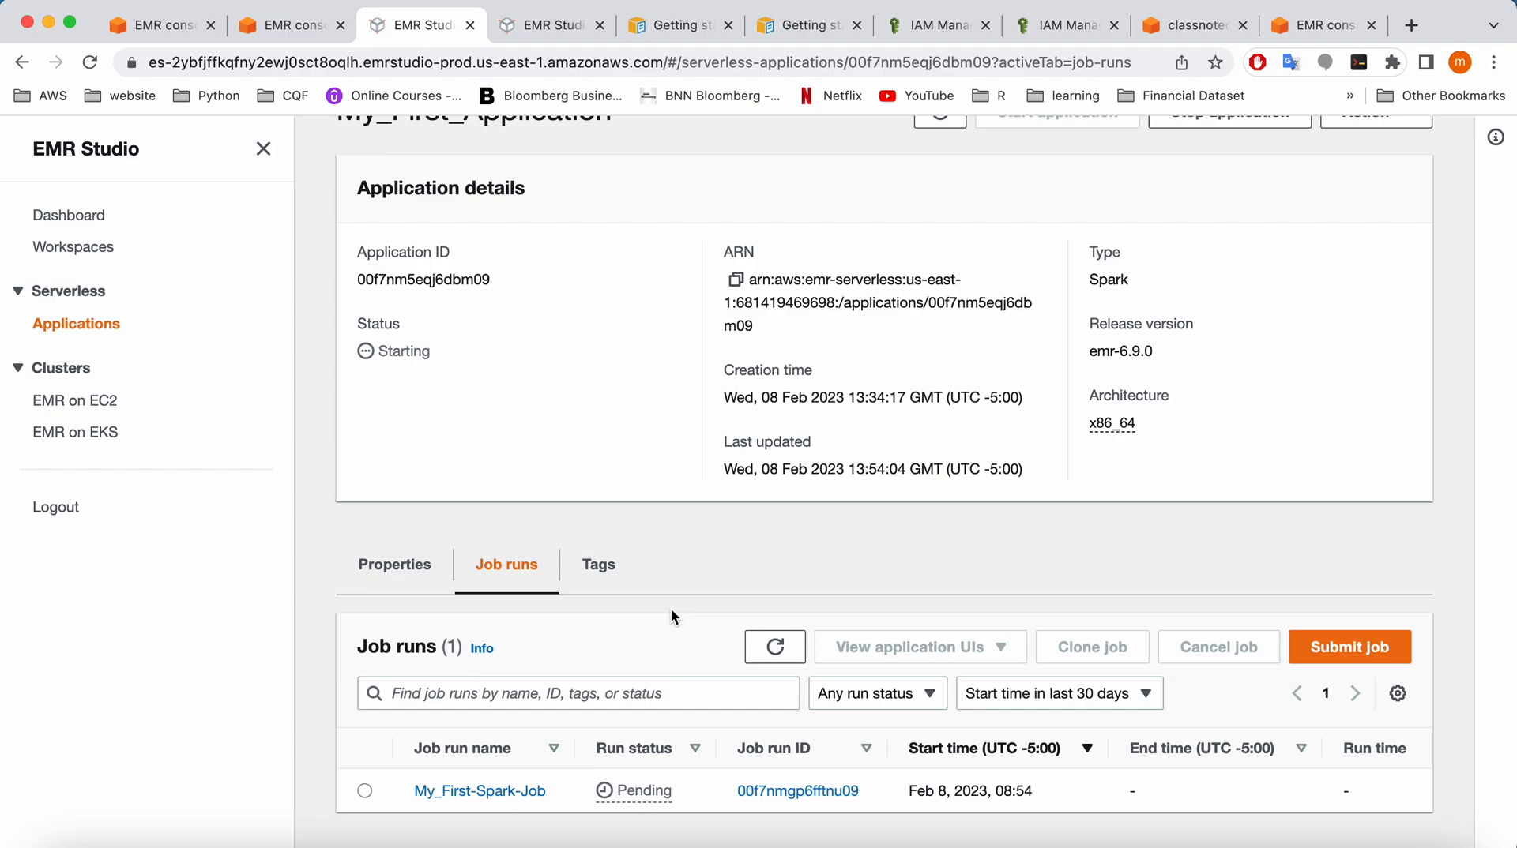
mouse_move(707, 552)
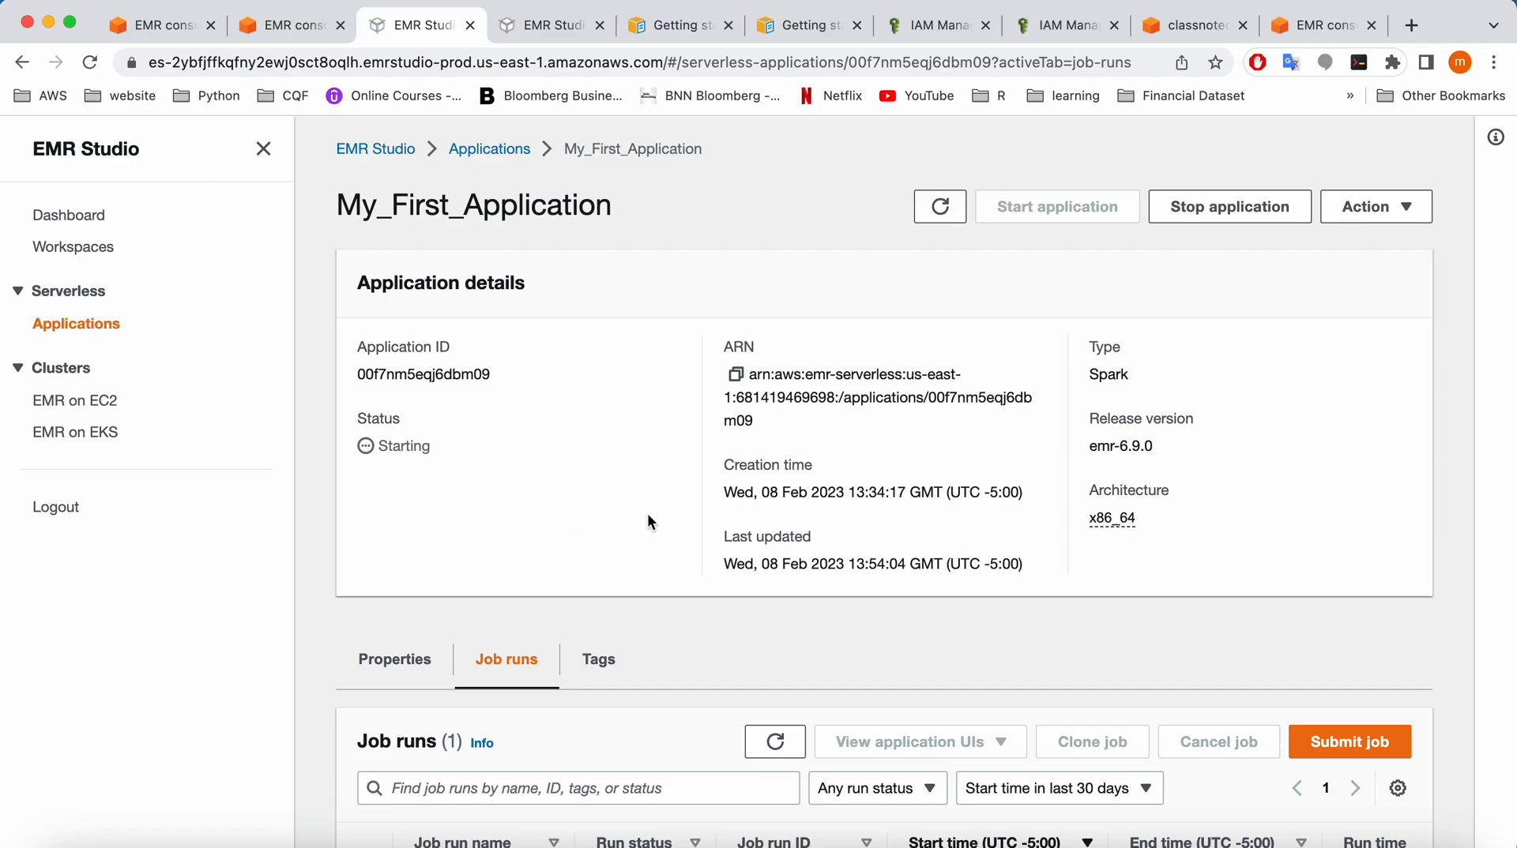
Refresh the job runs until My_First-Spark-Job reports Success after 3 min 8 secs
click(774, 632)
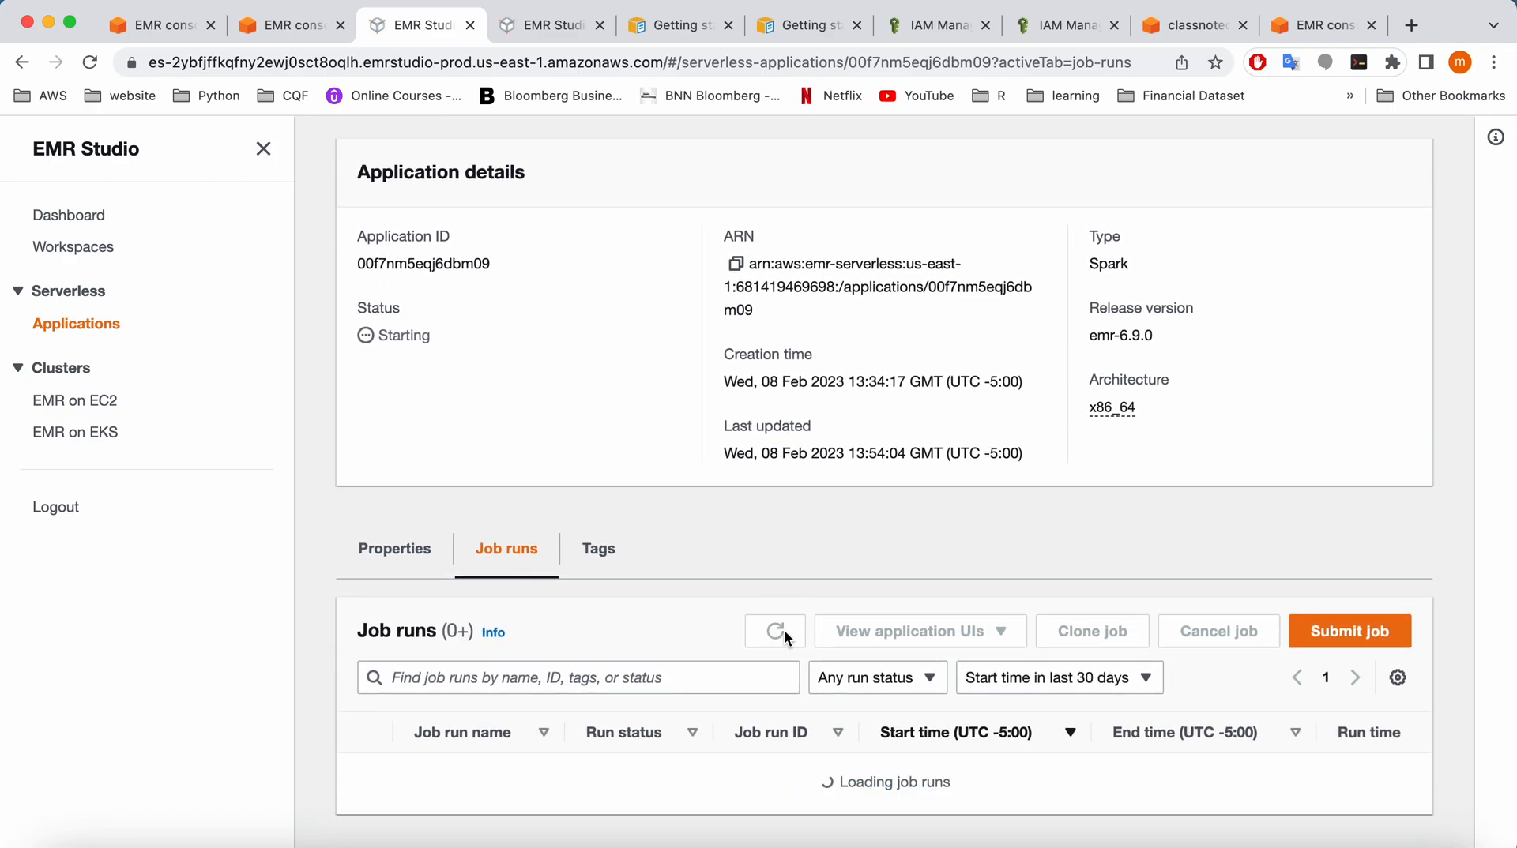
click(774, 630)
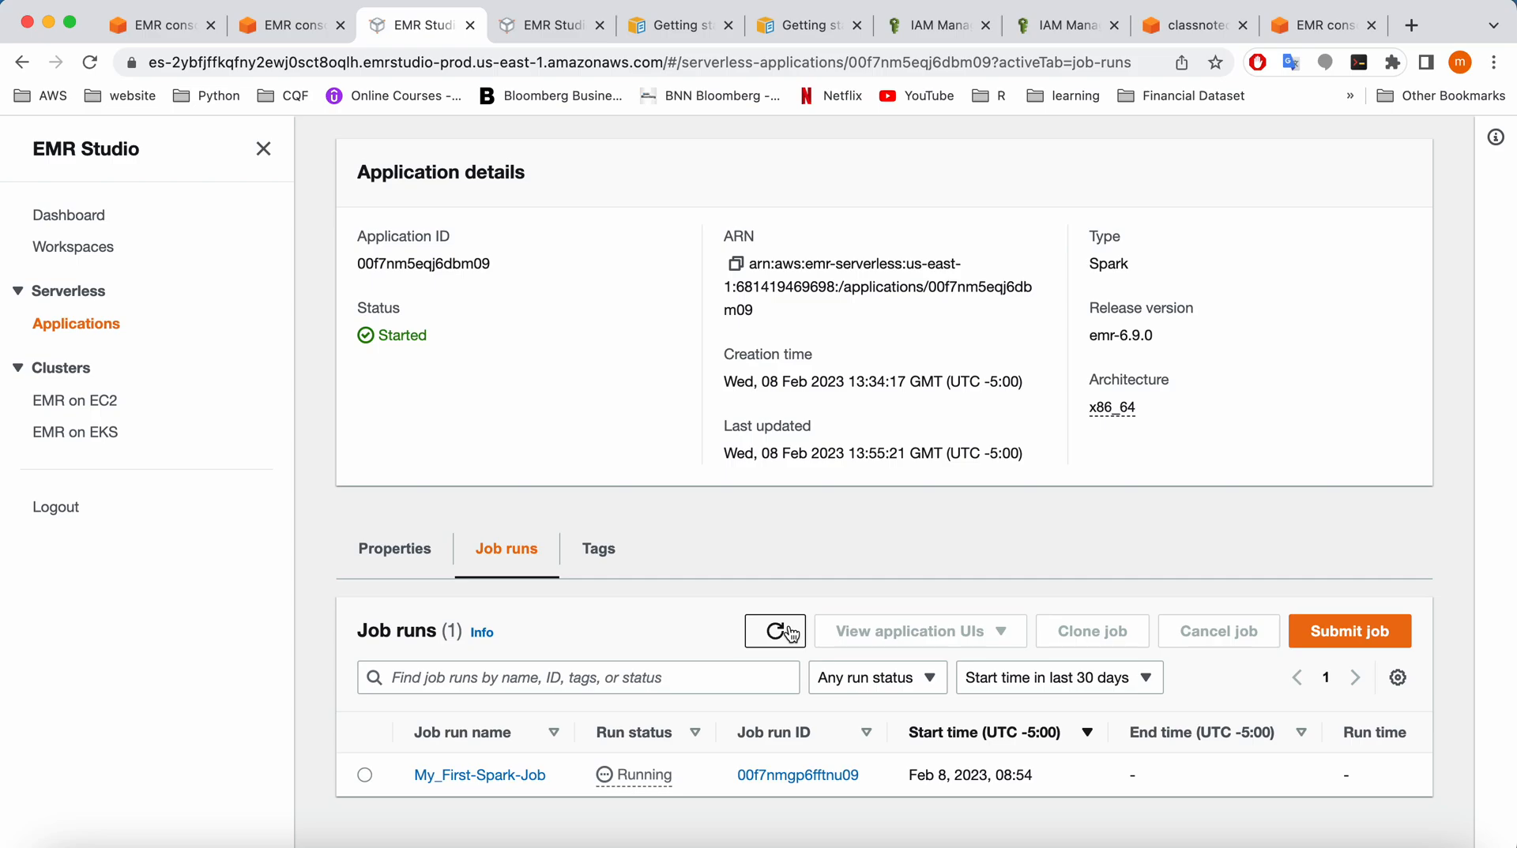
click(774, 631)
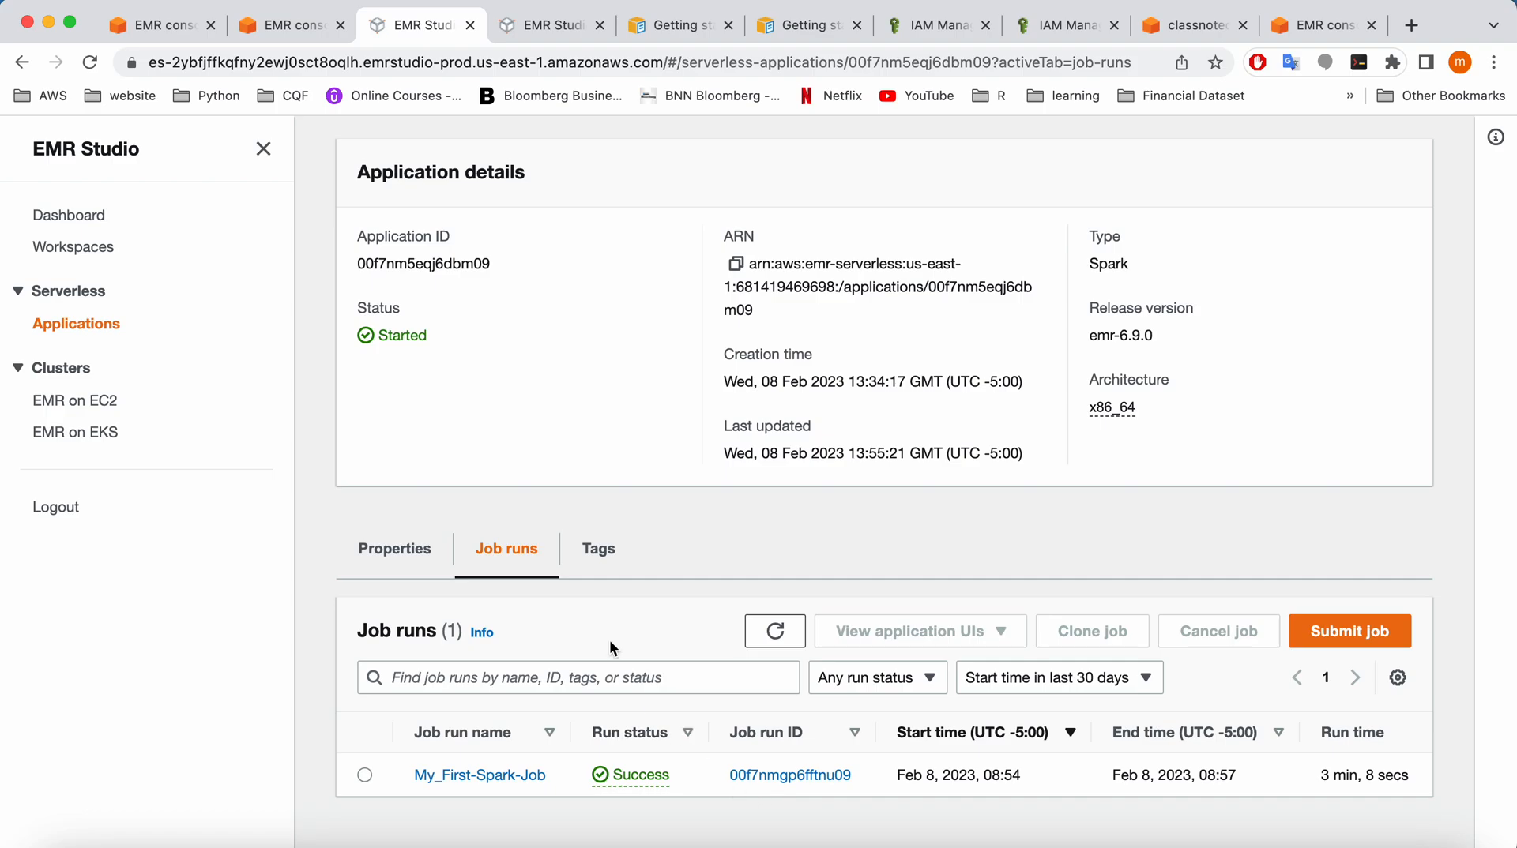
click(1193, 25)
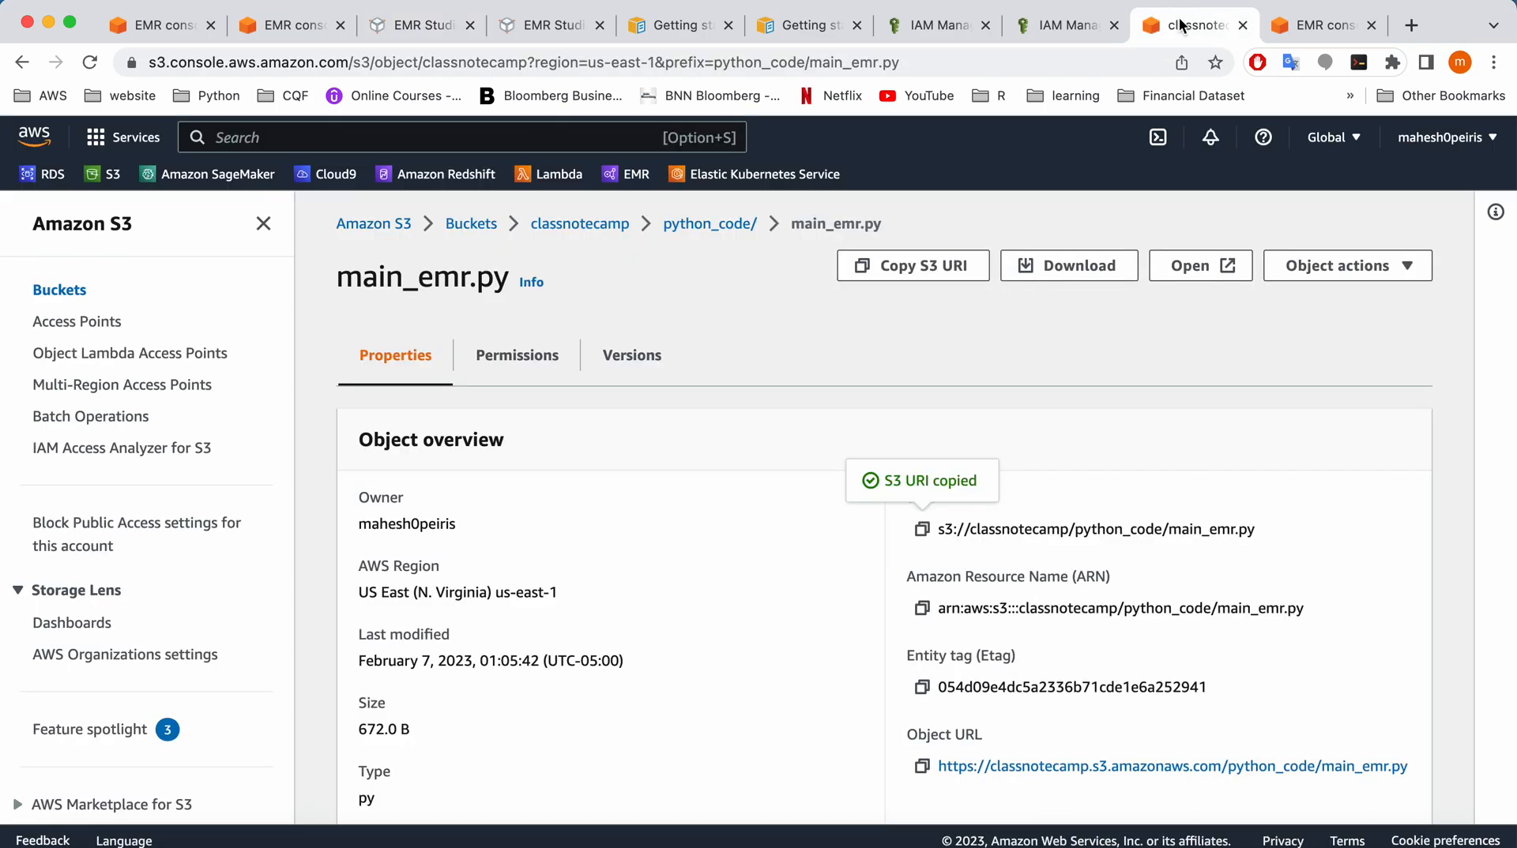
mouse_move(710, 224)
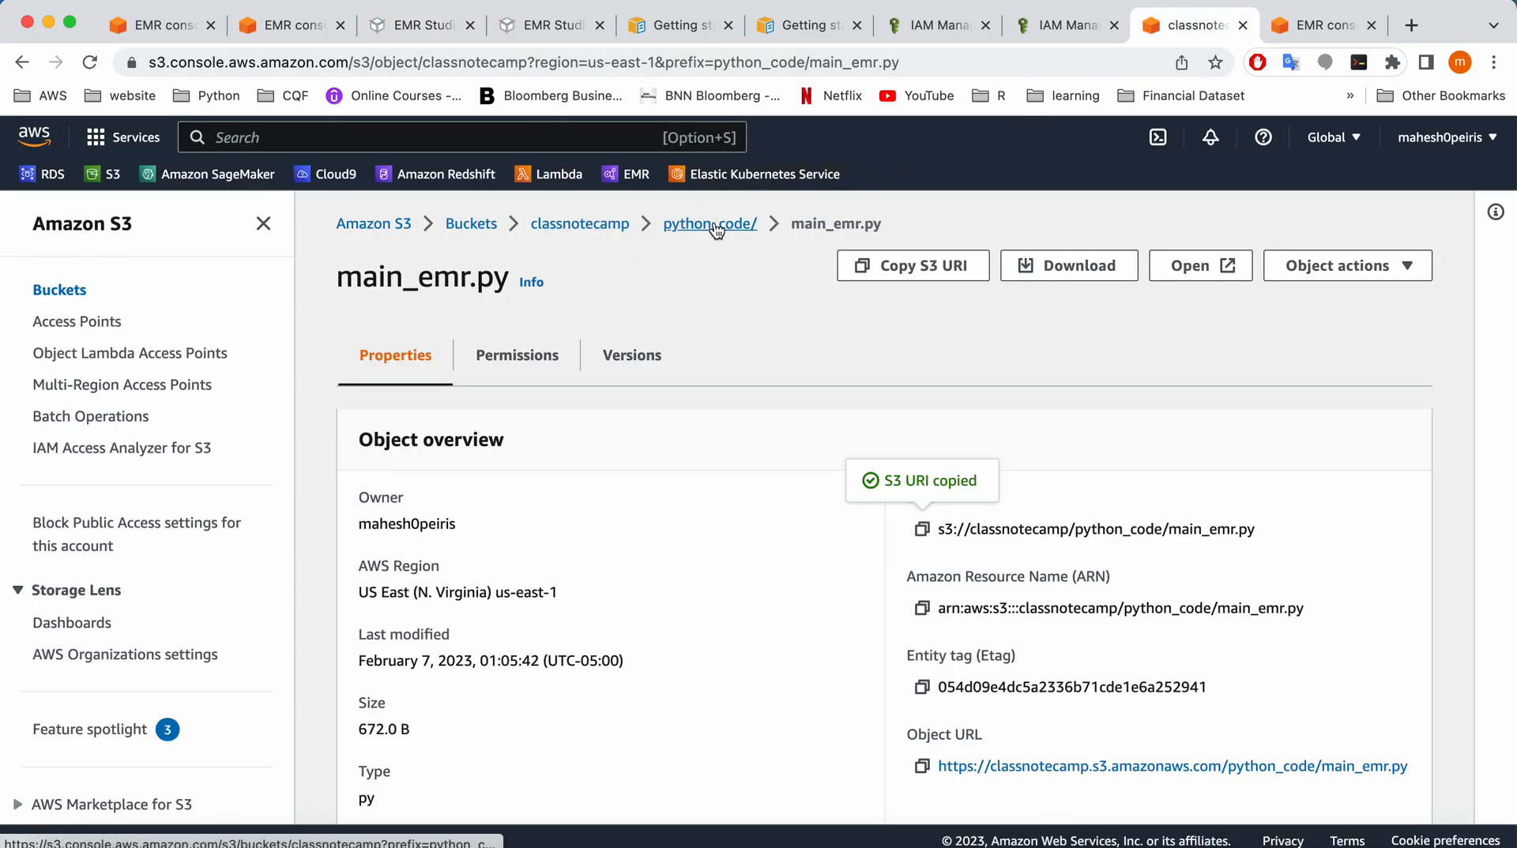
Browse classnotecamp's output_files folder, listing _SUCCESS and the parquet part files
click(579, 223)
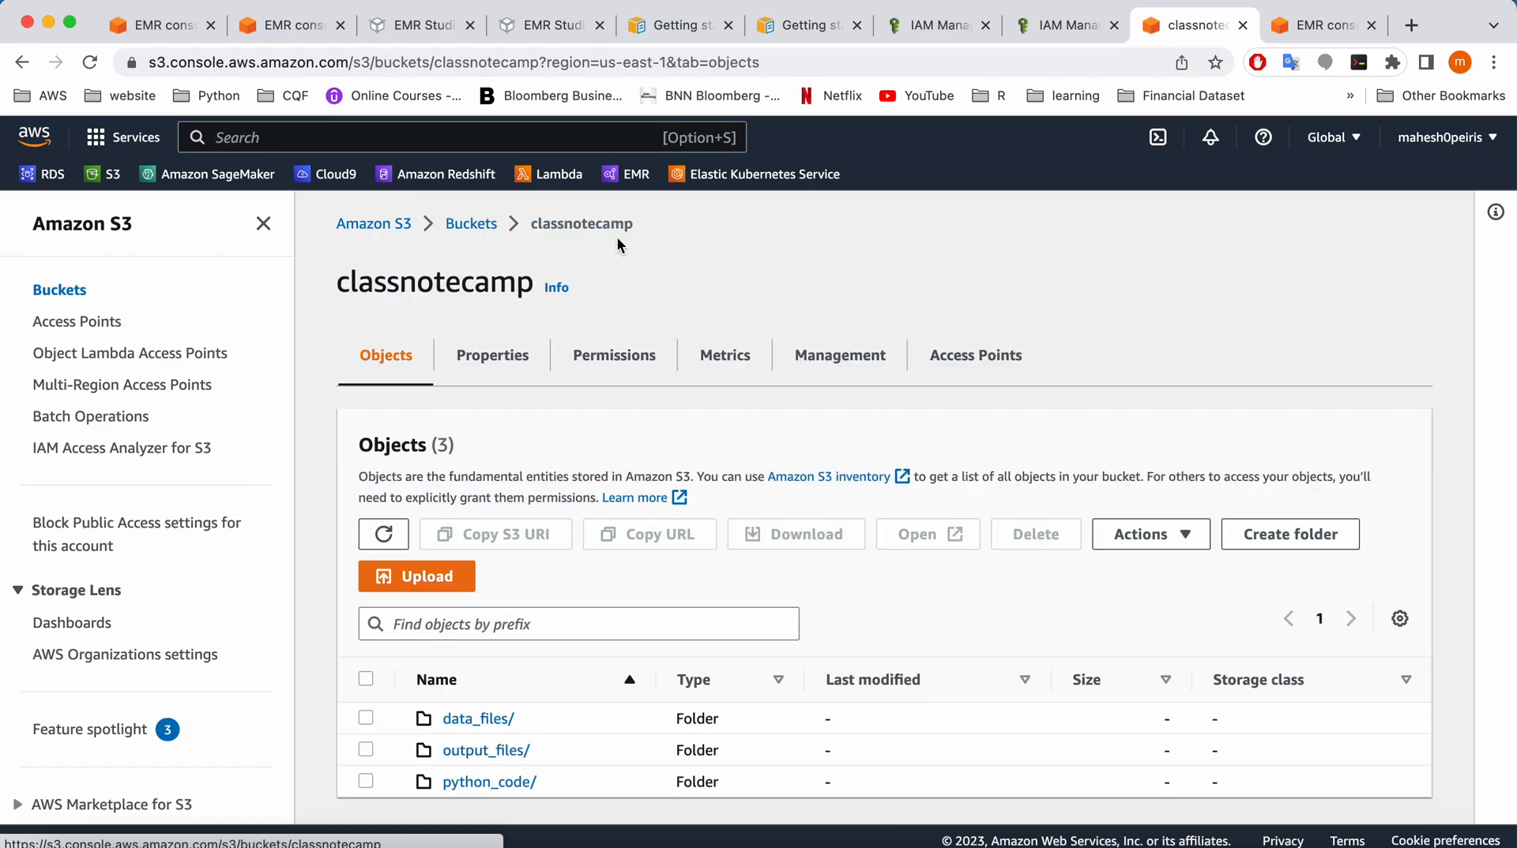
click(486, 750)
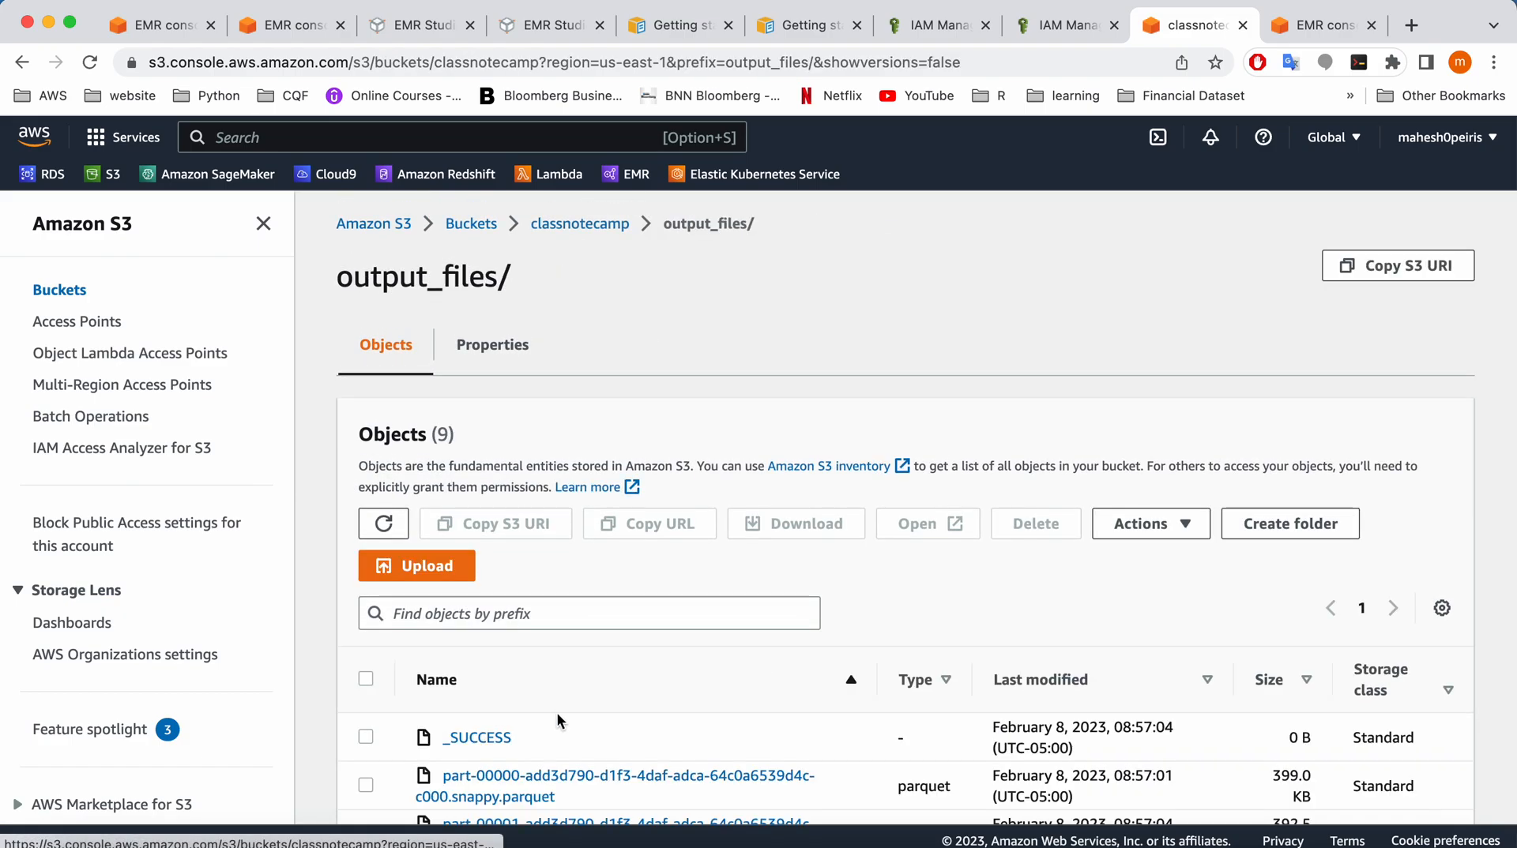
scroll(down, 3)
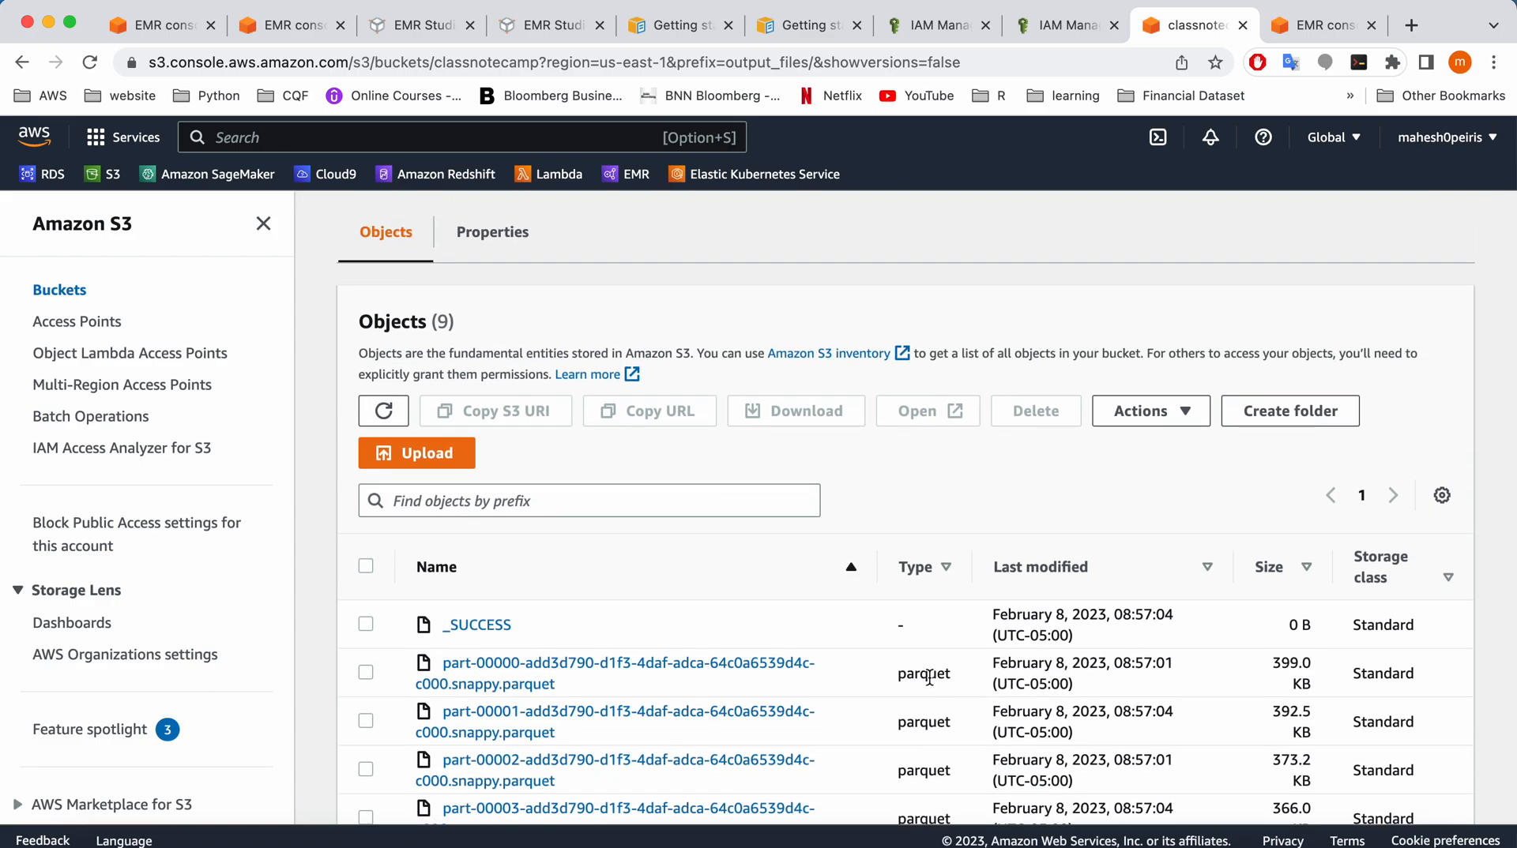
mouse_move(735, 305)
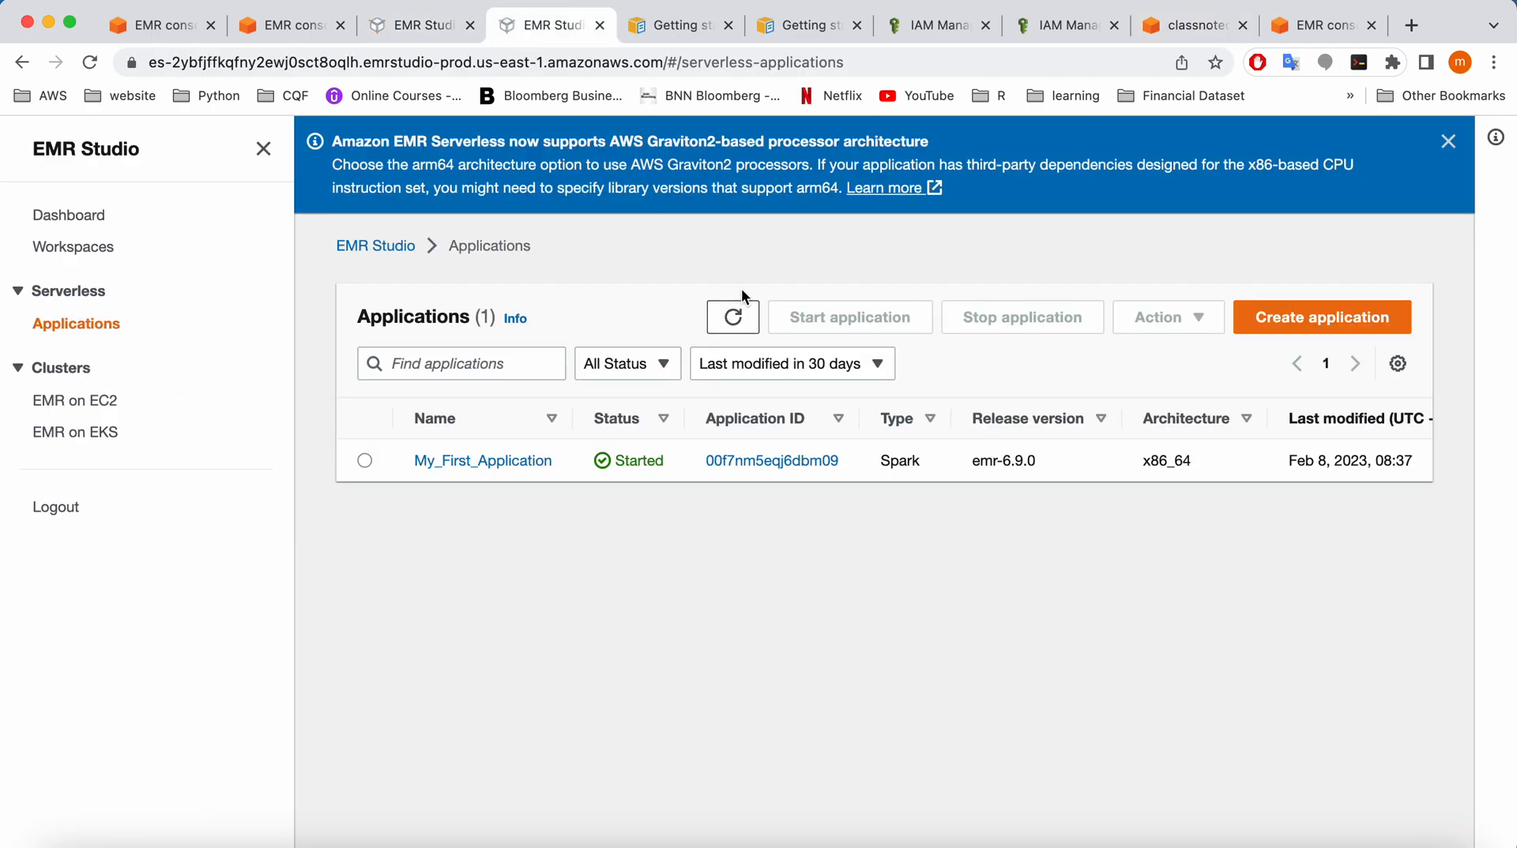
Open the successful job run's details and list its Spark application UIs
click(482, 460)
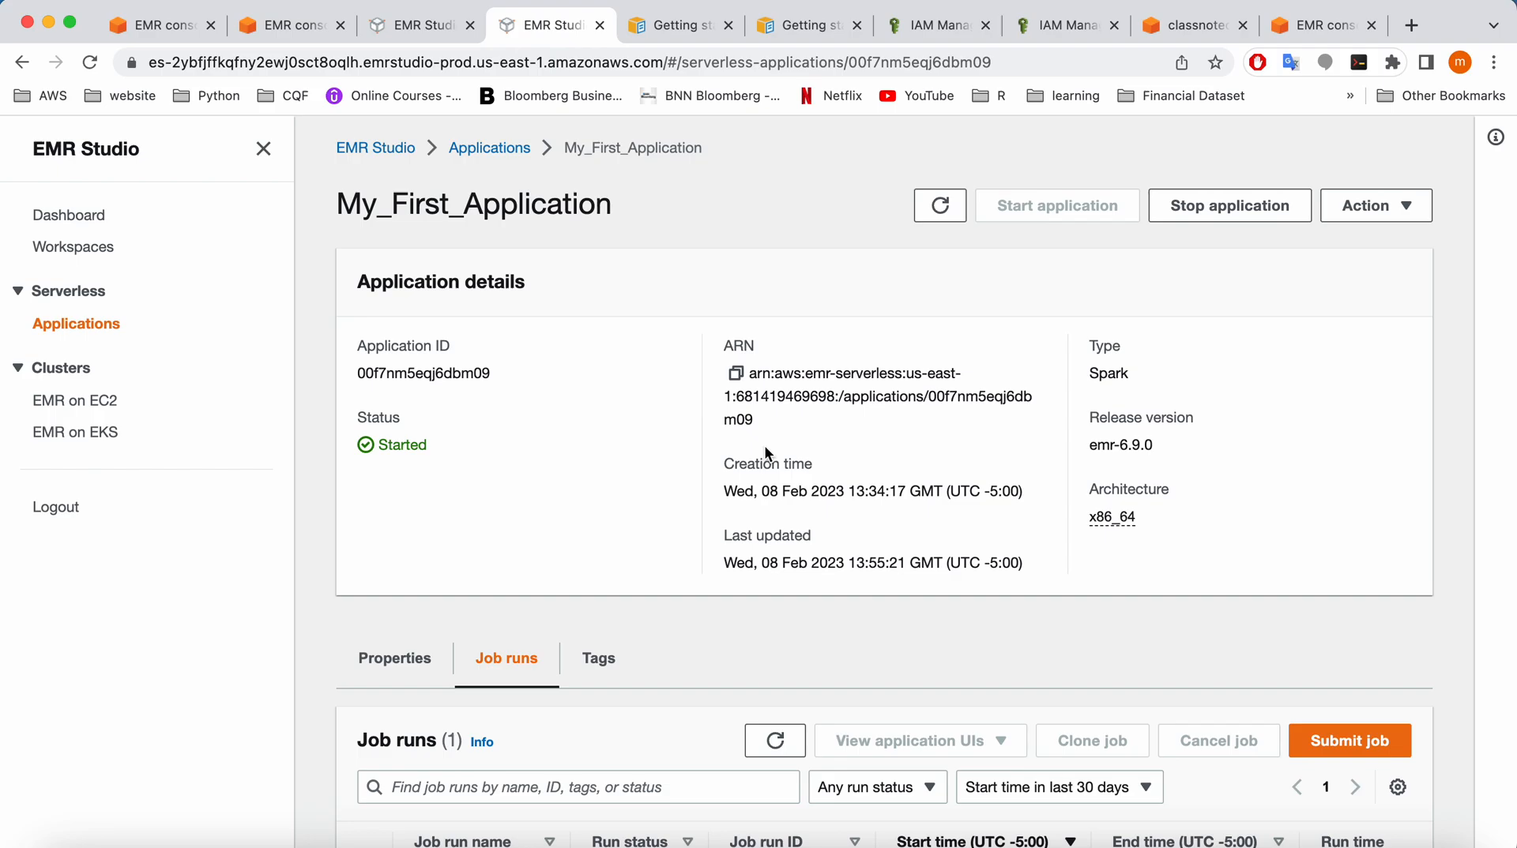
scroll(down, 3)
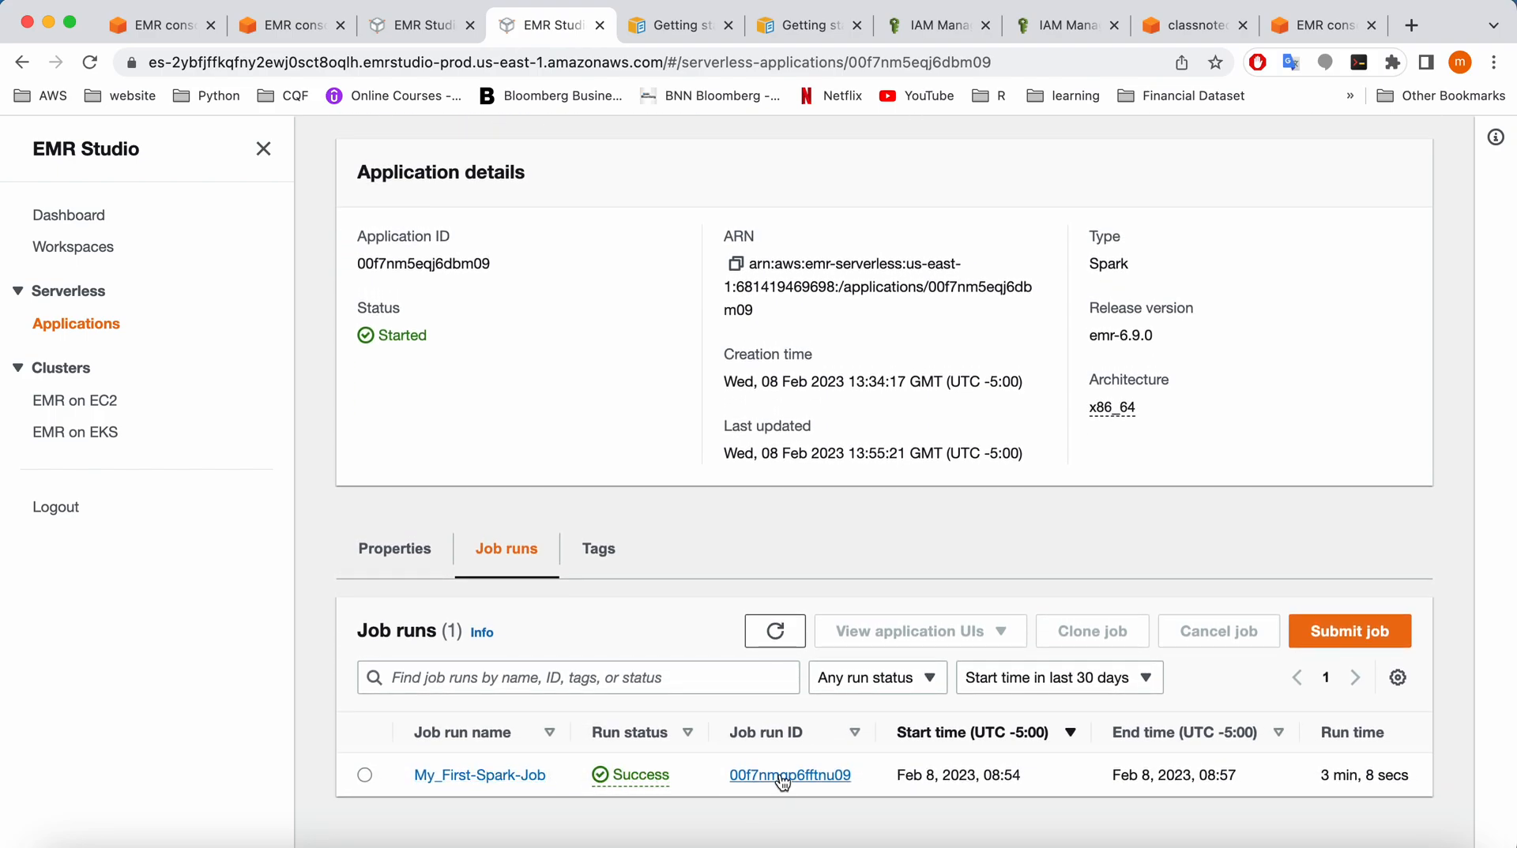
click(789, 775)
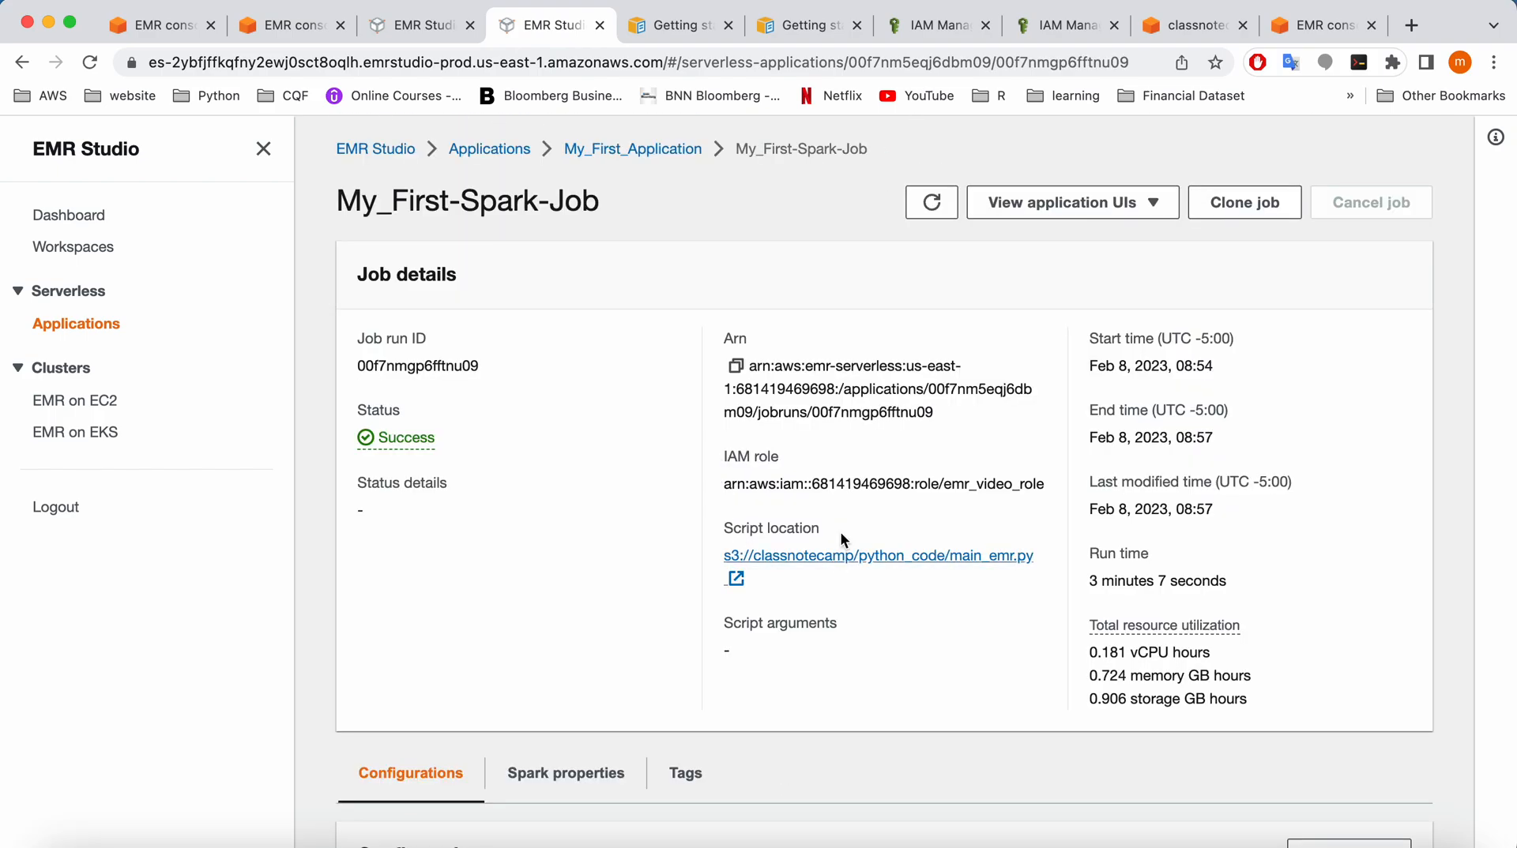
click(1069, 202)
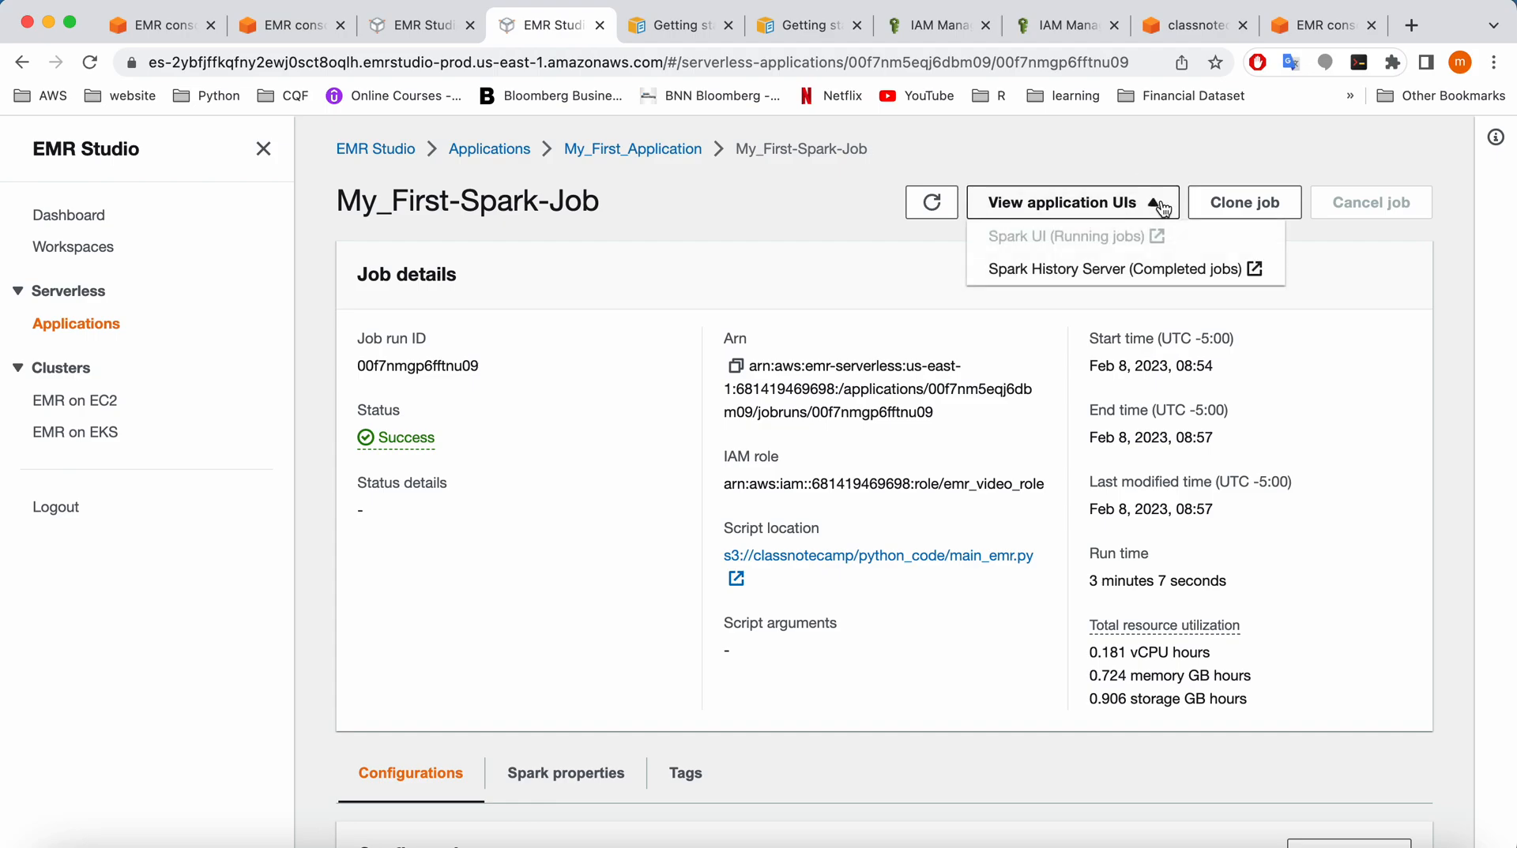
mouse_move(1124, 269)
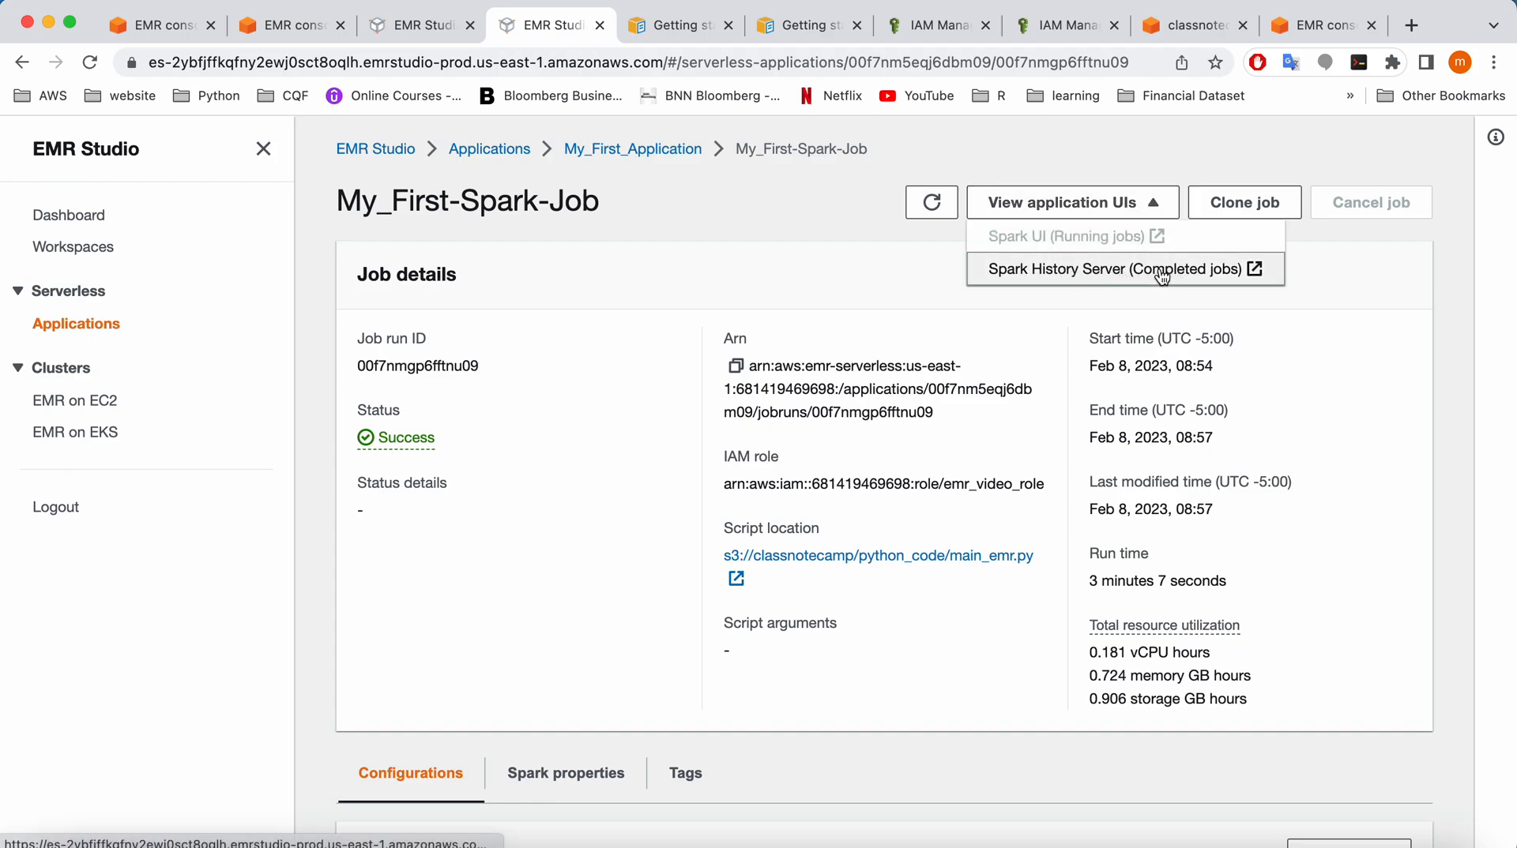
scroll(down, 3)
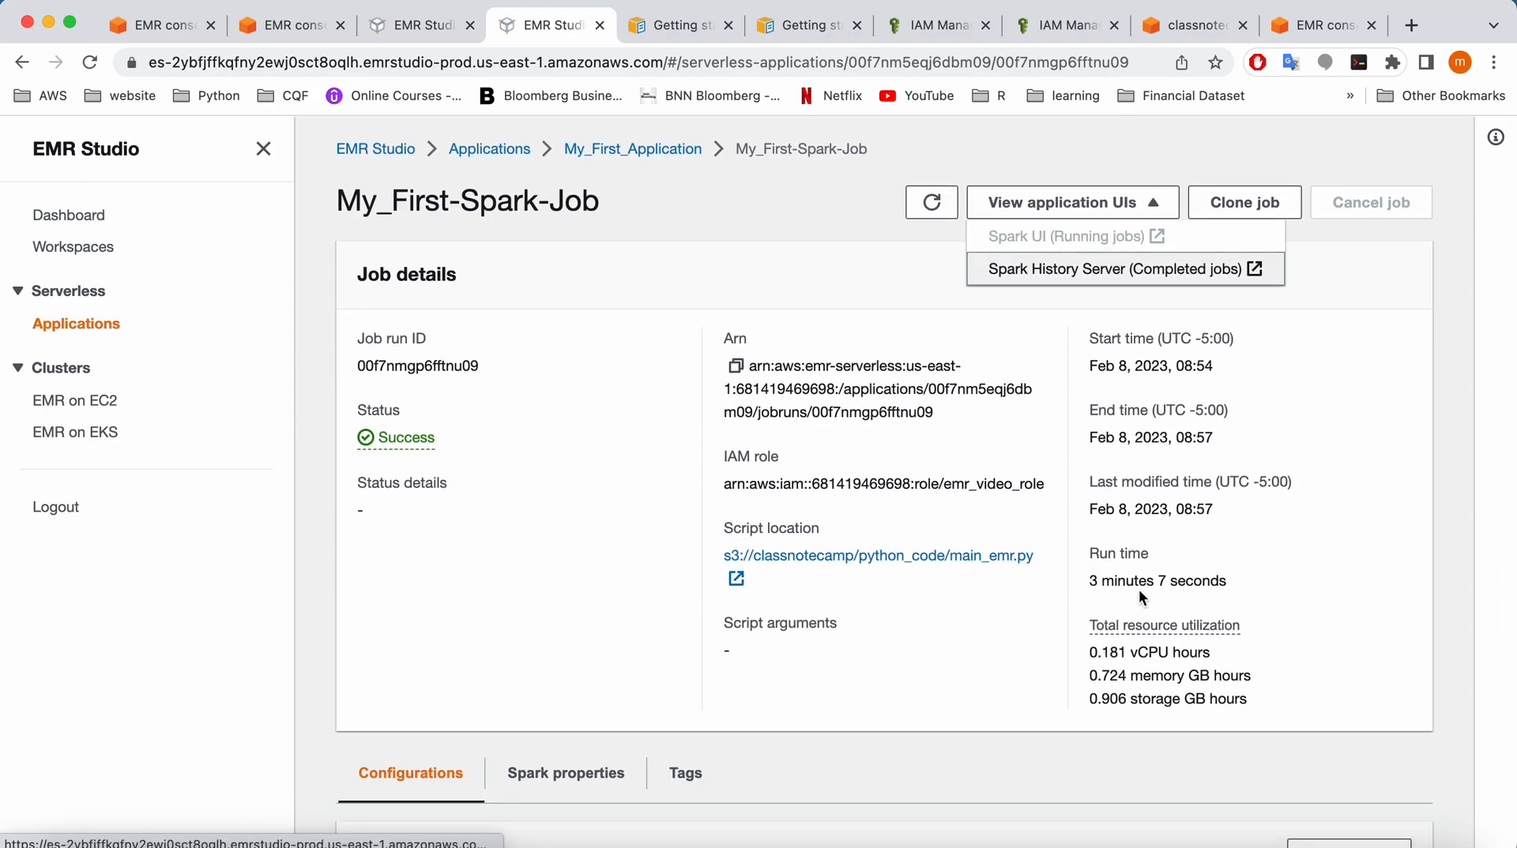
mouse_move(967, 537)
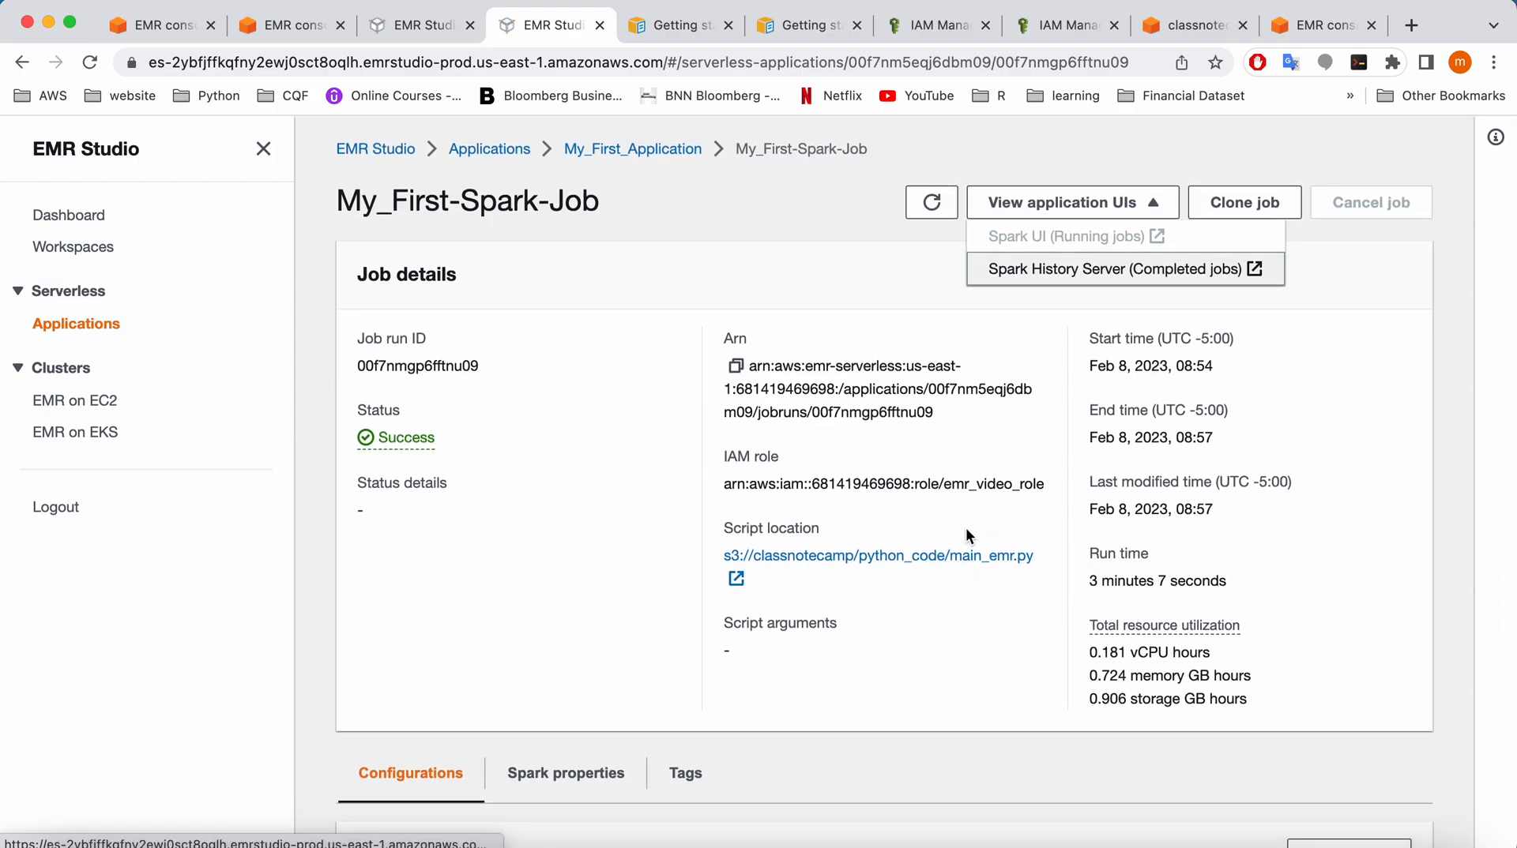